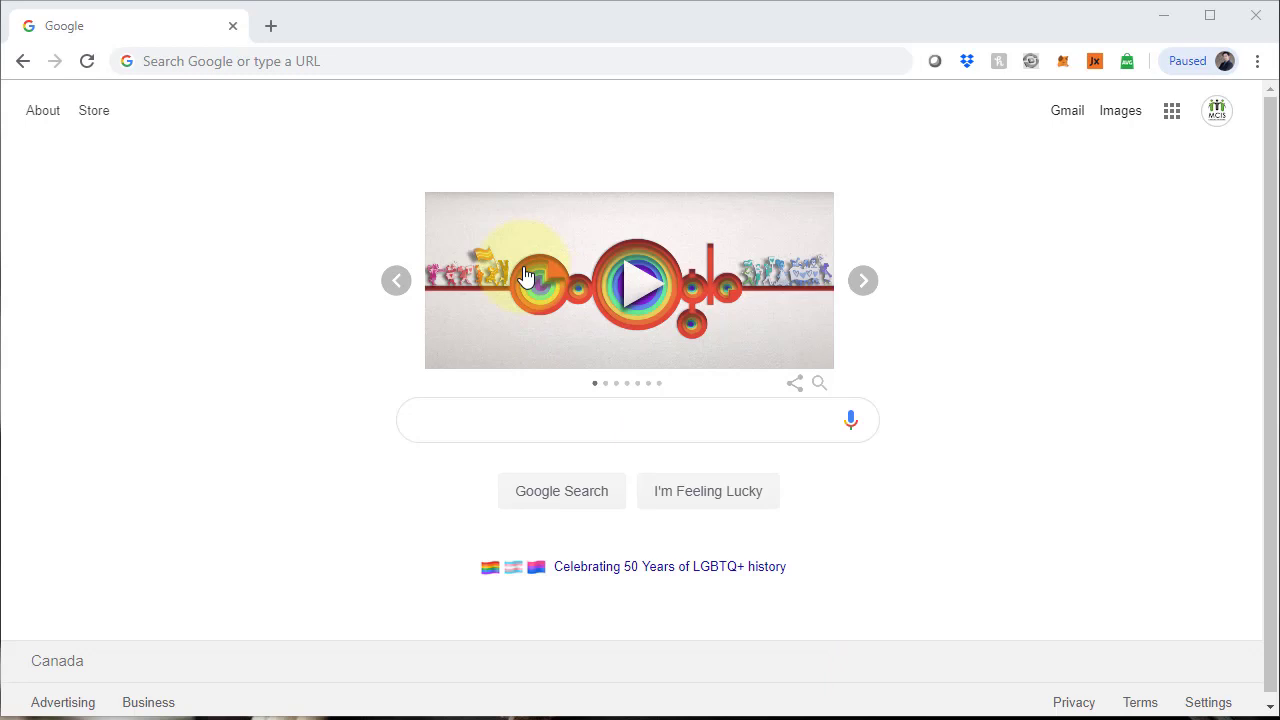
- Go to the Interpreter Intelligence site and sign in to the interpreter account
left_click(338, 61)
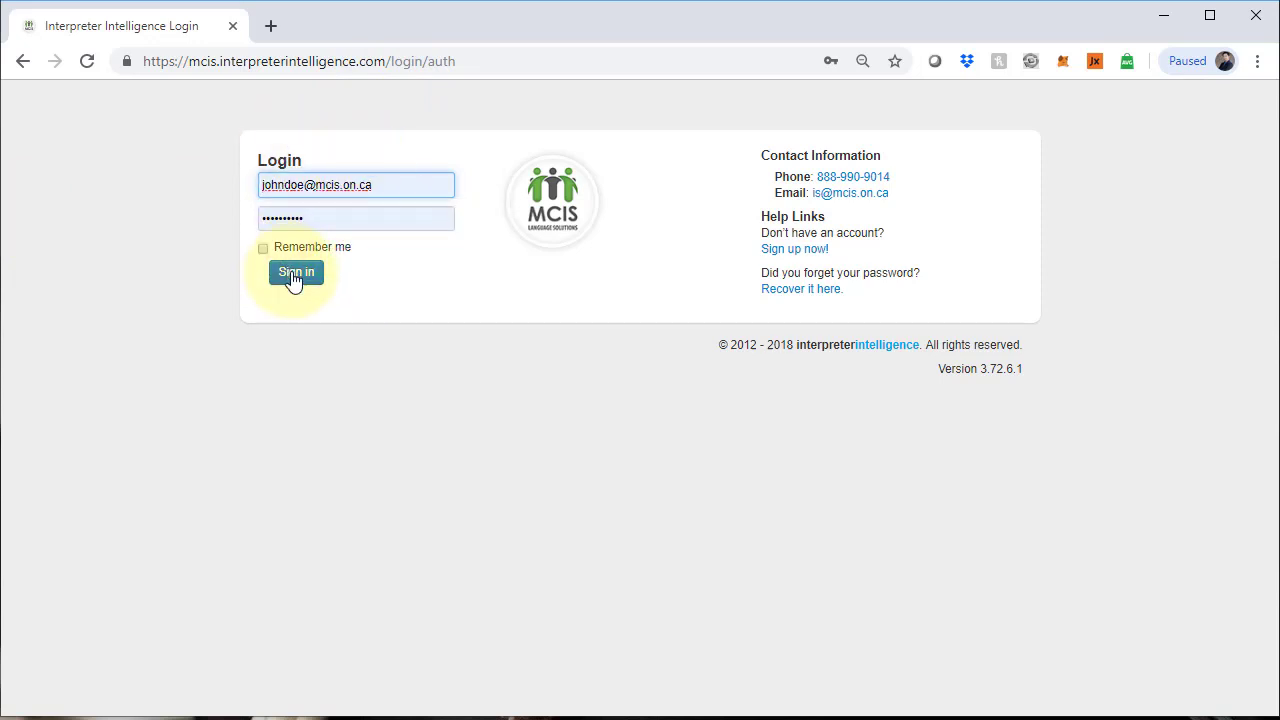
left_click(295, 272)
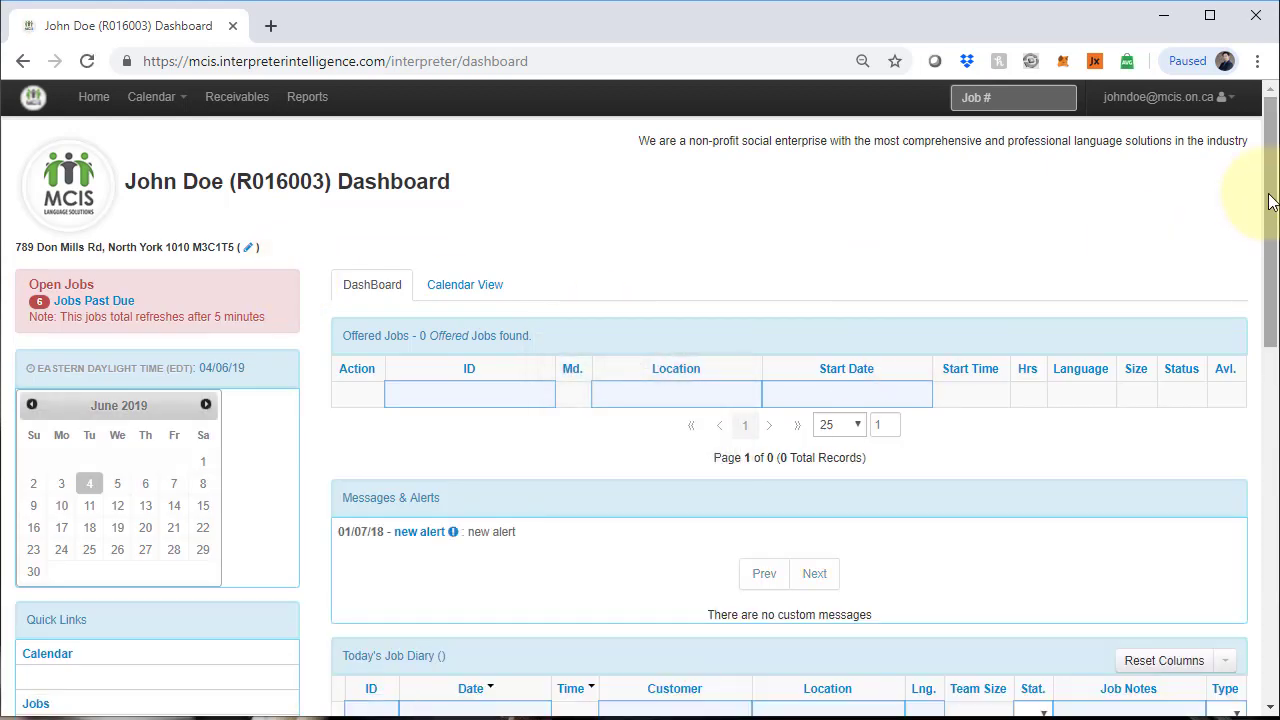
scroll("down", 3)
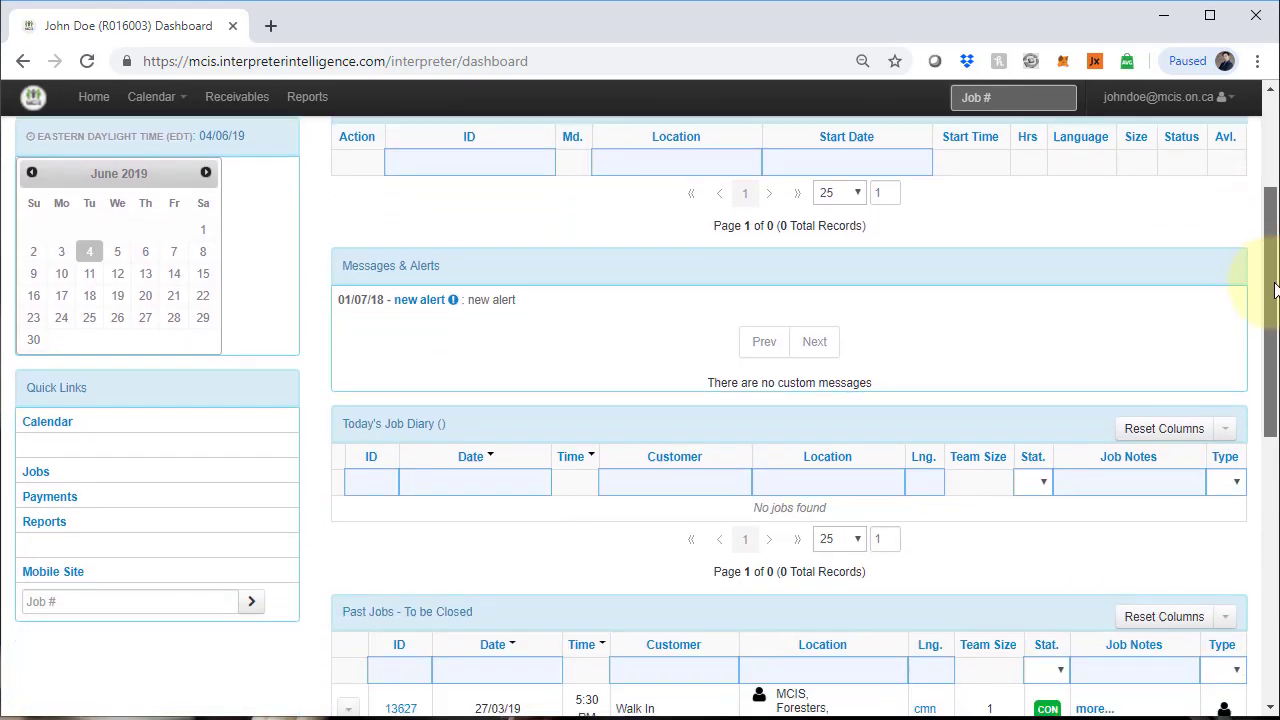
scroll("down", 3)
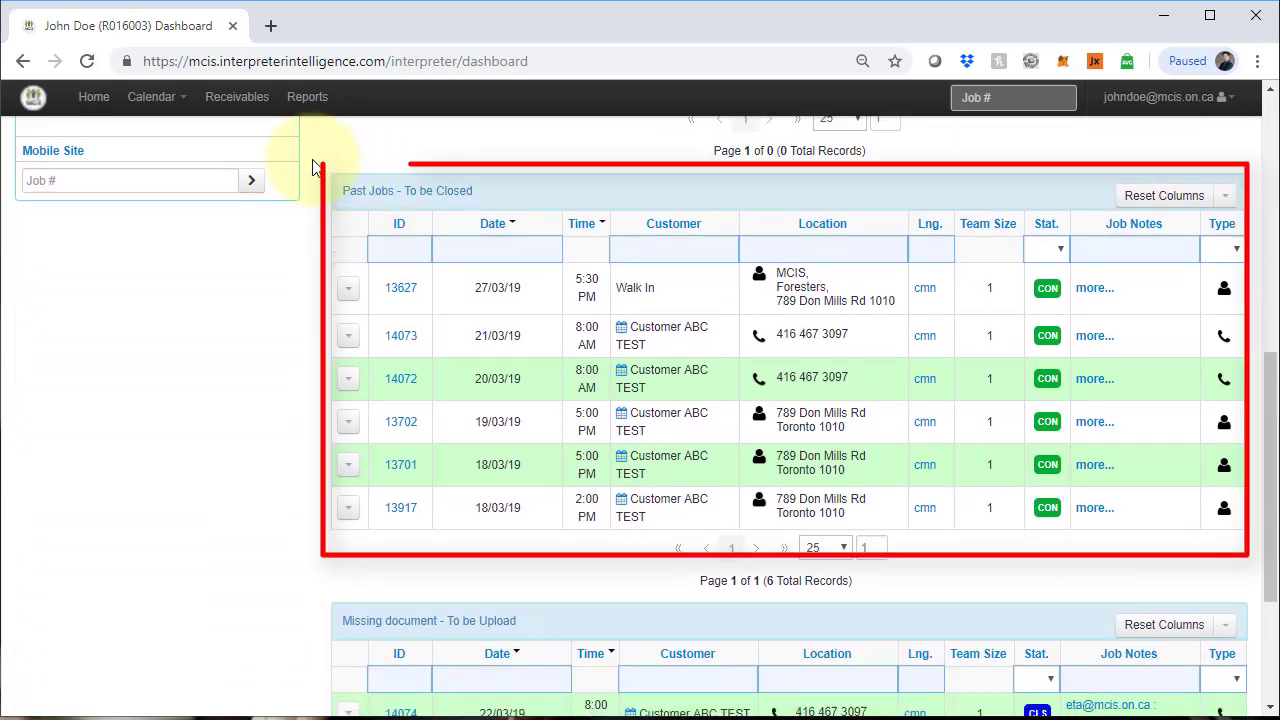
mouse_move(725, 420)
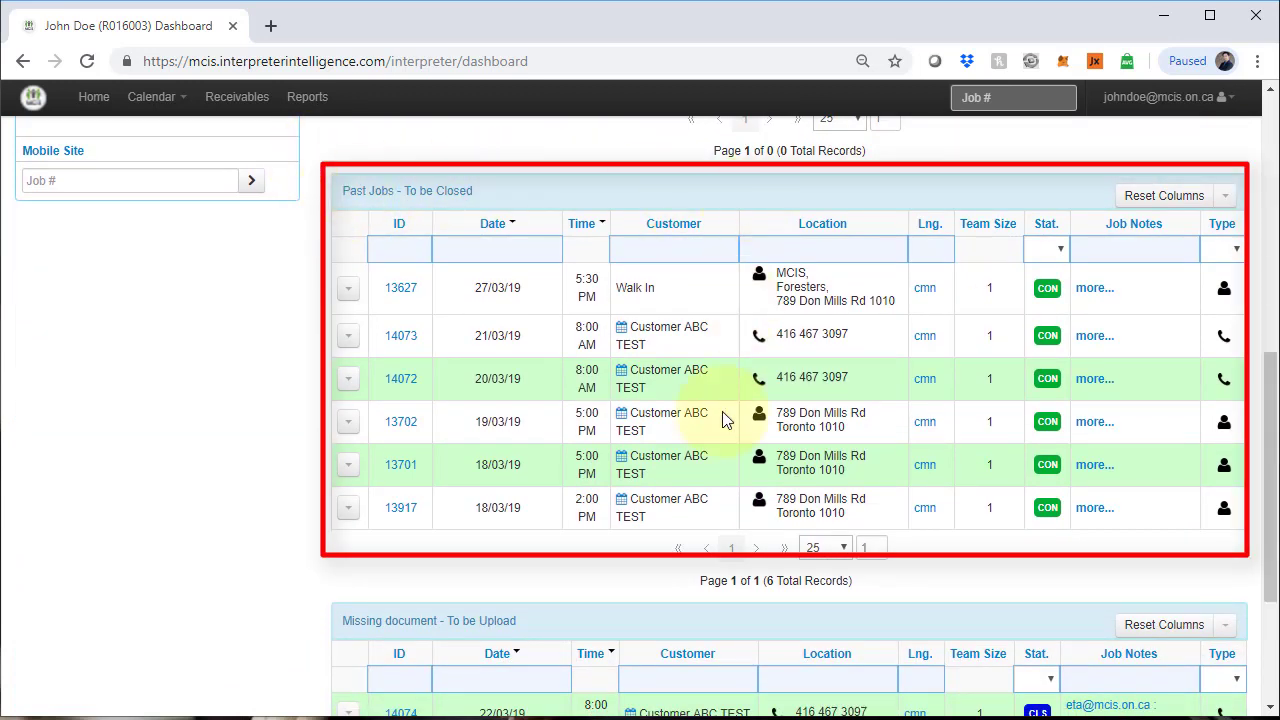
scroll("down", 3)
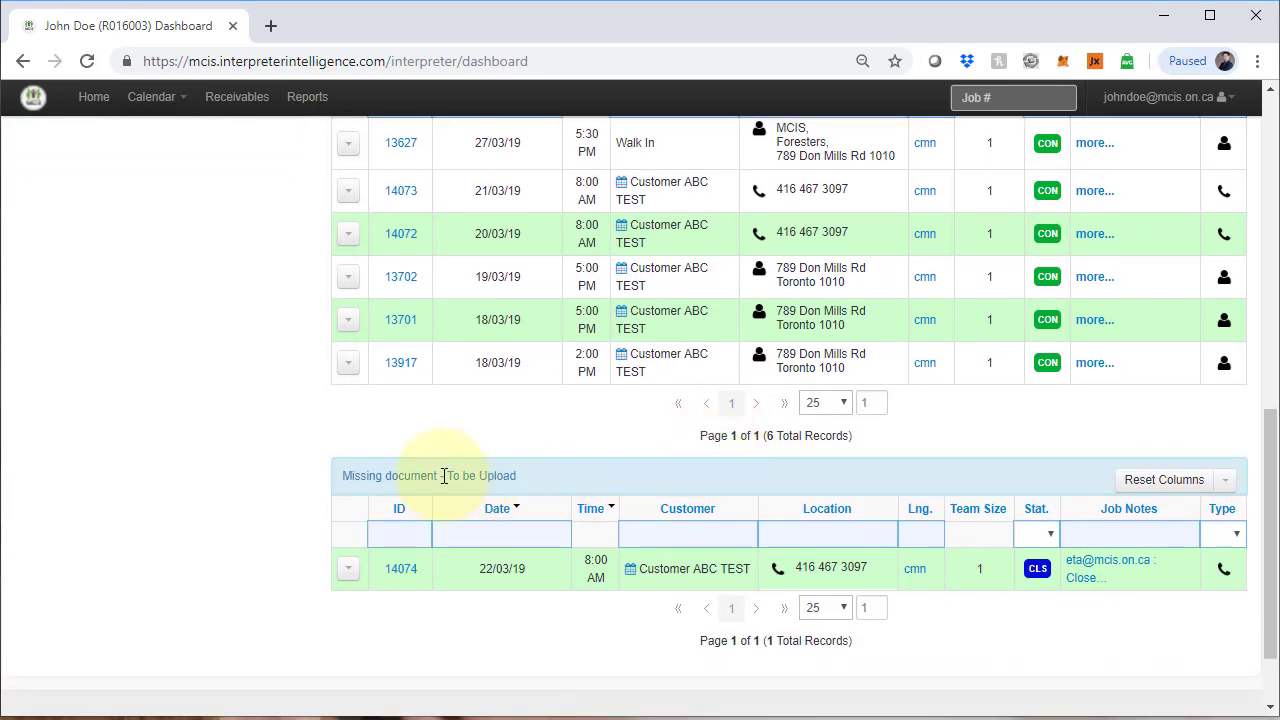
mouse_move(428, 472)
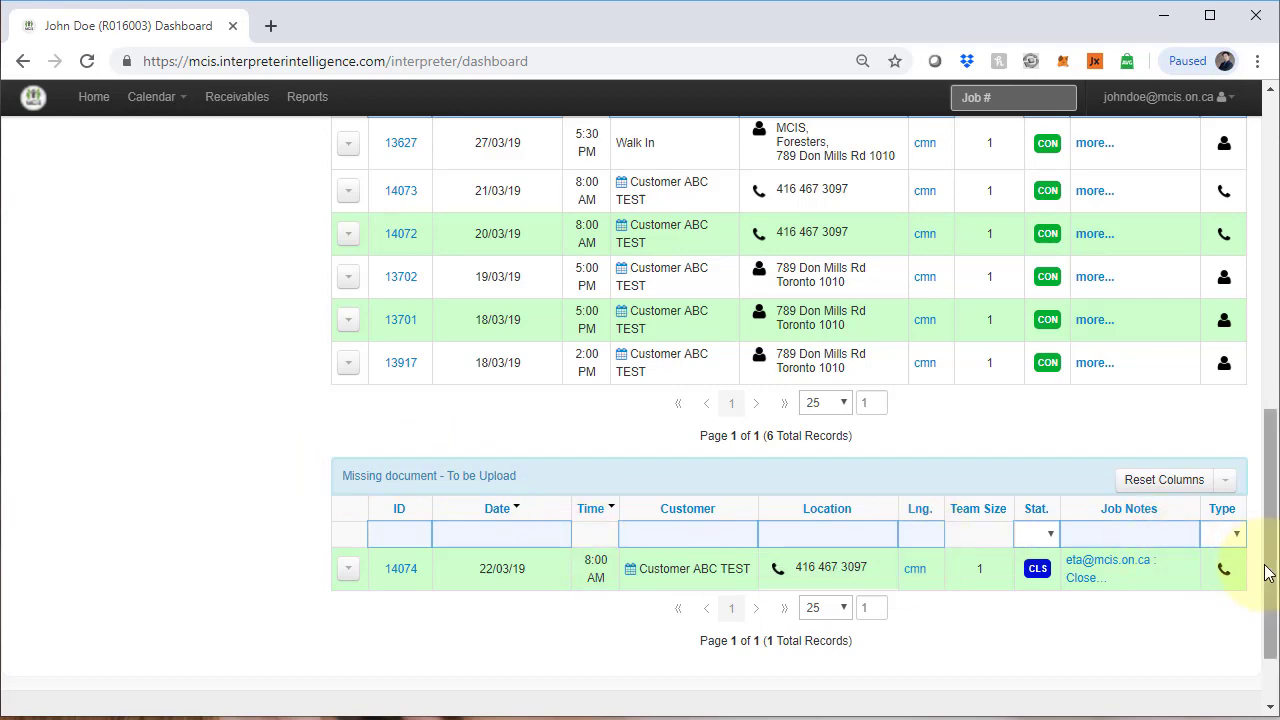
scroll("up", 3)
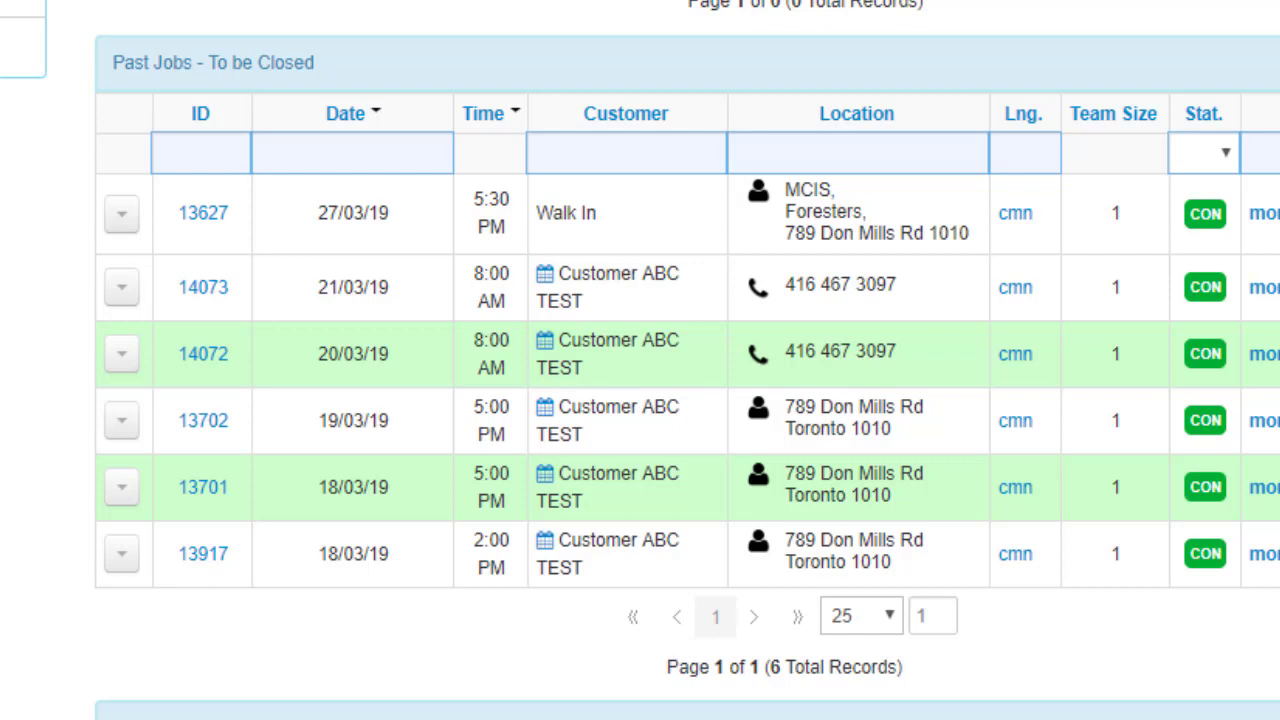
mouse_move(358, 497)
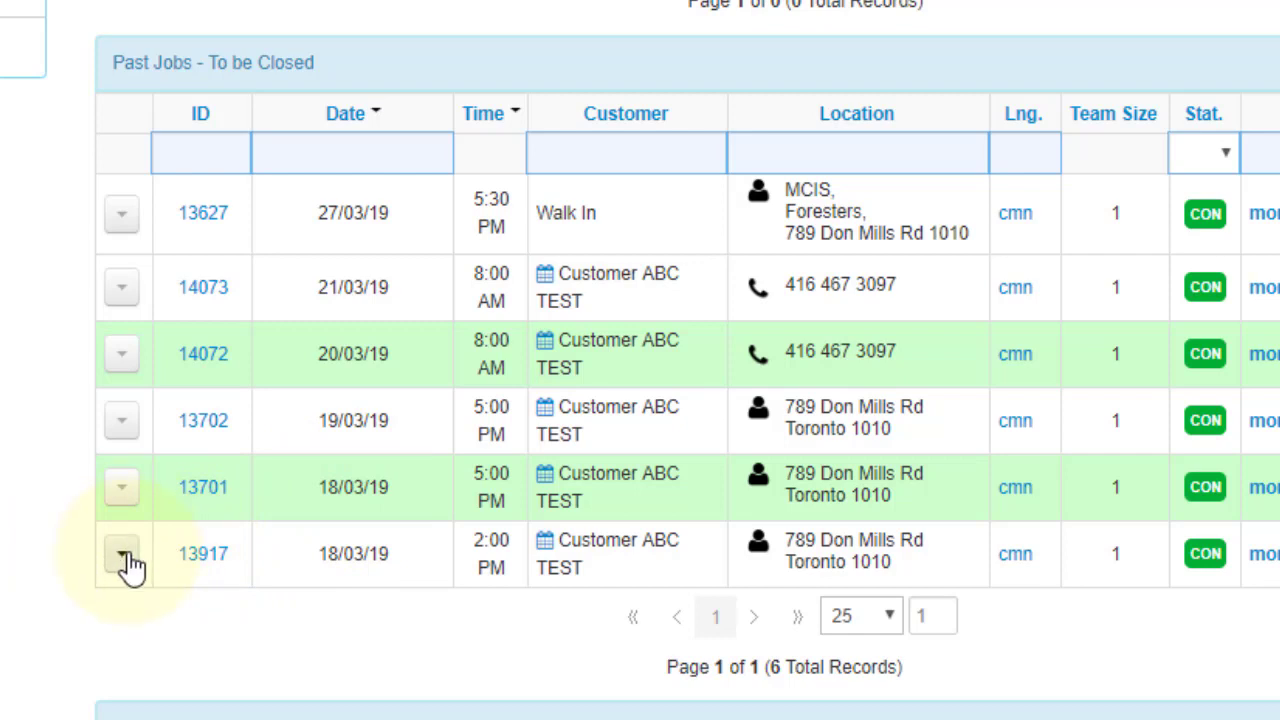
left_click(121, 554)
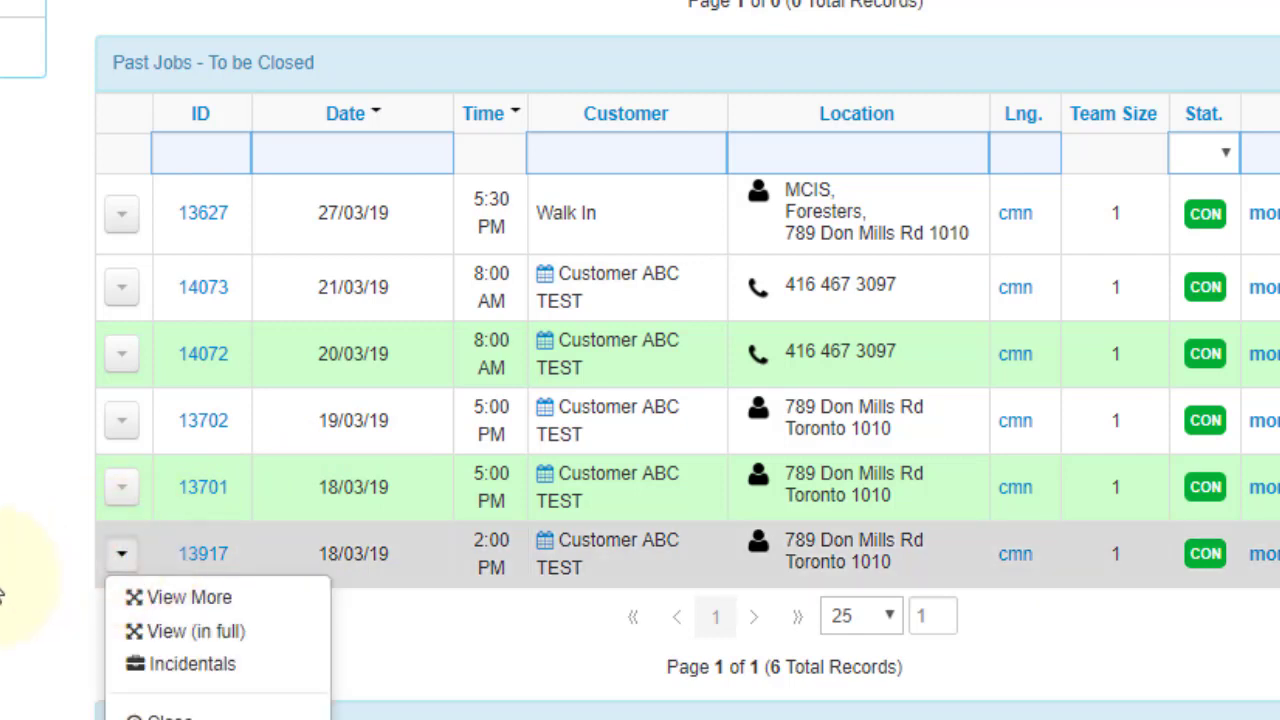
left_click(121, 553)
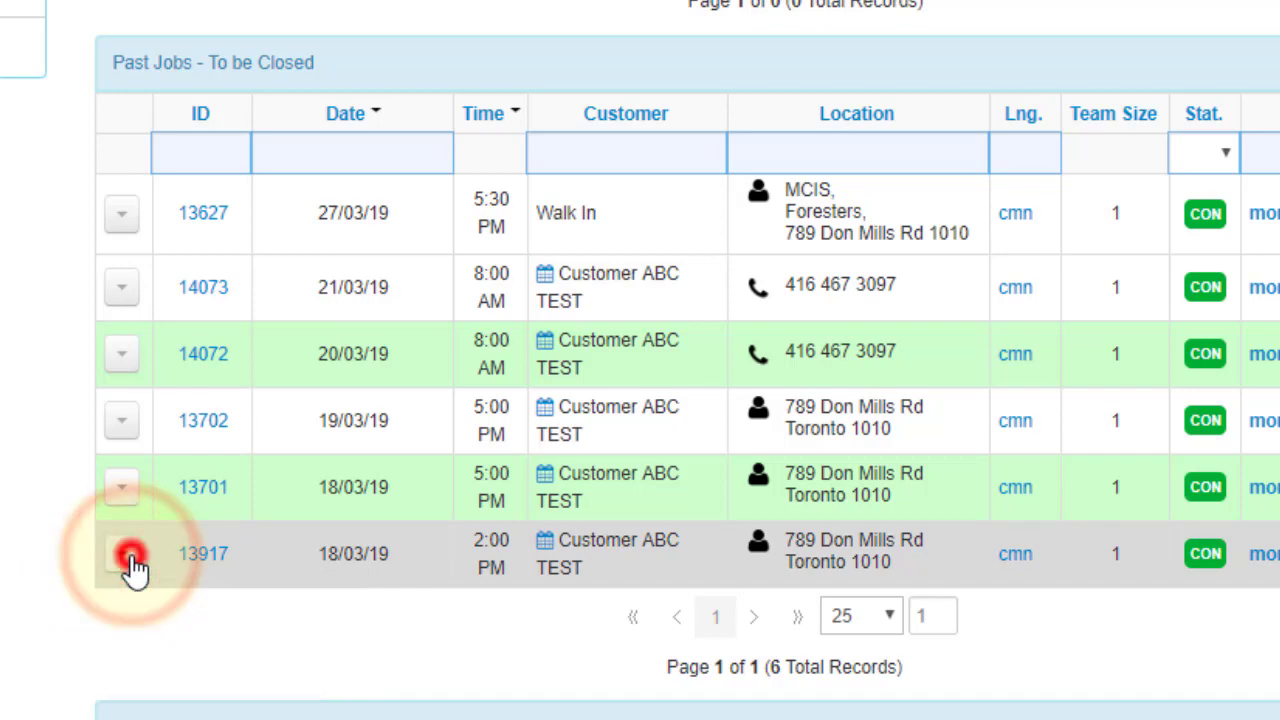
left_click(121, 553)
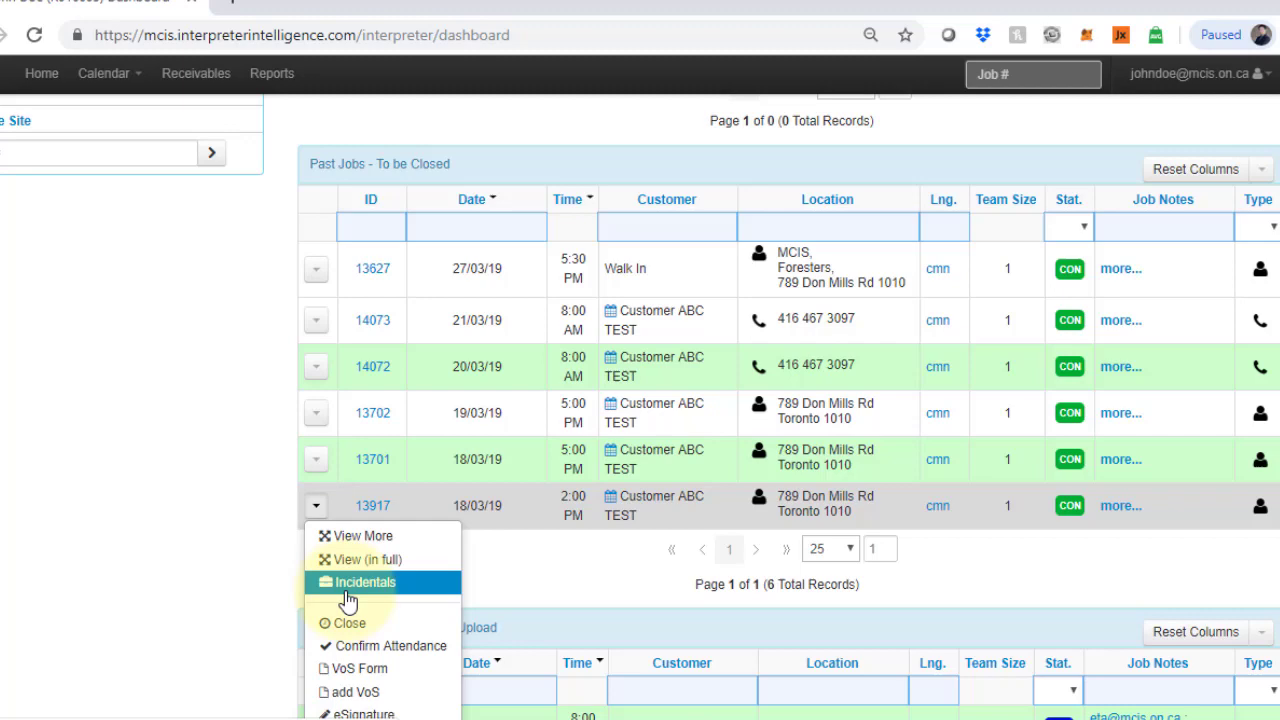
left_click(357, 582)
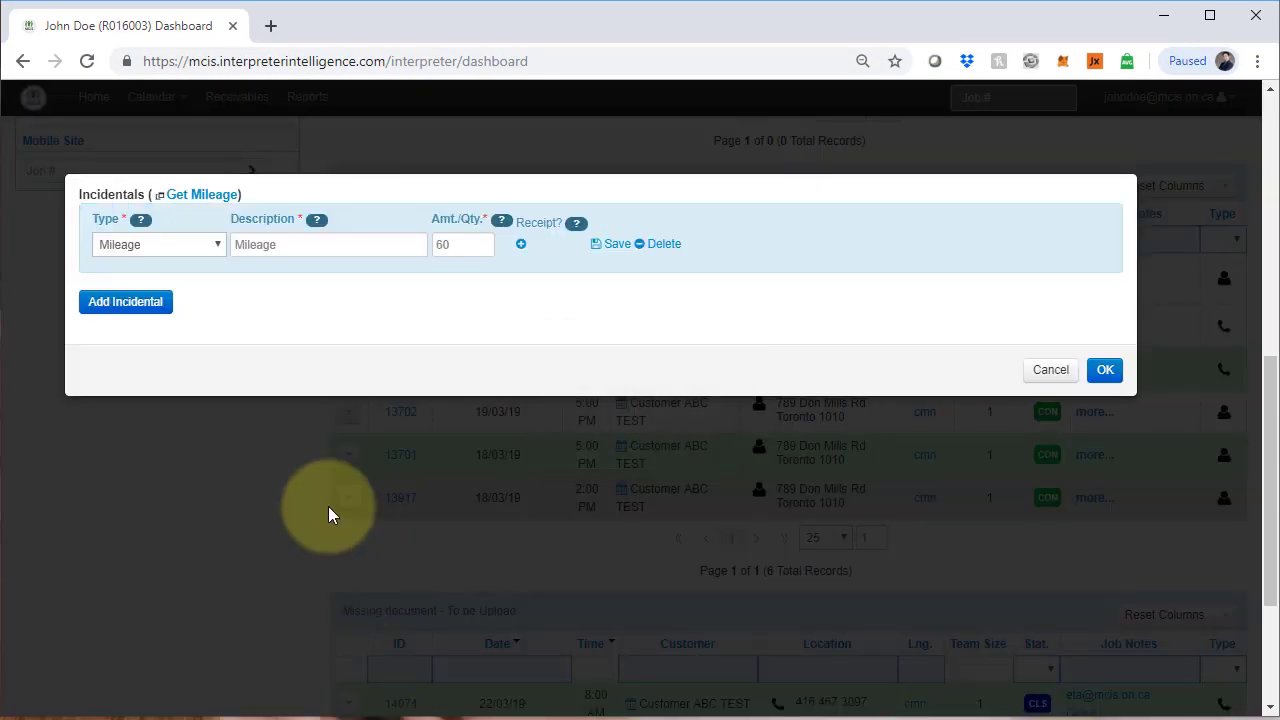
mouse_move(370, 331)
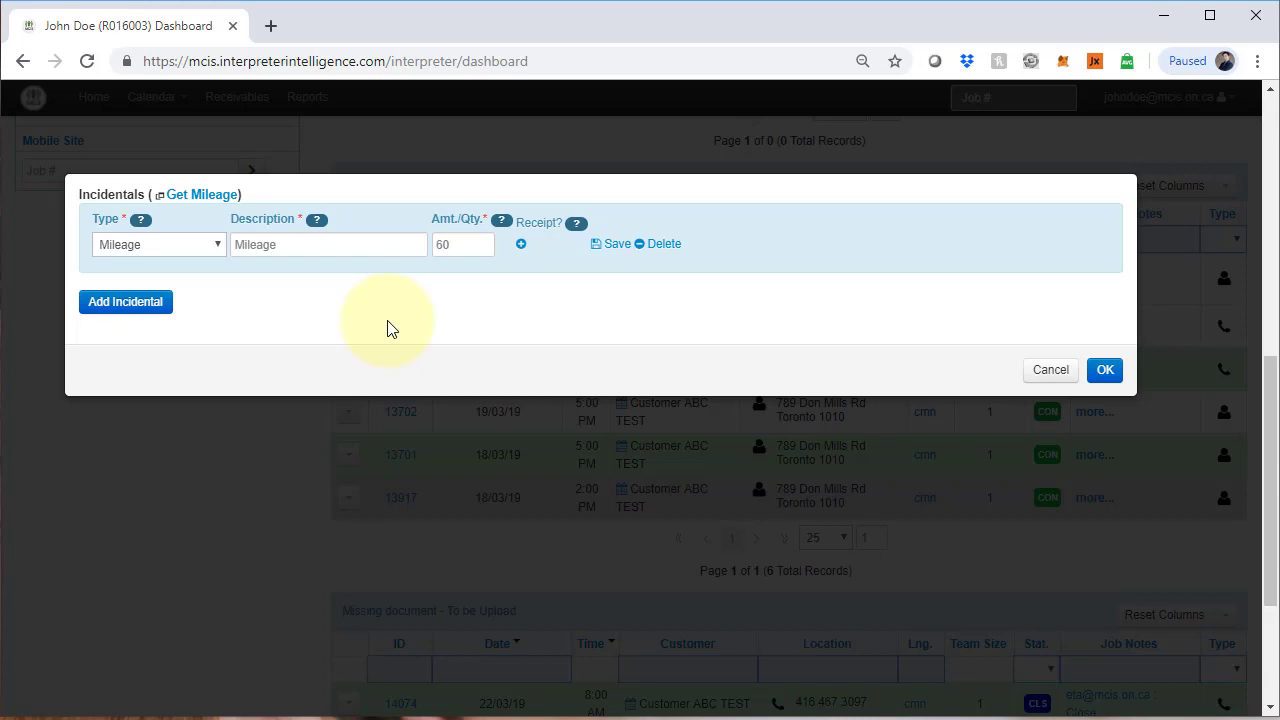
mouse_move(521, 244)
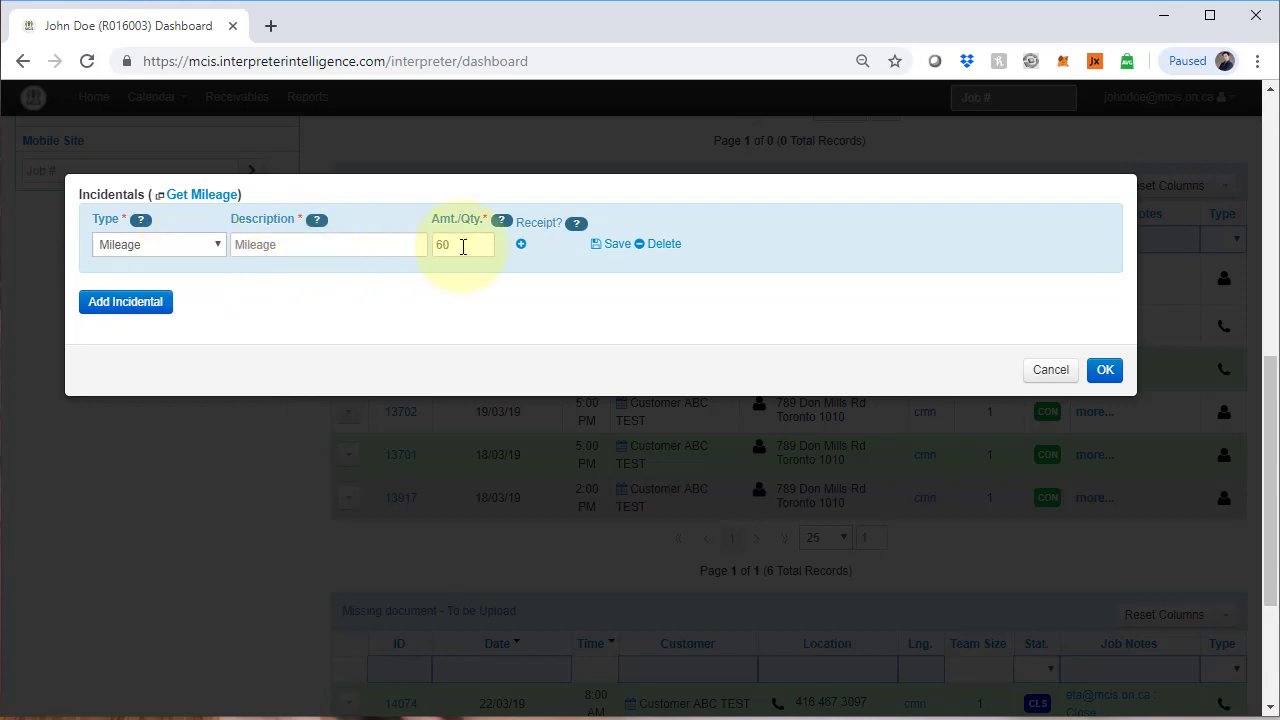
mouse_move(378, 338)
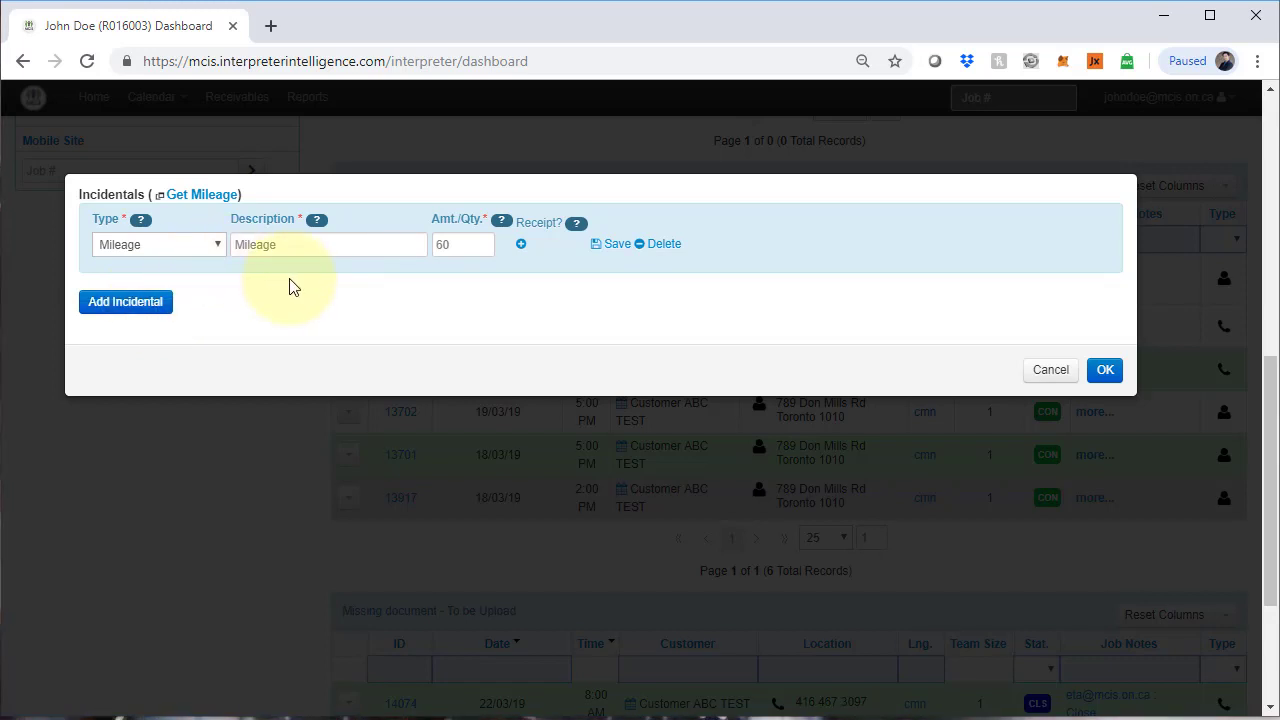
mouse_move(575, 303)
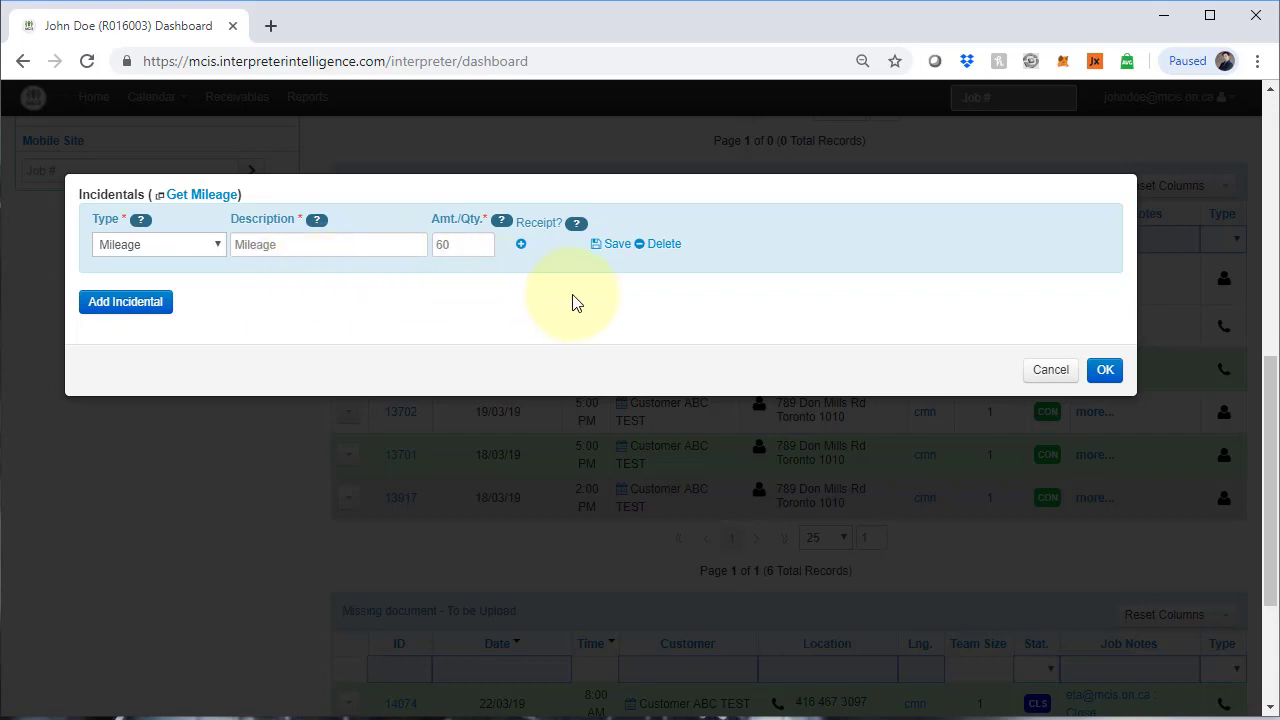
mouse_move(570, 212)
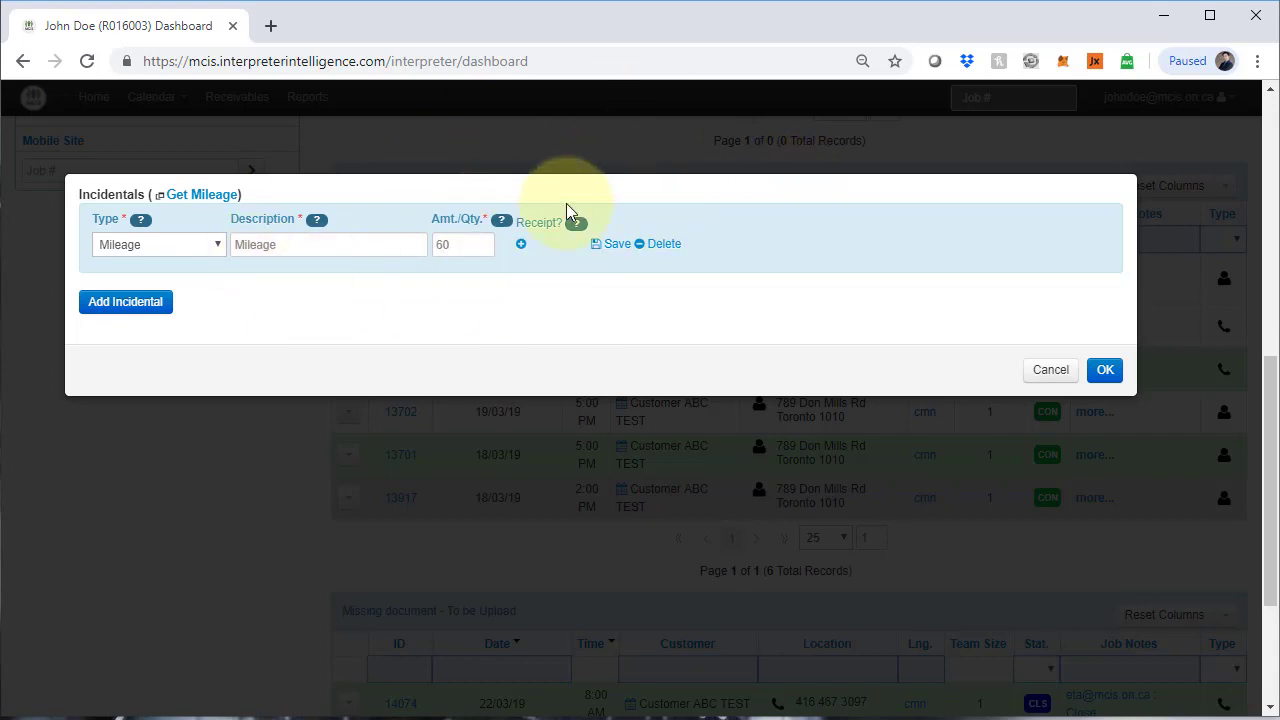
mouse_move(1050, 370)
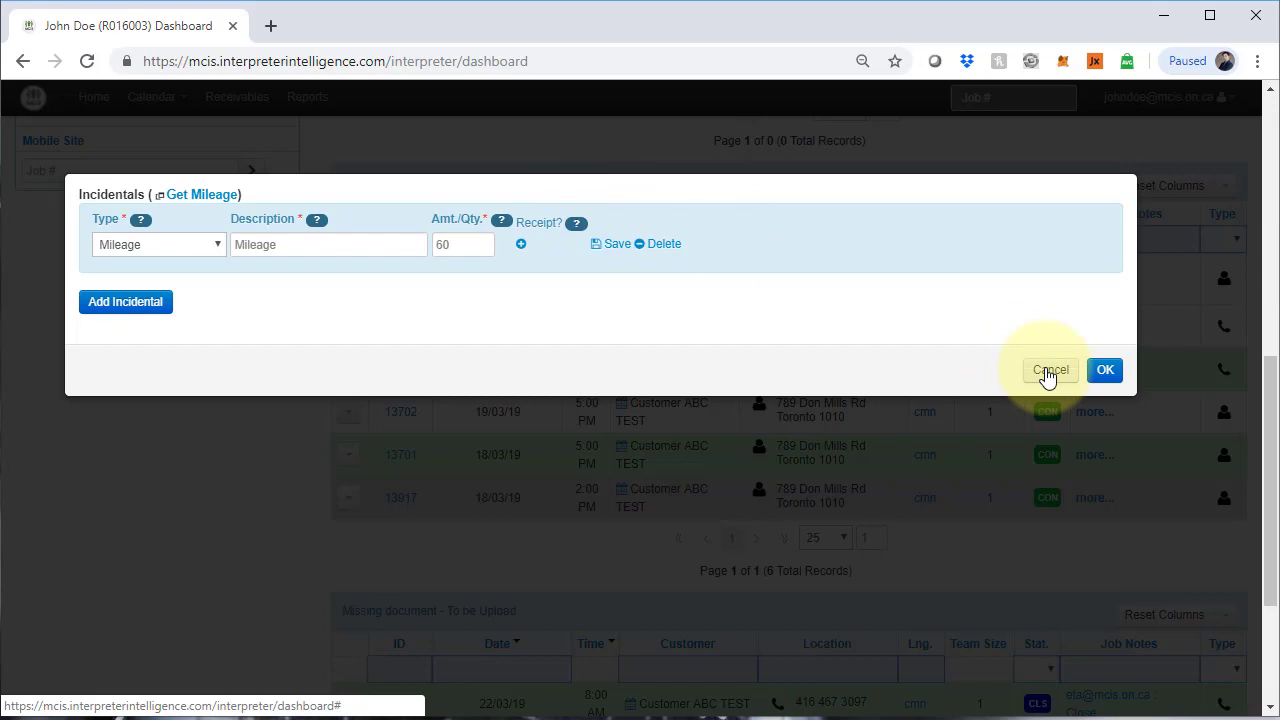
left_click(1050, 369)
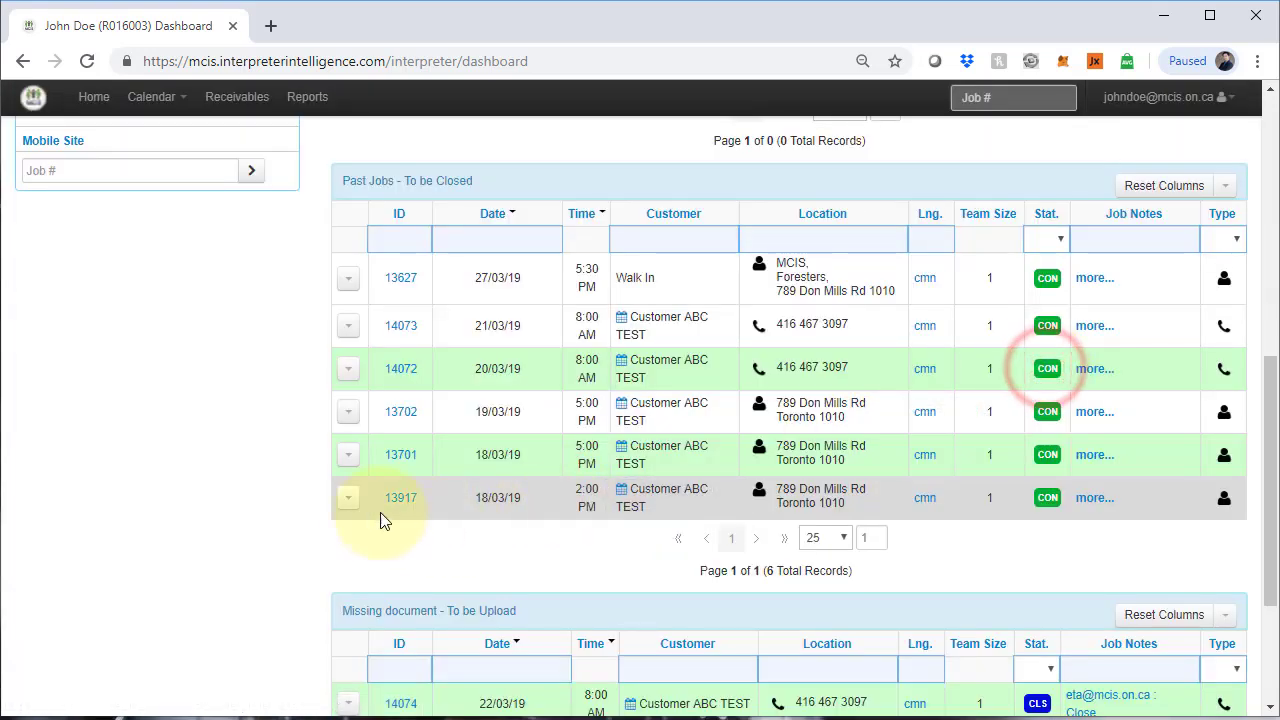
- Choose Close from job 13917's row actions menu
left_click(348, 497)
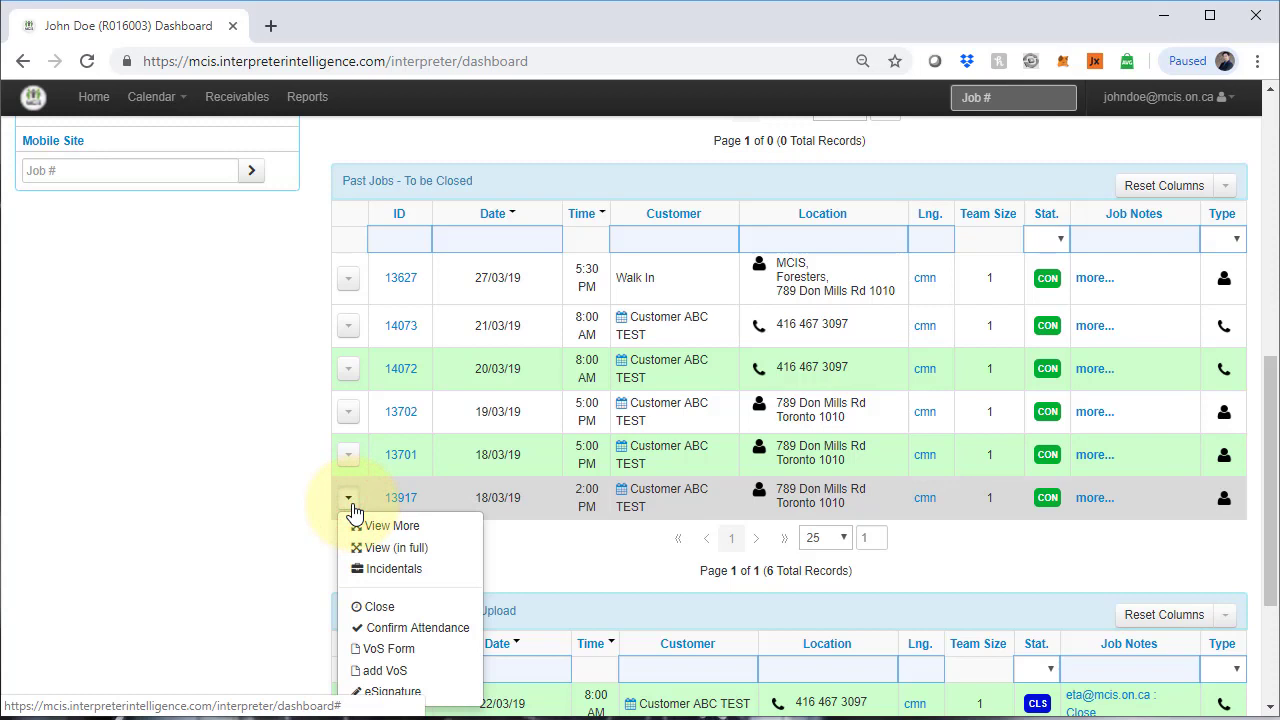
mouse_move(380, 607)
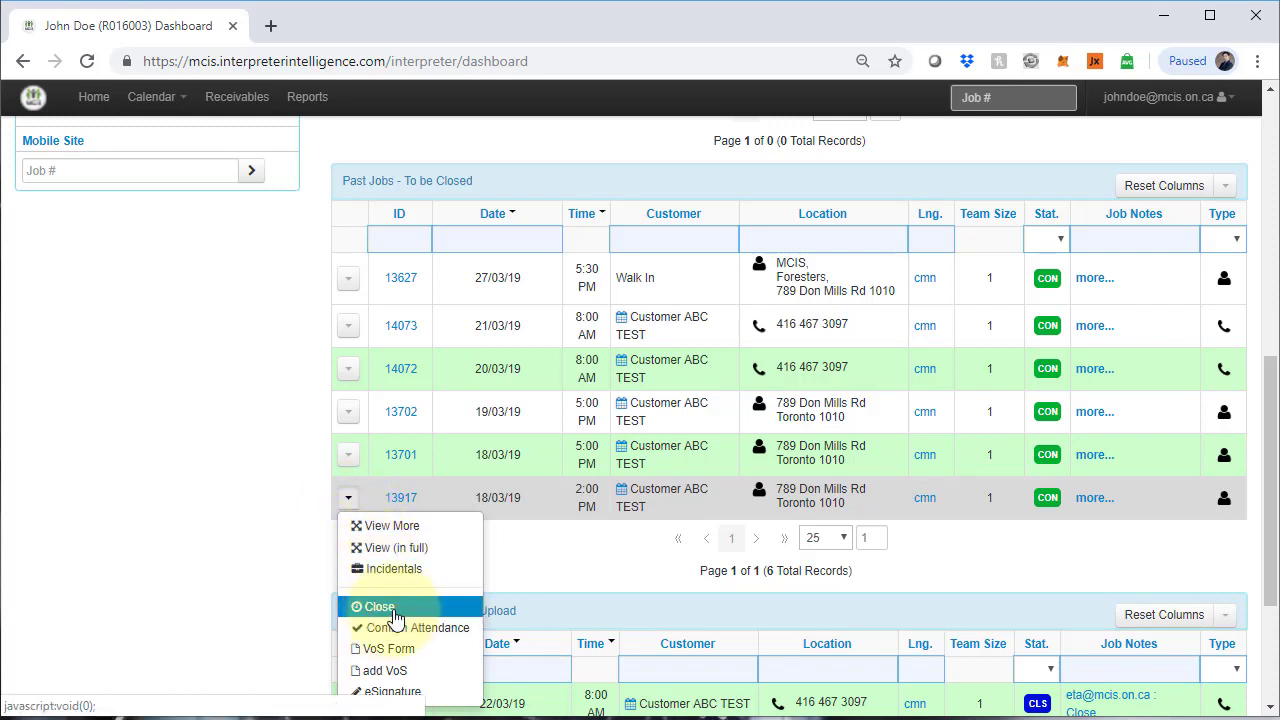
mouse_move(418, 557)
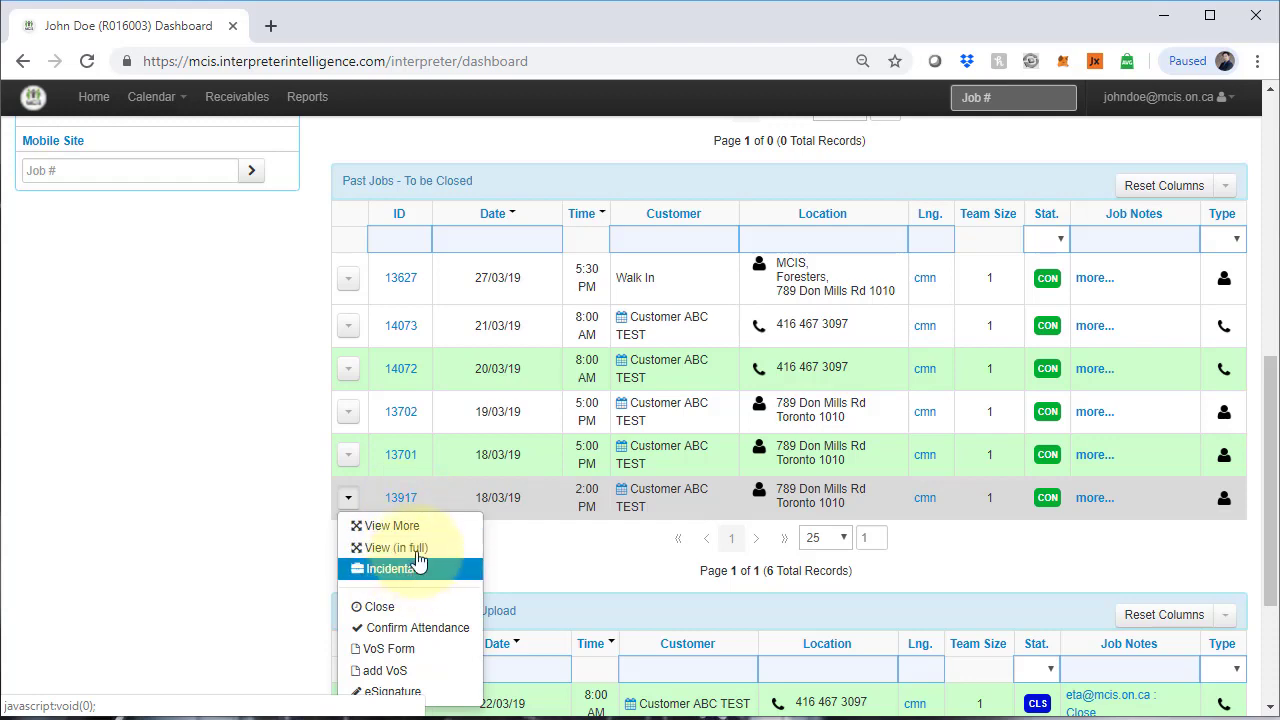
mouse_move(380, 607)
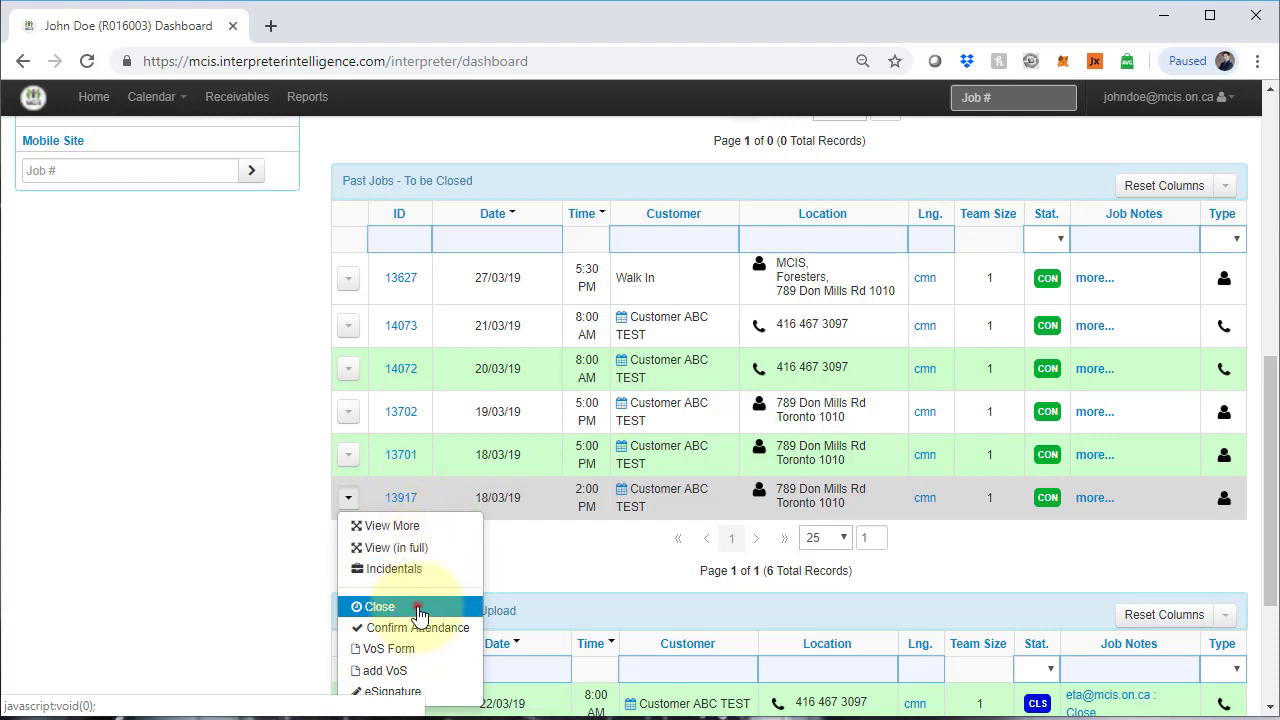
left_click(379, 607)
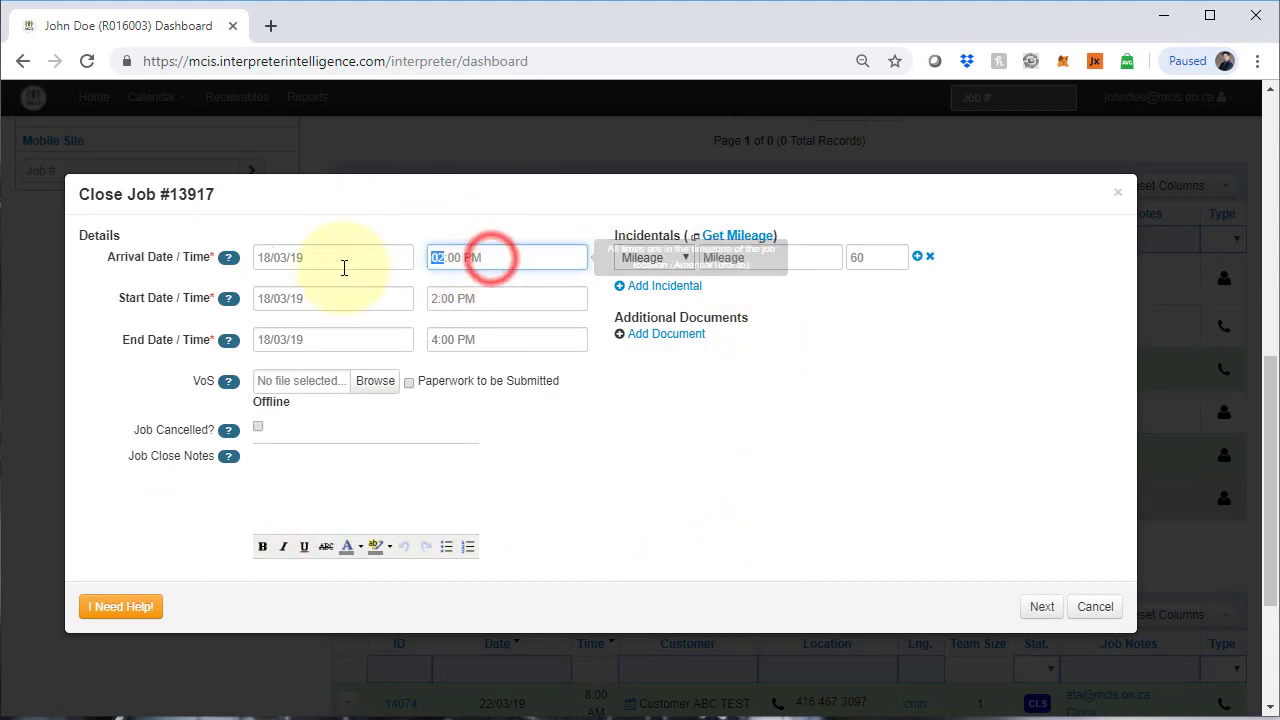
- Edit job 13917's arrival and start times and set the end to 04:22 PM
left_click(333, 257)
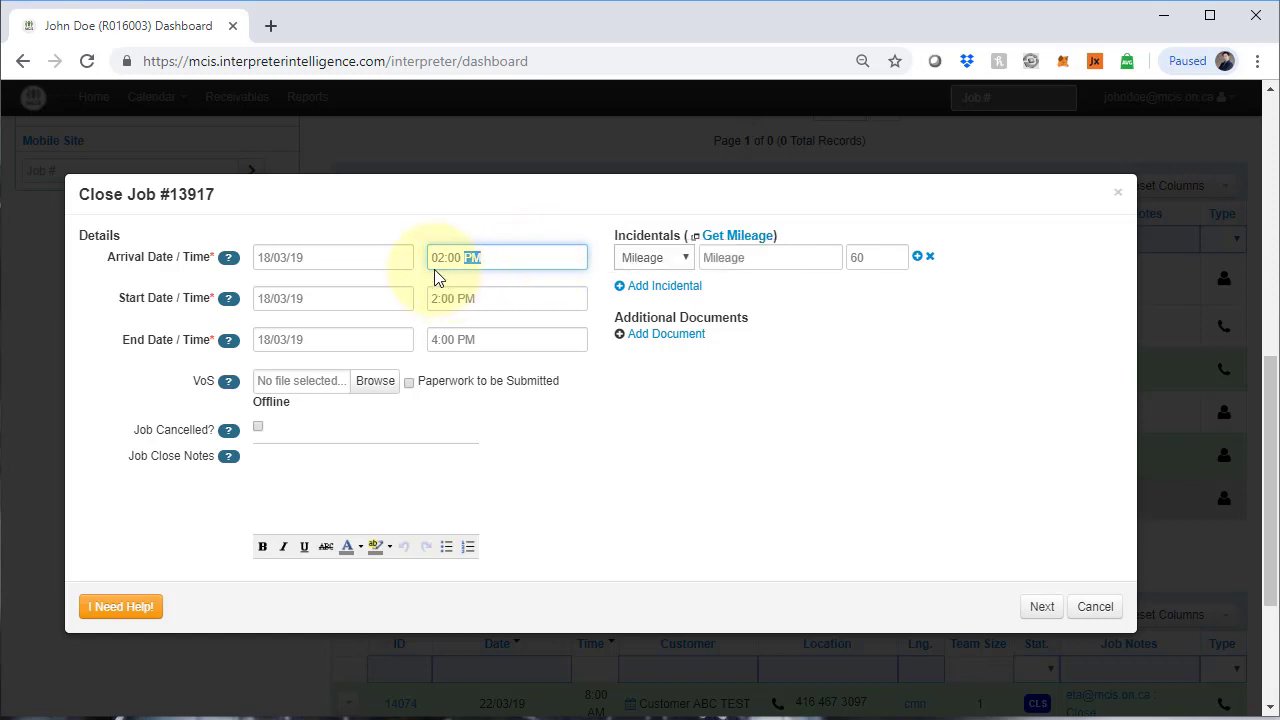
mouse_move(505, 257)
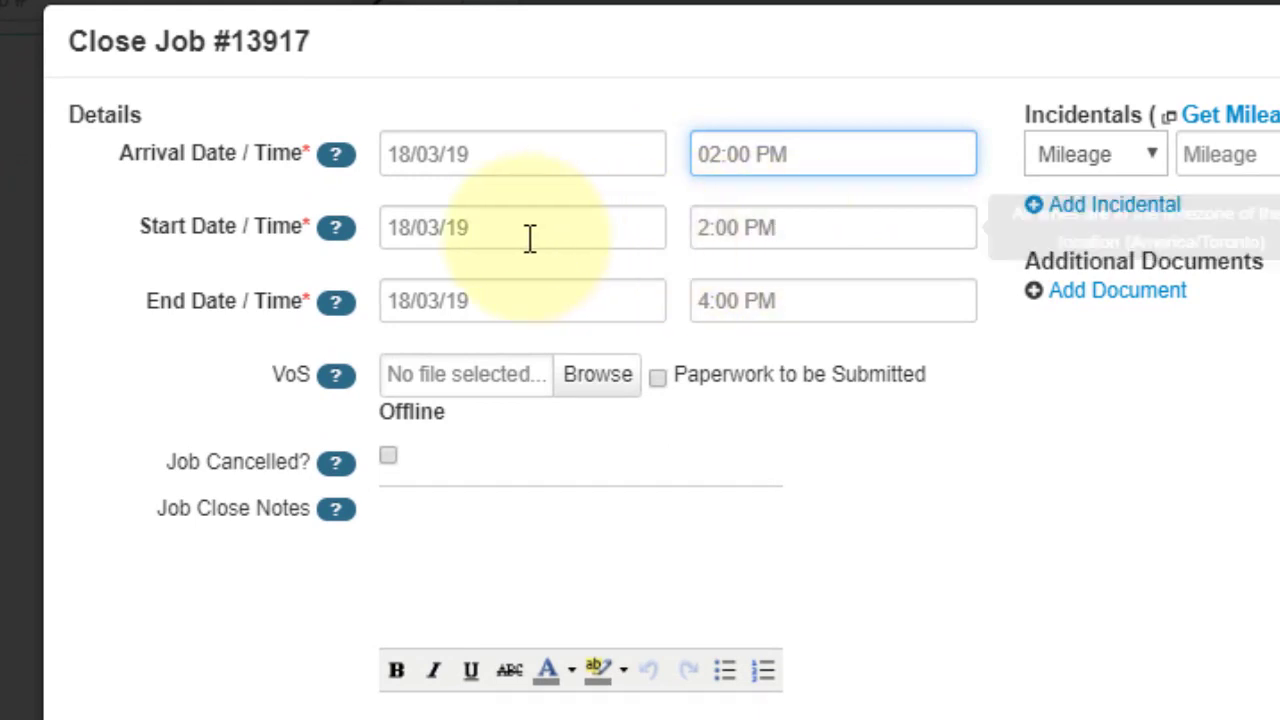
left_click(832, 227)
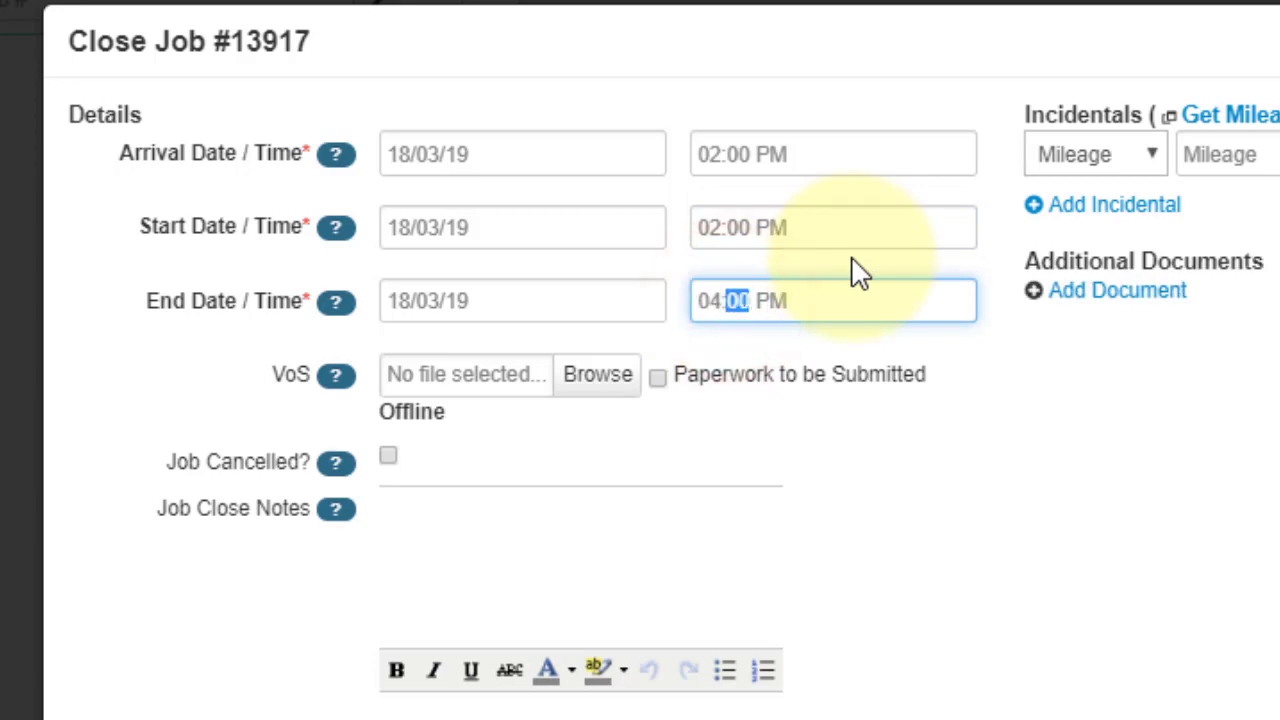
type("22")
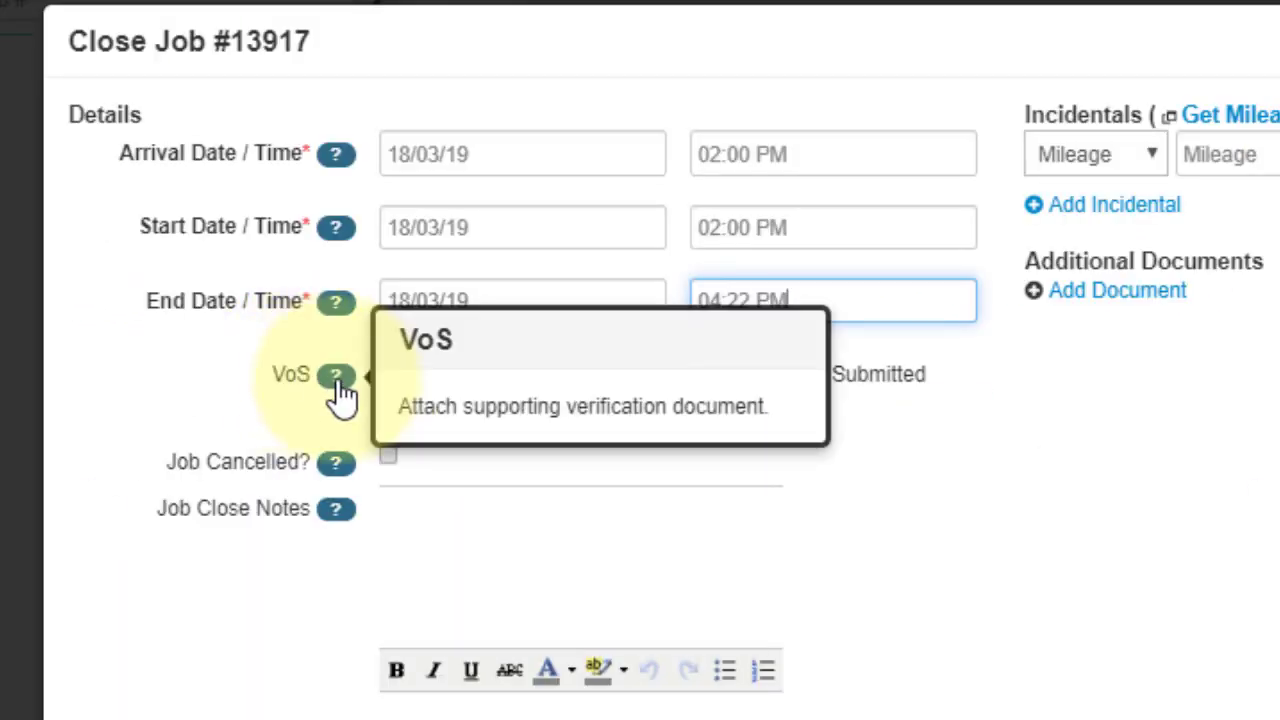
mouse_move(165, 378)
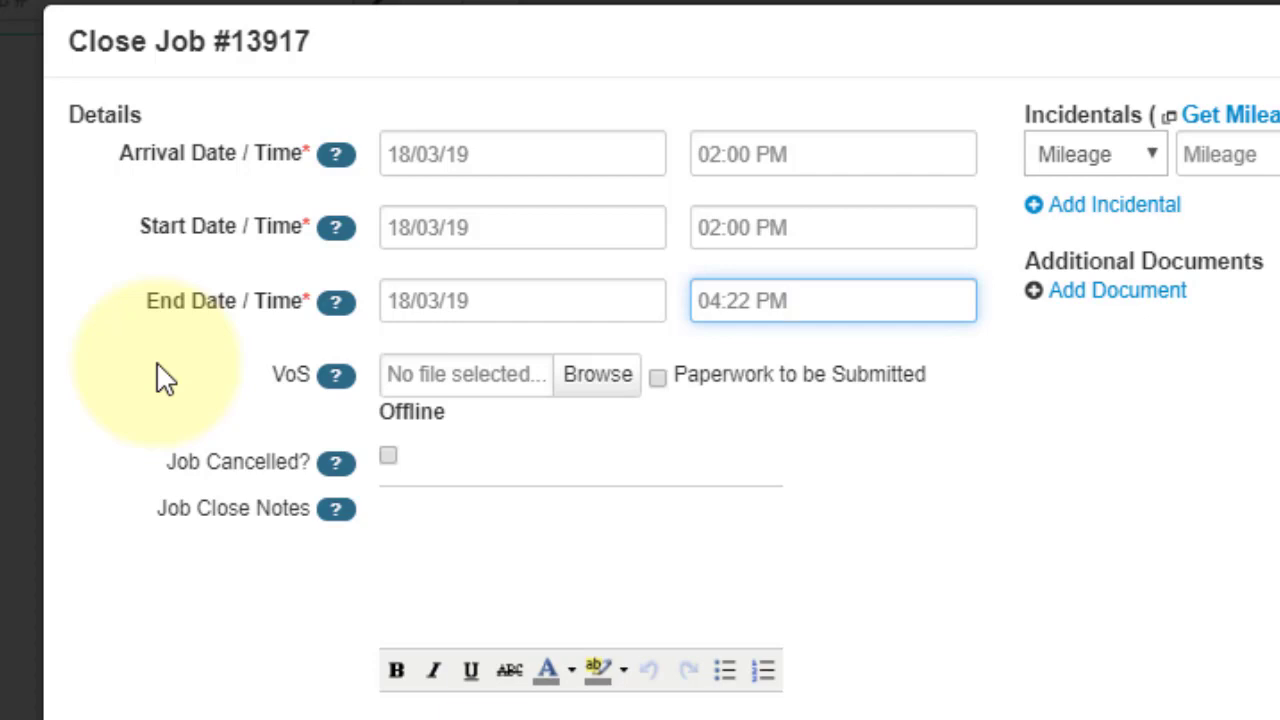
- Attach the VoS(13917)-Customer ABC TEST file from the Desktop as the VoS
left_click(832, 300)
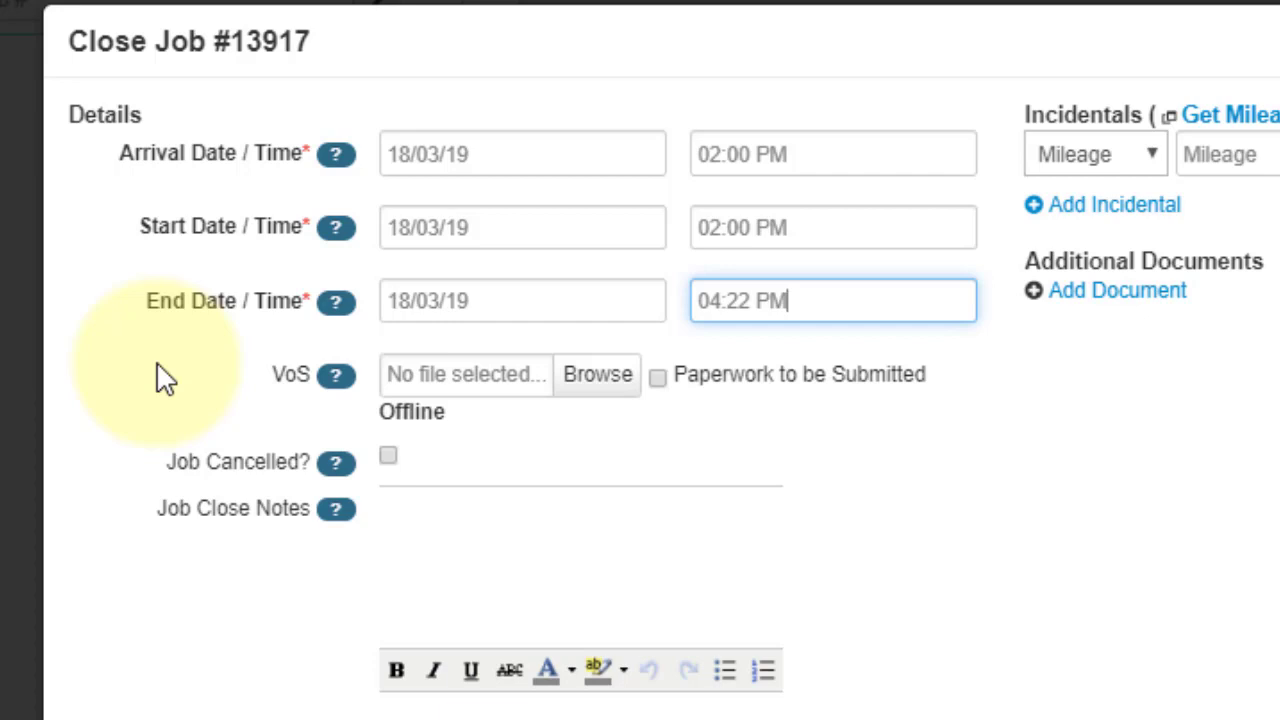
mouse_move(597, 374)
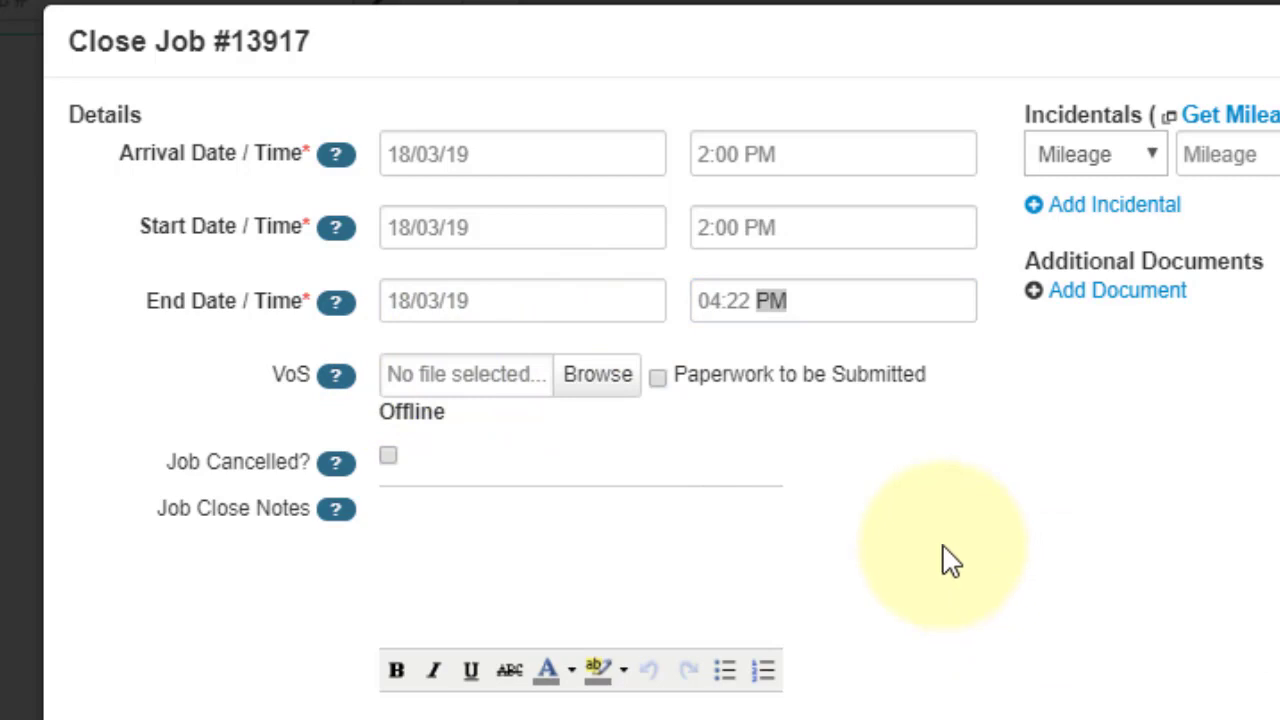
mouse_move(555, 453)
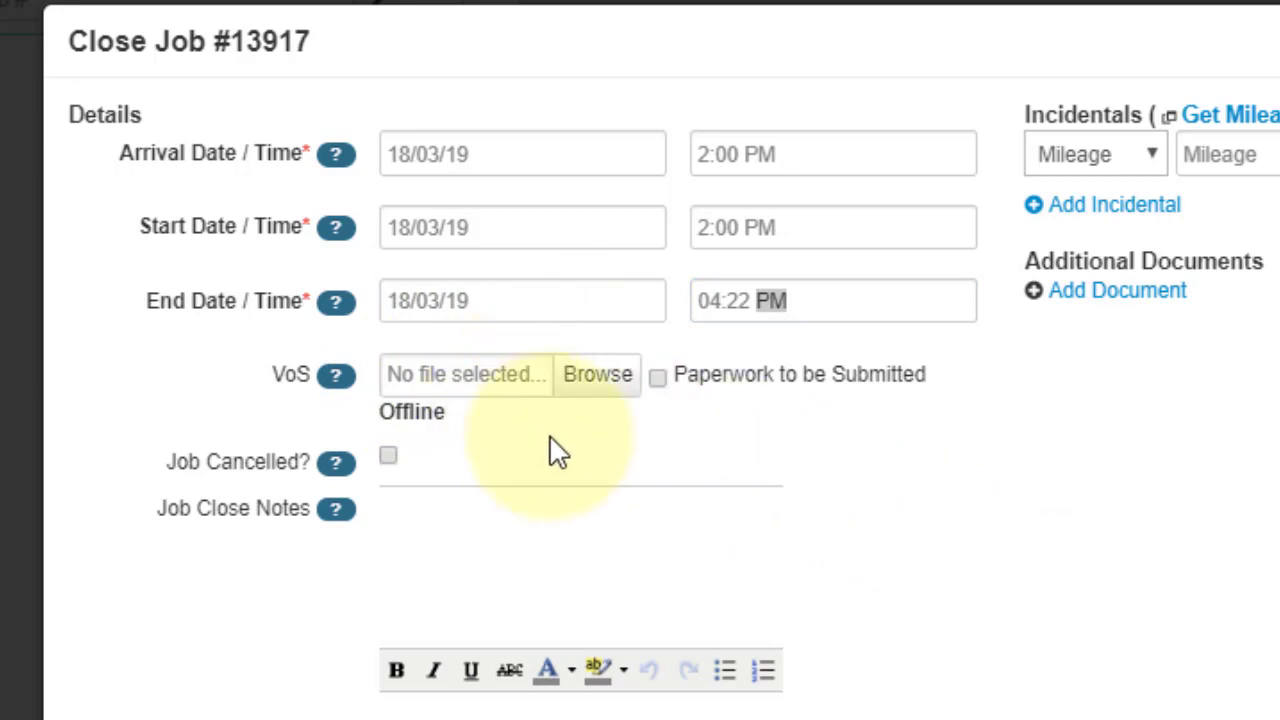
mouse_move(480, 375)
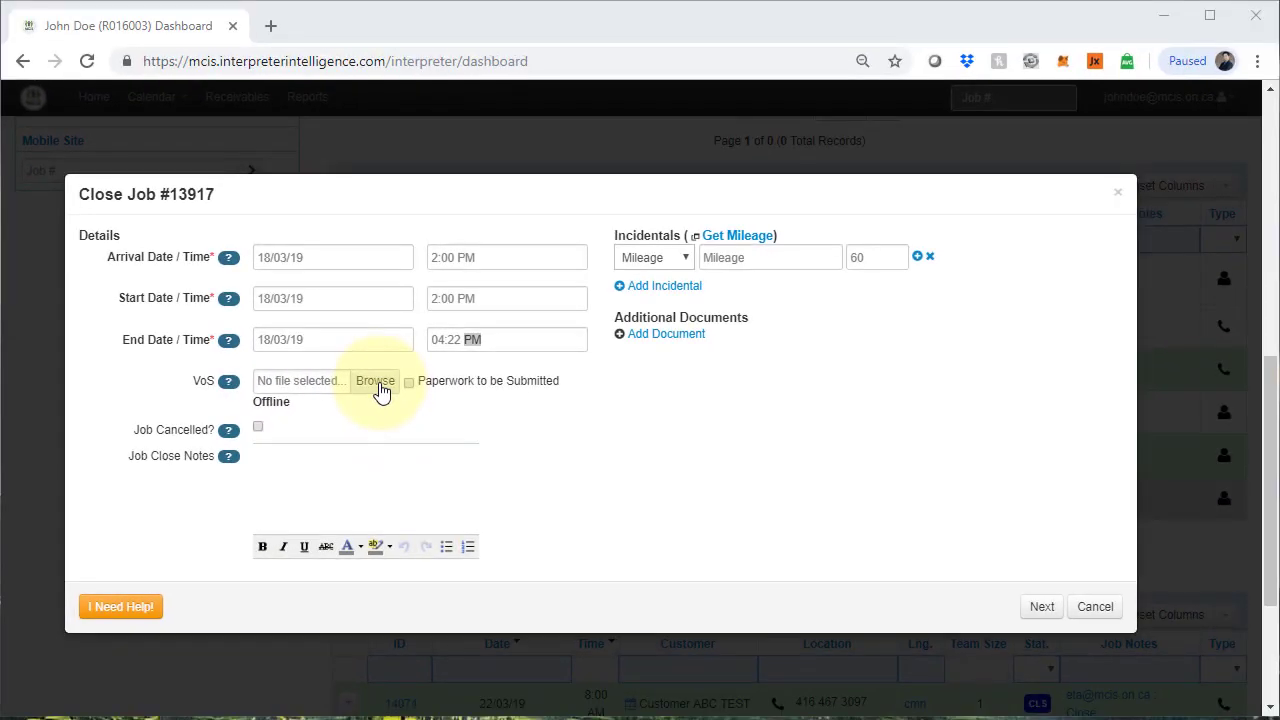
left_click(375, 381)
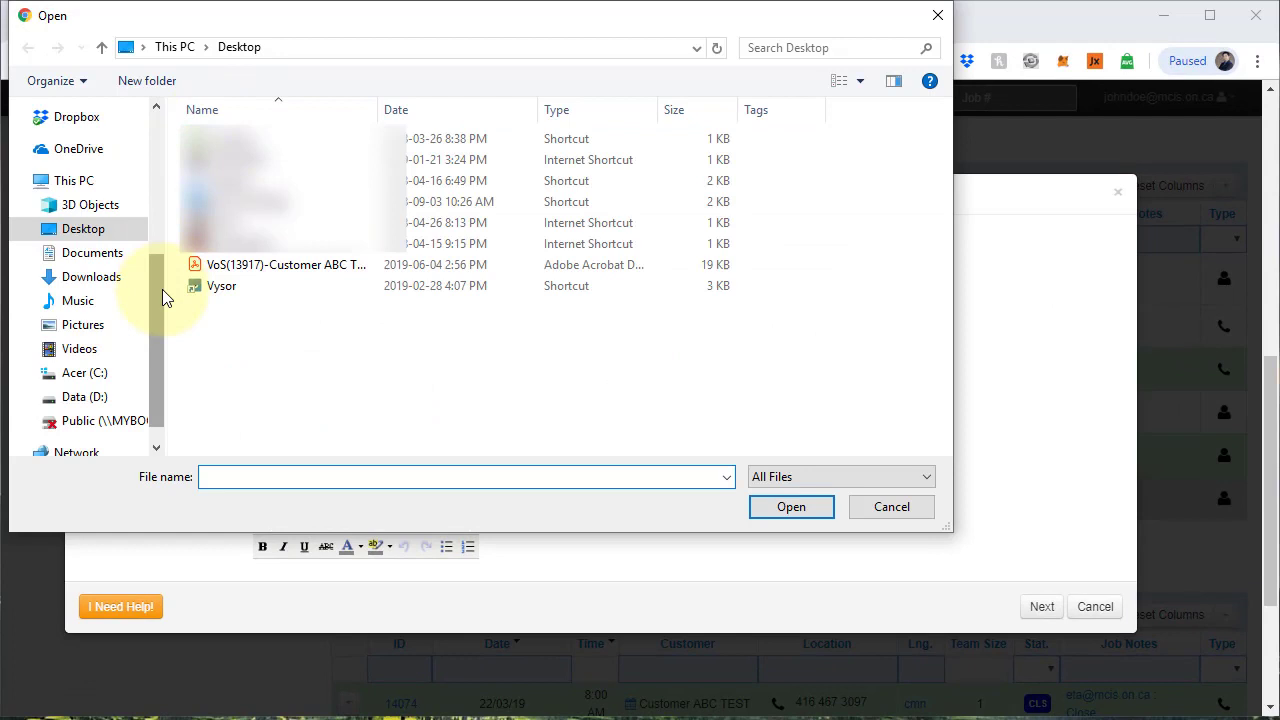
left_click(287, 264)
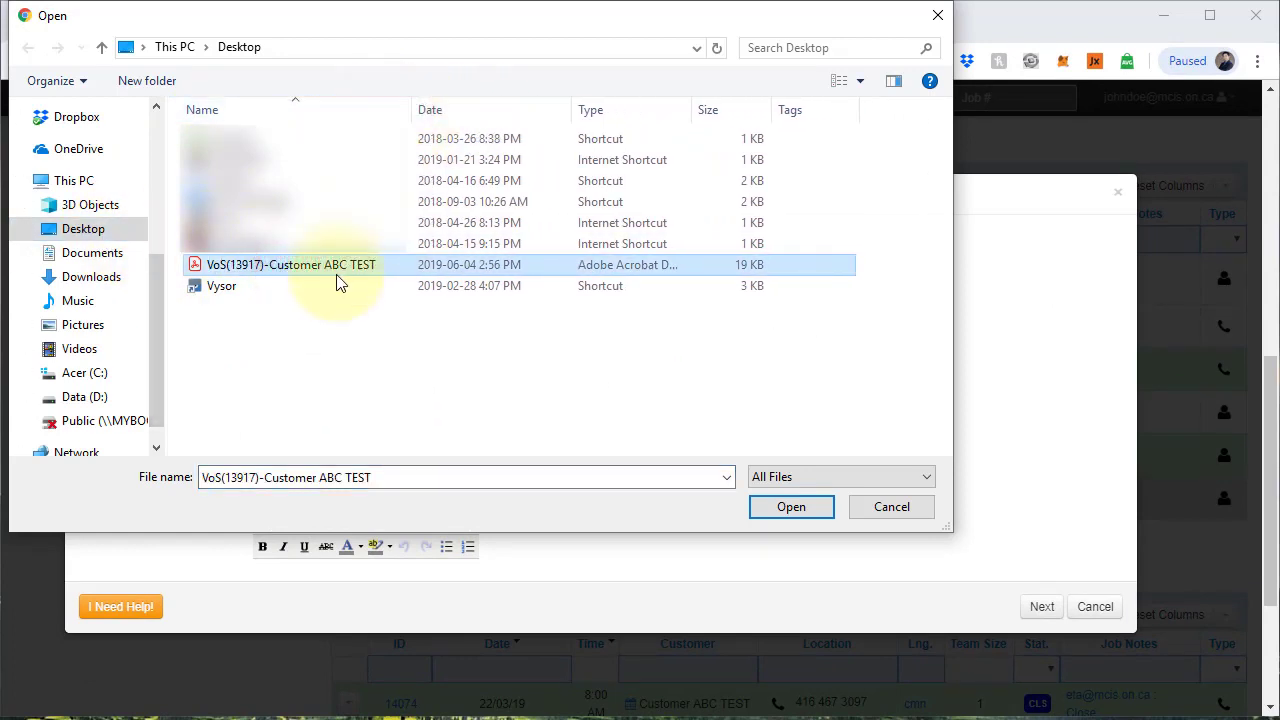
left_click(791, 507)
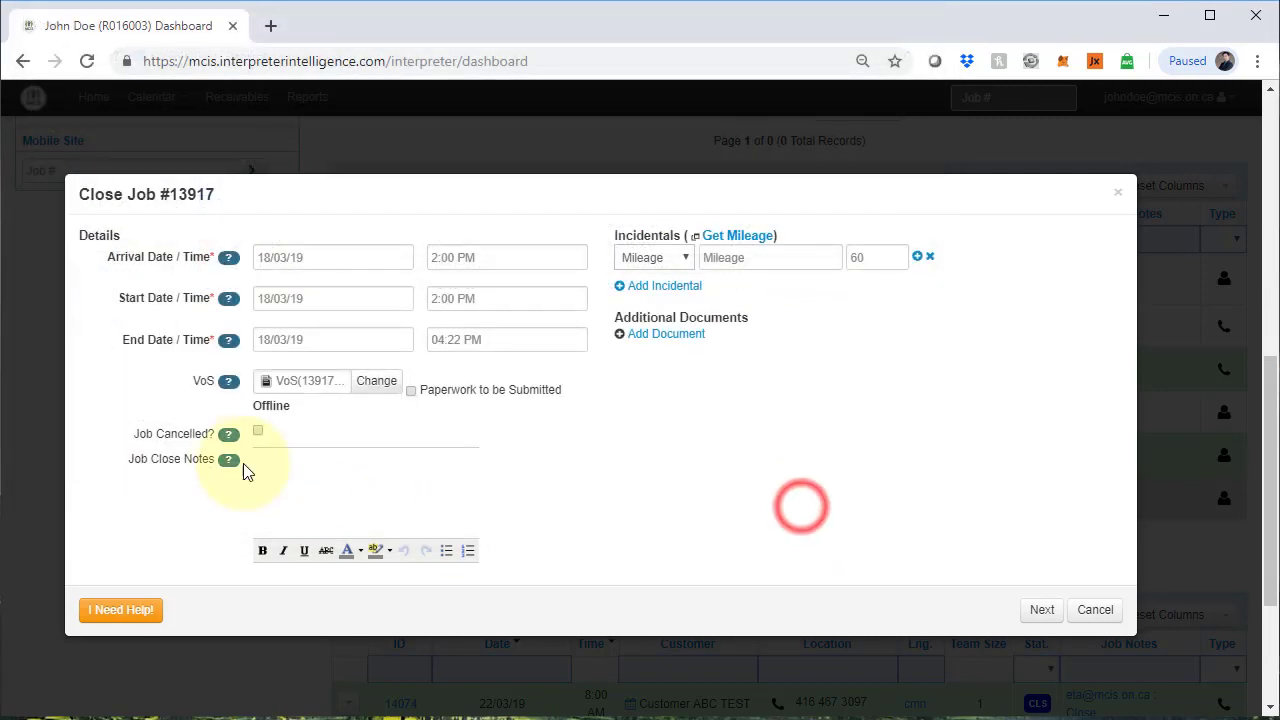
mouse_move(363, 414)
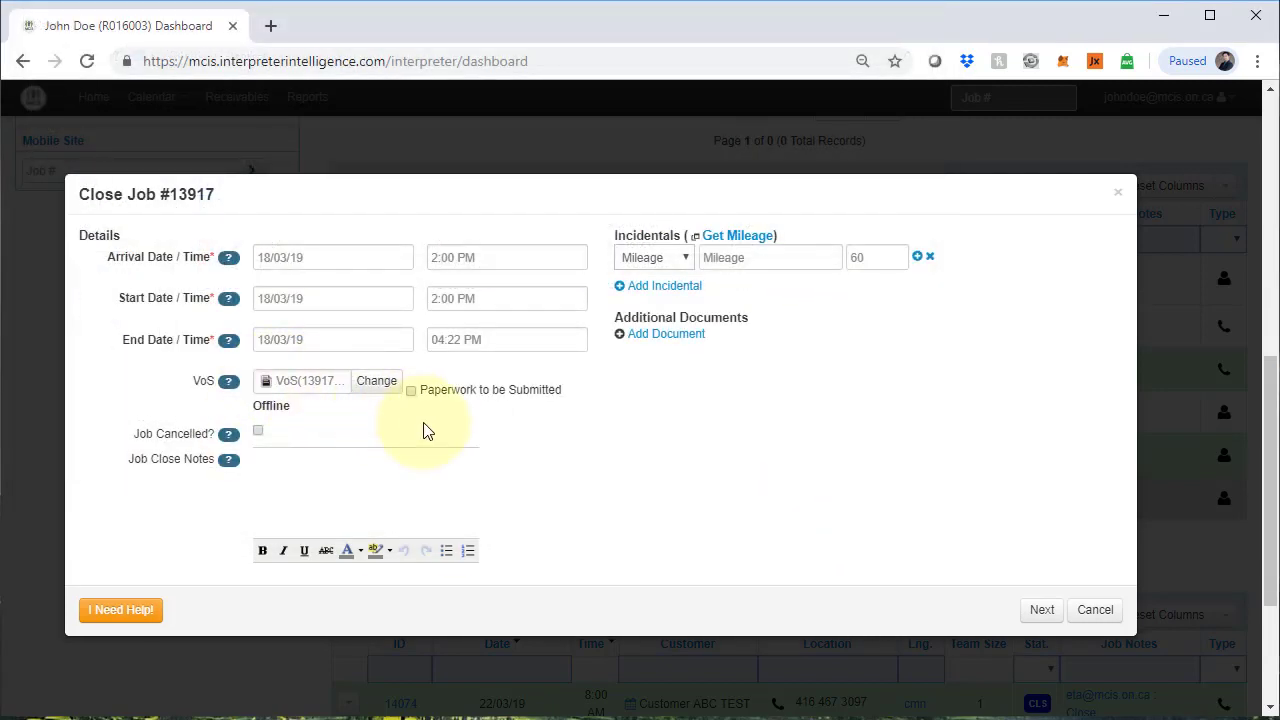
mouse_move(1030, 590)
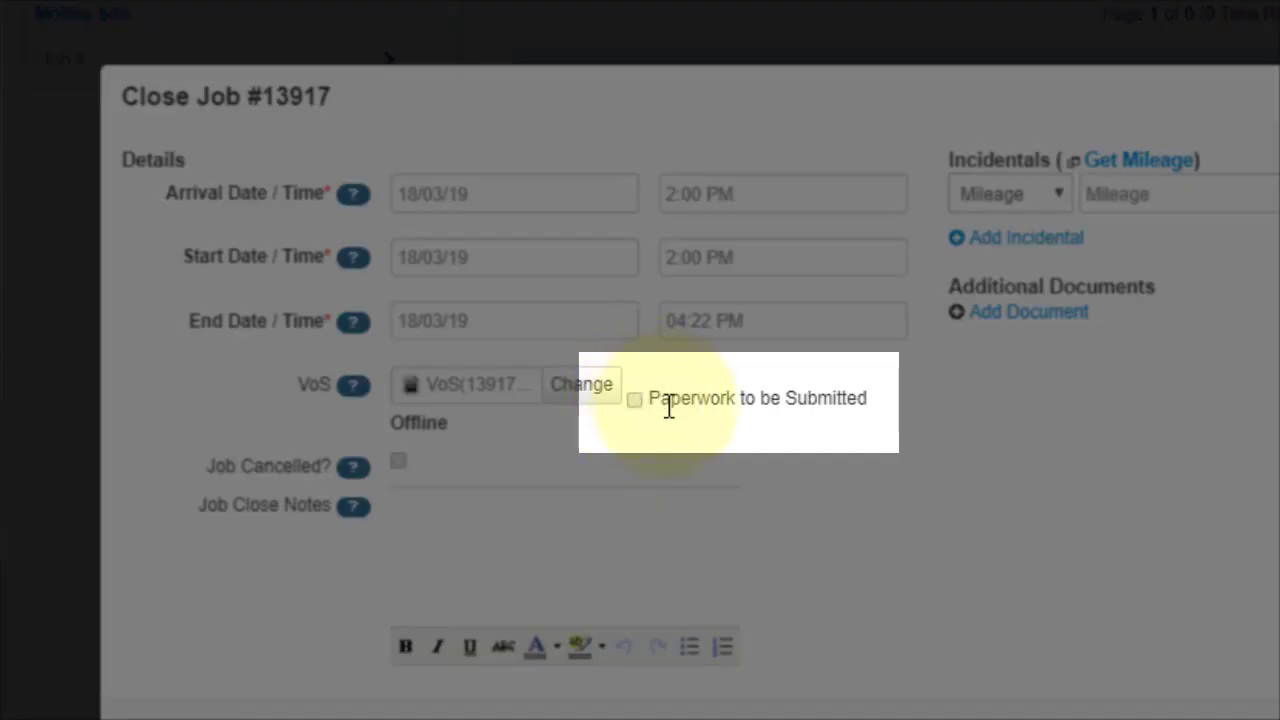
mouse_move(750, 410)
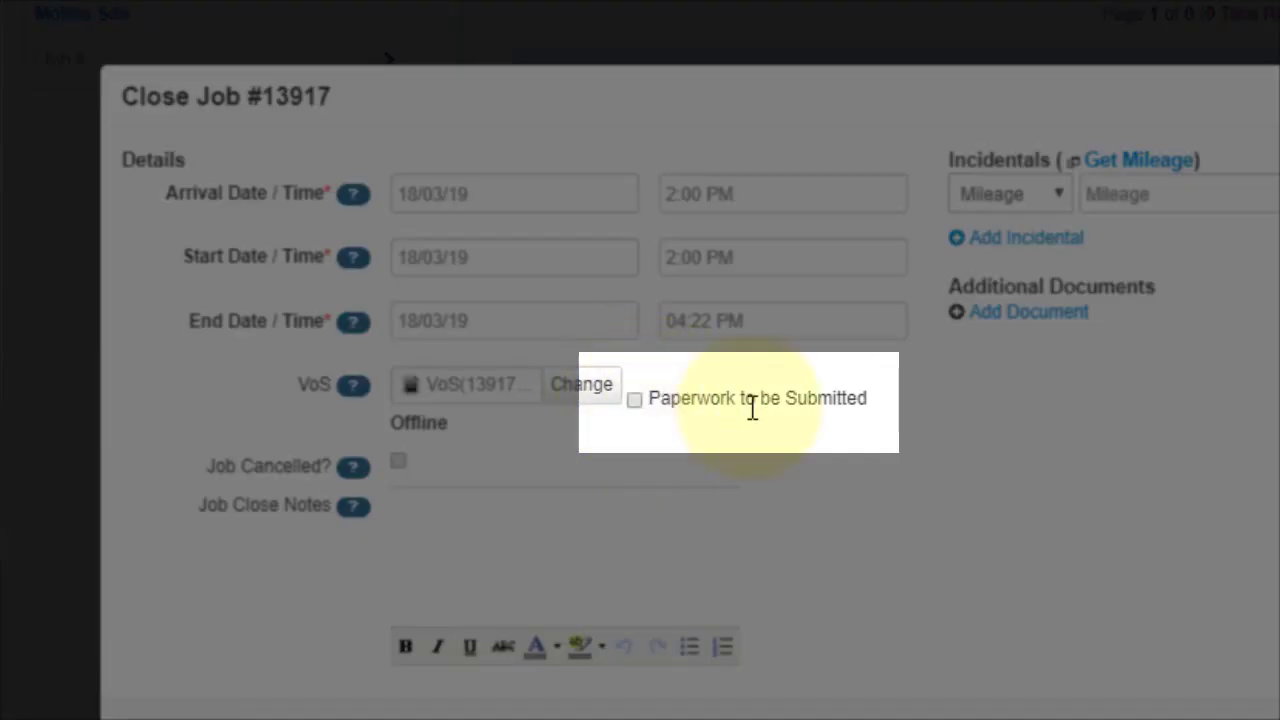
mouse_move(805, 425)
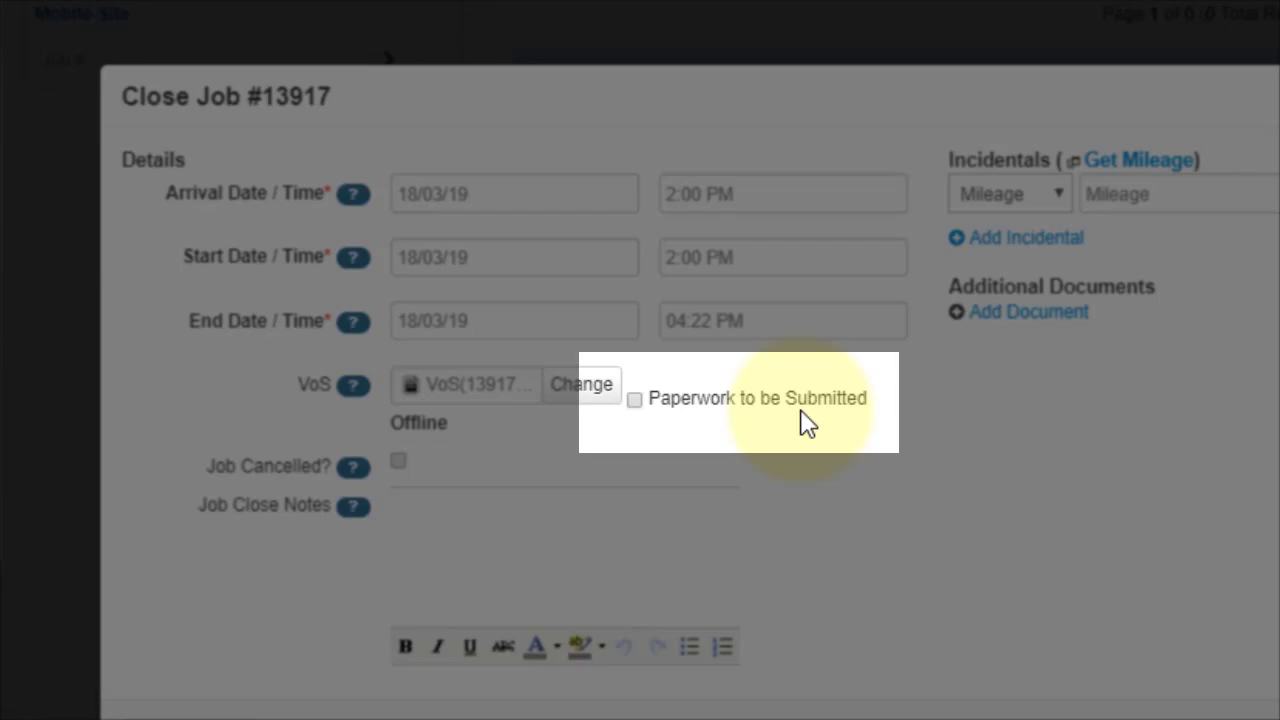
mouse_move(990, 430)
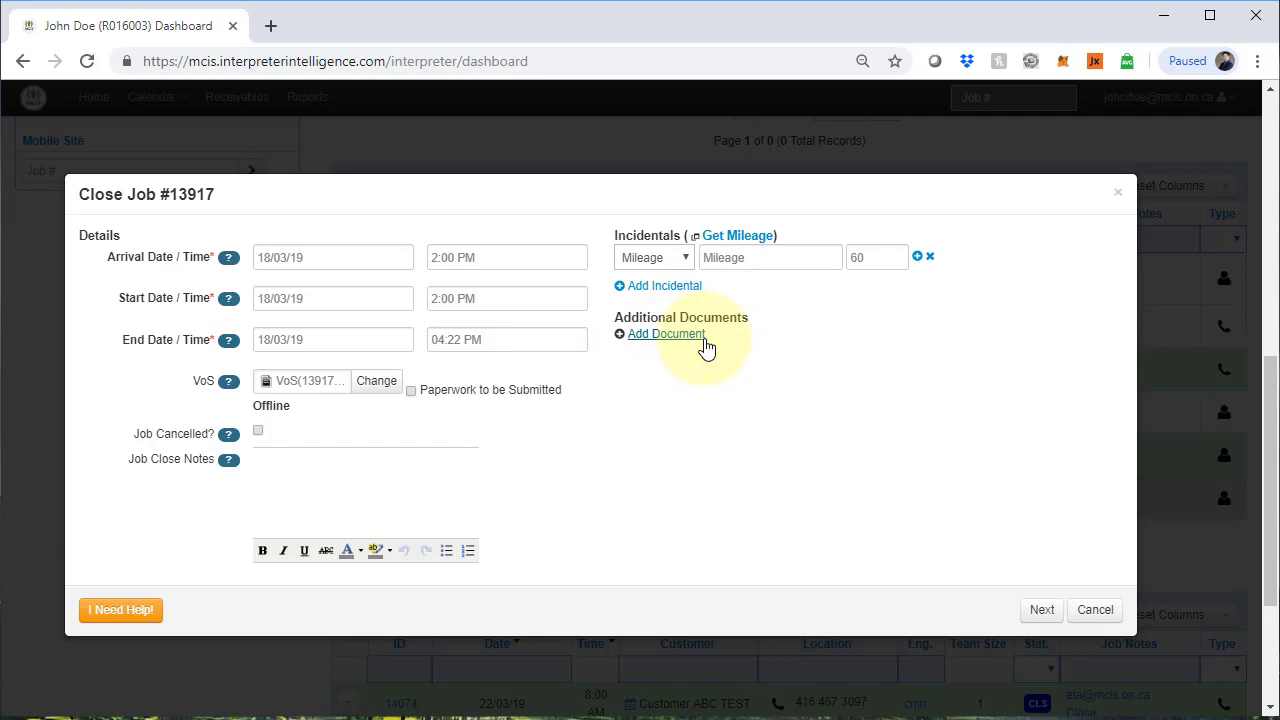
mouse_move(735, 370)
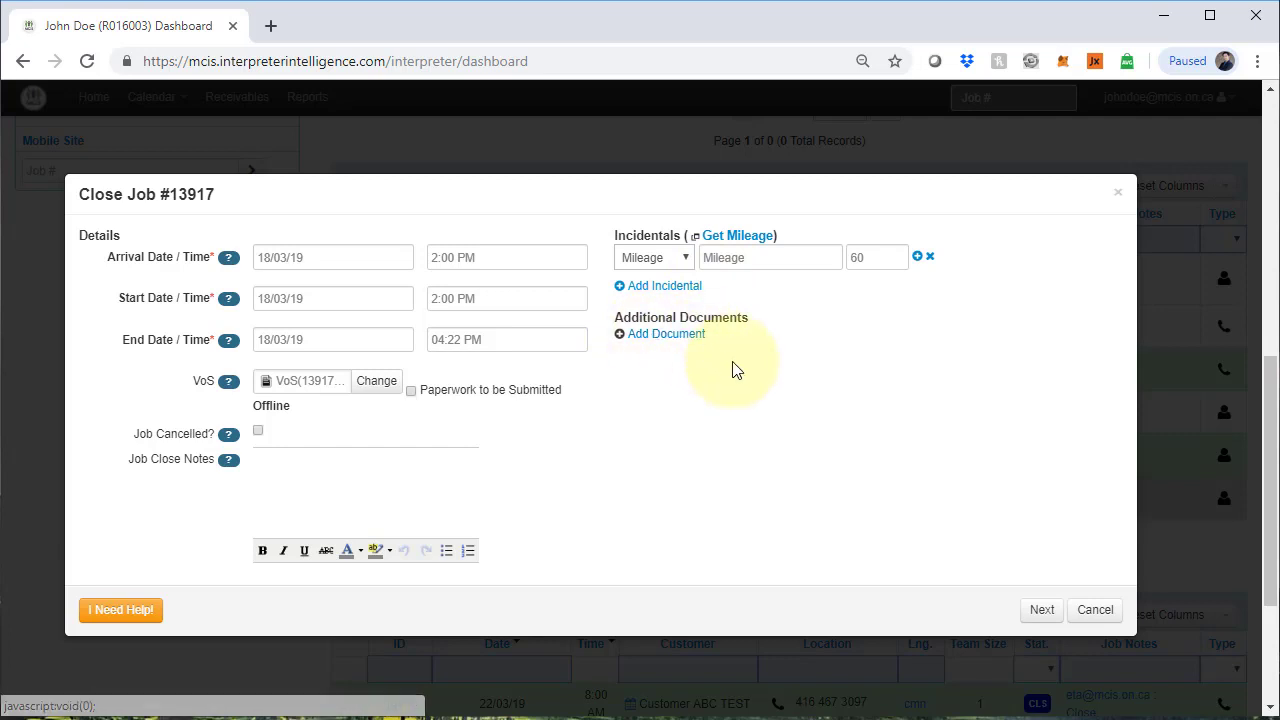
mouse_move(1041, 609)
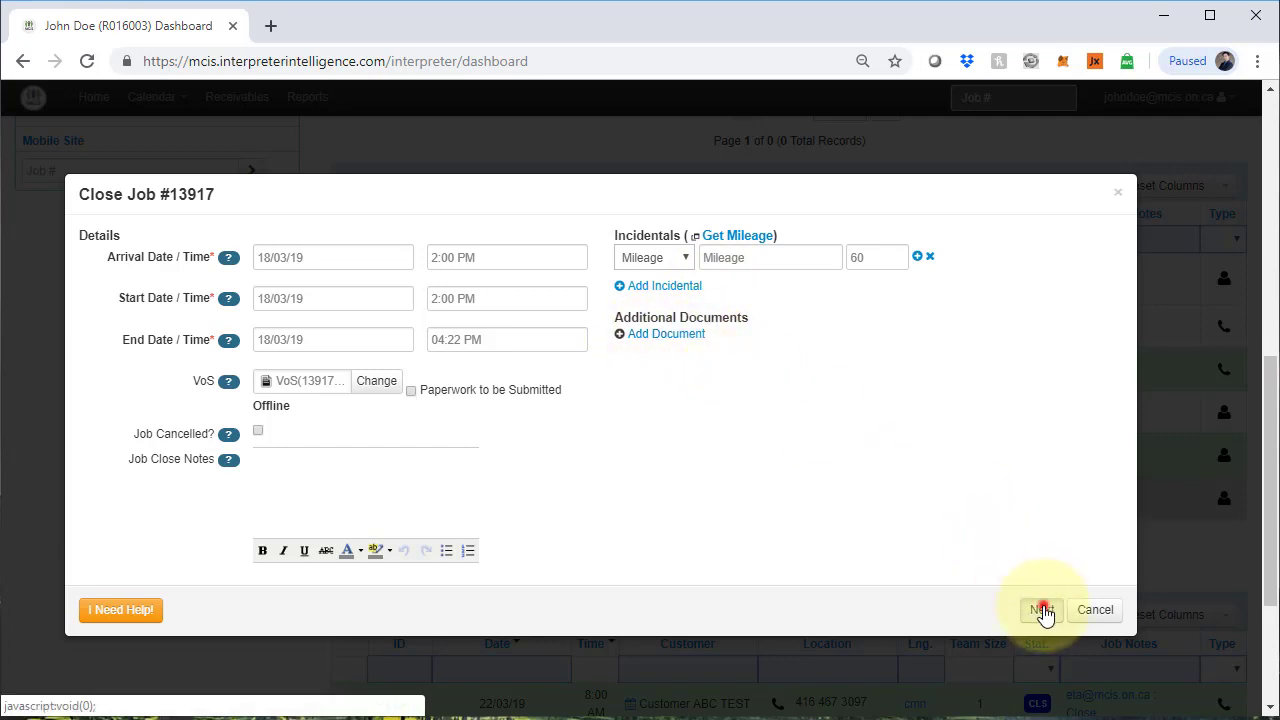
- Continue to job 13917's submission summary showing $74 estimated reimbursement
left_click(1041, 610)
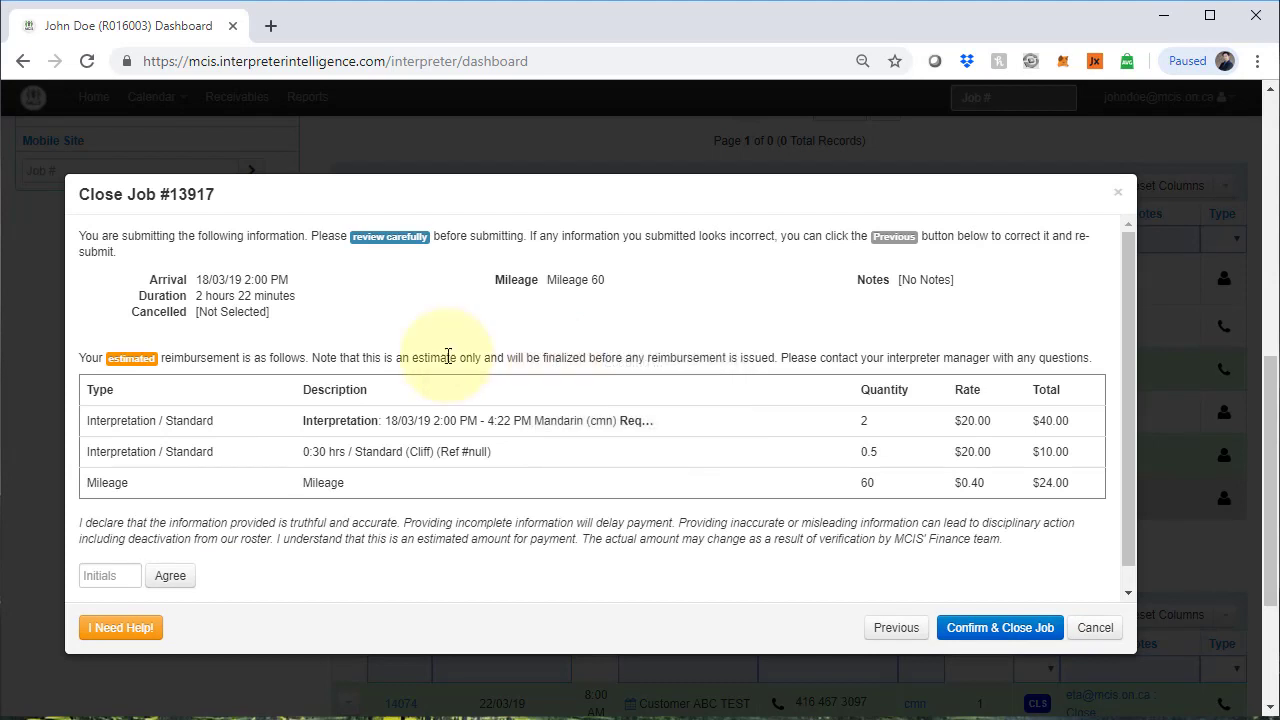
mouse_move(211, 387)
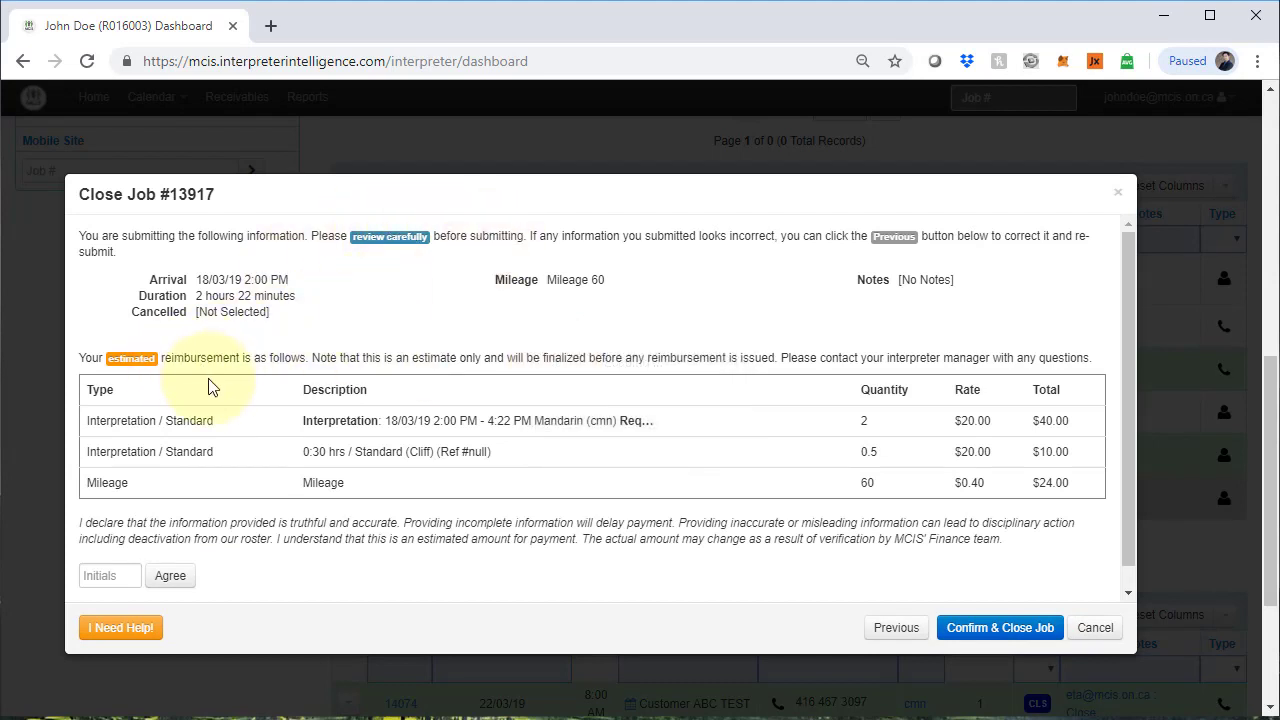
mouse_move(1000, 420)
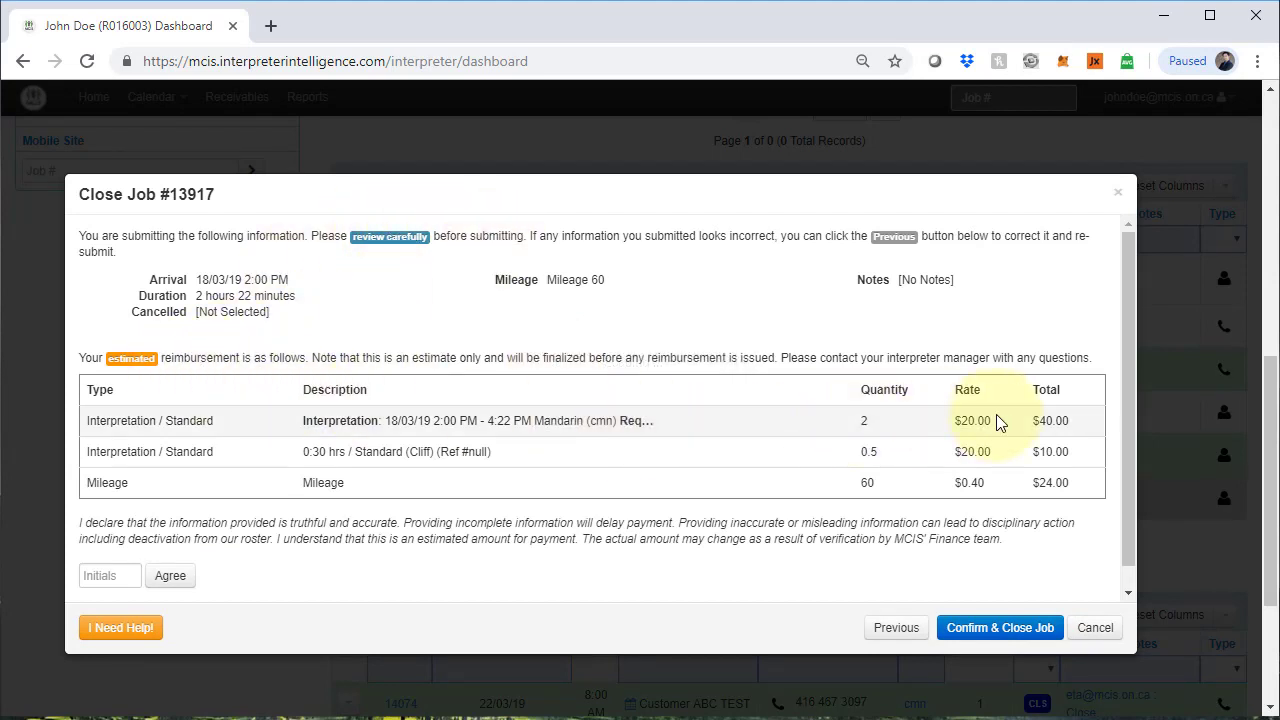
mouse_move(222, 468)
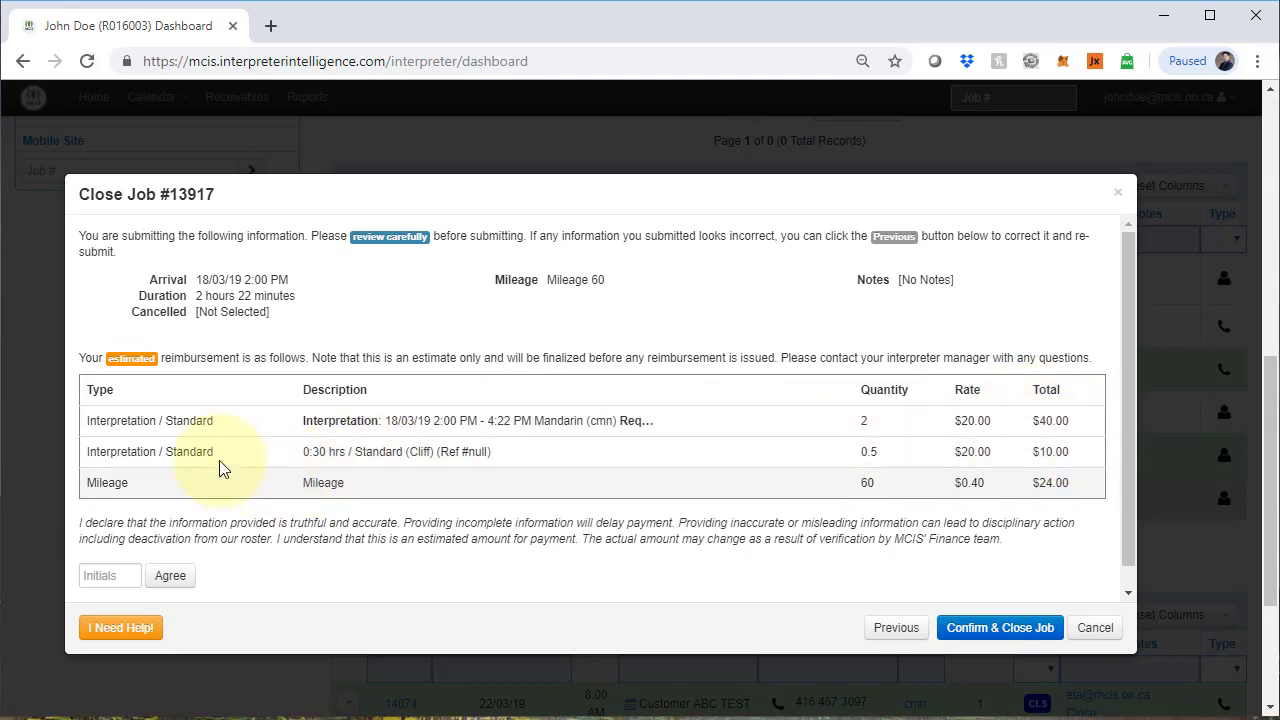
mouse_move(1083, 456)
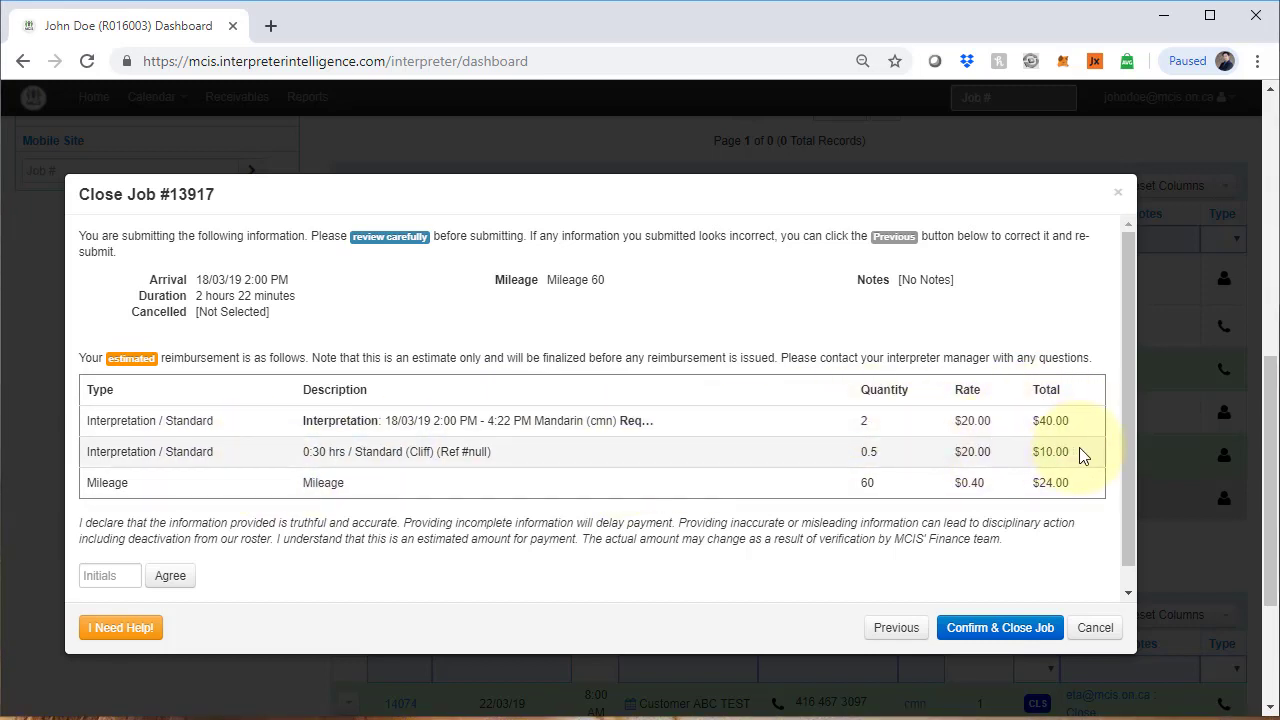
mouse_move(1150, 480)
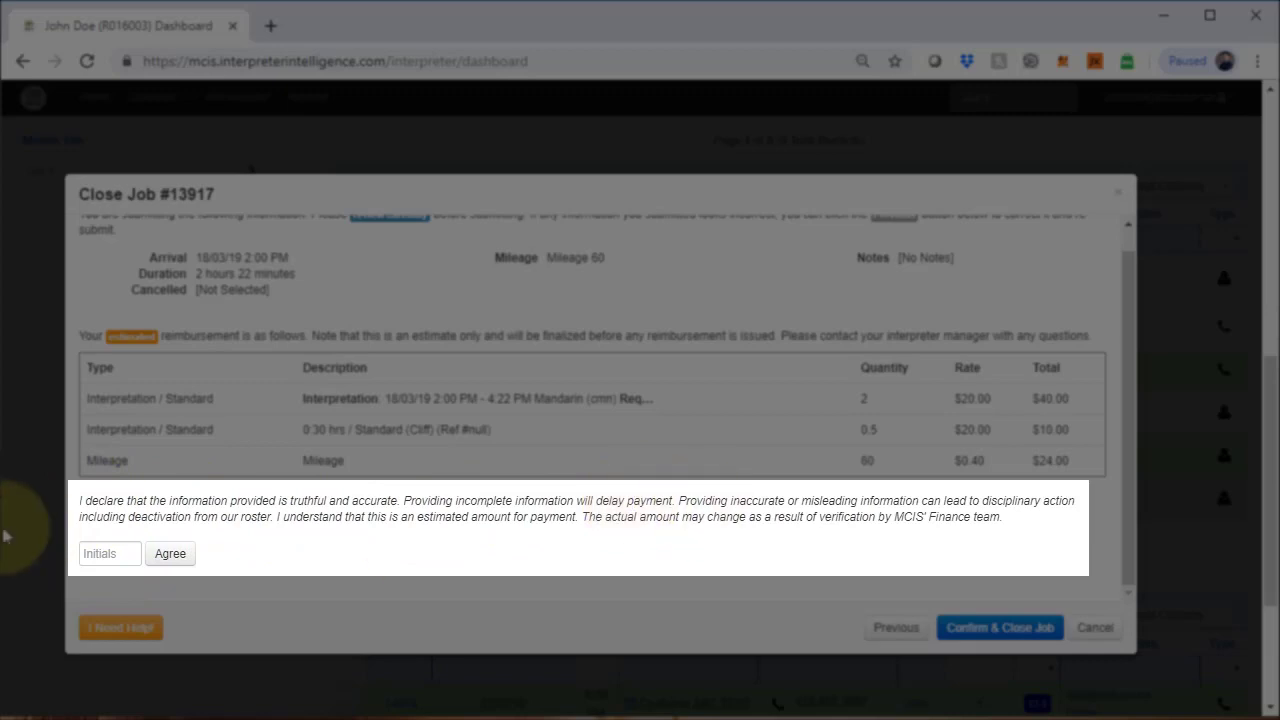
- Enter initials JD on the declaration and confirm closing job 13917
left_click(108, 553)
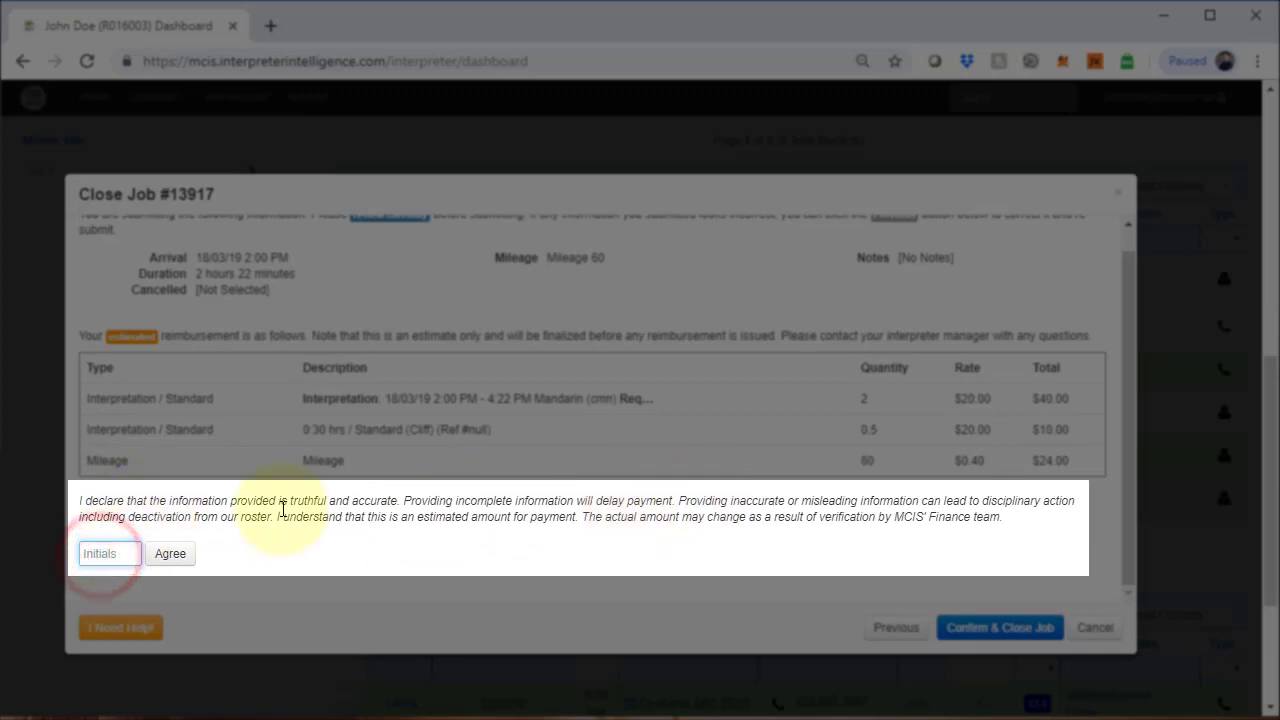
type("JD")
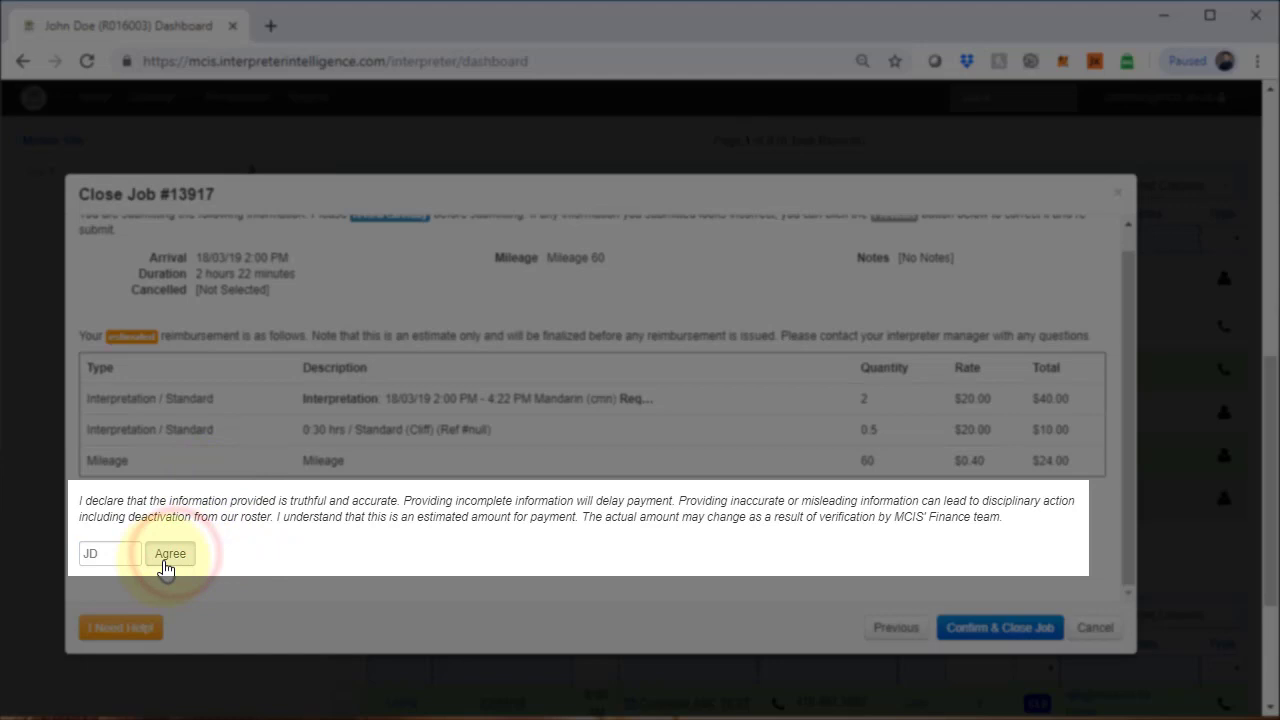
mouse_move(978, 578)
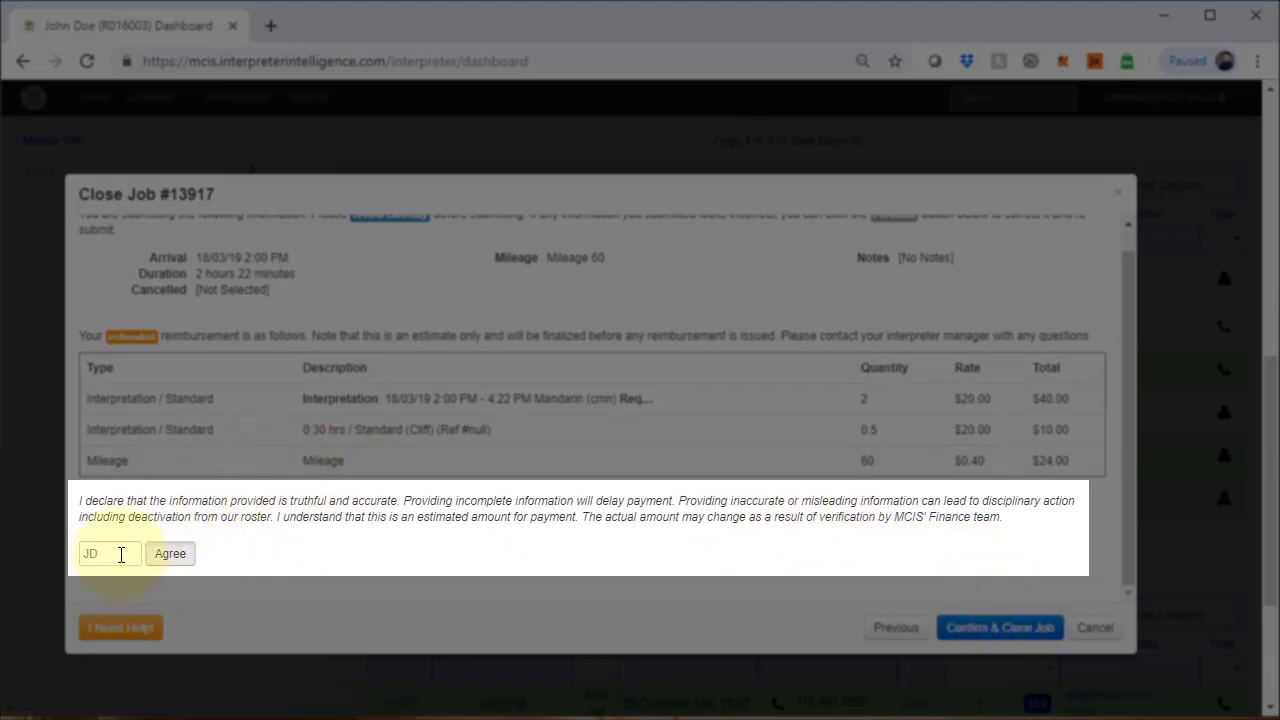
mouse_move(1007, 575)
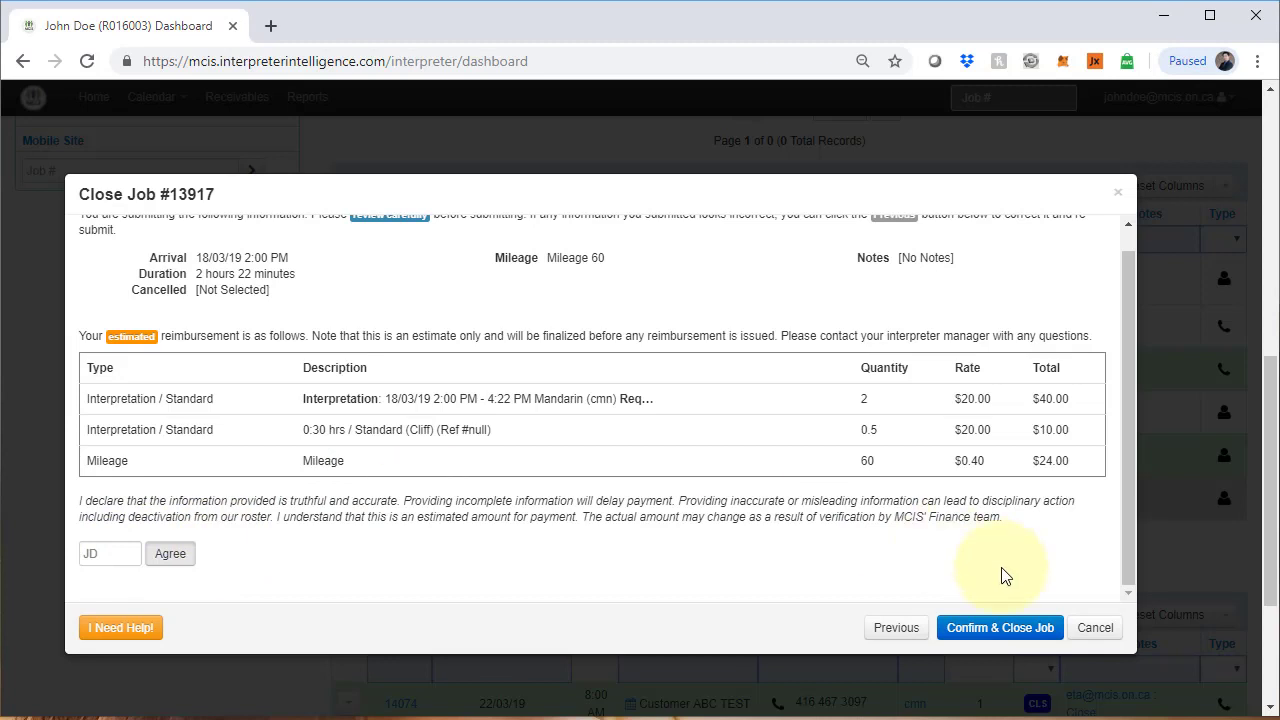
left_click(999, 627)
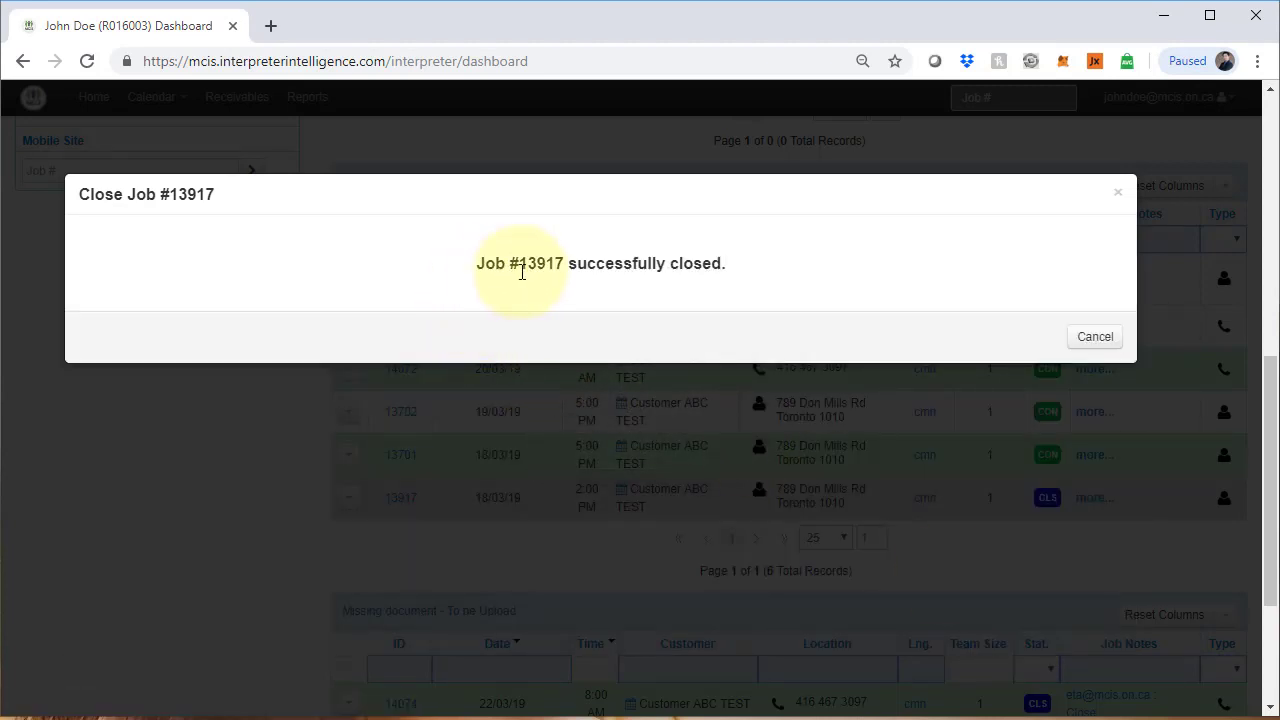
mouse_move(1094, 336)
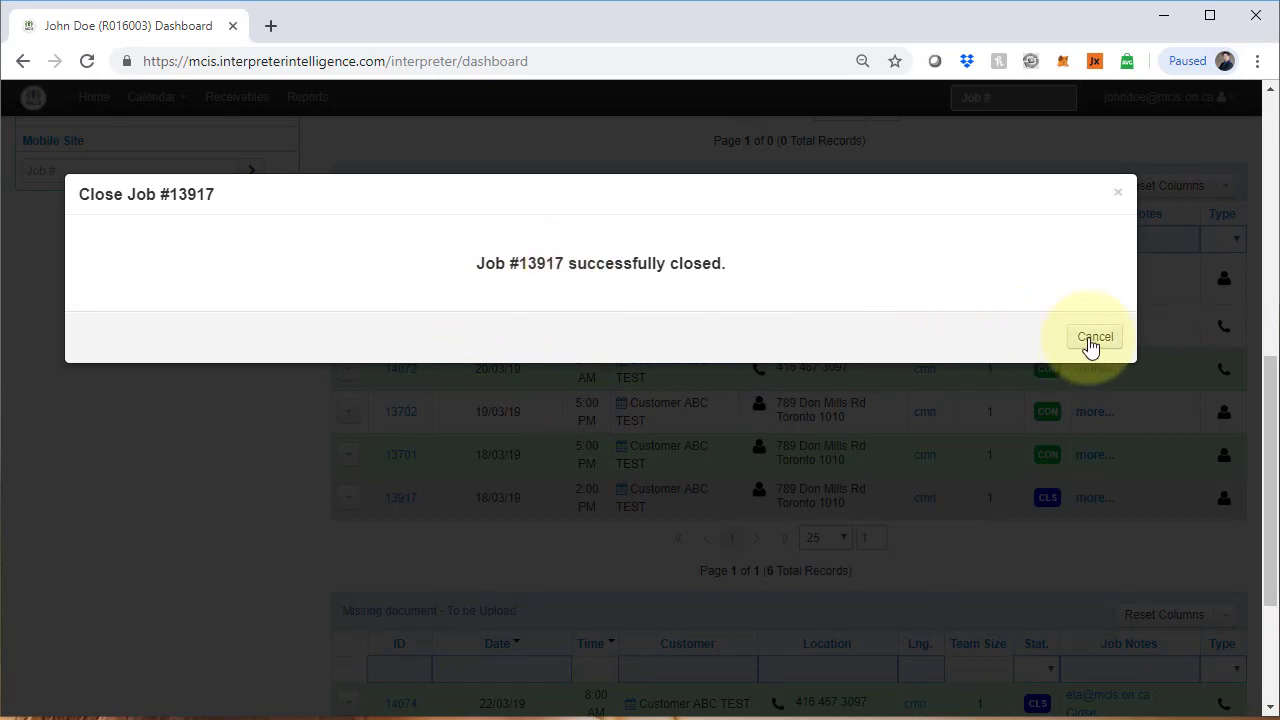
- Dismiss the confirmation so job 13917 shows CLS in Past Jobs
left_click(1094, 336)
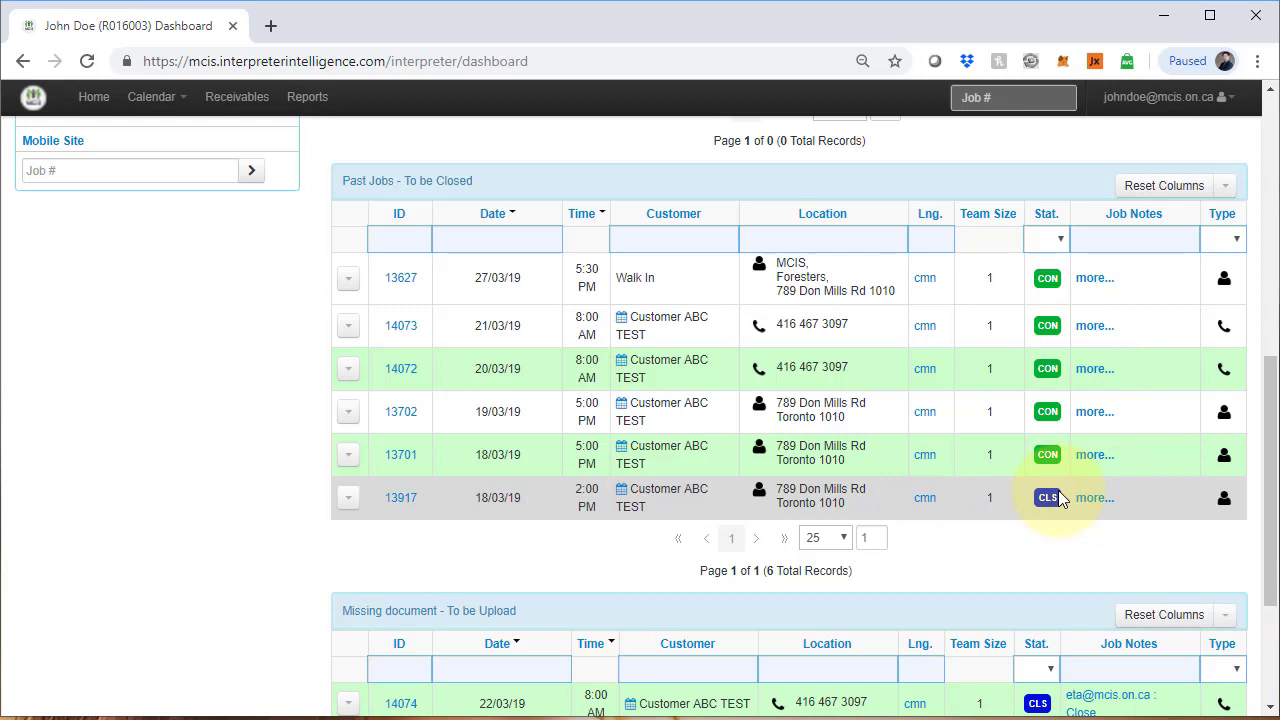
mouse_move(425, 505)
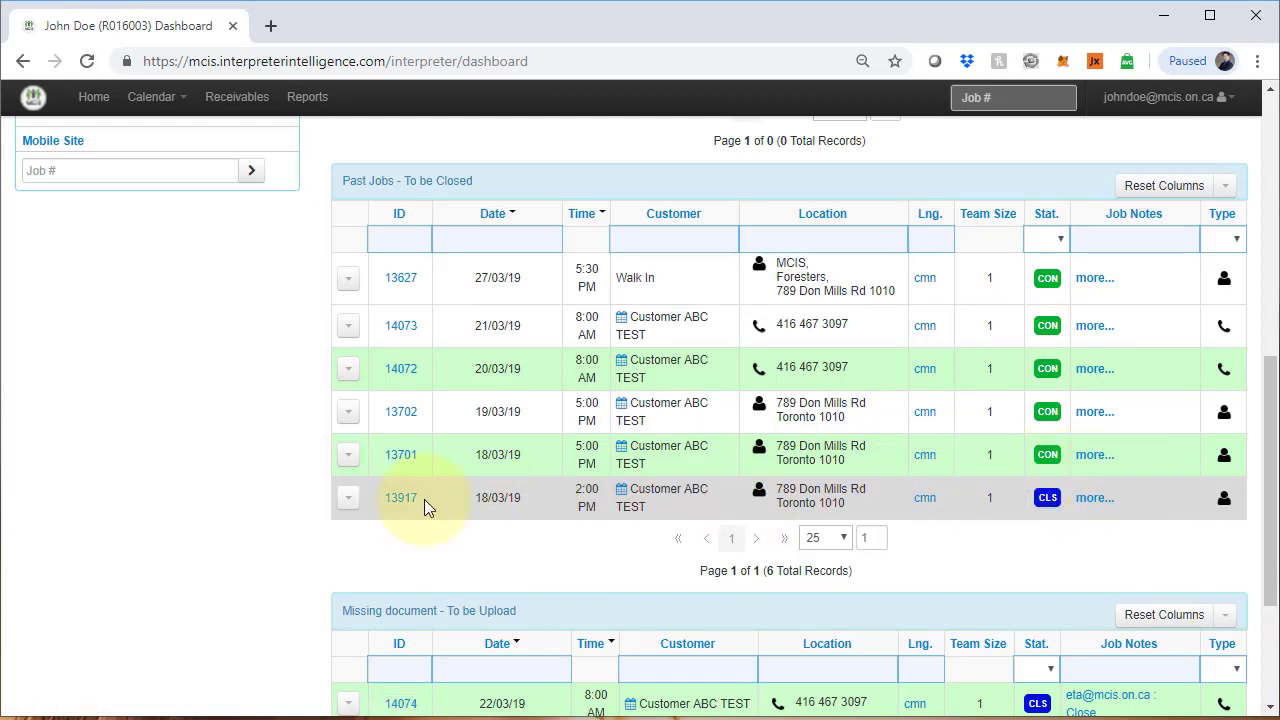
- Open job 13701's incidentals and enter a parking amount of 25
left_click(348, 454)
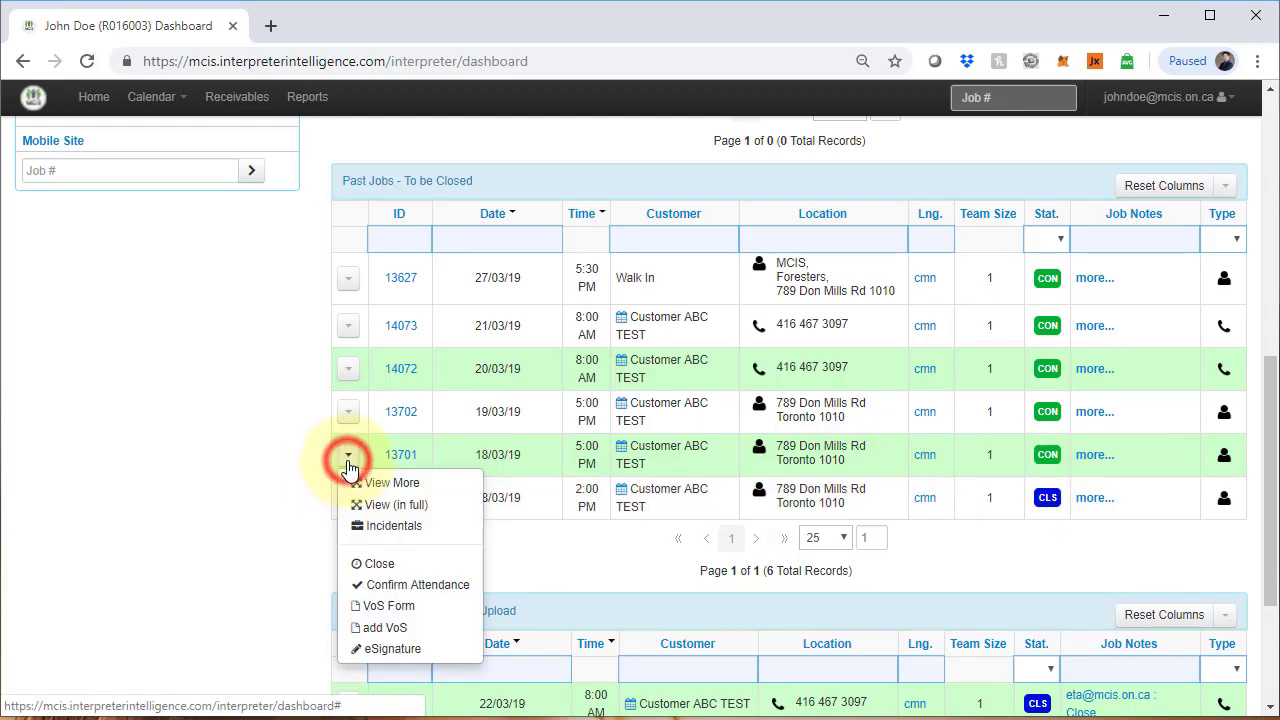
left_click(348, 454)
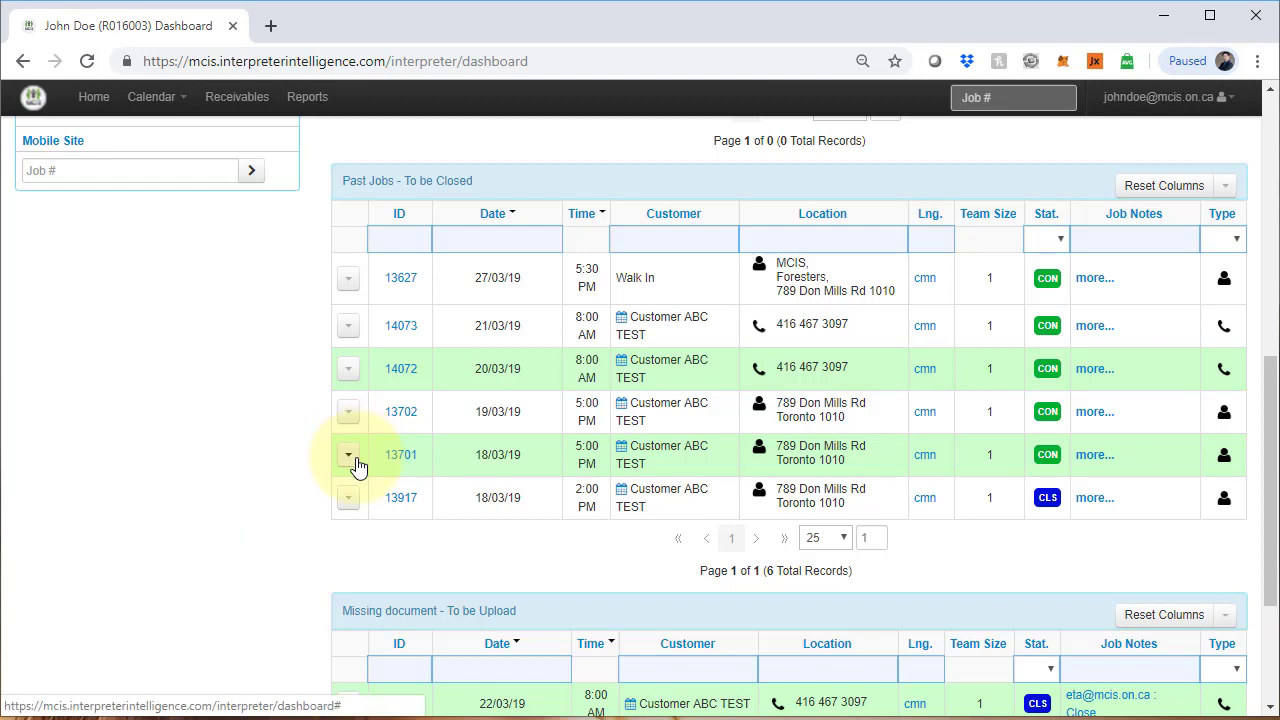
left_click(348, 454)
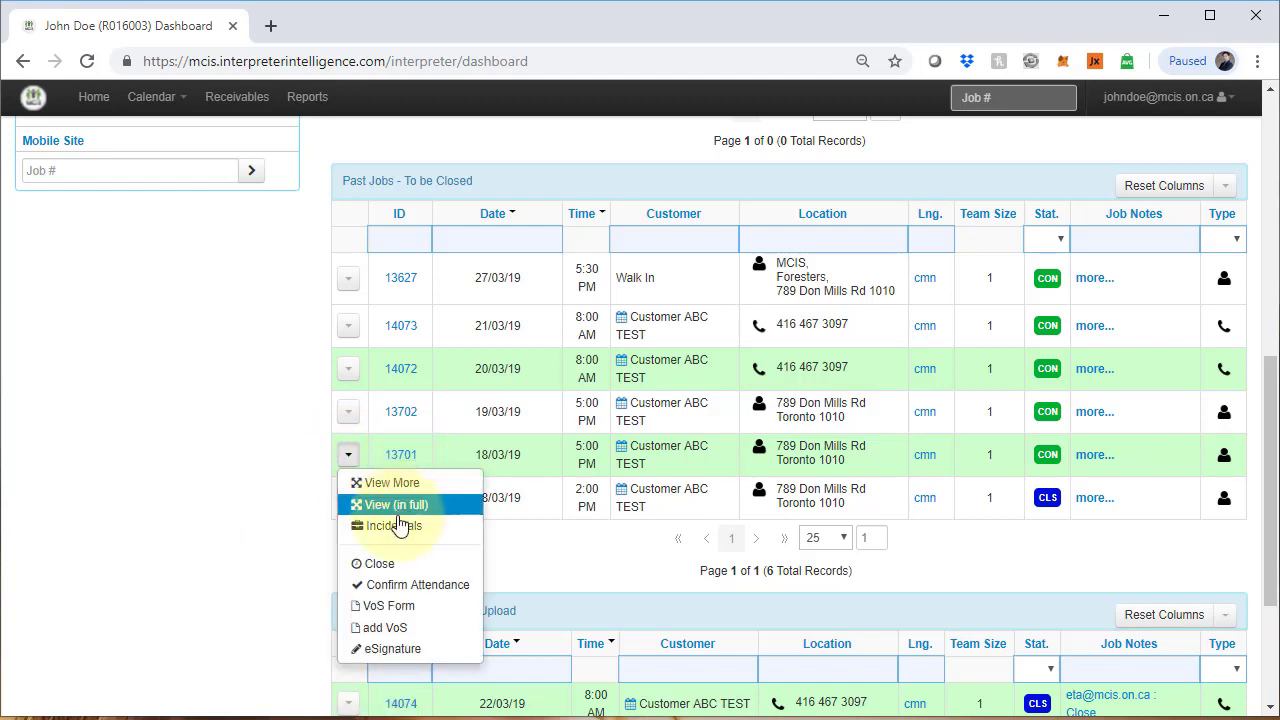
left_click(392, 526)
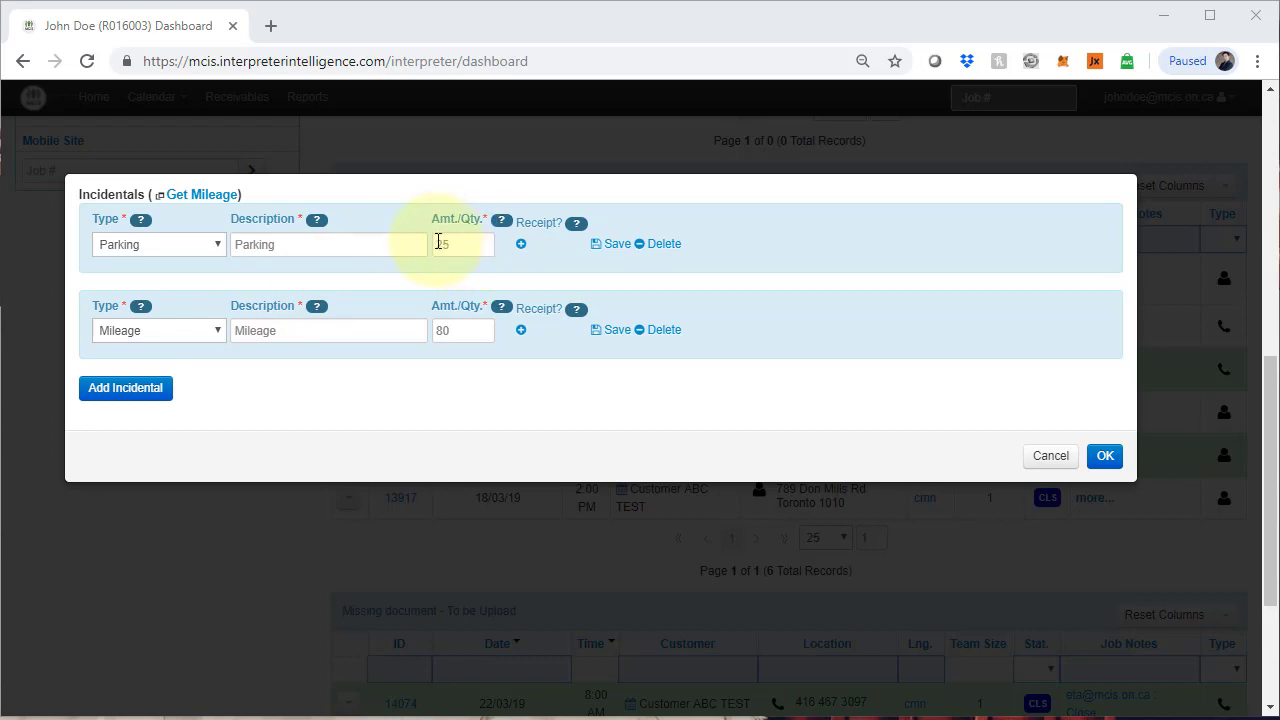
type("25")
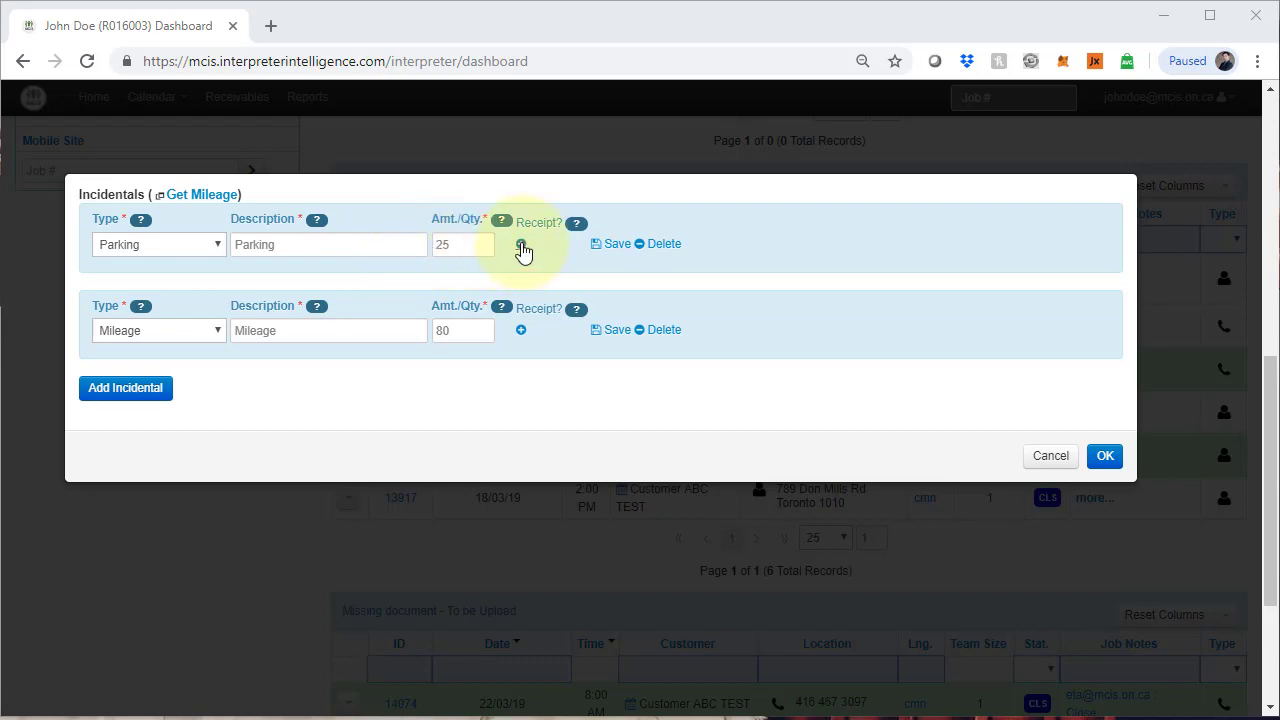
- Upload the Parking Receipt image to job 13701's parking incidental and save the incidentals
left_click(521, 245)
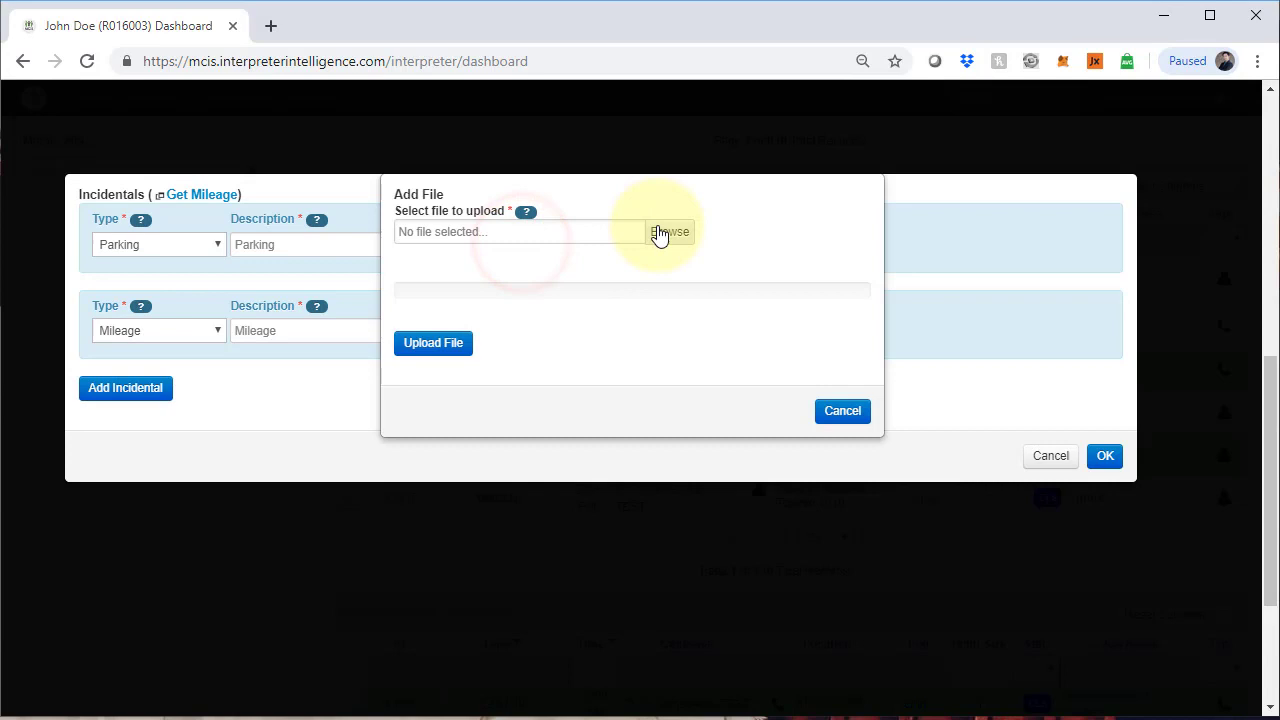
left_click(670, 231)
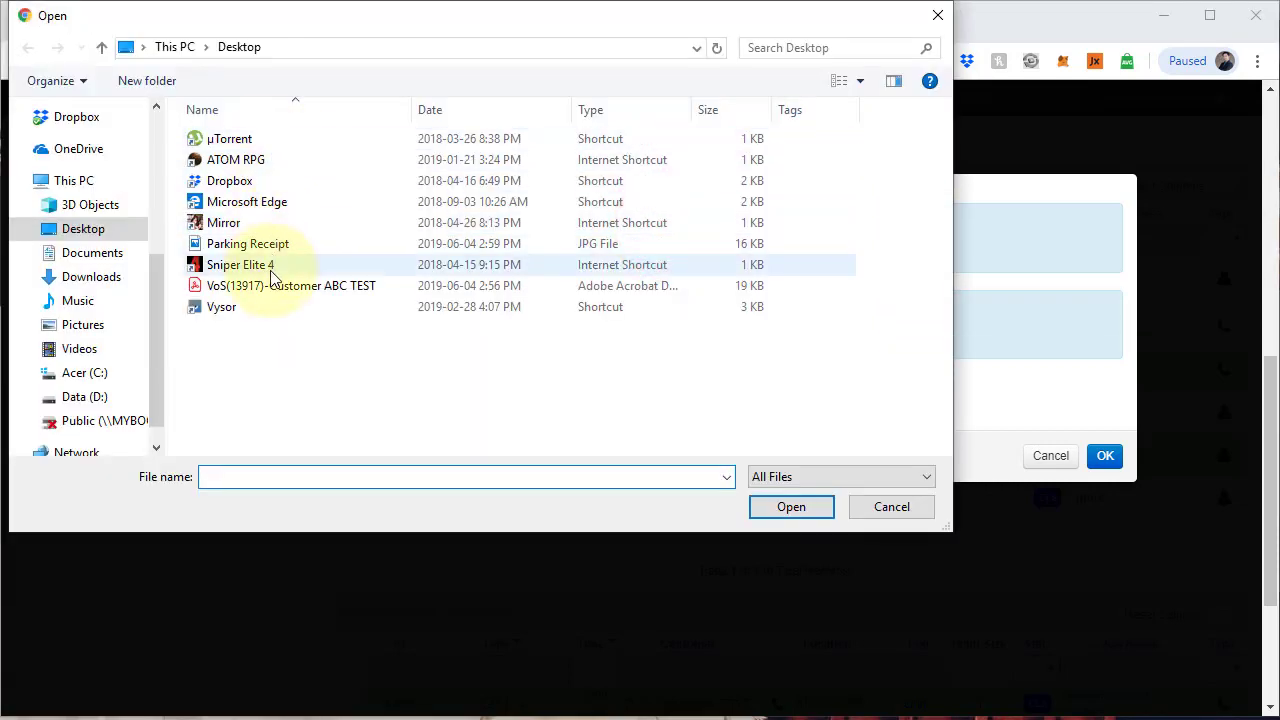
left_click(247, 243)
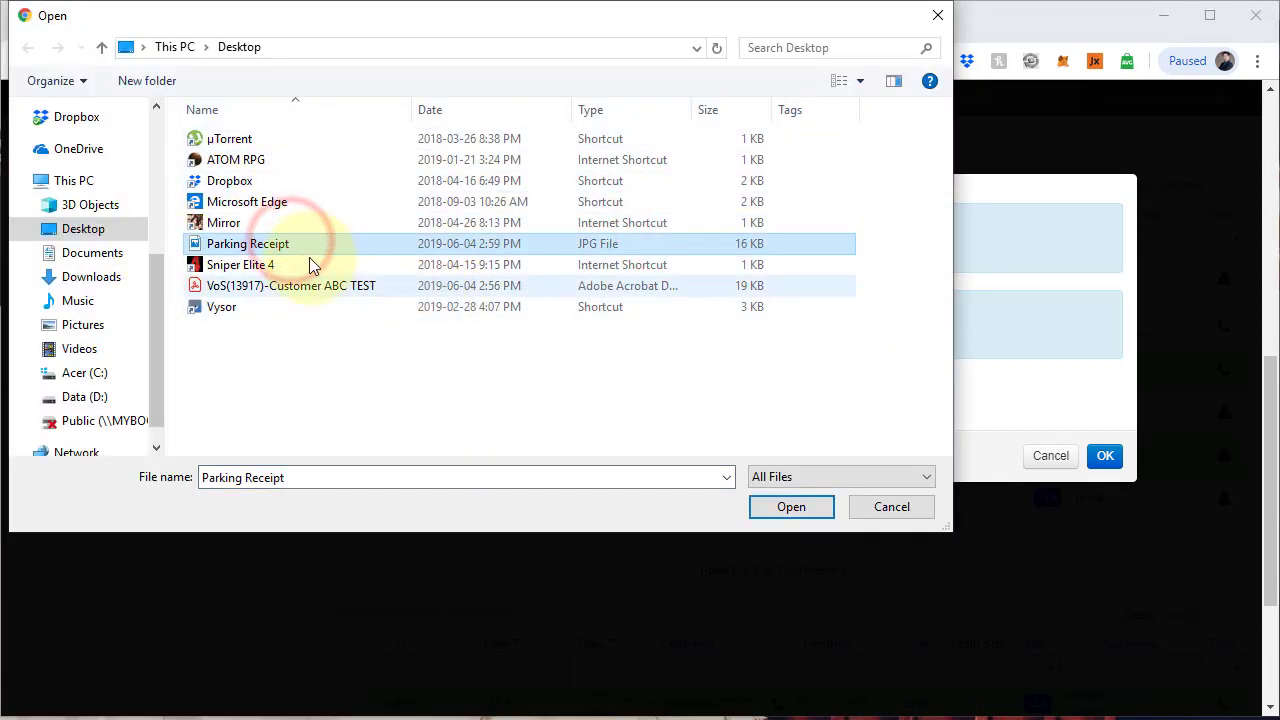
left_click(791, 507)
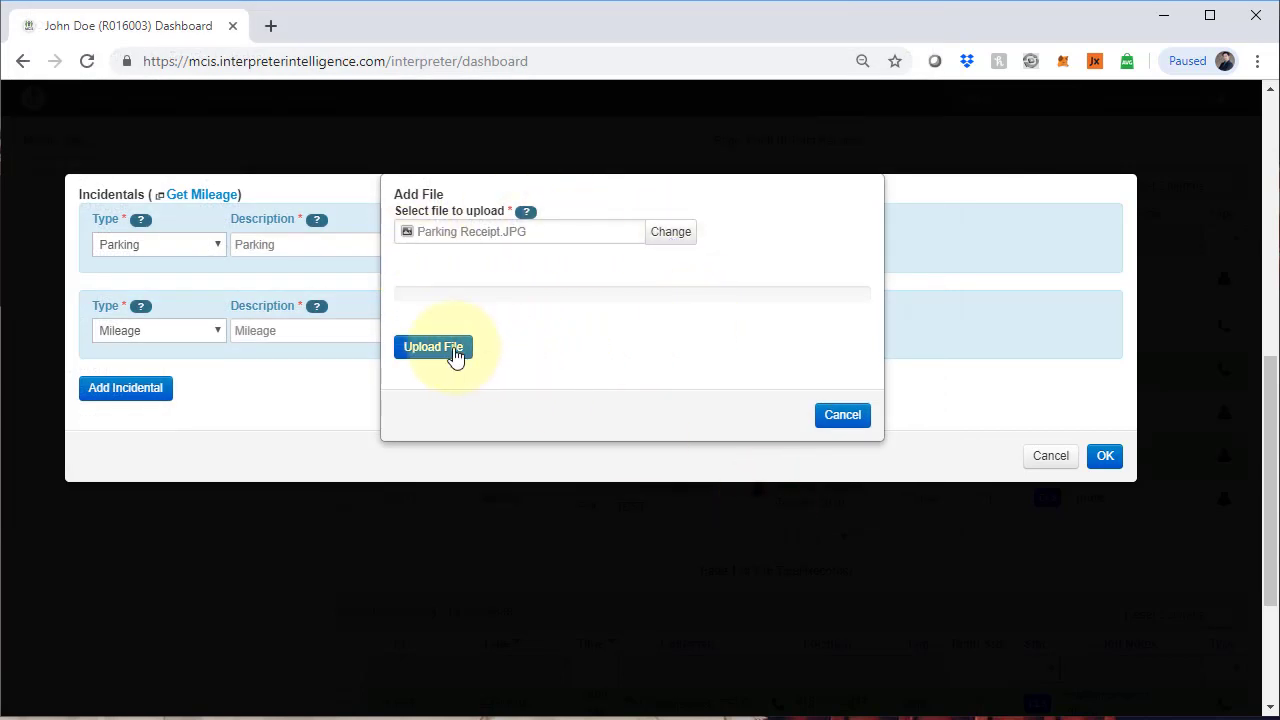
left_click(433, 346)
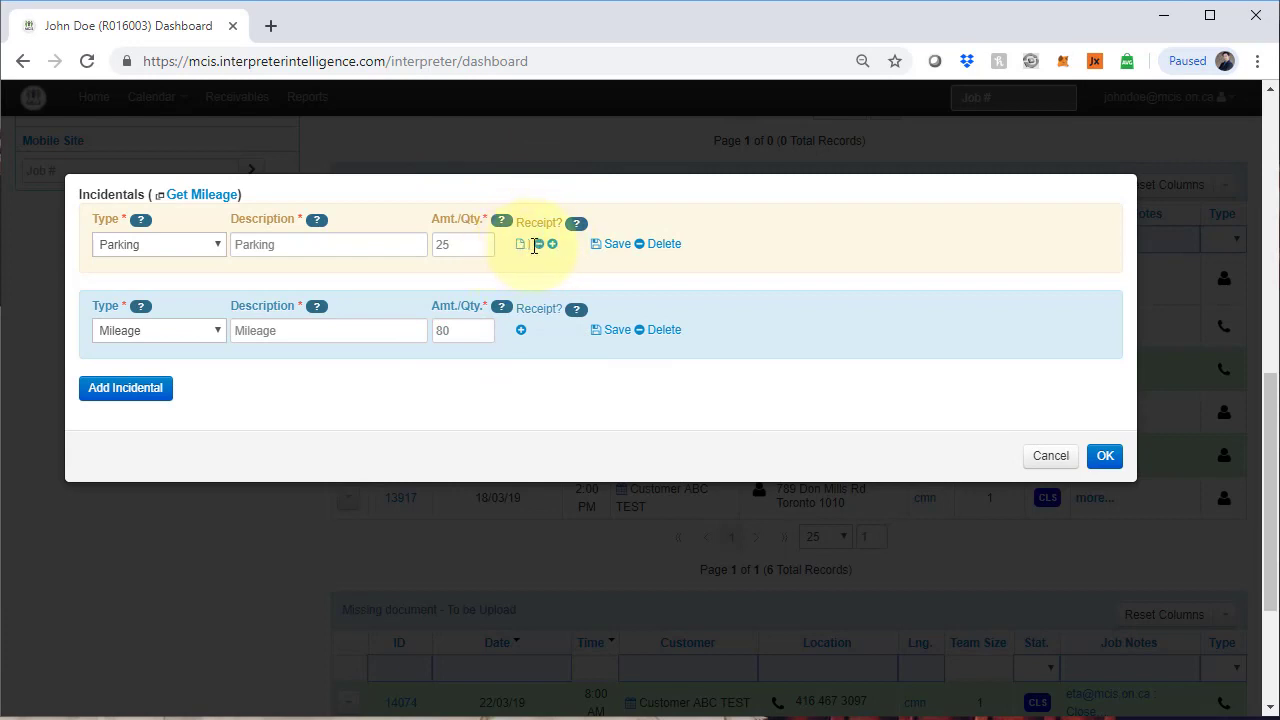
mouse_move(538, 245)
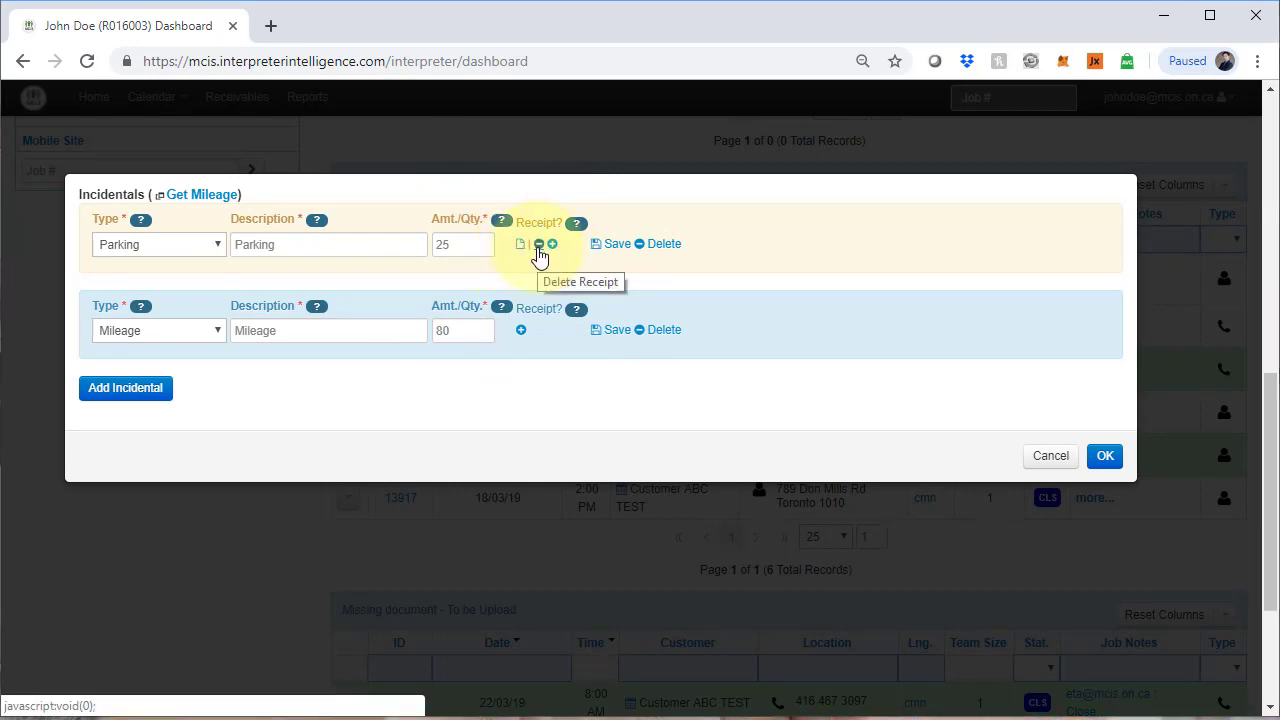
mouse_move(552, 244)
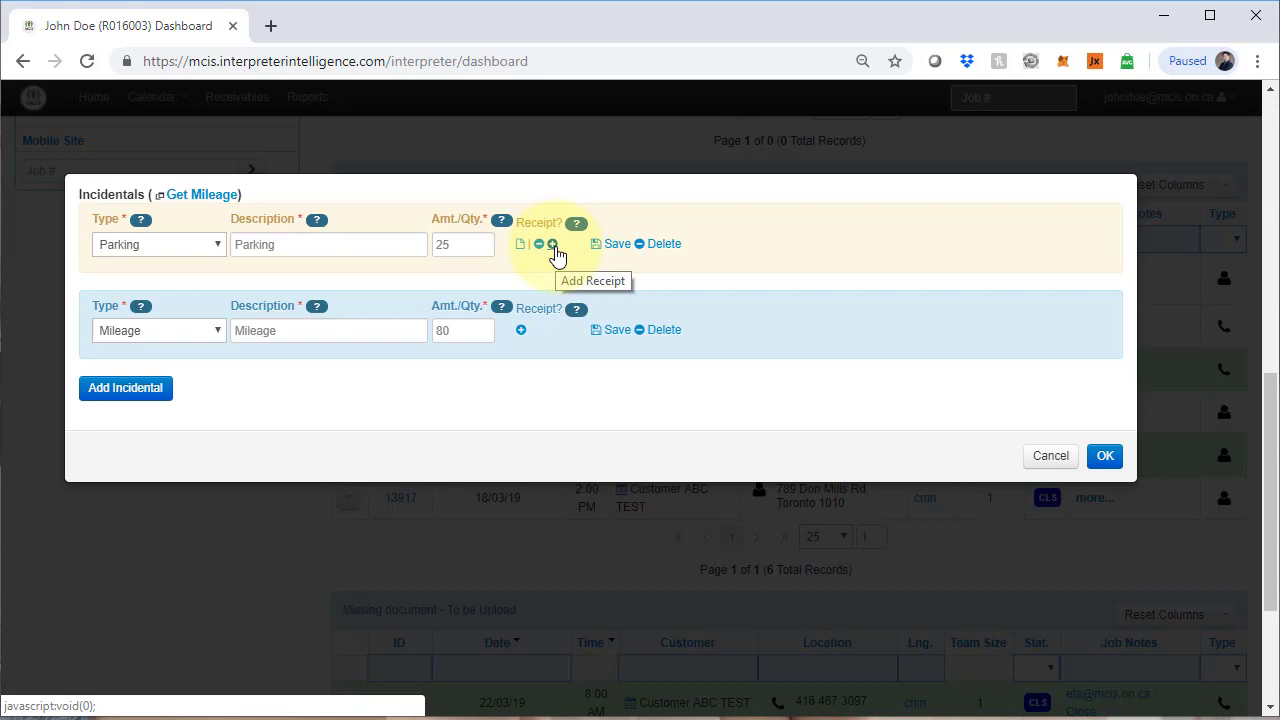
mouse_move(520, 247)
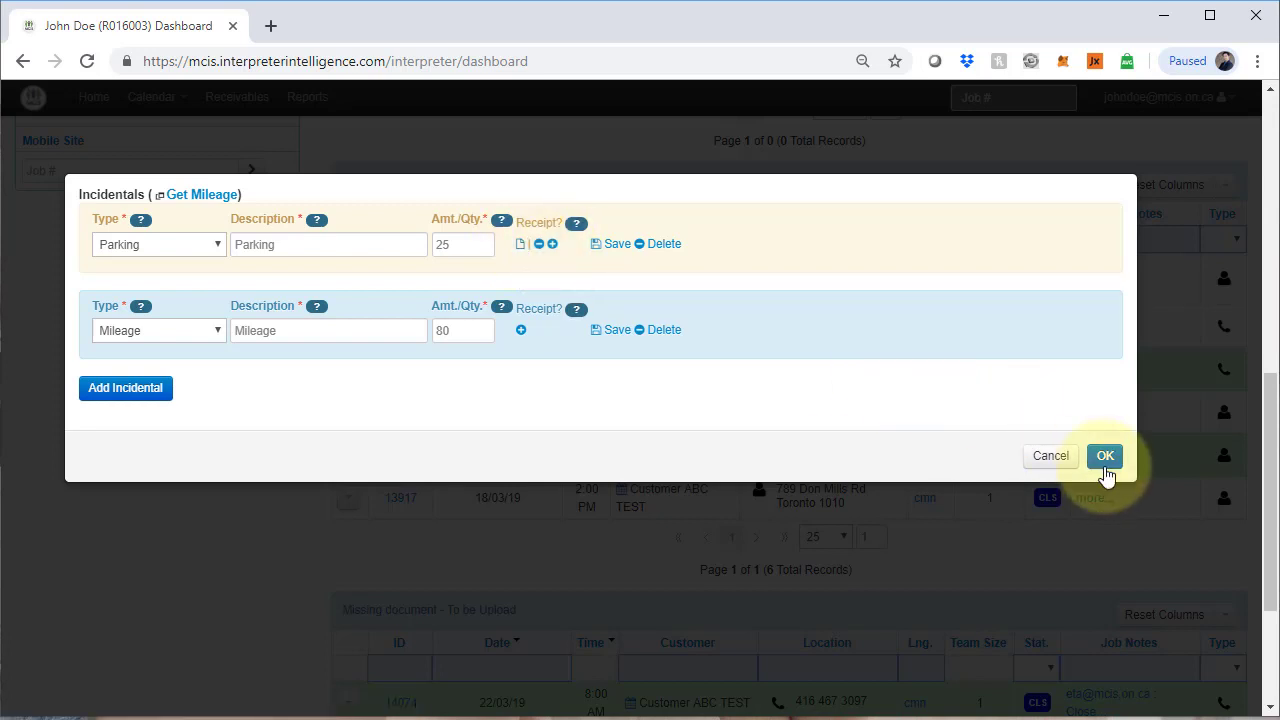
left_click(1105, 455)
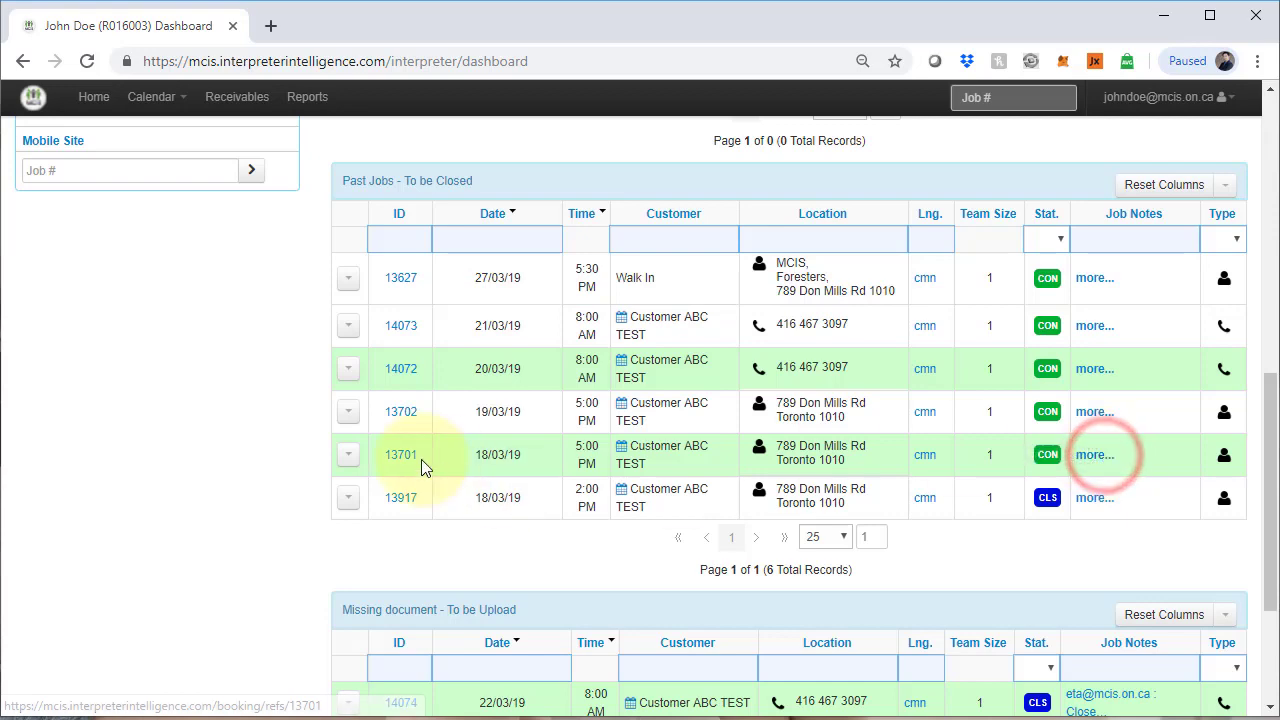
- Choose Close from job 13701's row actions menu
left_click(348, 454)
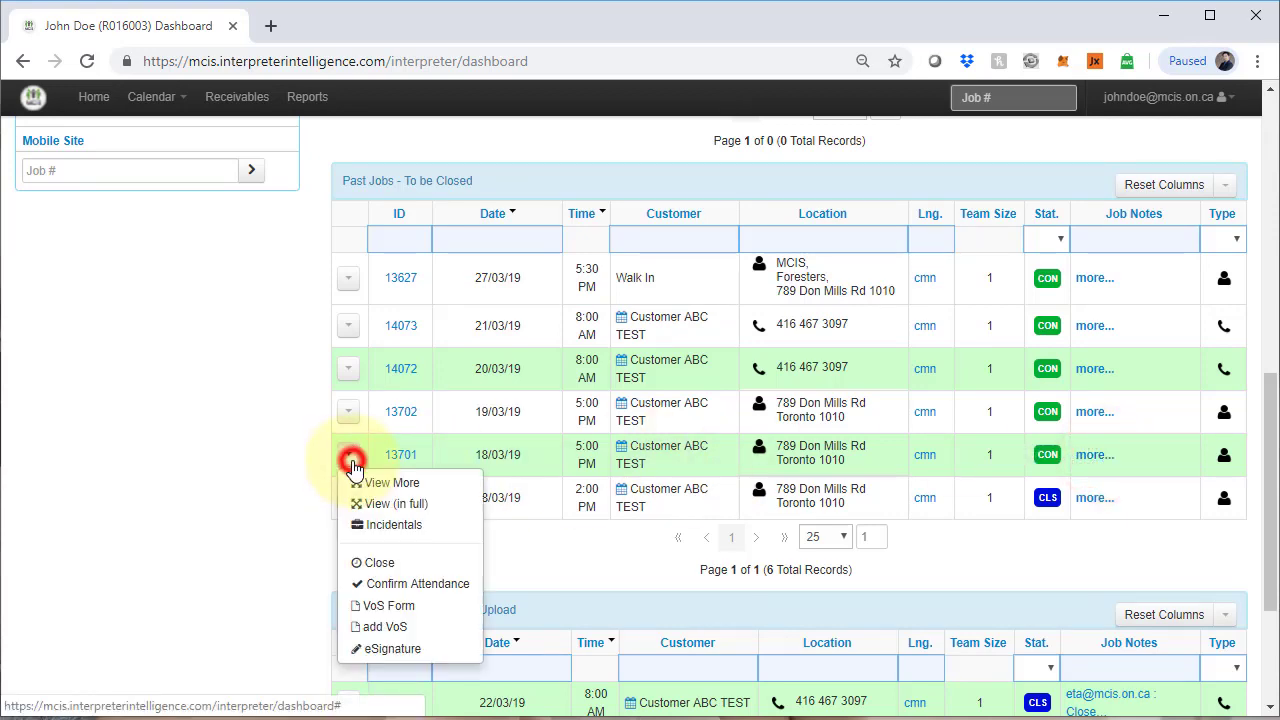
left_click(380, 562)
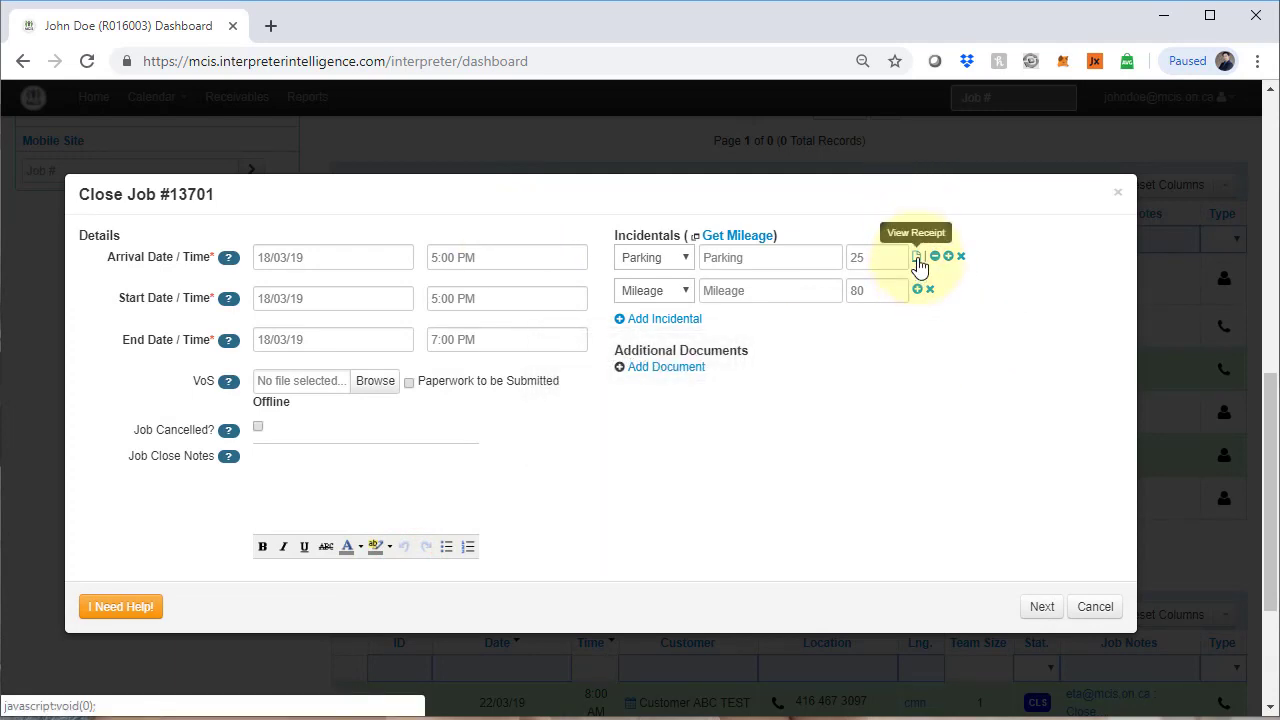
mouse_move(918, 257)
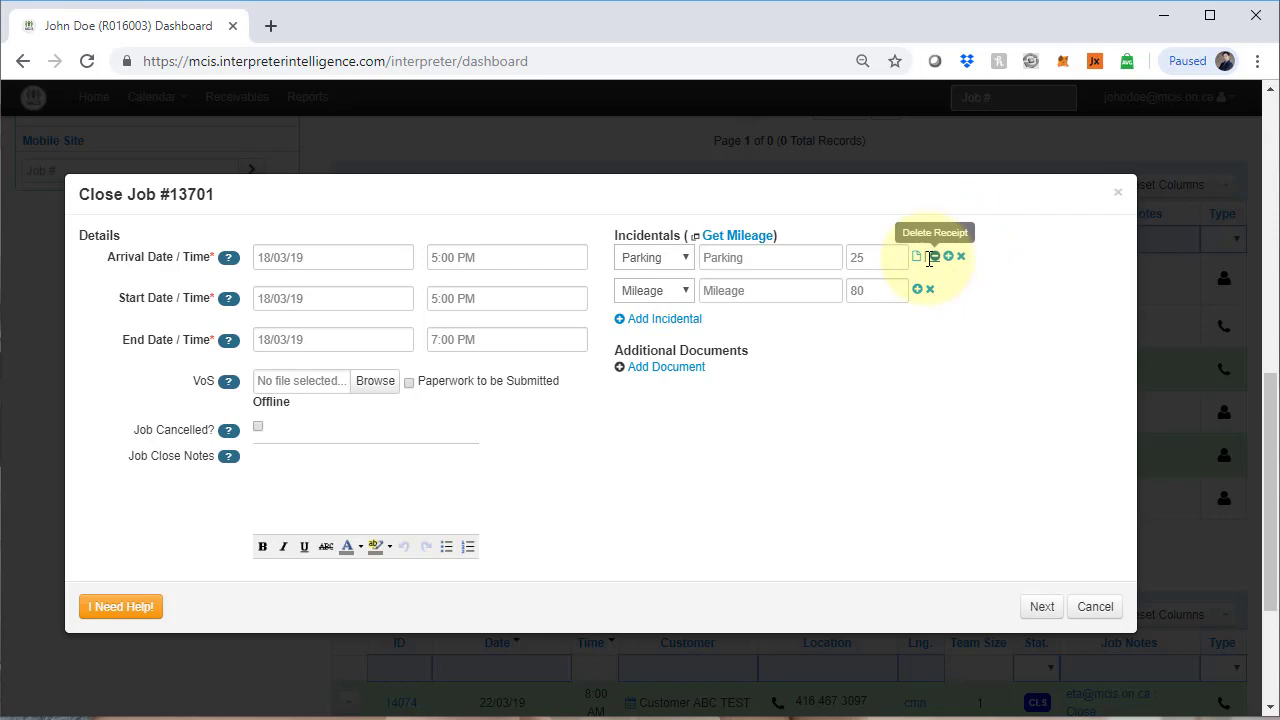
mouse_move(955, 258)
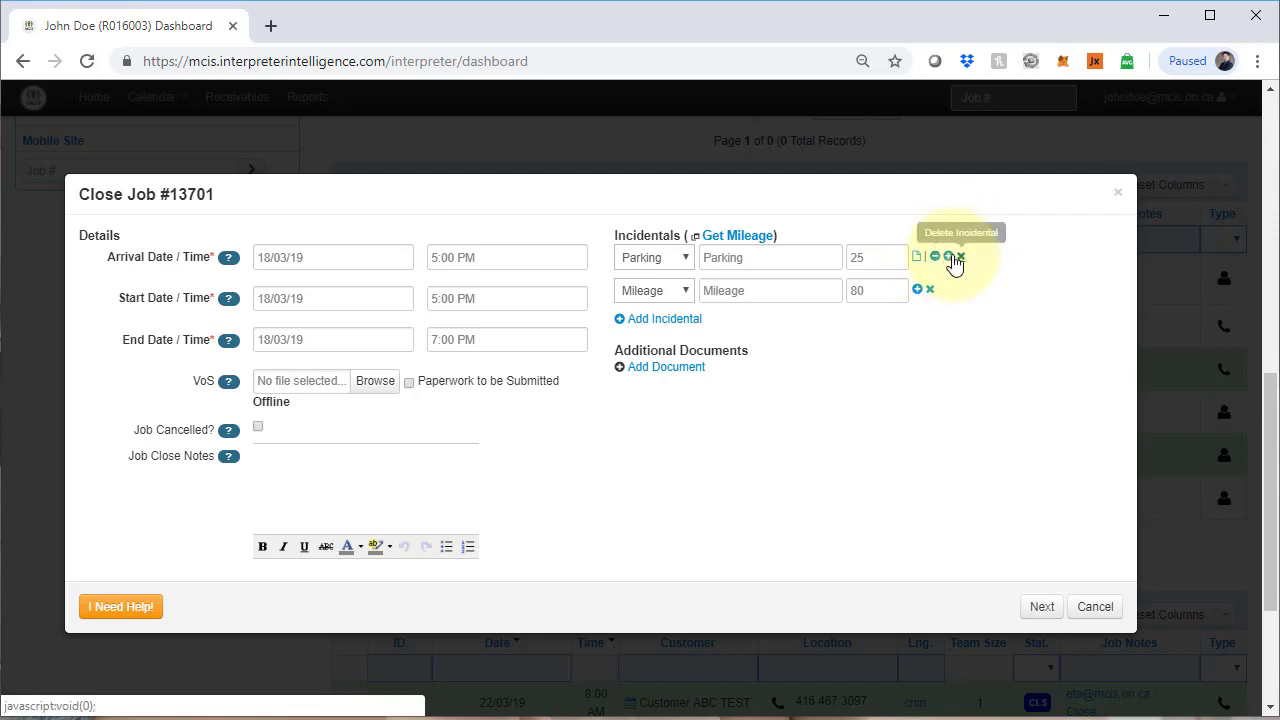
mouse_move(917, 257)
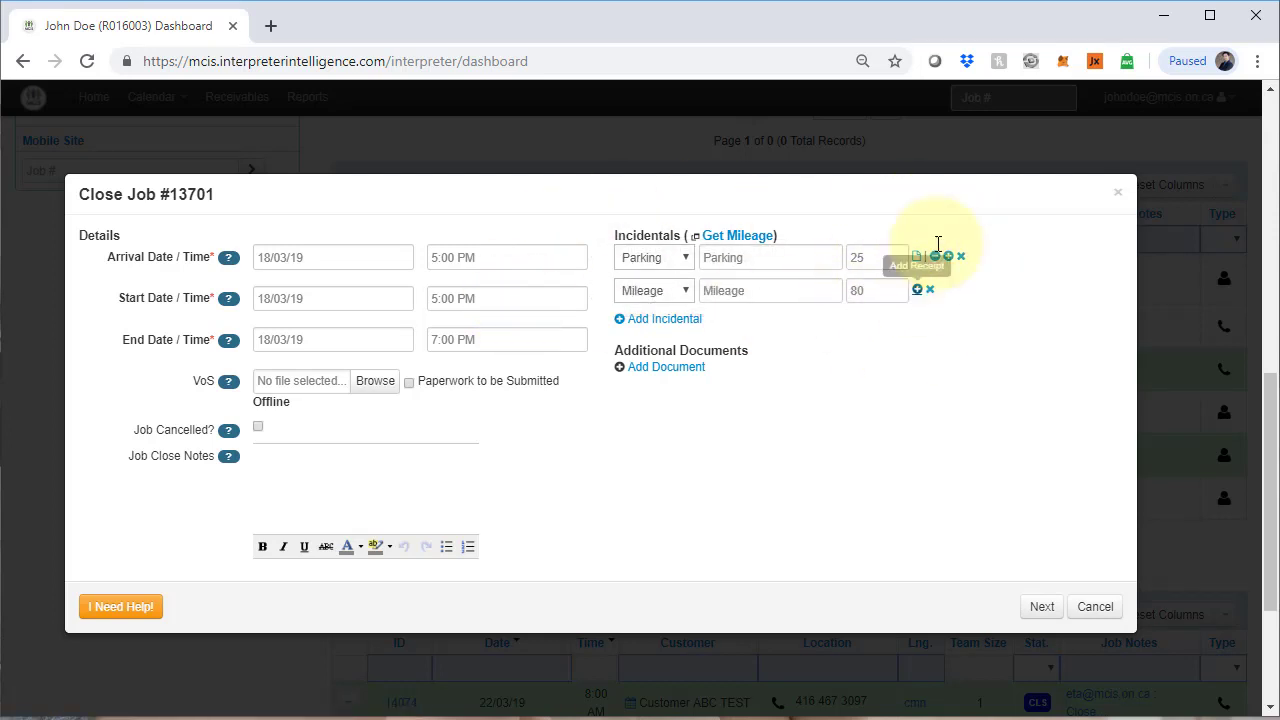
mouse_move(1094, 606)
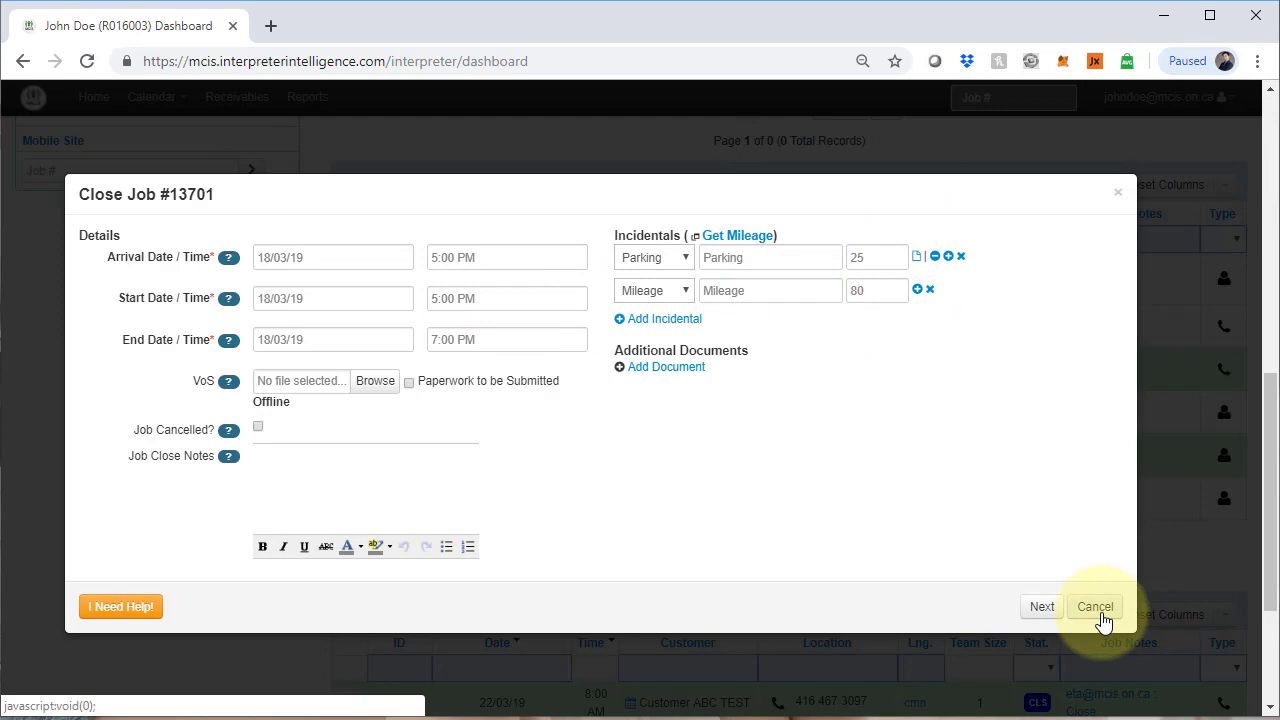
mouse_move(957, 265)
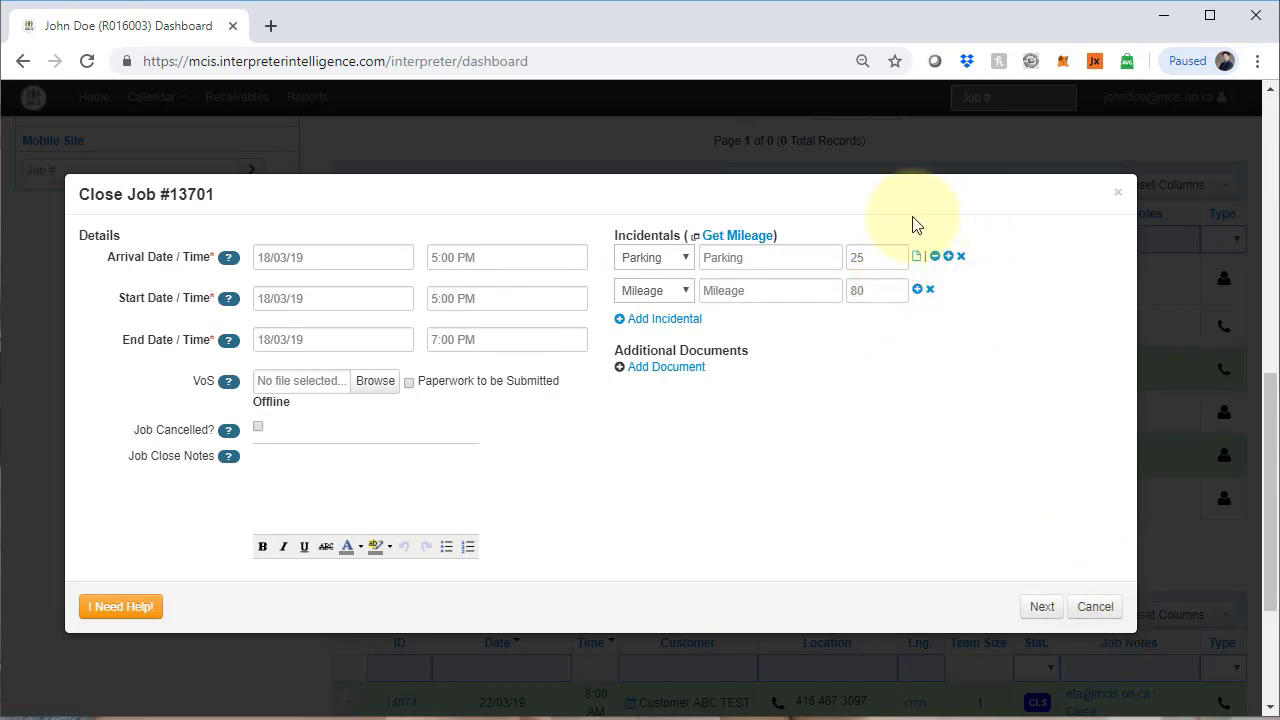
mouse_move(795, 440)
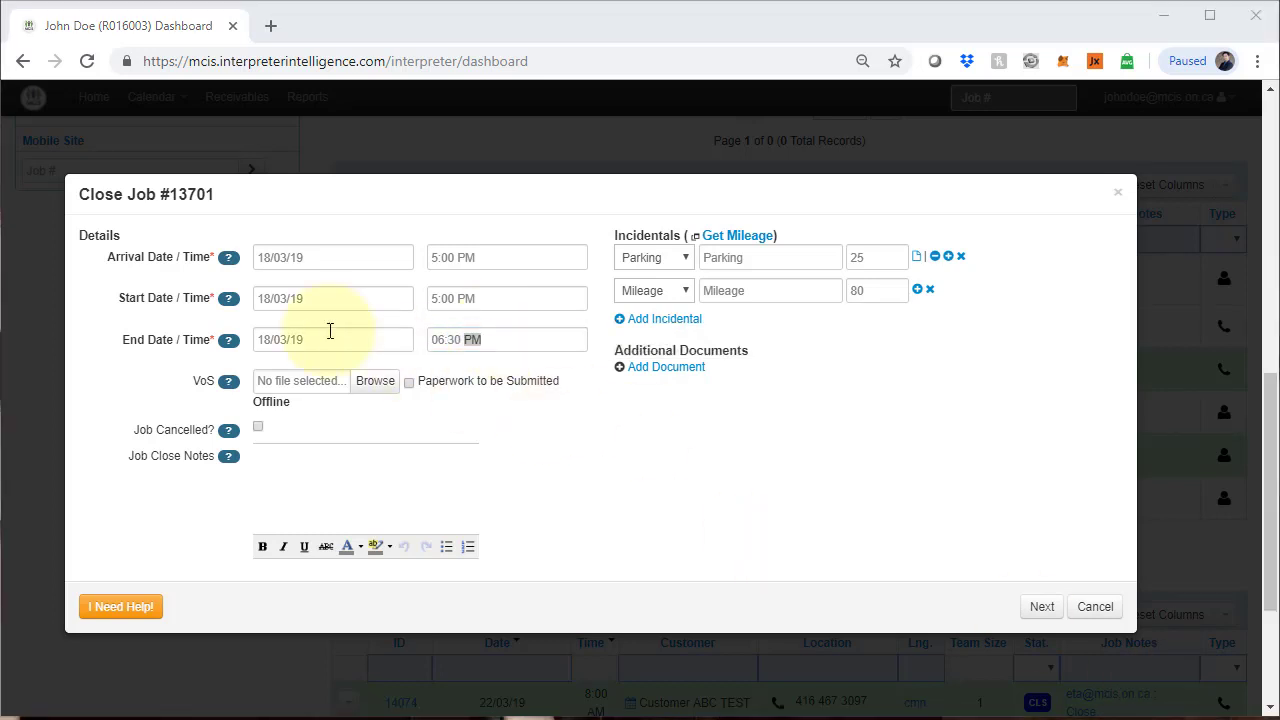
mouse_move(205, 390)
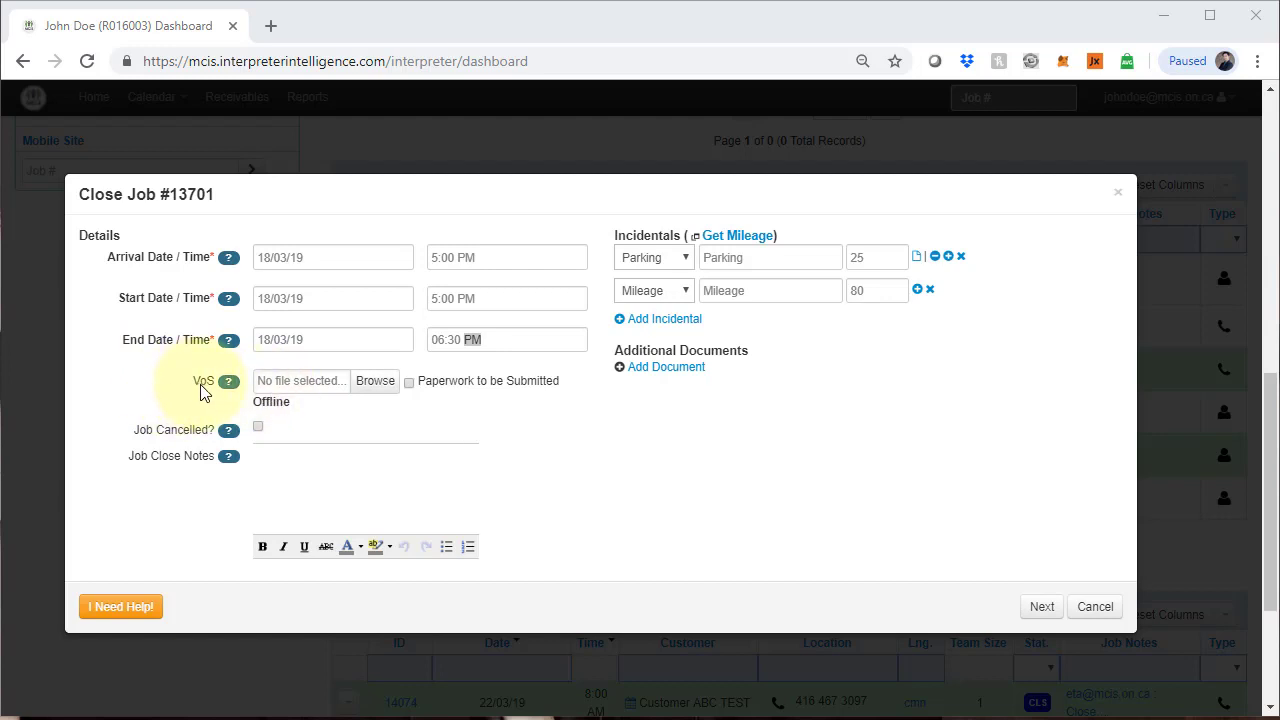
mouse_move(340, 405)
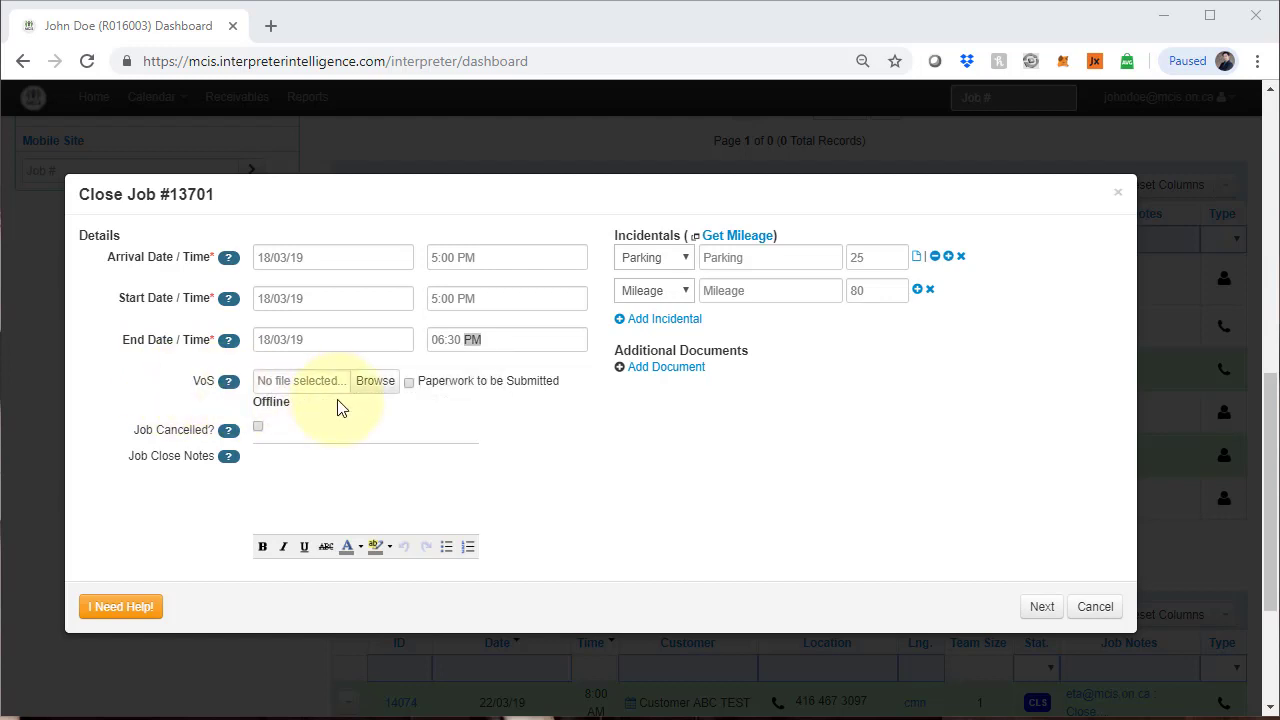
mouse_move(520, 328)
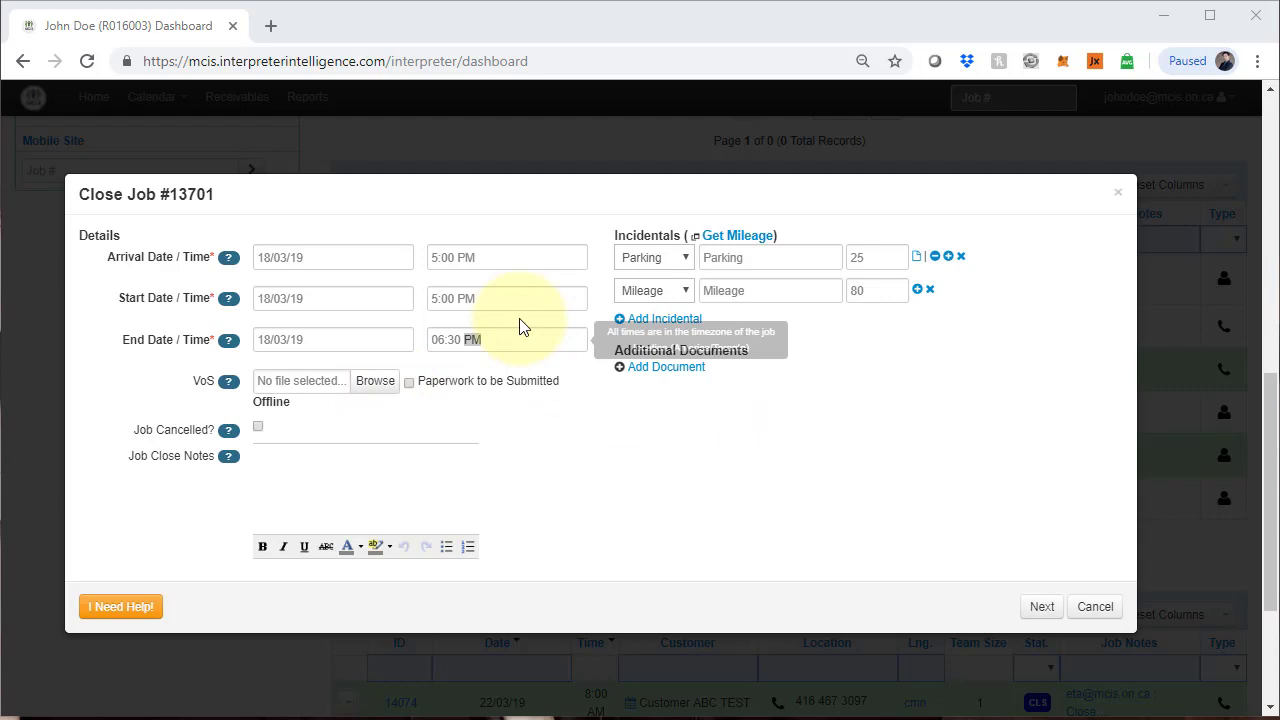
mouse_move(260, 545)
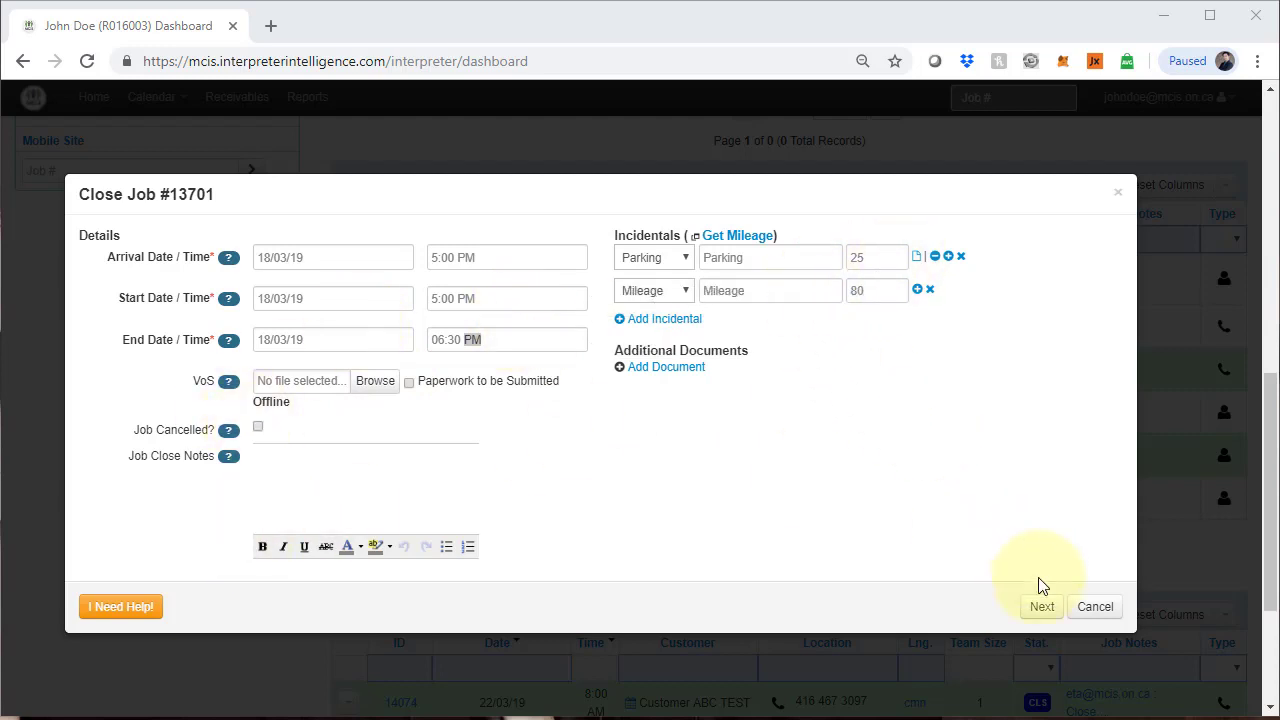
- Dismiss the missing-document error, mark job 13701's paperwork for offline submission, and continue to review
left_click(1041, 606)
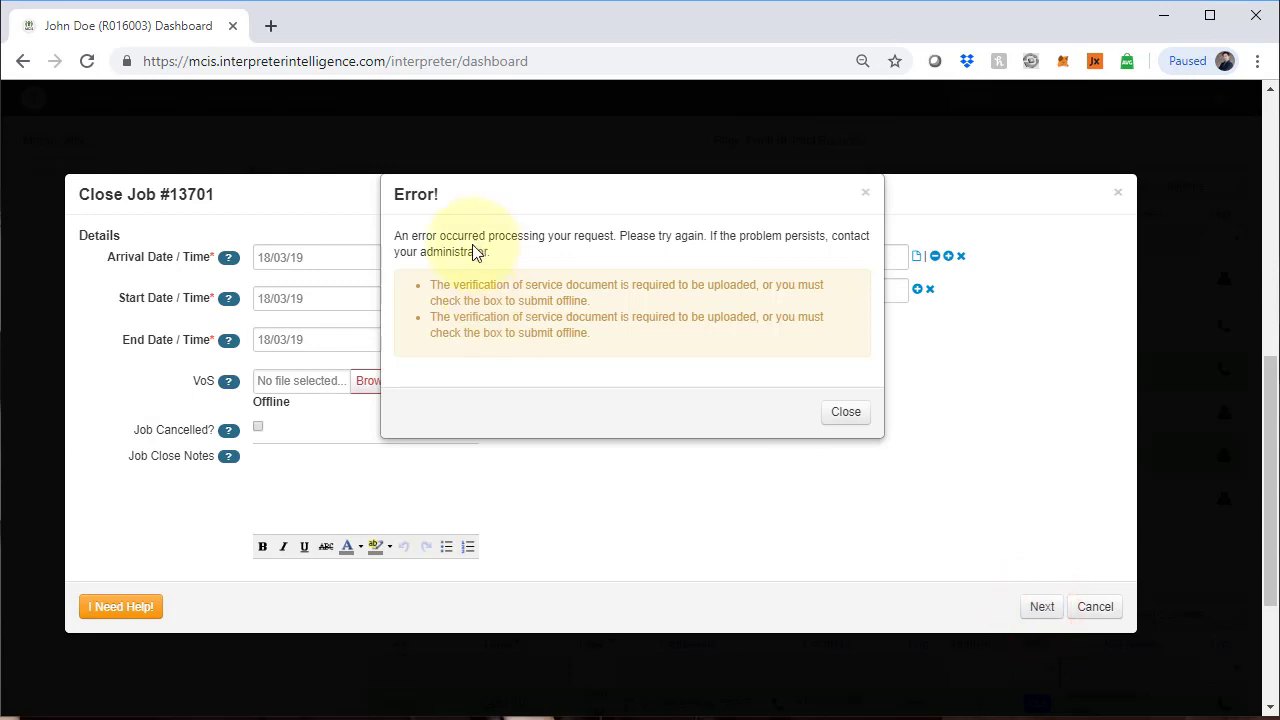
left_click(845, 411)
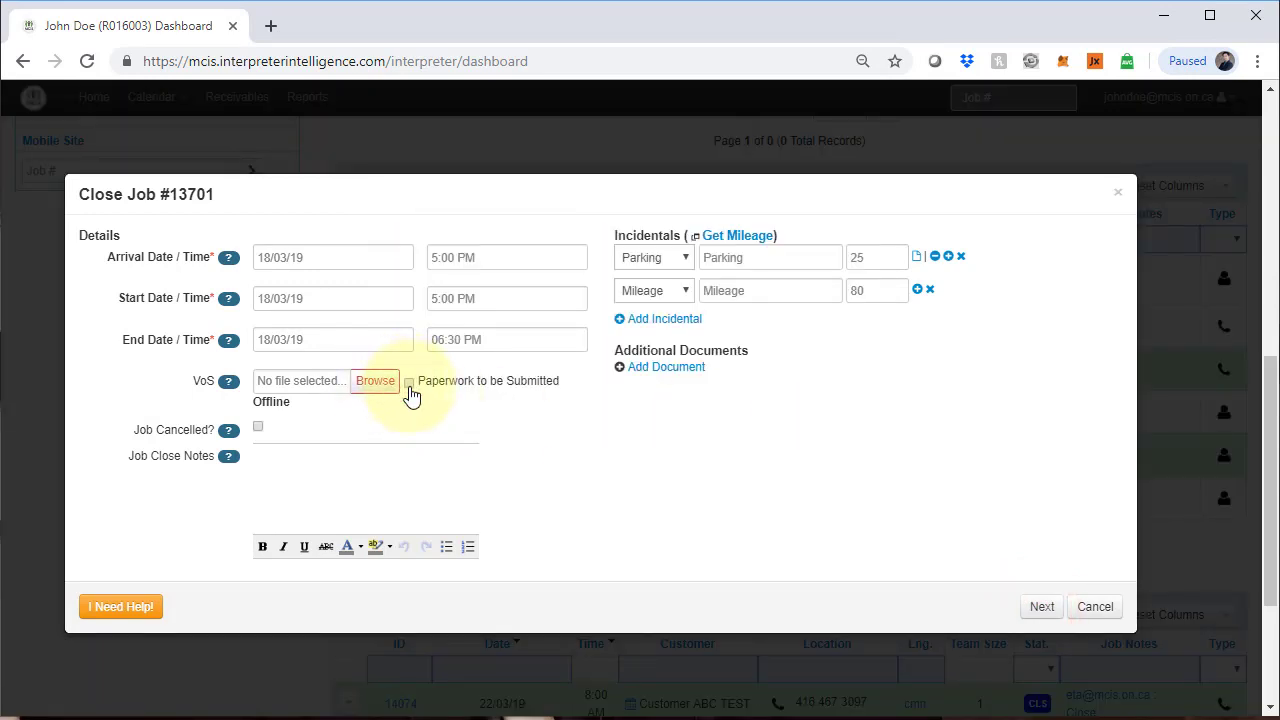
left_click(406, 382)
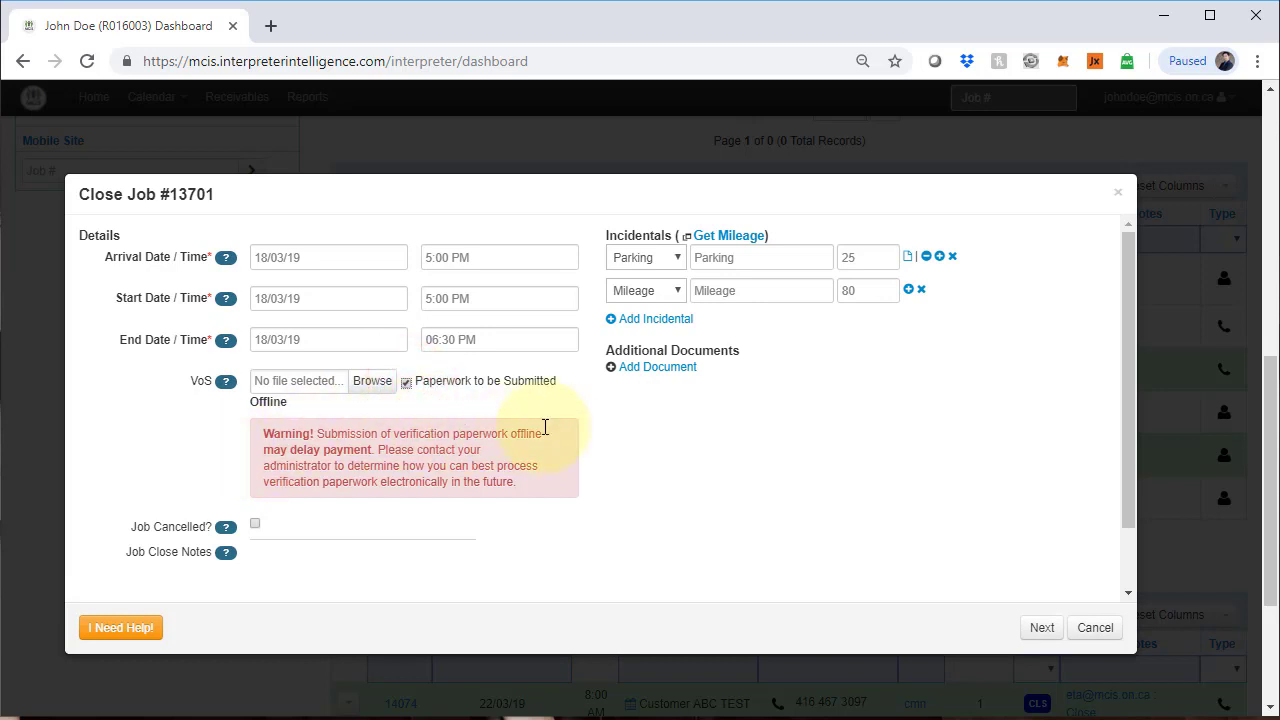
mouse_move(265, 445)
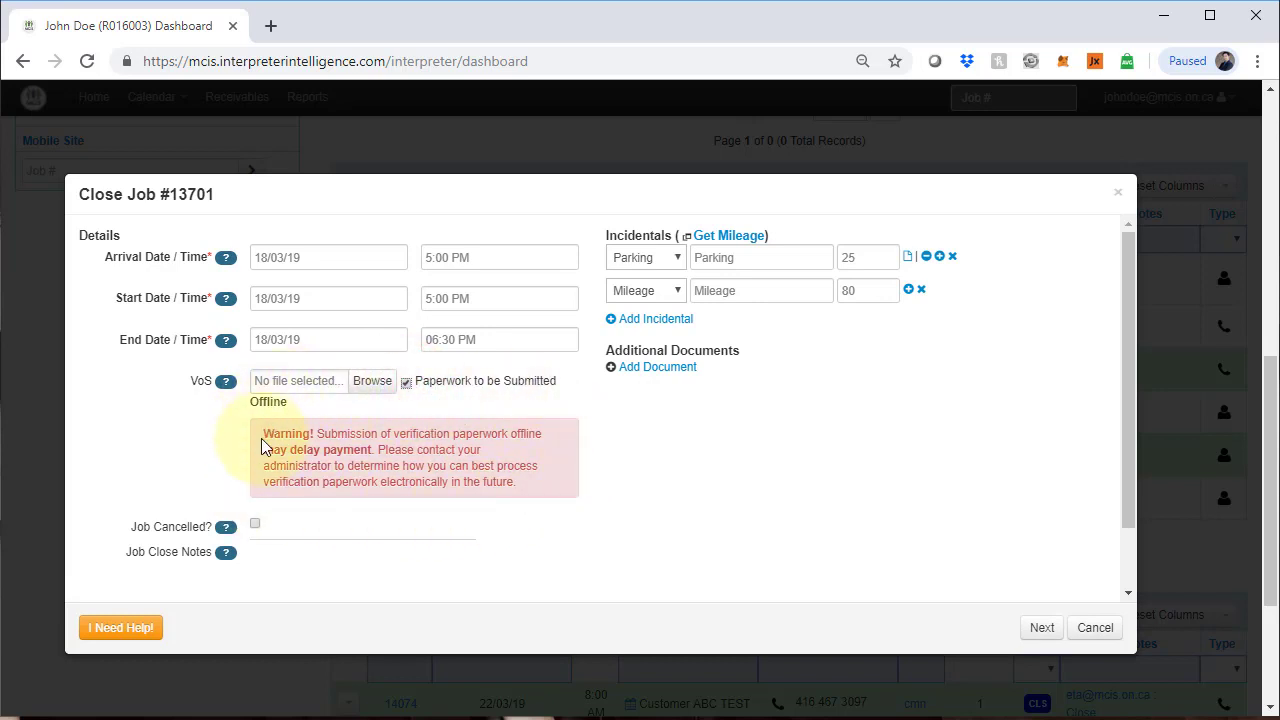
mouse_move(490, 522)
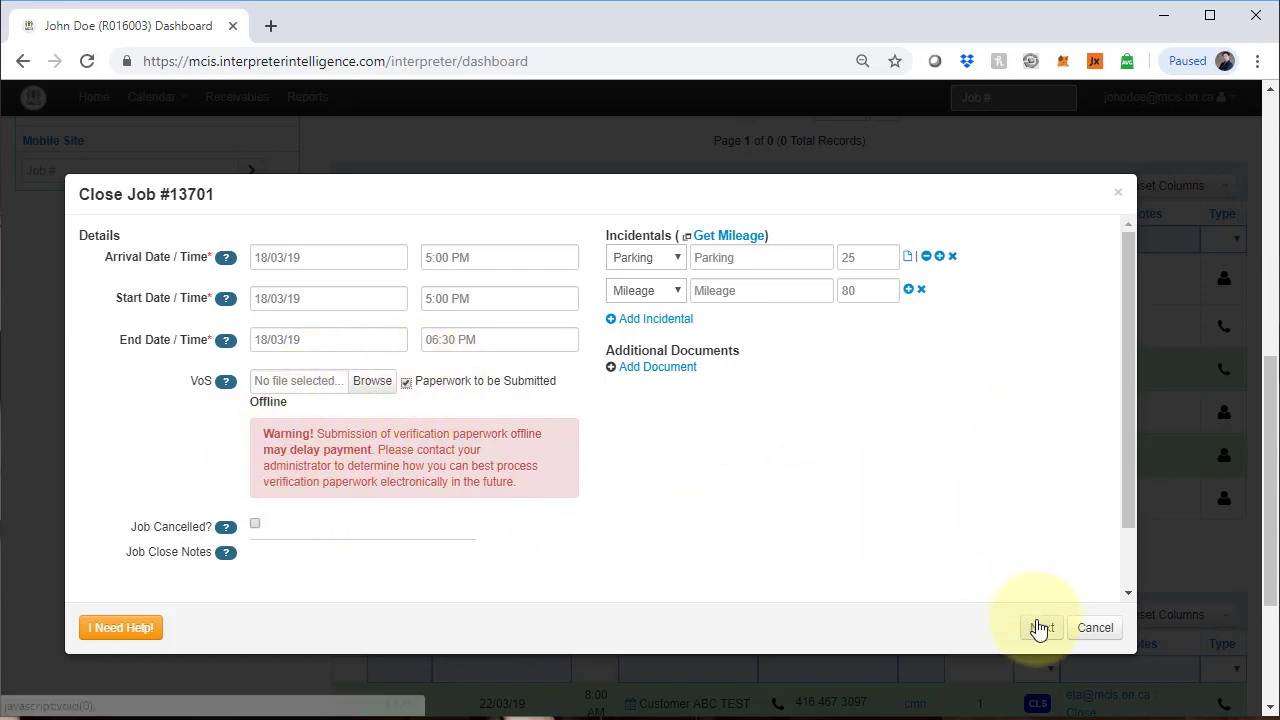
mouse_move(1013, 657)
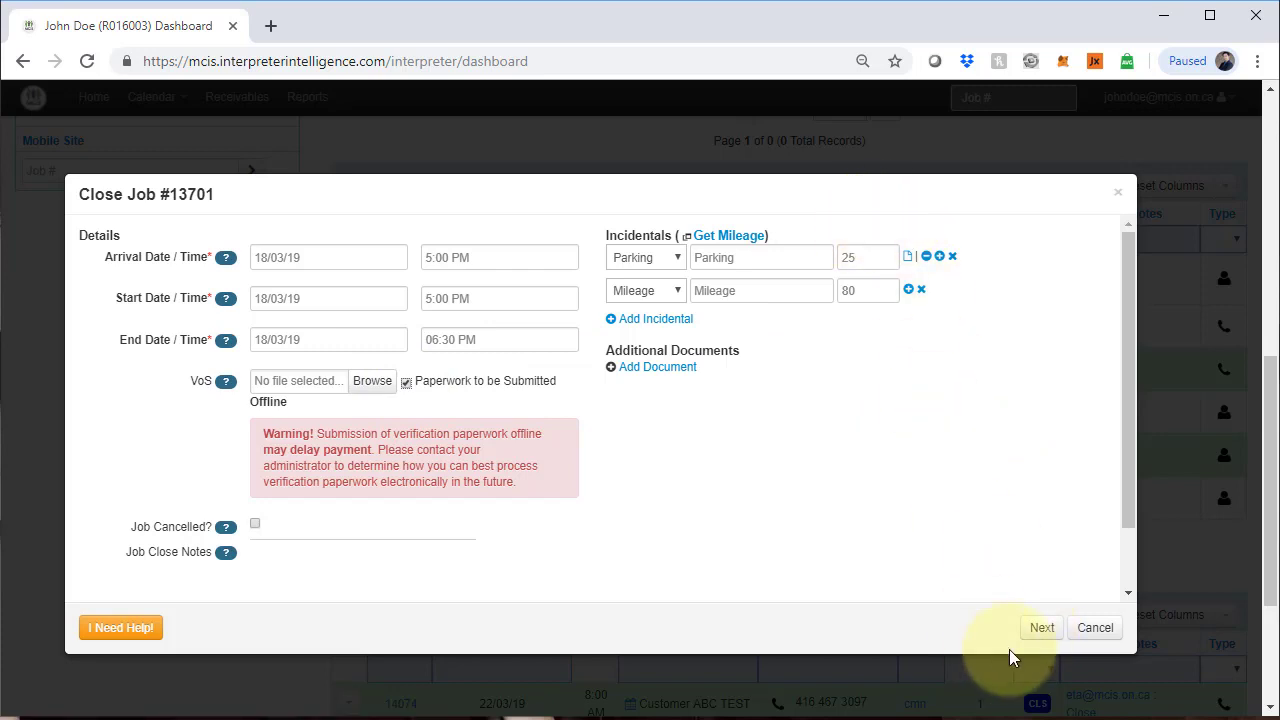
left_click(1041, 627)
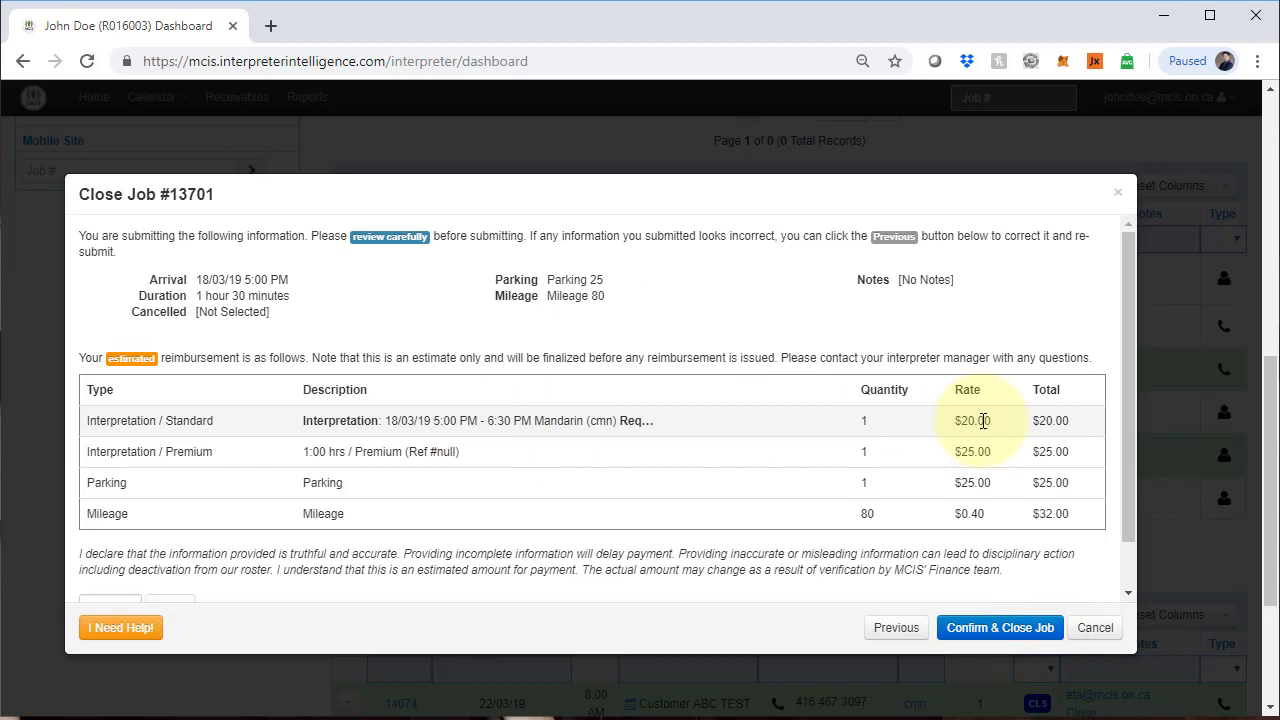
mouse_move(930, 425)
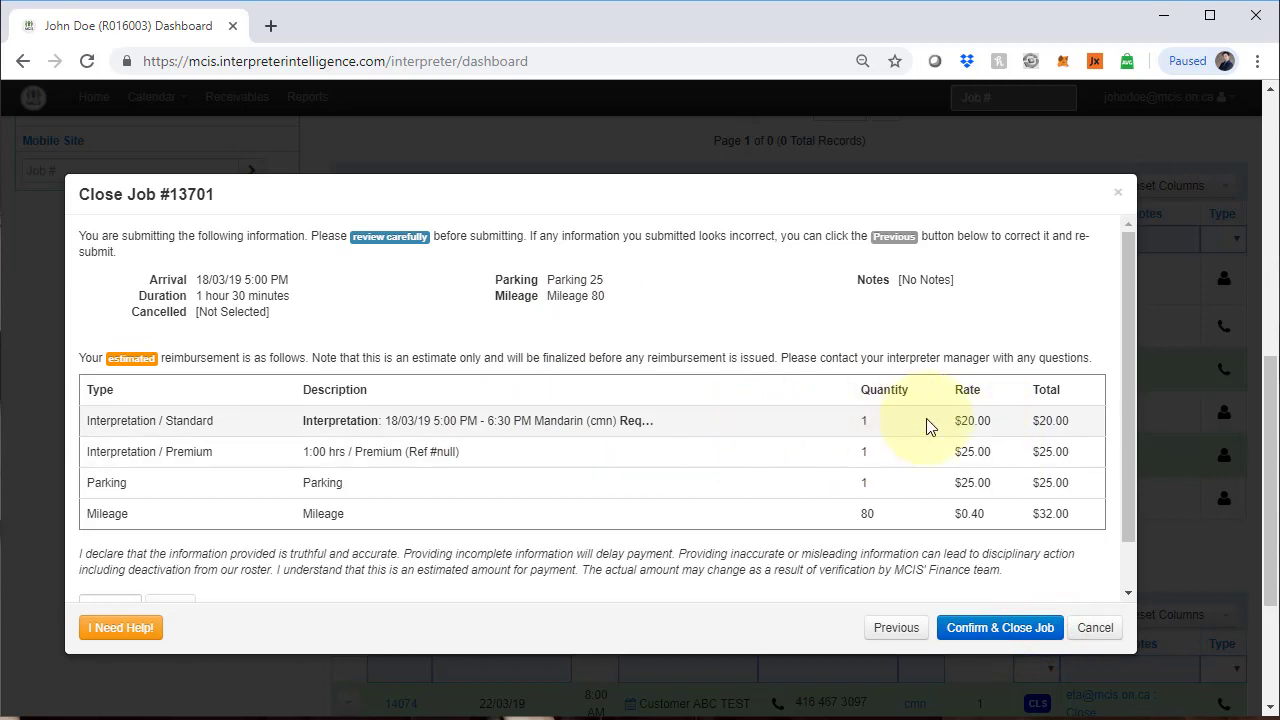
mouse_move(303, 477)
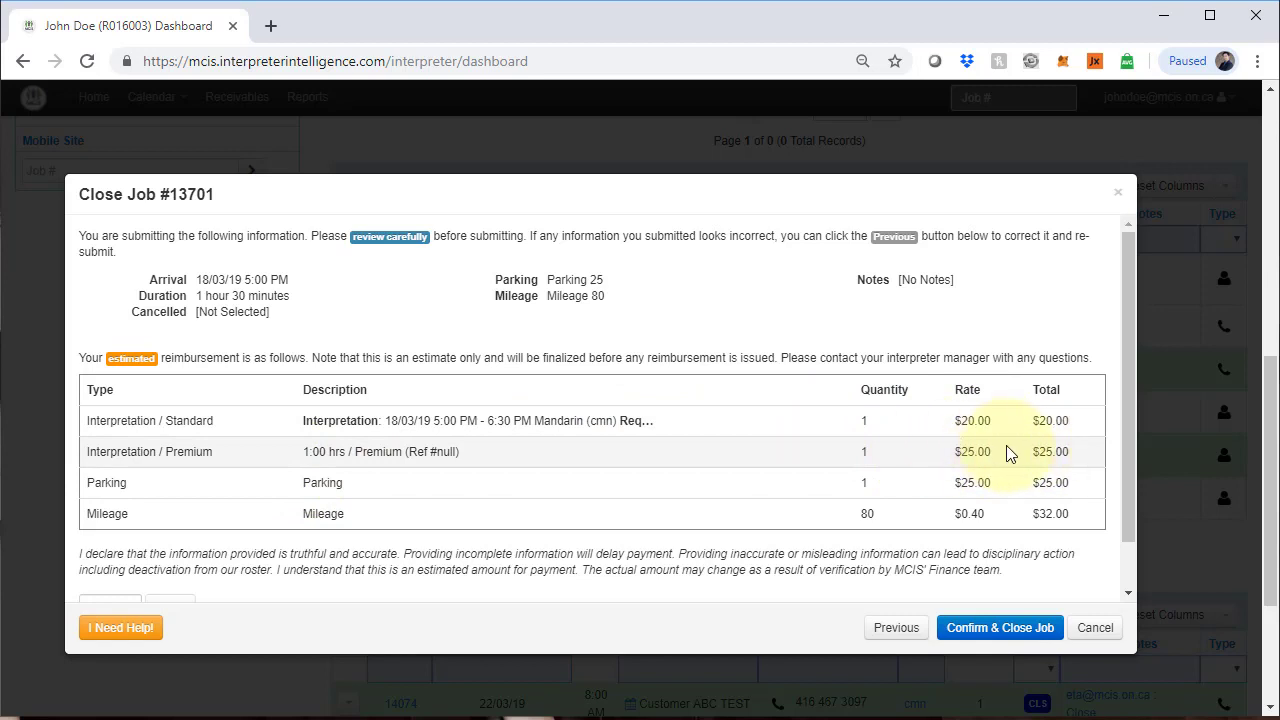
mouse_move(858, 457)
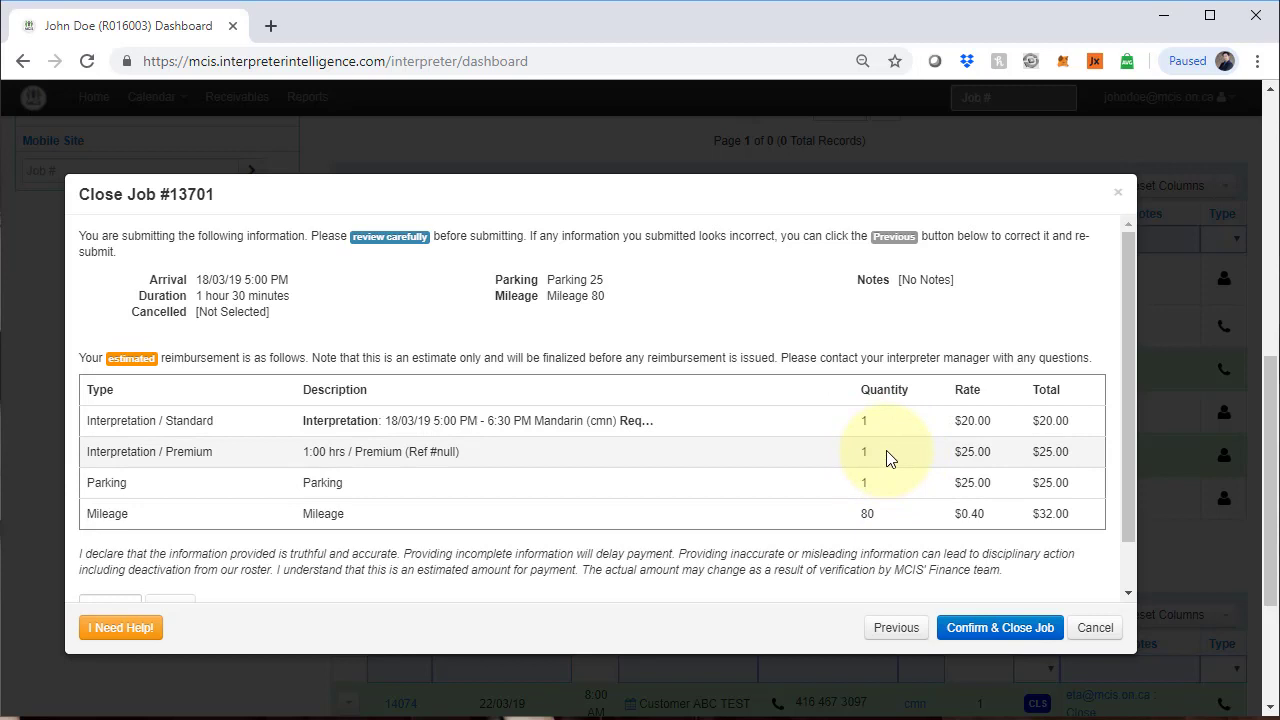
mouse_move(838, 476)
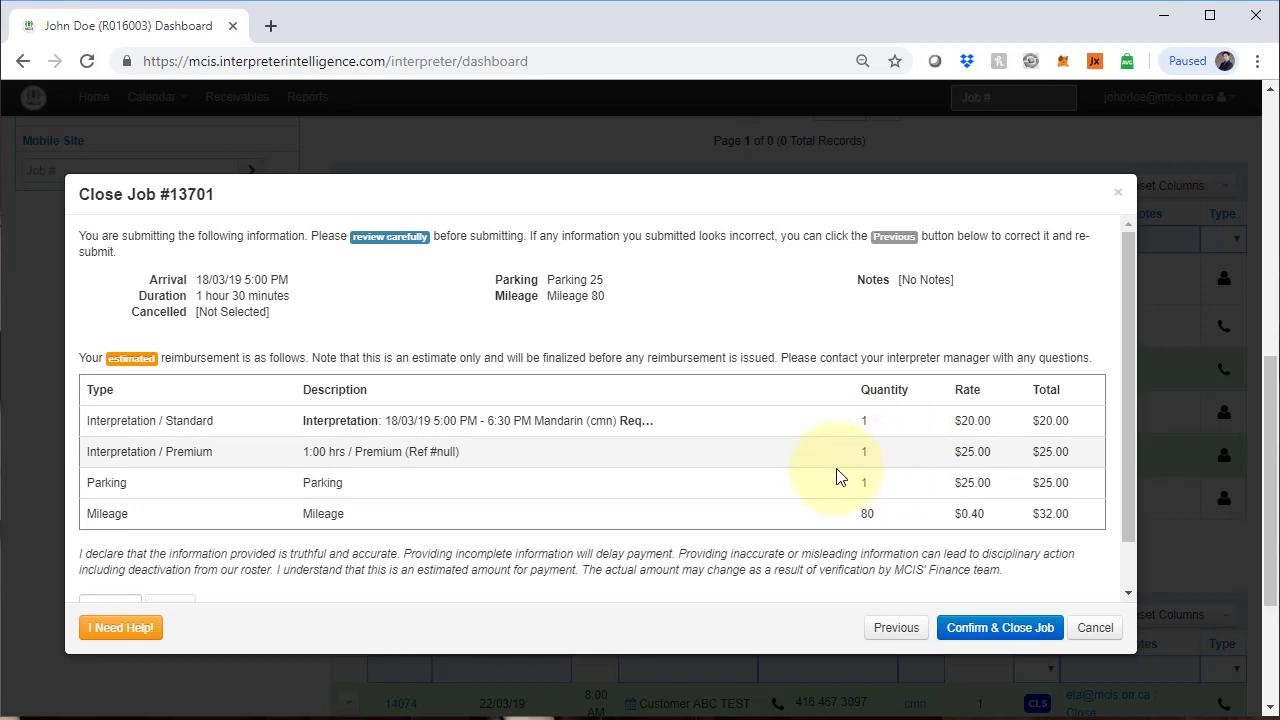
mouse_move(1016, 491)
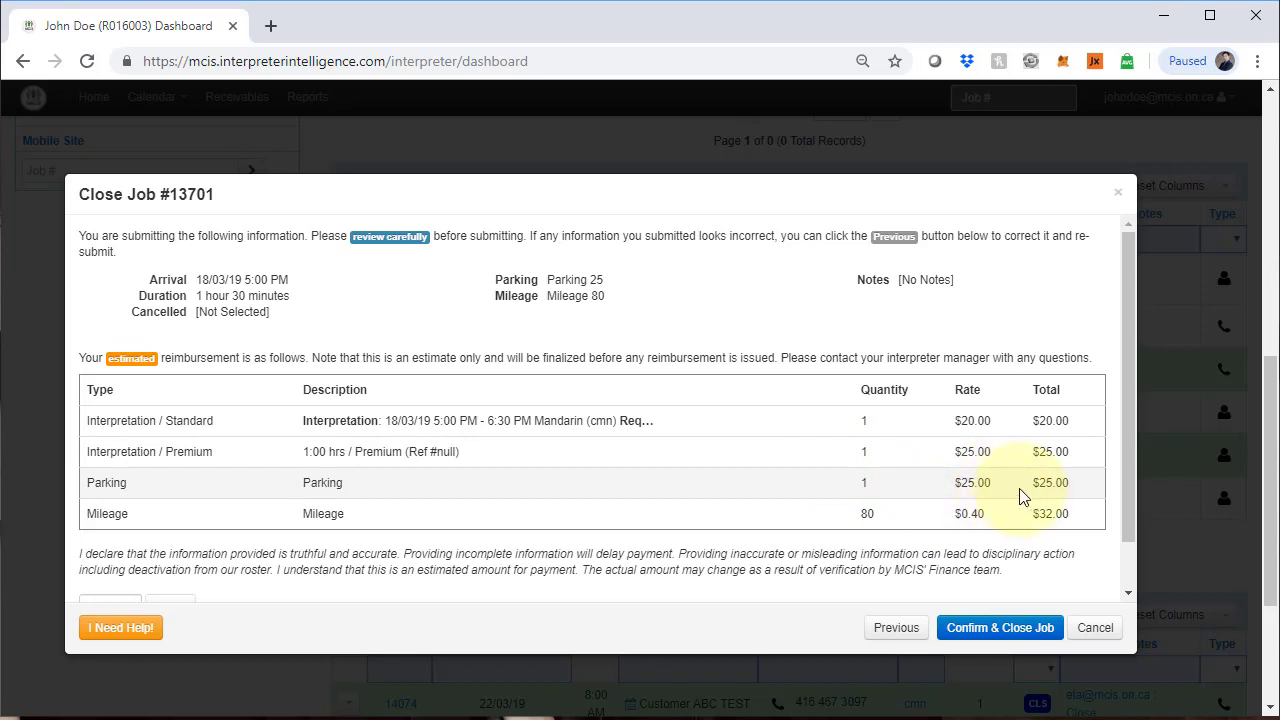
mouse_move(900, 500)
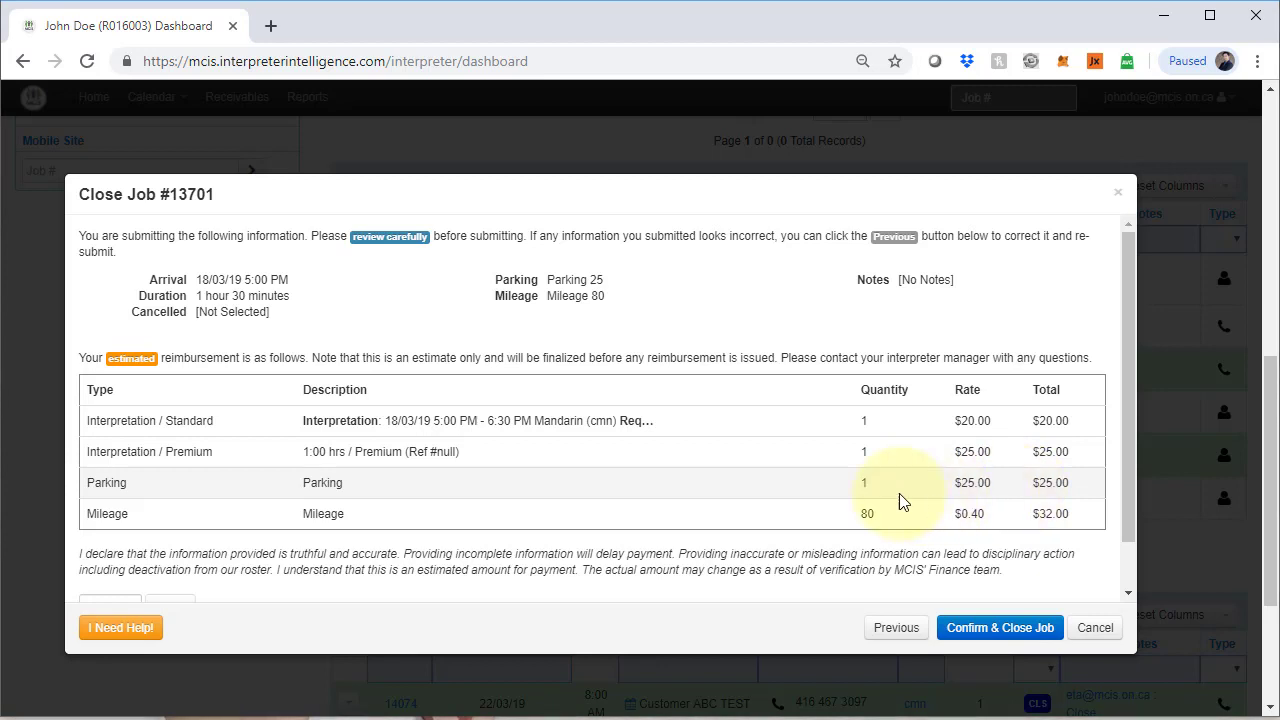
mouse_move(1077, 497)
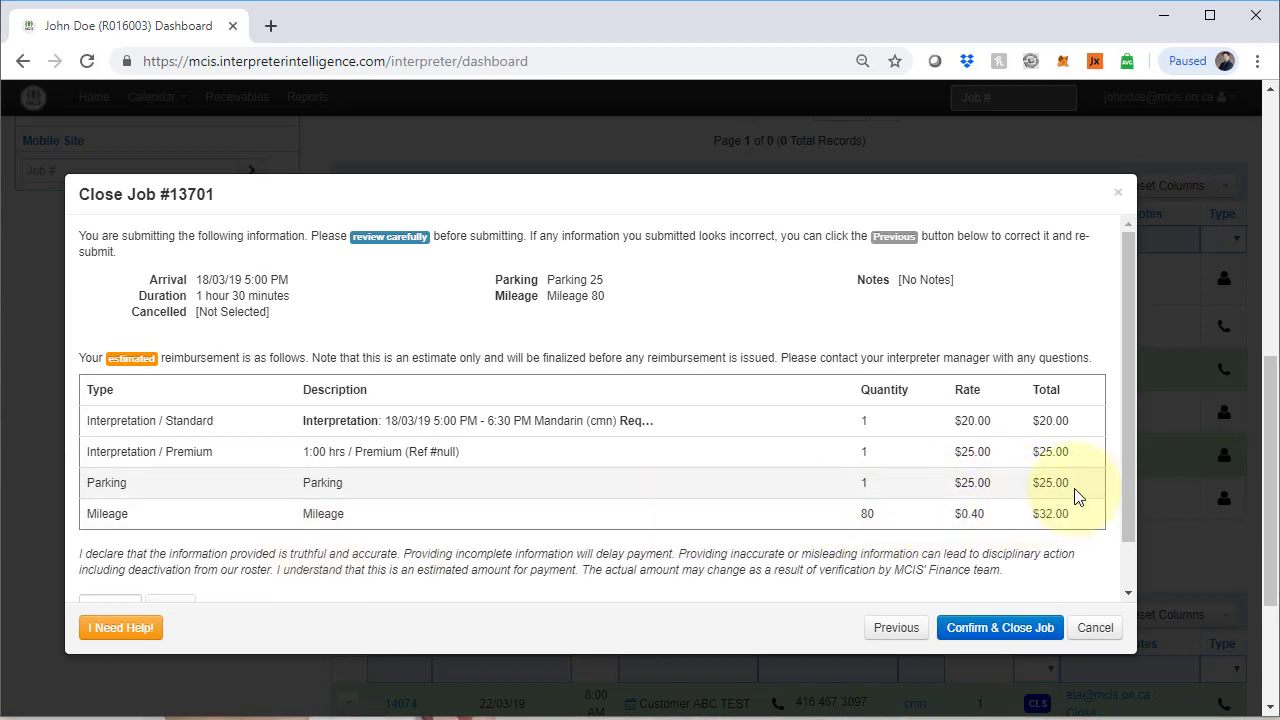
scroll("down", 3)
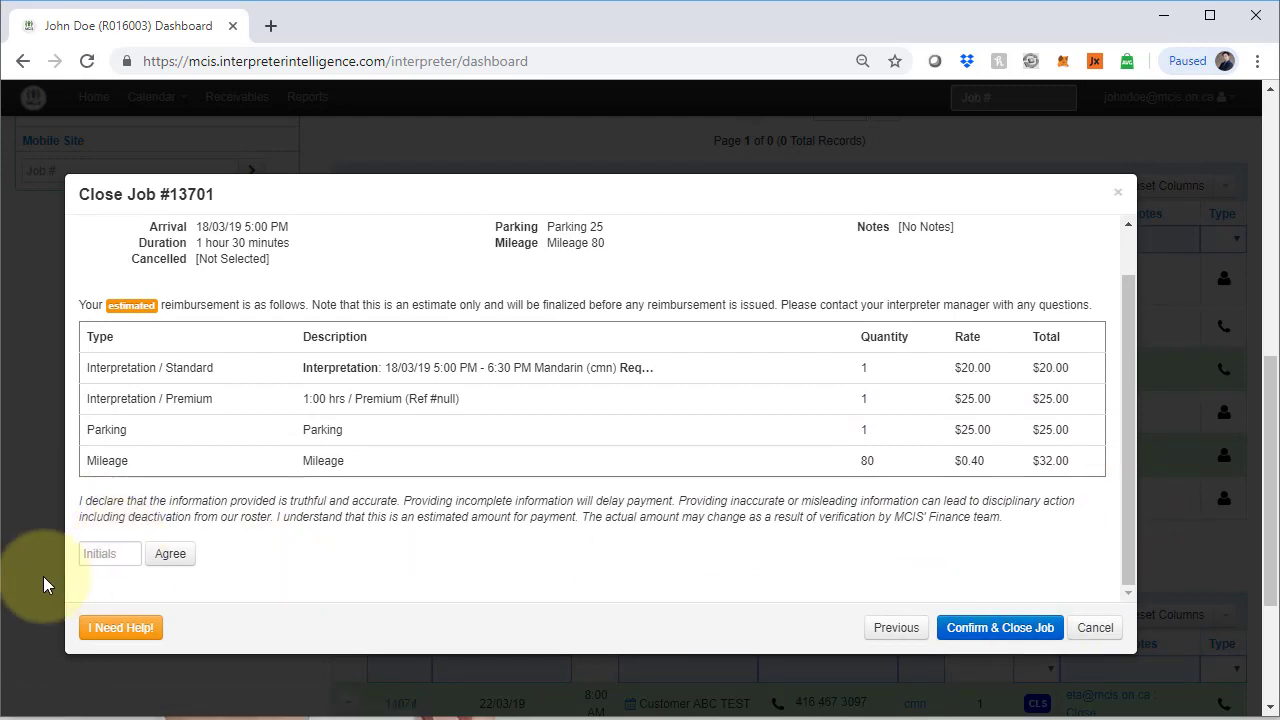
- Initial 'JD', agree to the disclaimer, close job 13701 and dismiss the success message
type("JD")
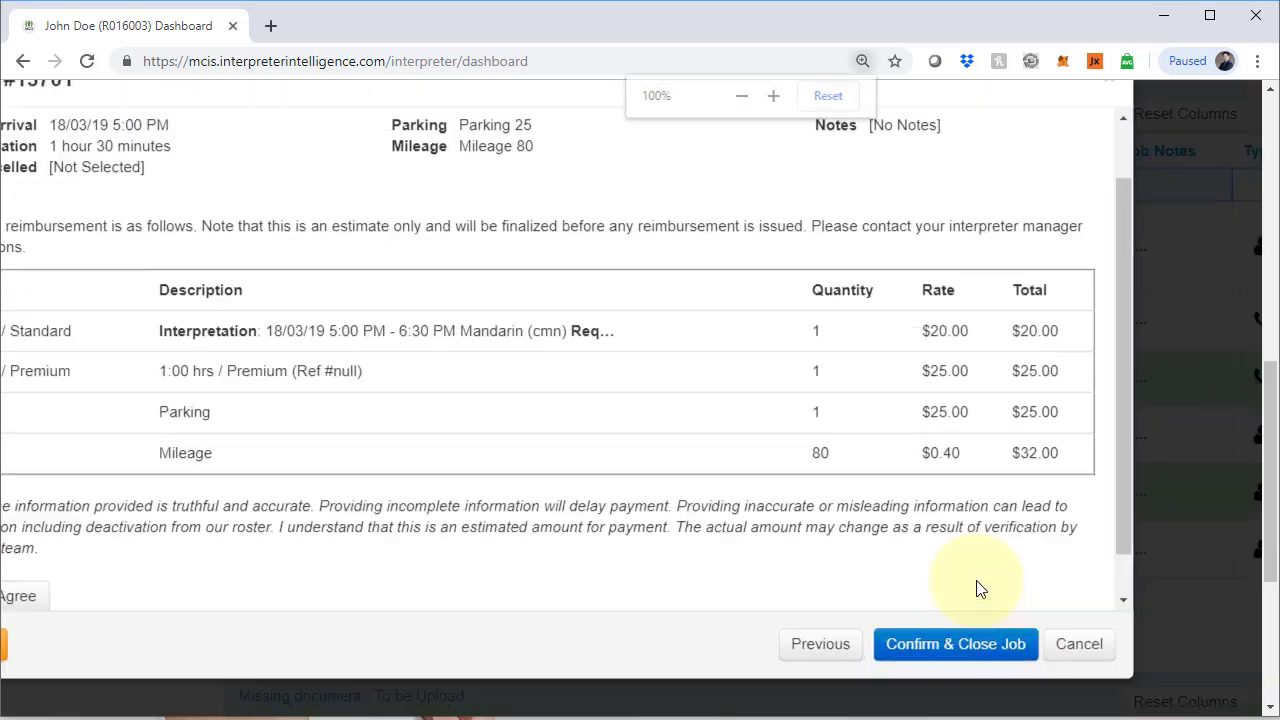
left_click(955, 643)
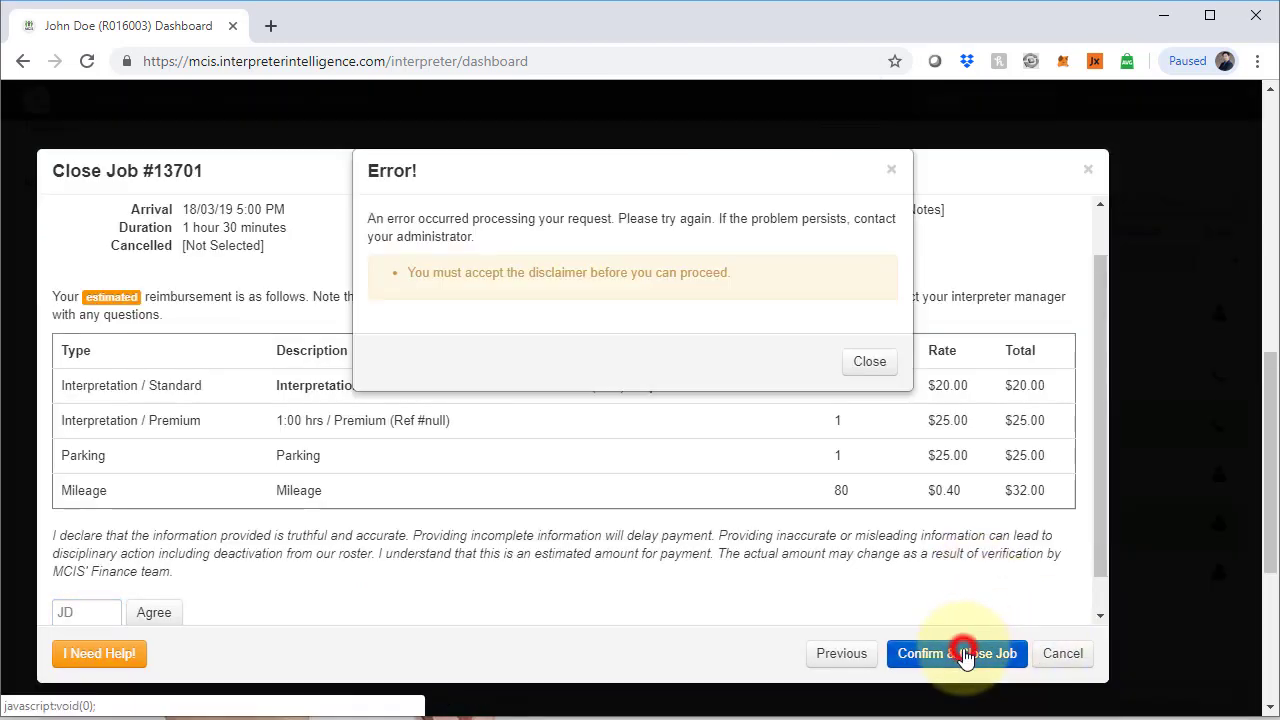
left_click(868, 361)
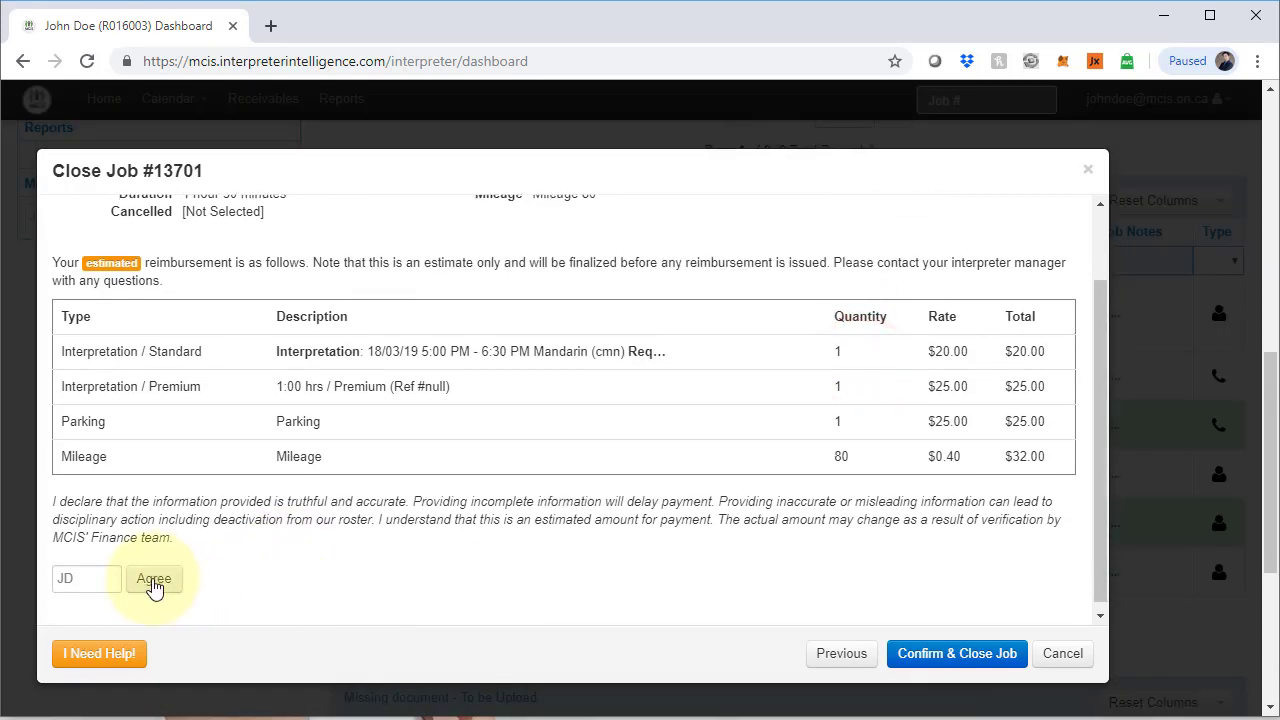
mouse_move(956, 653)
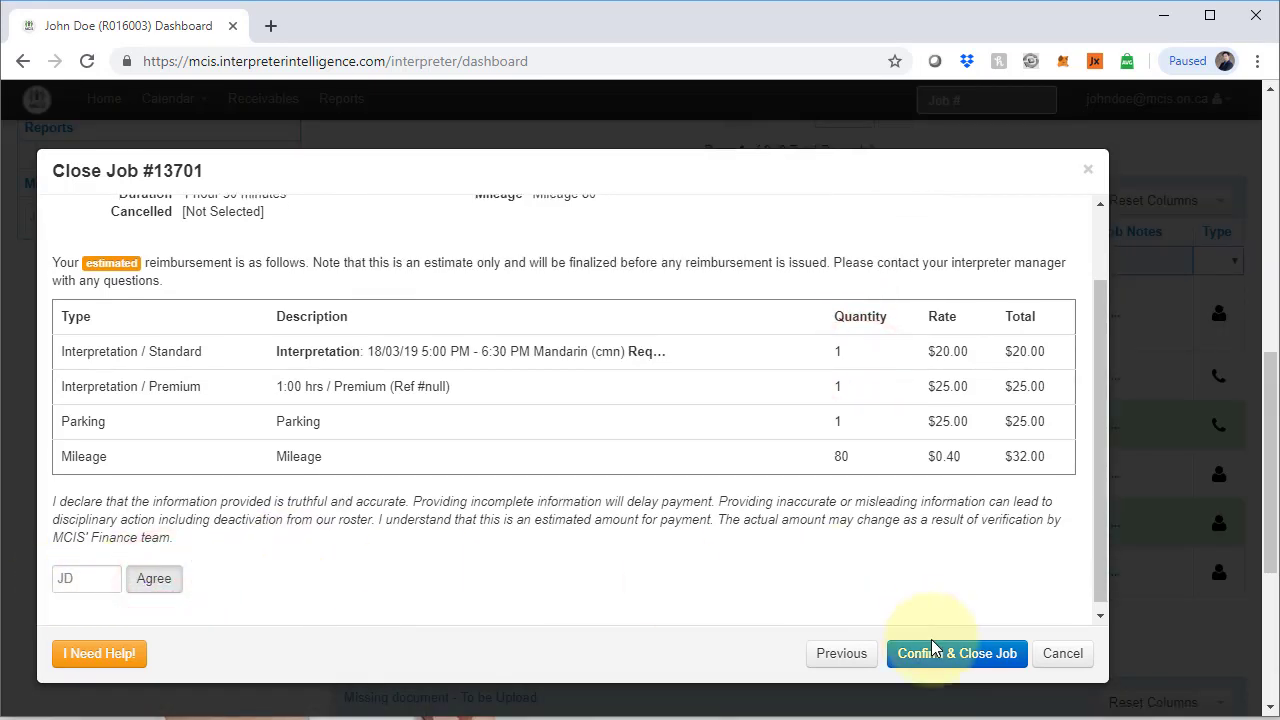
left_click(956, 653)
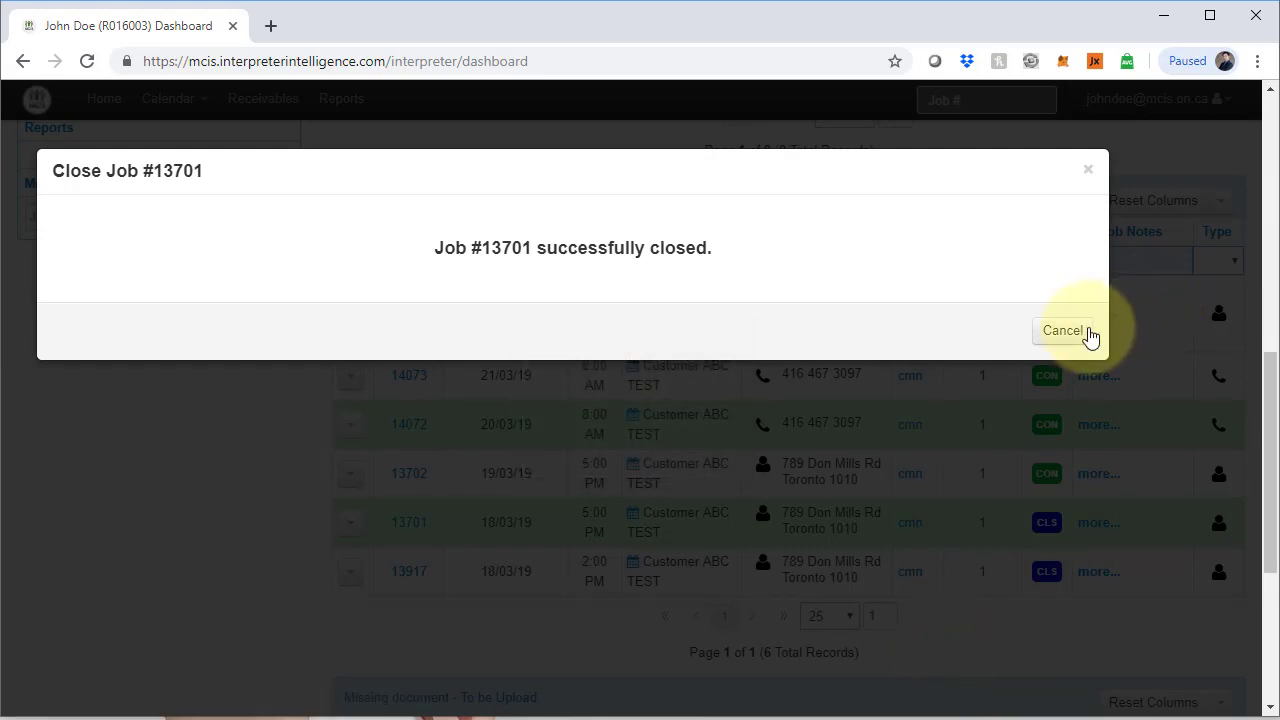
mouse_move(1088, 170)
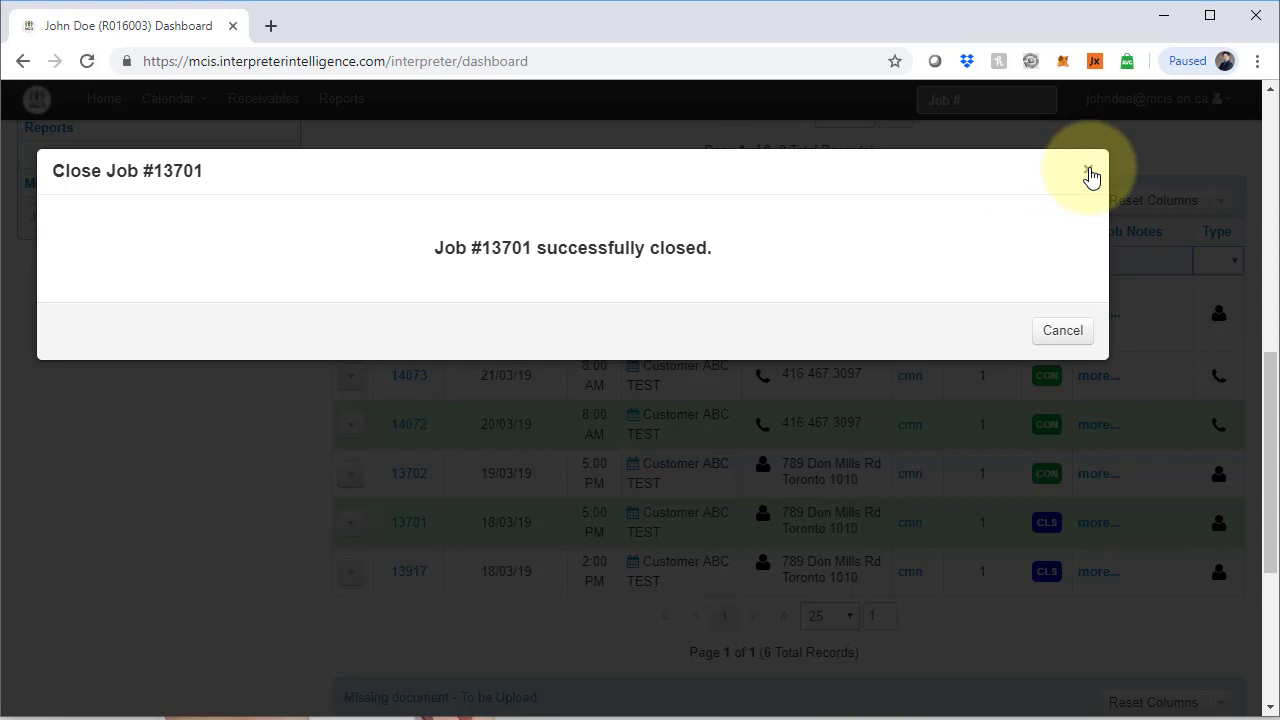
left_click(1088, 170)
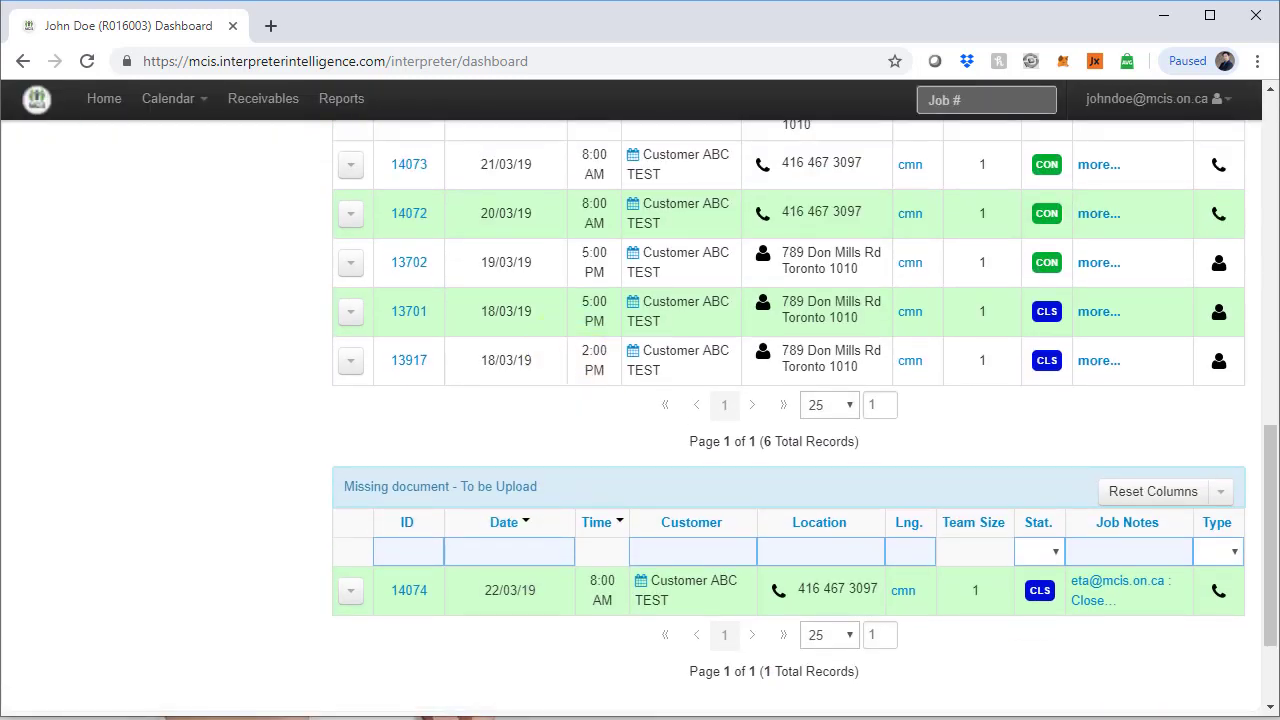
- Reload the dashboard and scroll to jobs 14074 and 13701 in the missing-document table
scroll("down", 3)
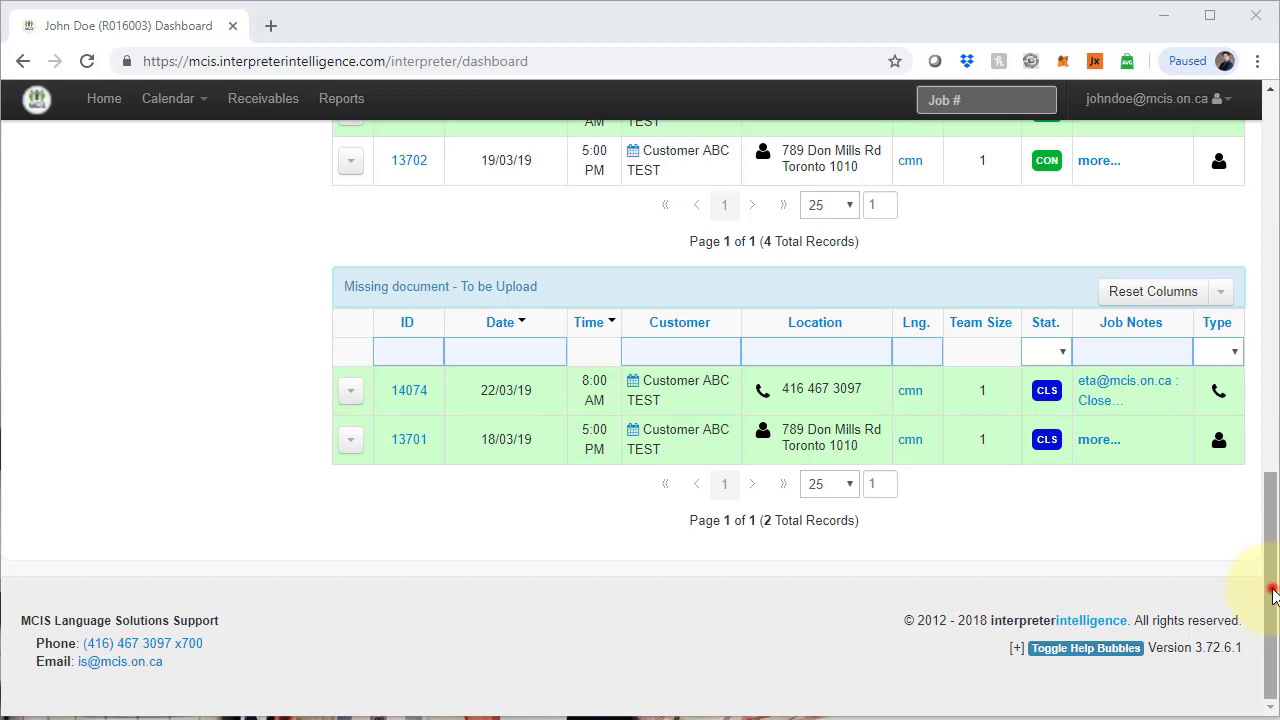
scroll("up", 3)
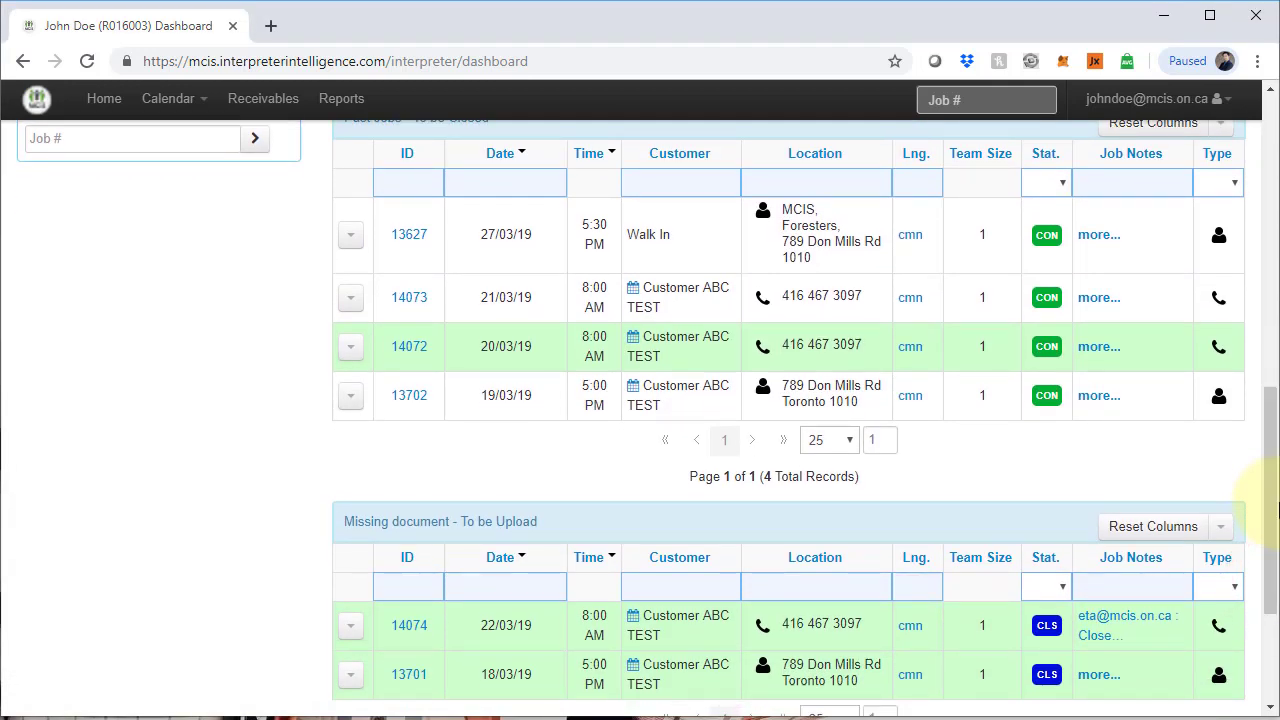
scroll("down", 3)
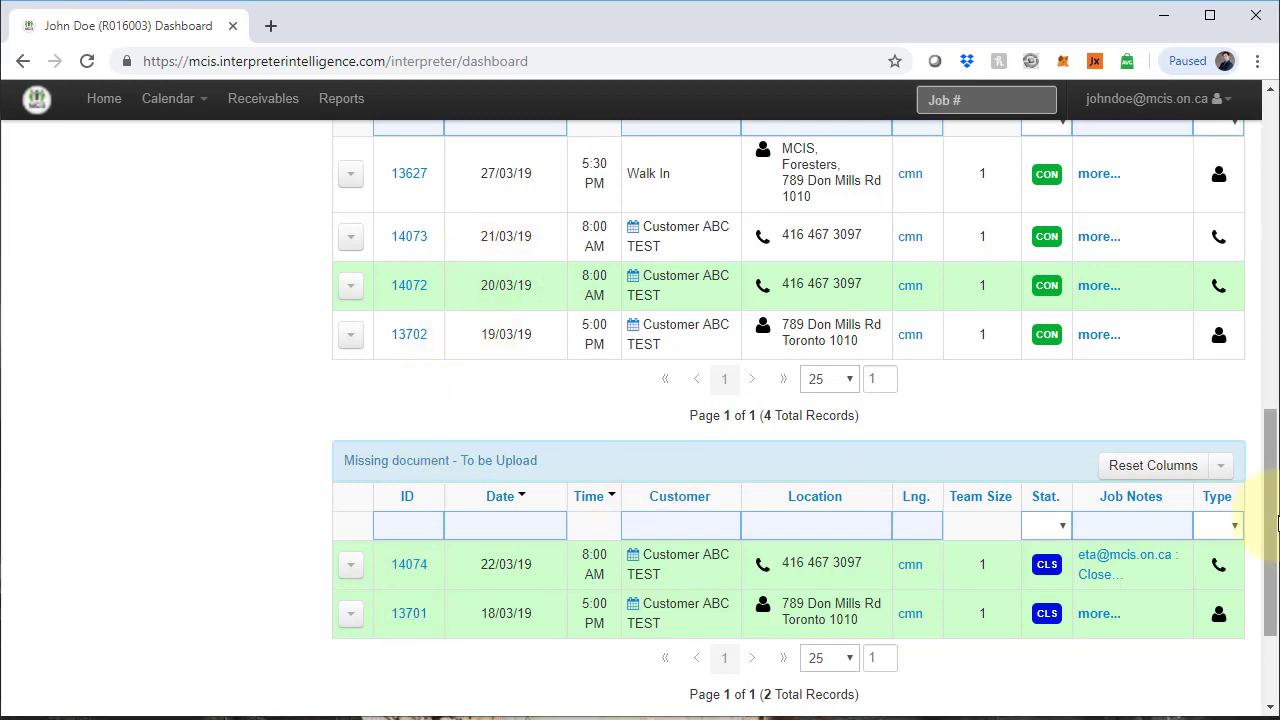
scroll("down", 3)
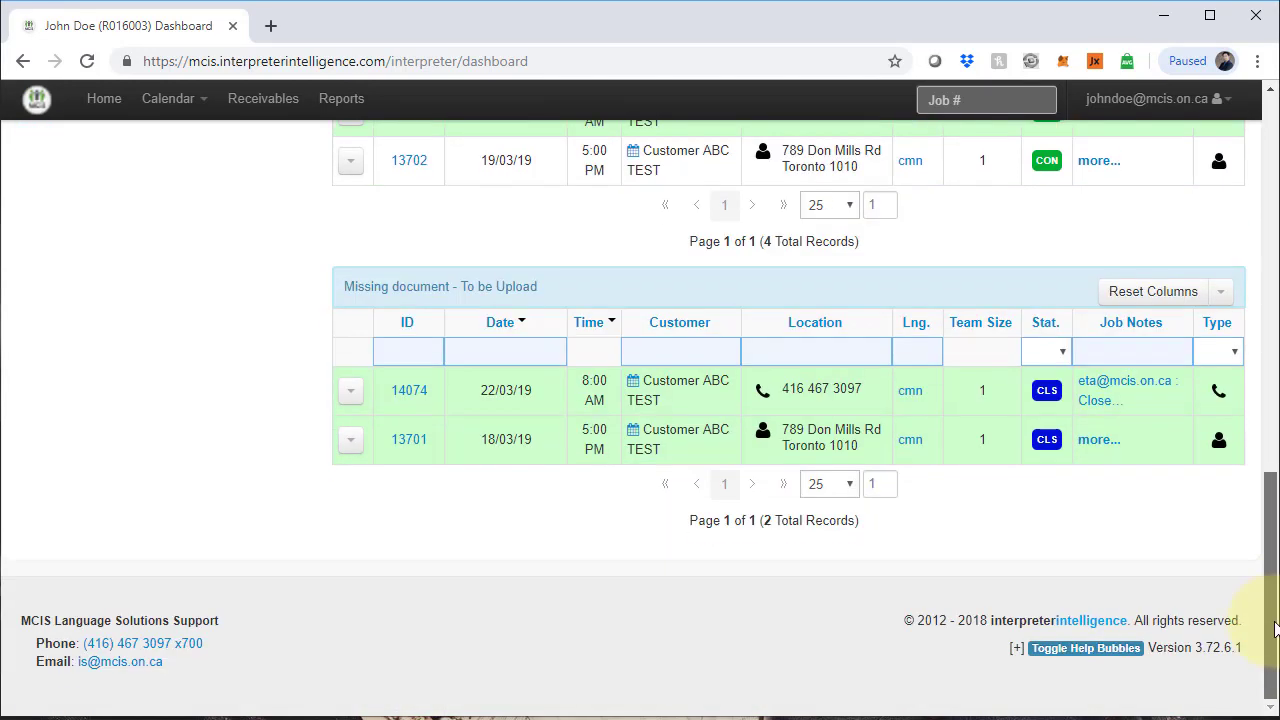
scroll("up", 3)
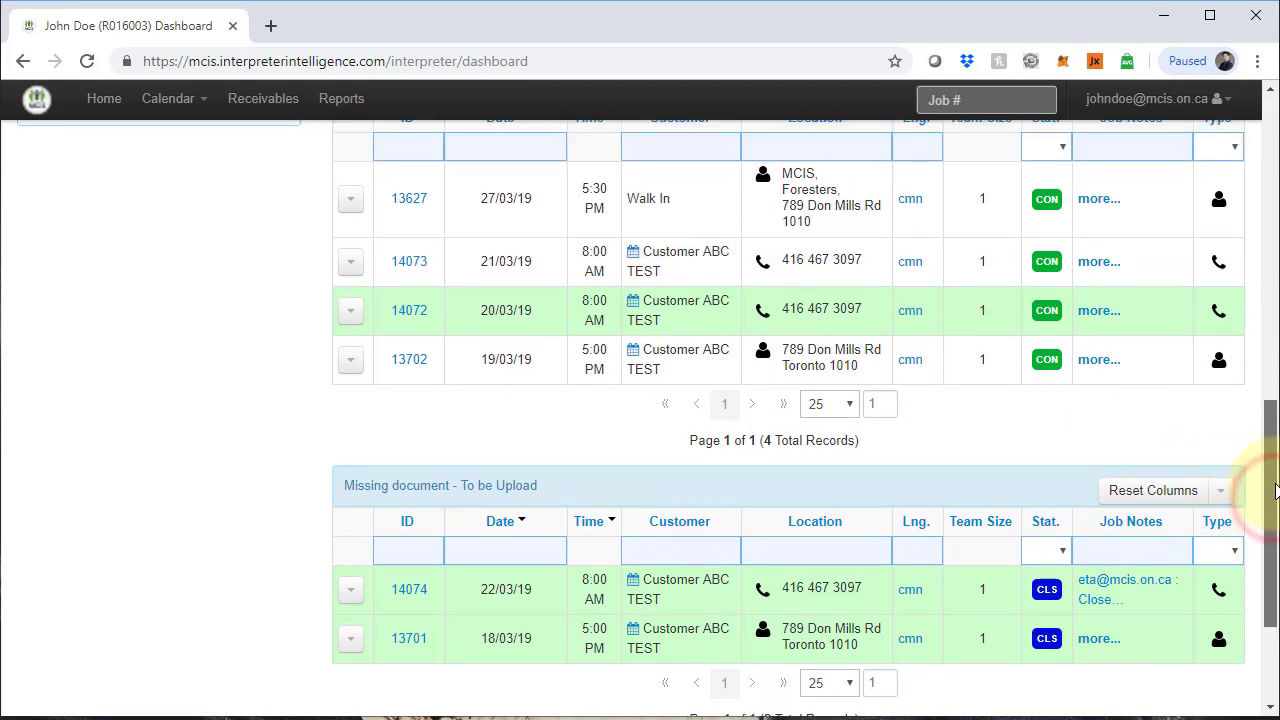
scroll("up", 3)
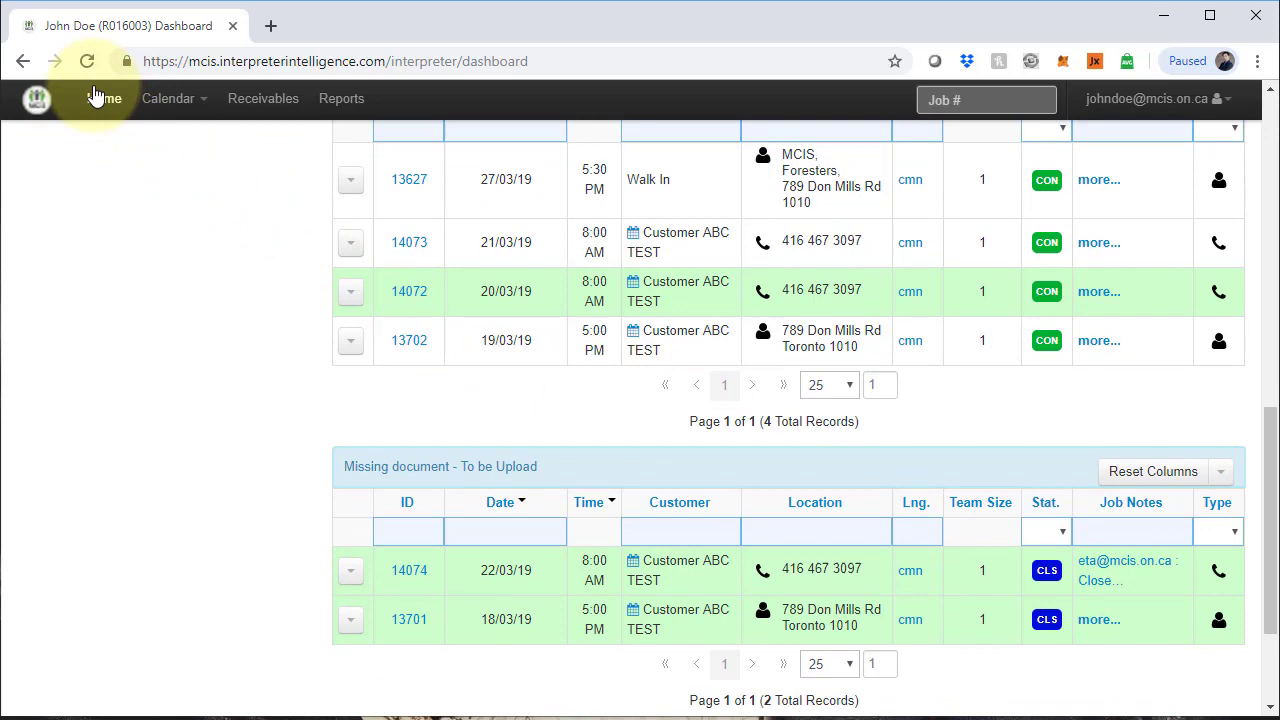
left_click(87, 61)
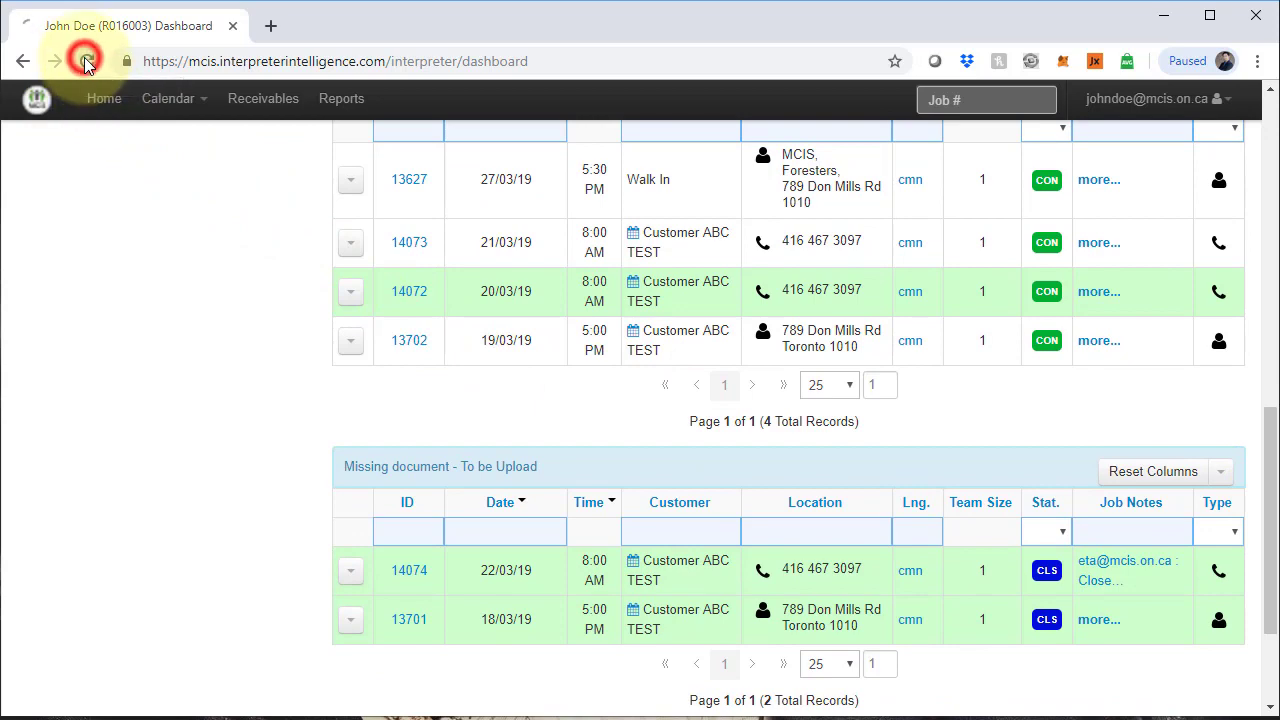
left_click(86, 61)
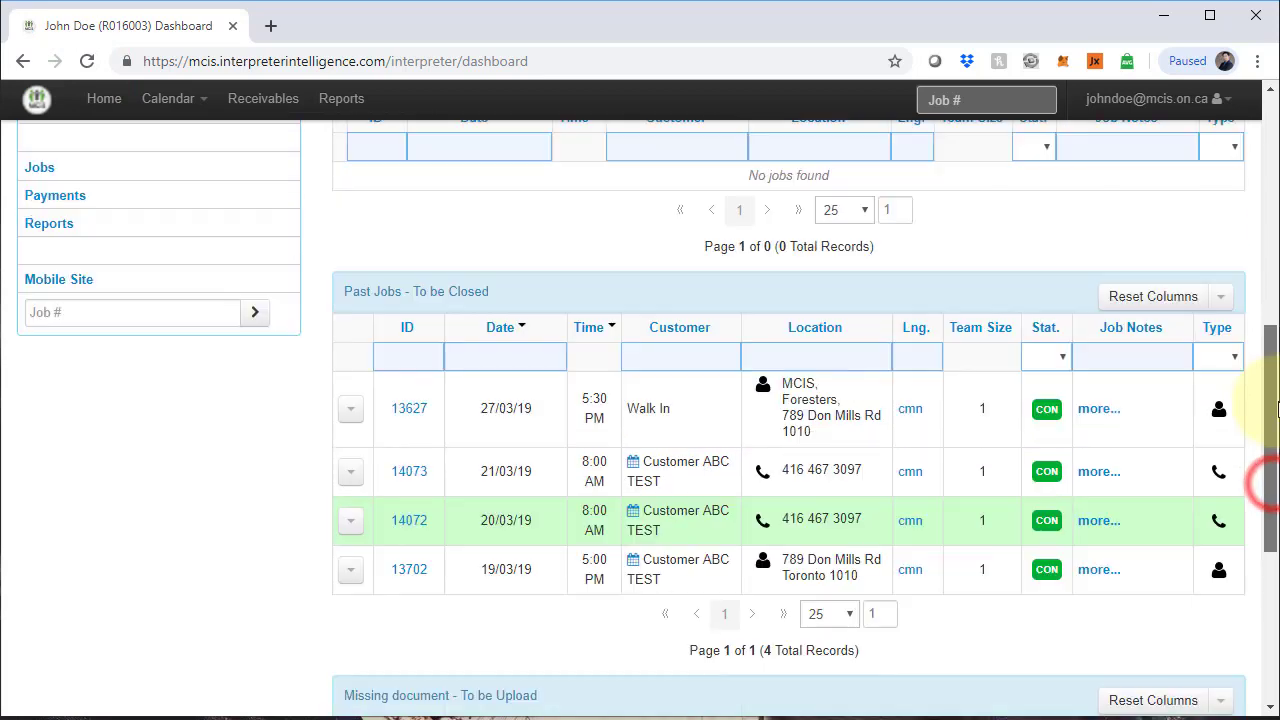
scroll("down", 3)
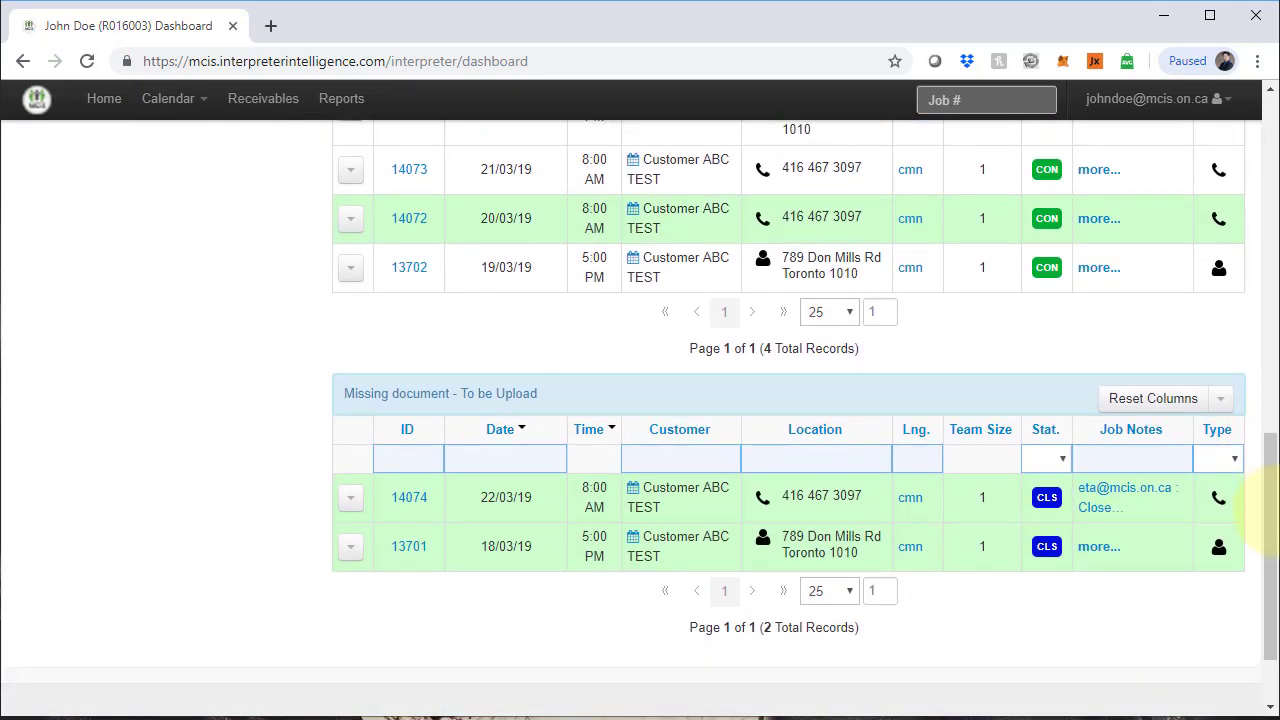
mouse_move(945, 557)
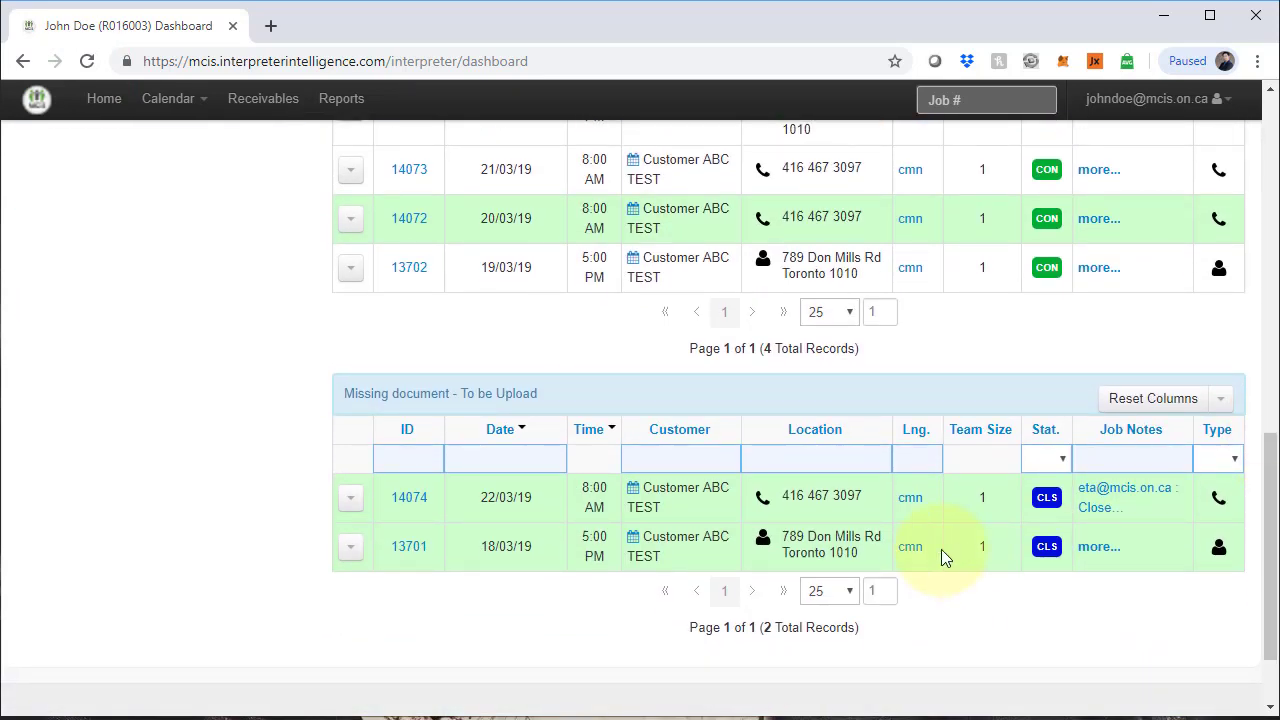
mouse_move(639, 694)
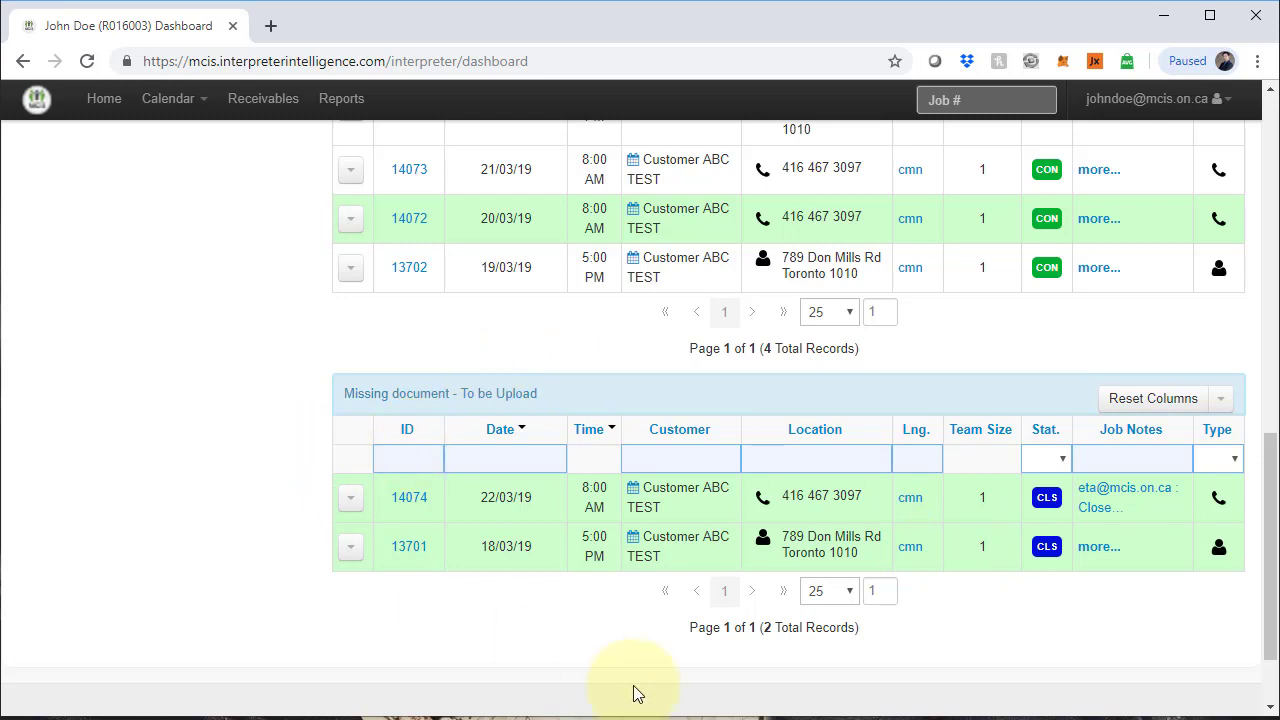
scroll("down", 3)
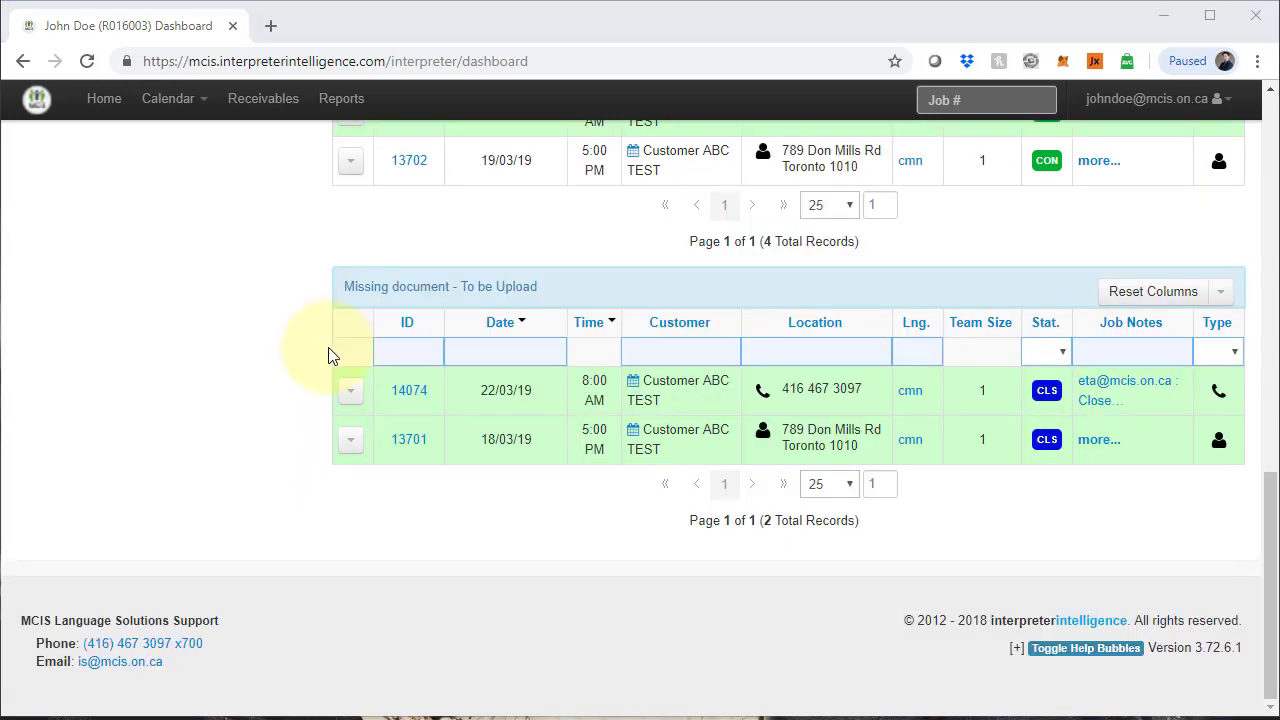
- Choose VoS Form from job 13701's row actions and browse the Desktop for the file
left_click(350, 439)
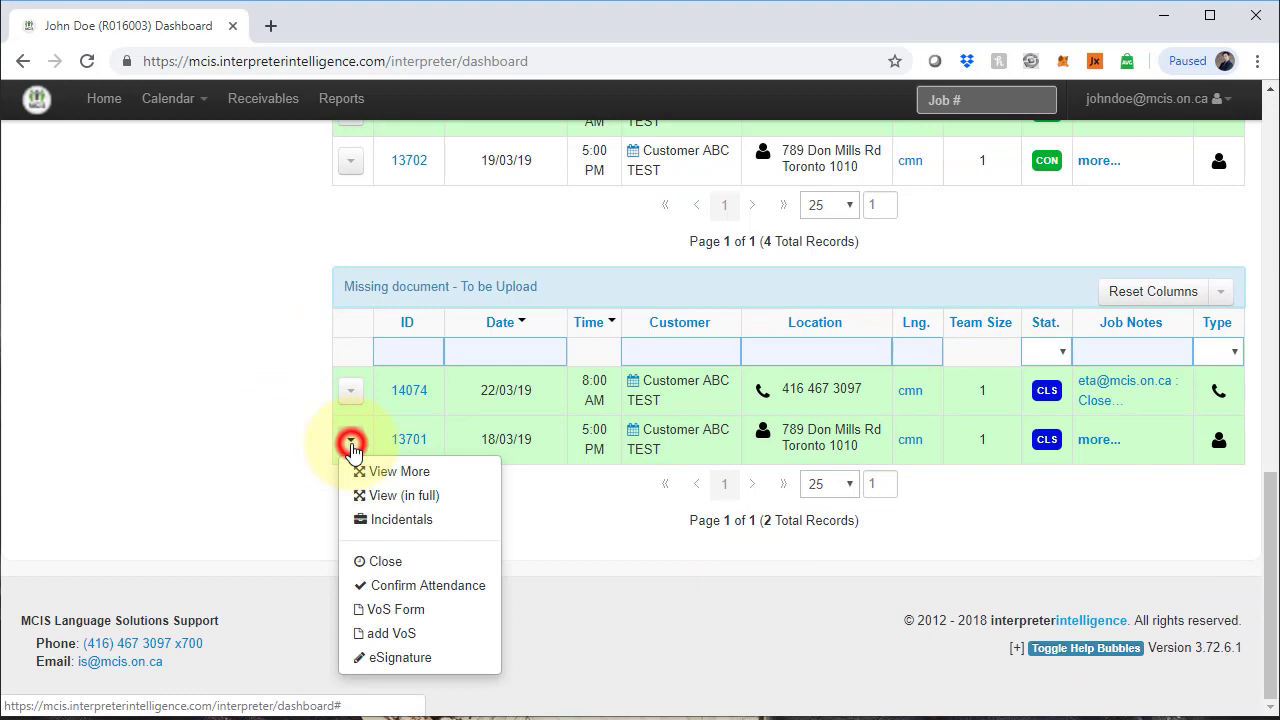
mouse_move(400, 495)
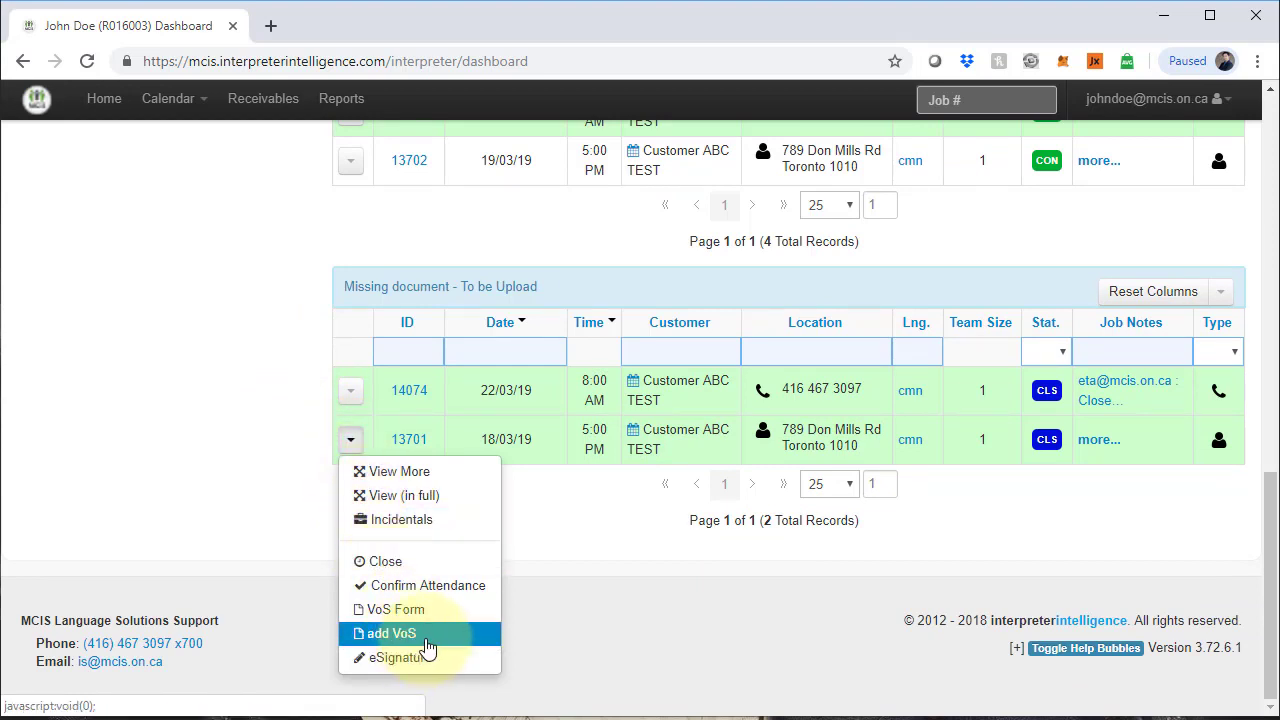
mouse_move(445, 630)
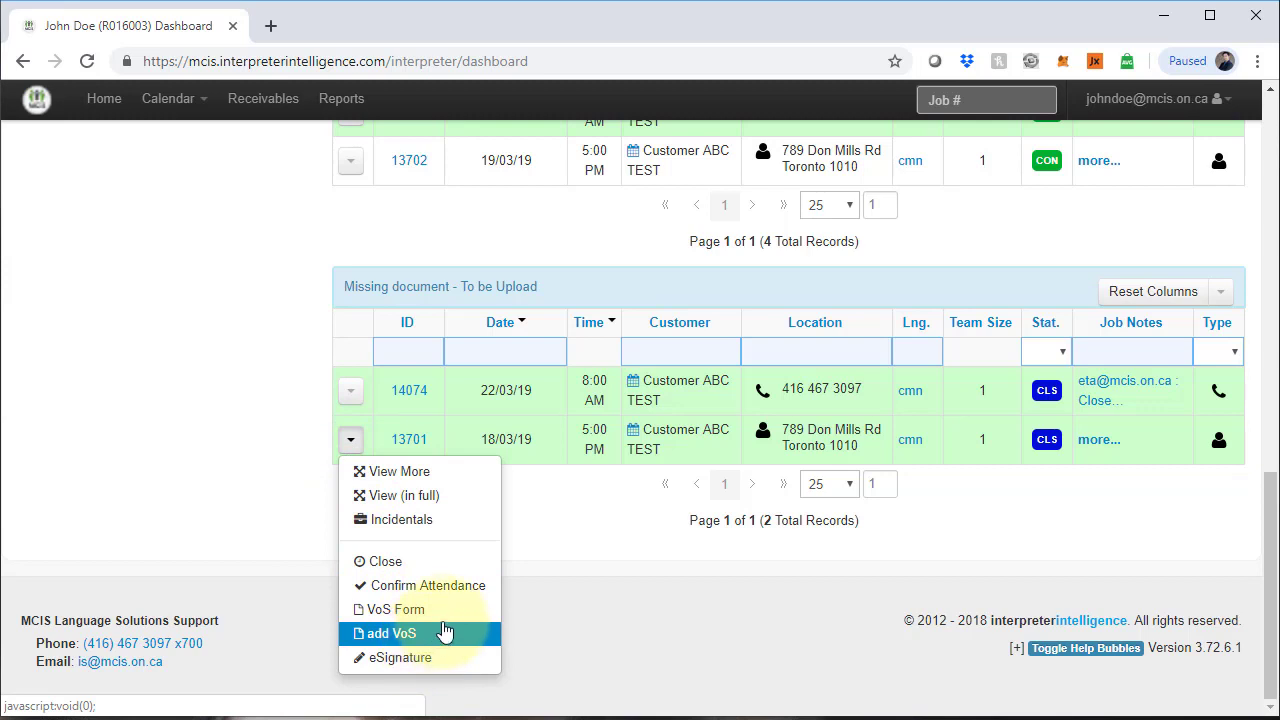
mouse_move(397, 609)
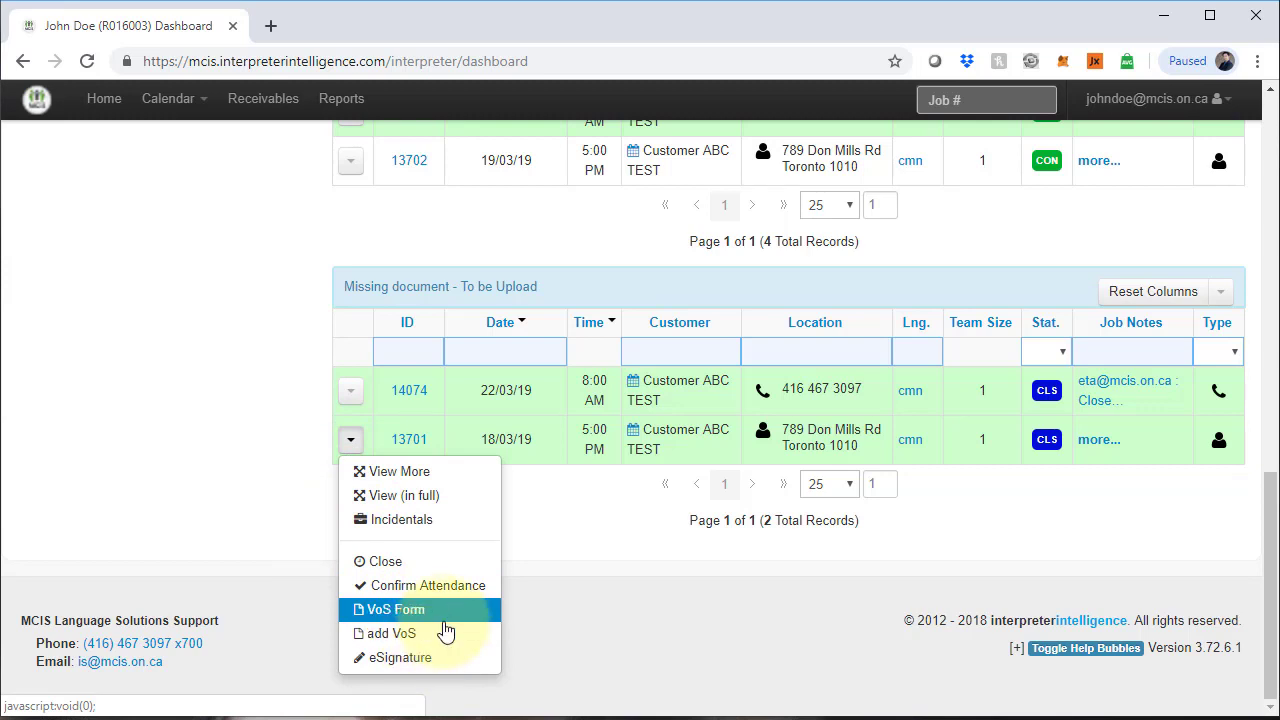
mouse_move(440, 633)
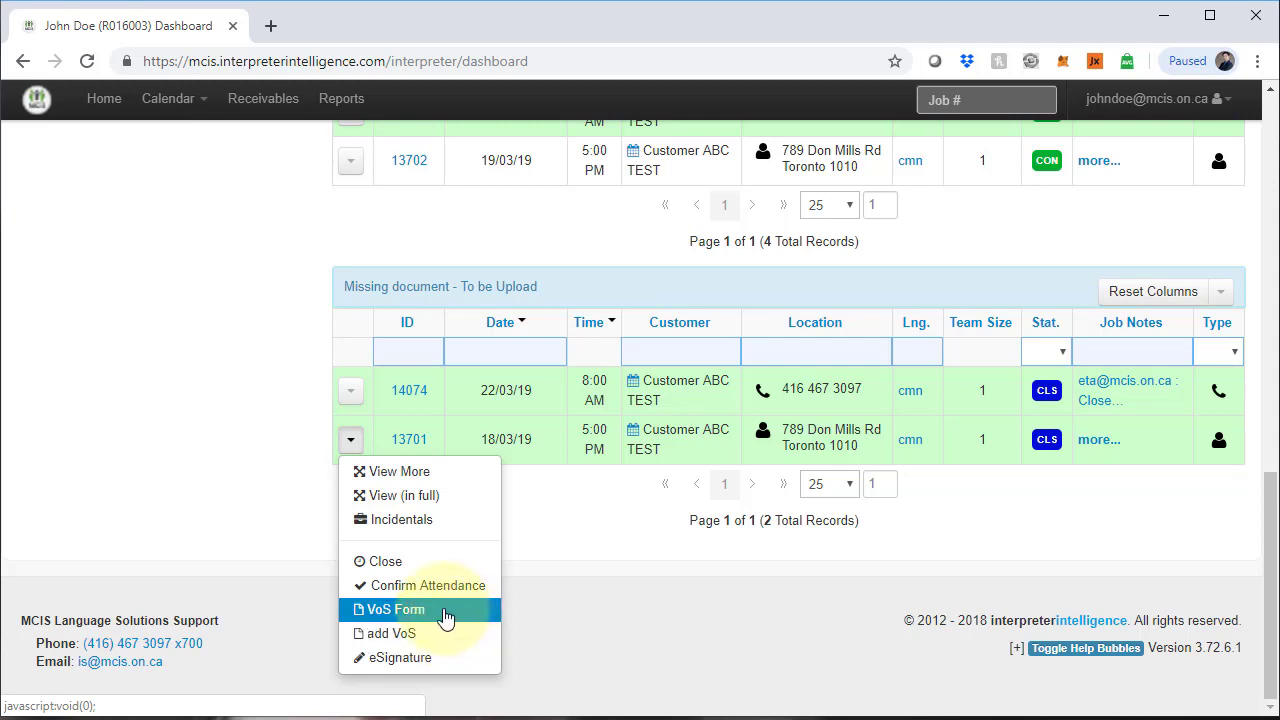
left_click(398, 609)
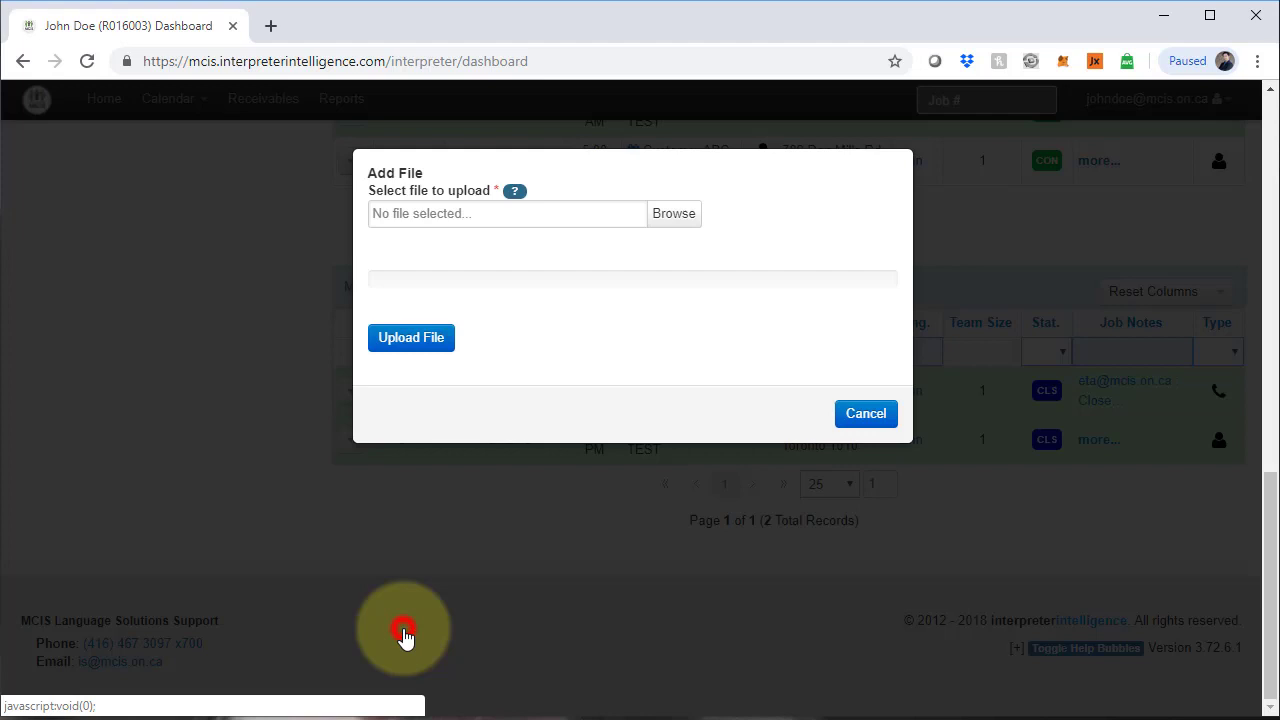
mouse_move(673, 213)
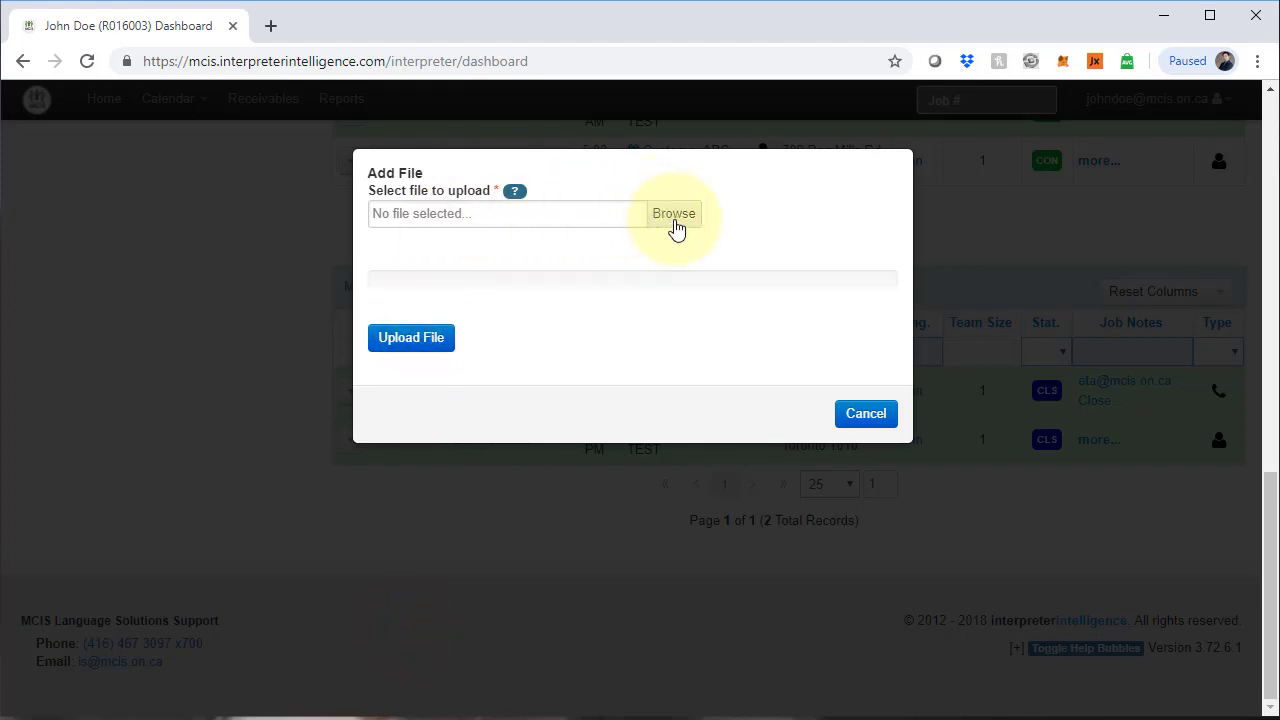
left_click(673, 213)
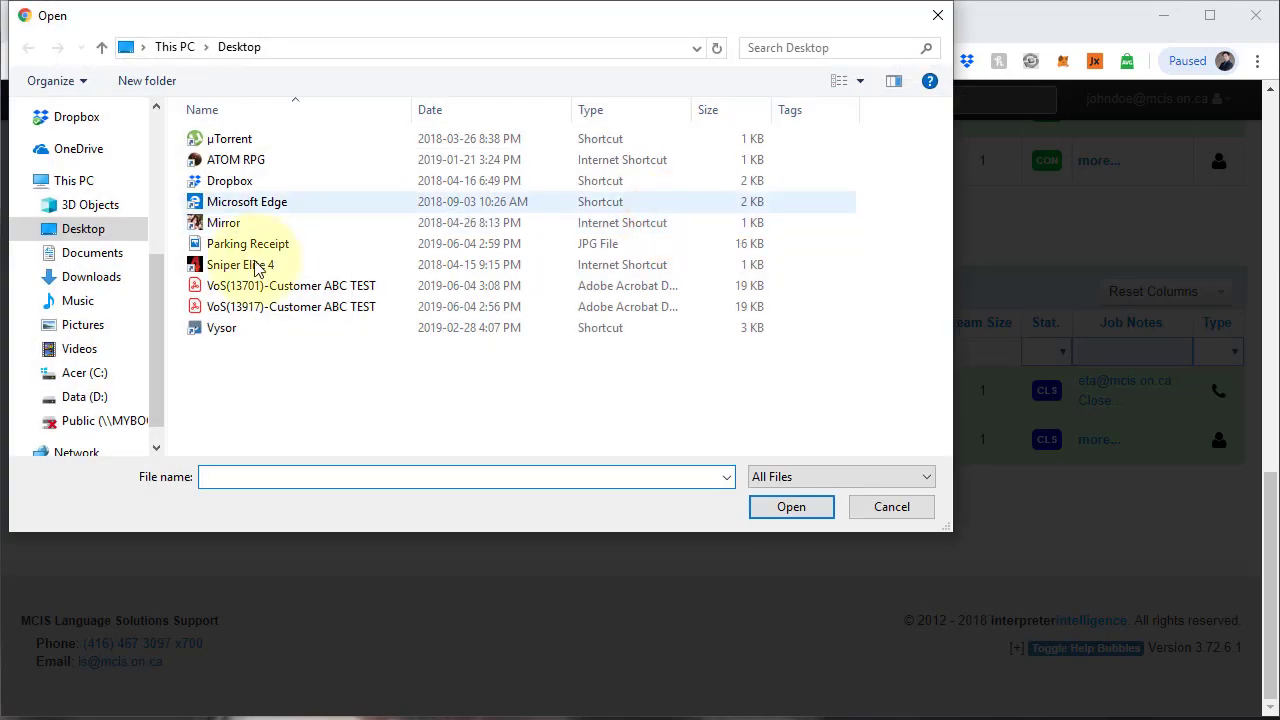
- Upload VoS(13701)-Customer ABC TEST from the Desktop and check that 13701 left the missing-document list
left_click(291, 285)
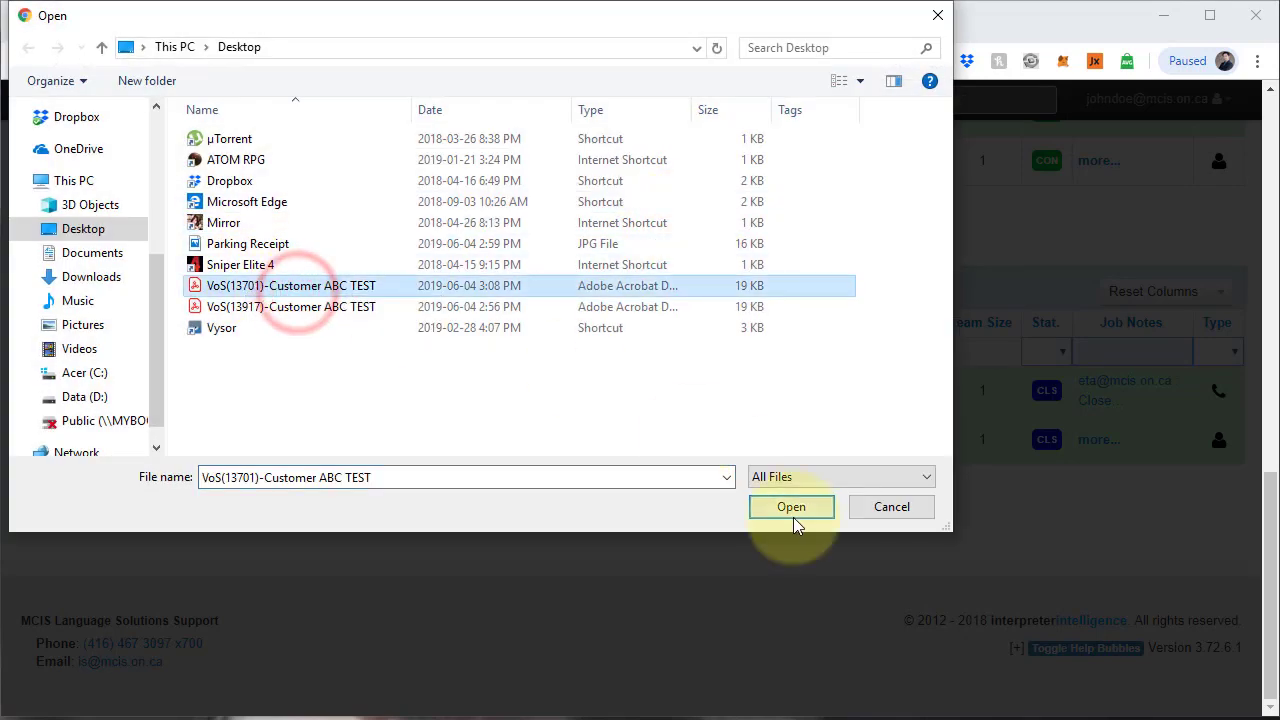
left_click(791, 506)
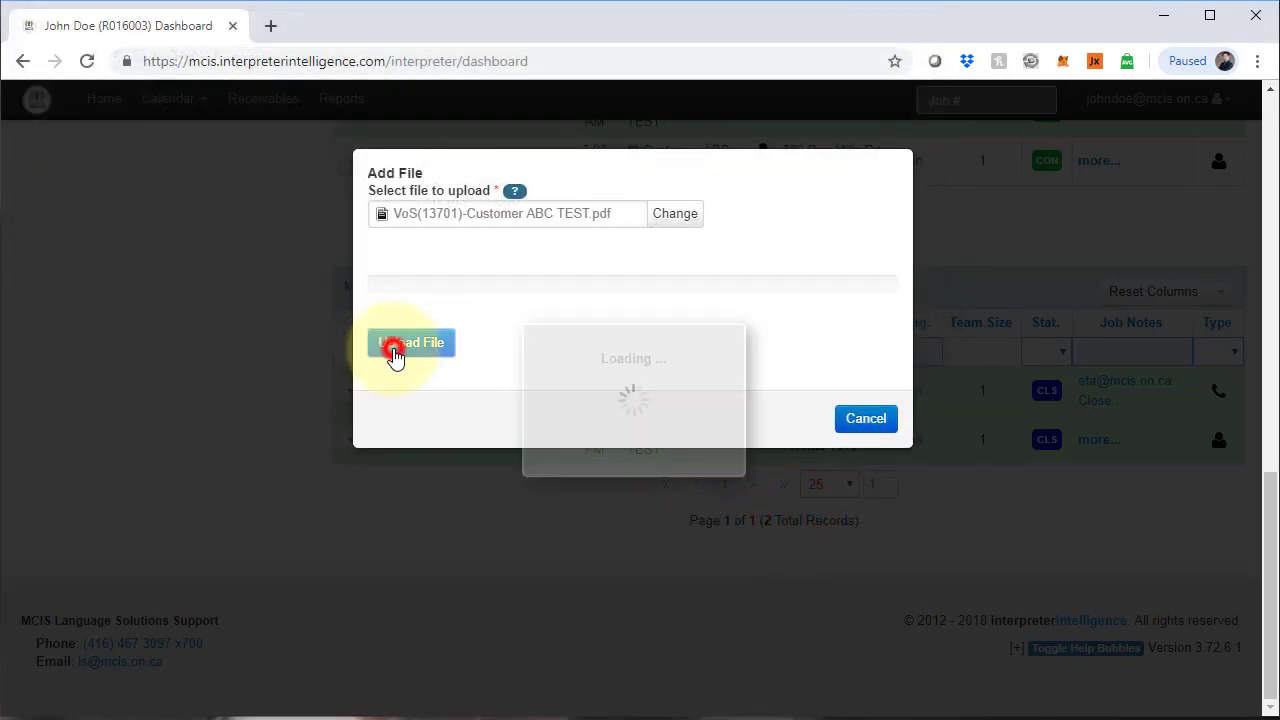
left_click(412, 342)
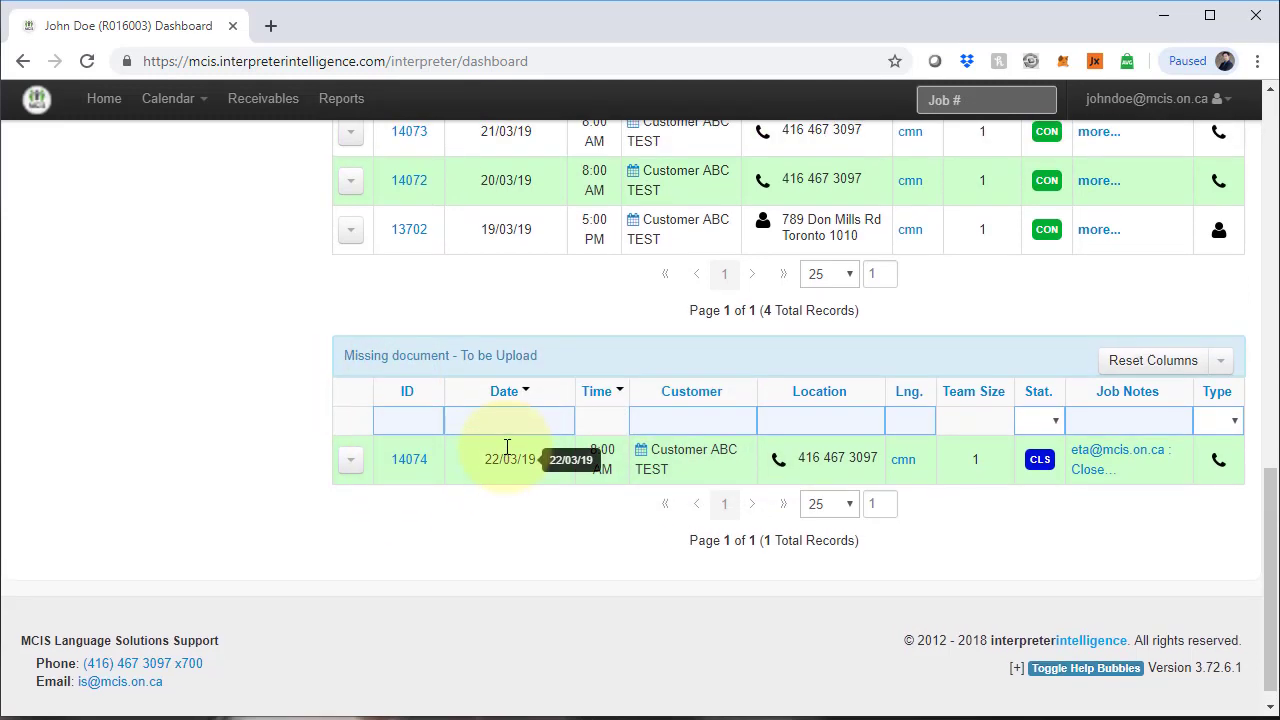
scroll("up", 3)
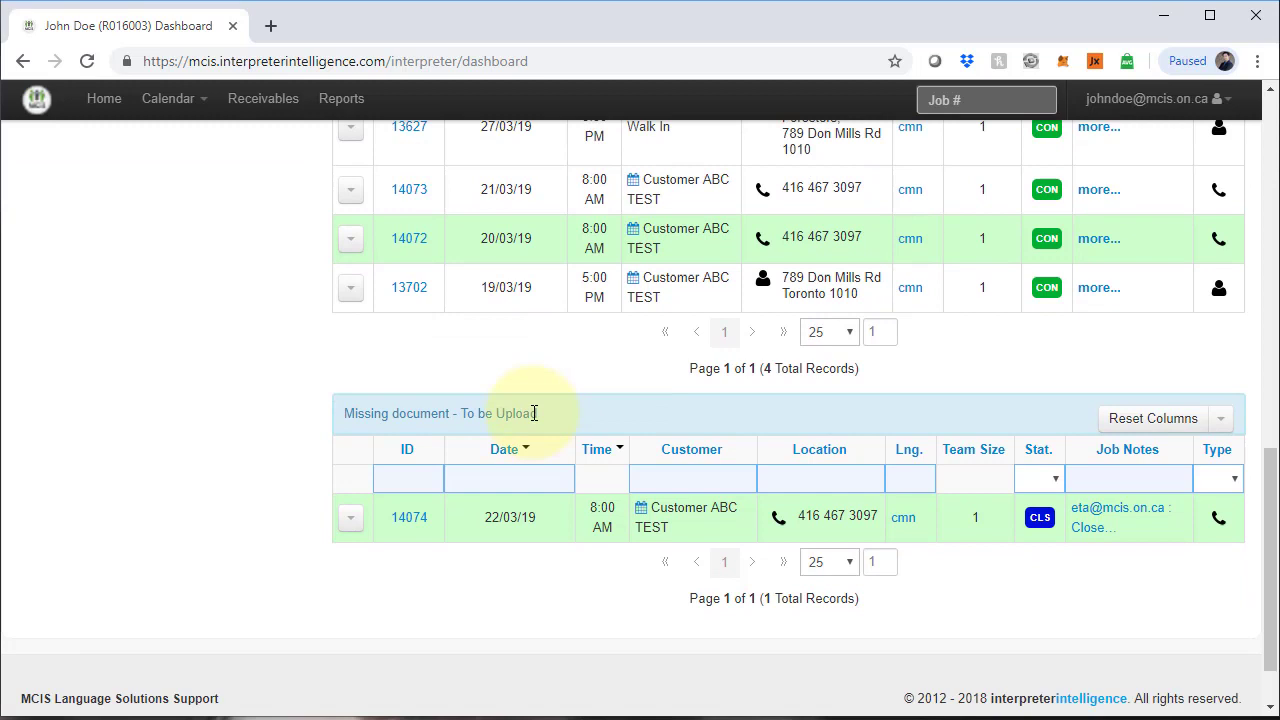
scroll("down", 3)
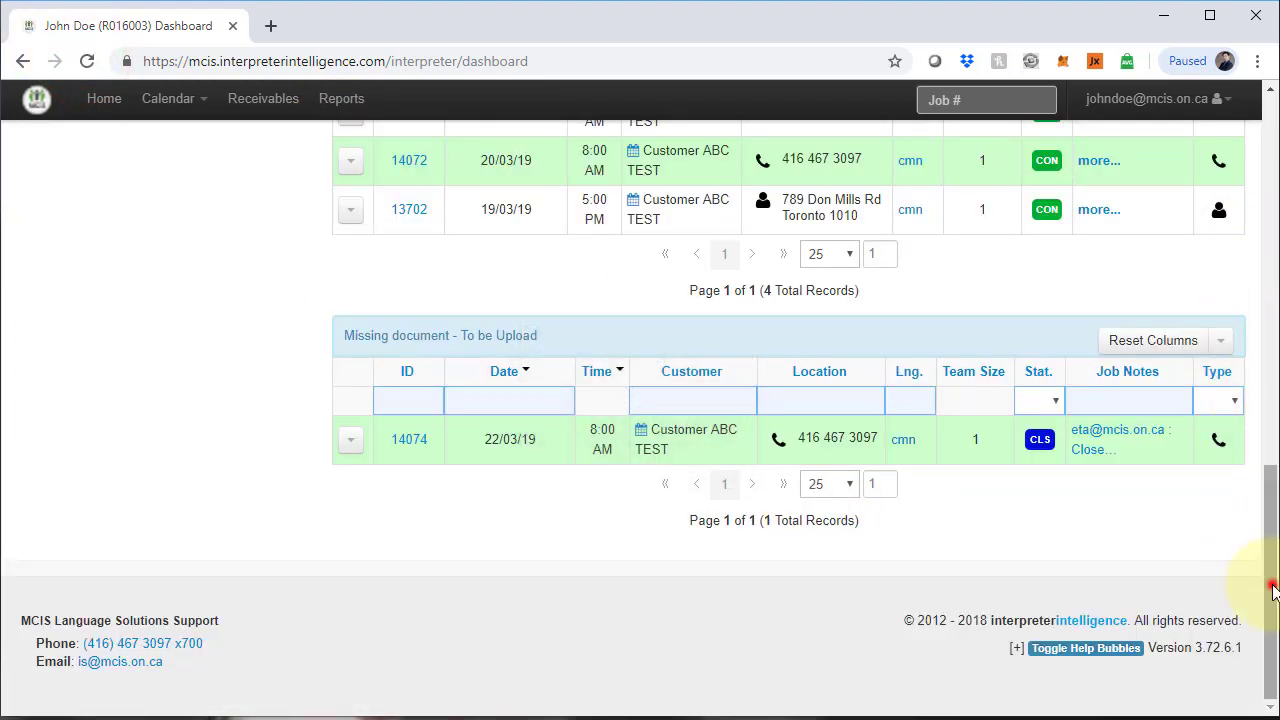
scroll("up", 3)
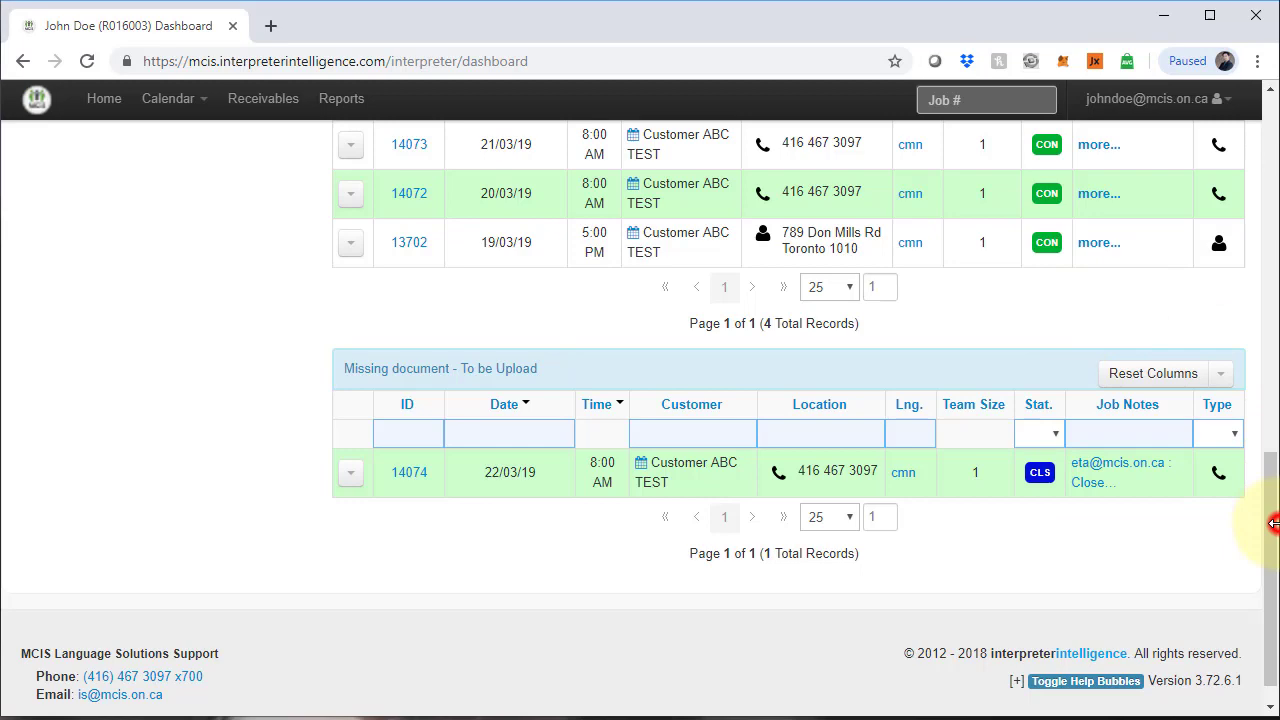
scroll("up", 3)
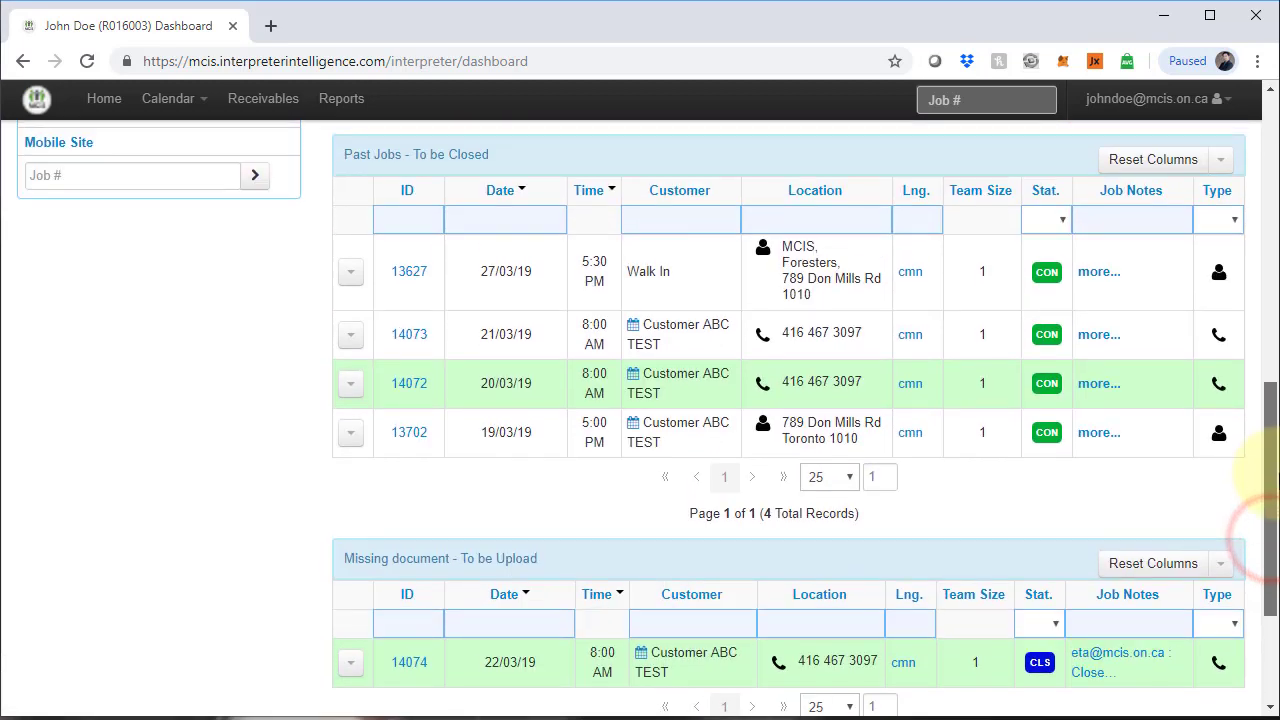
scroll("up", 3)
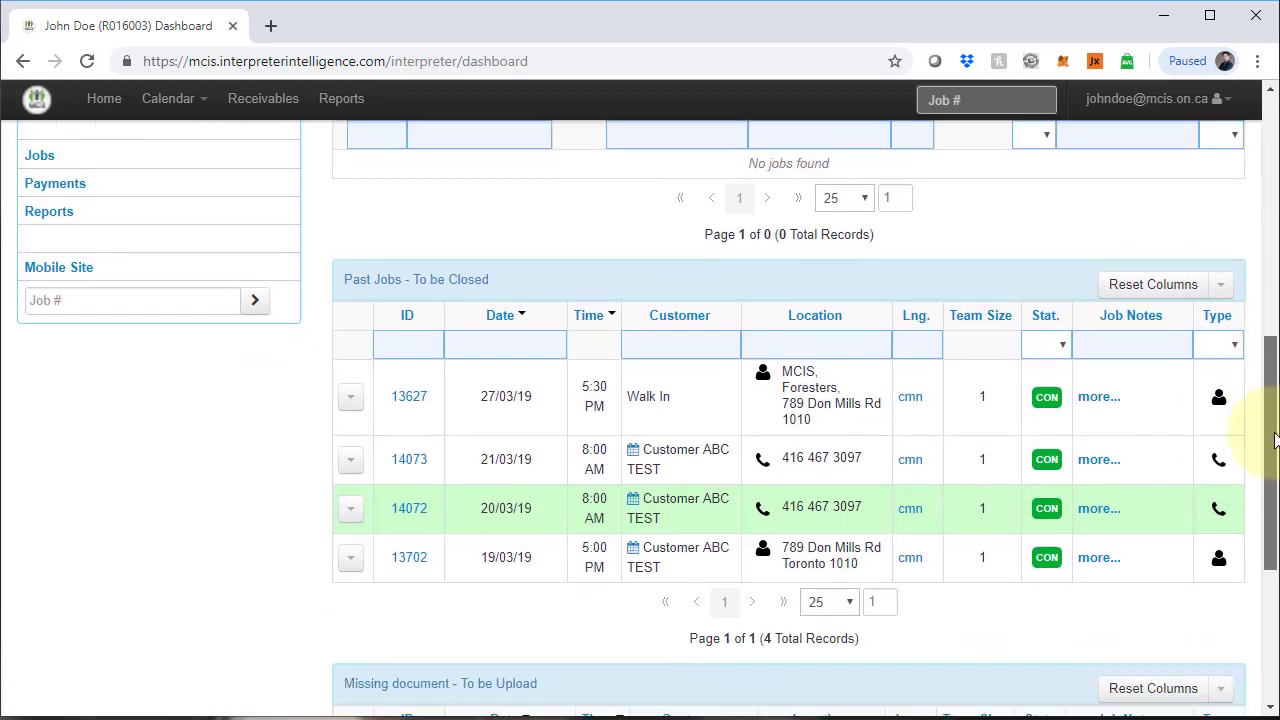
scroll("down", 3)
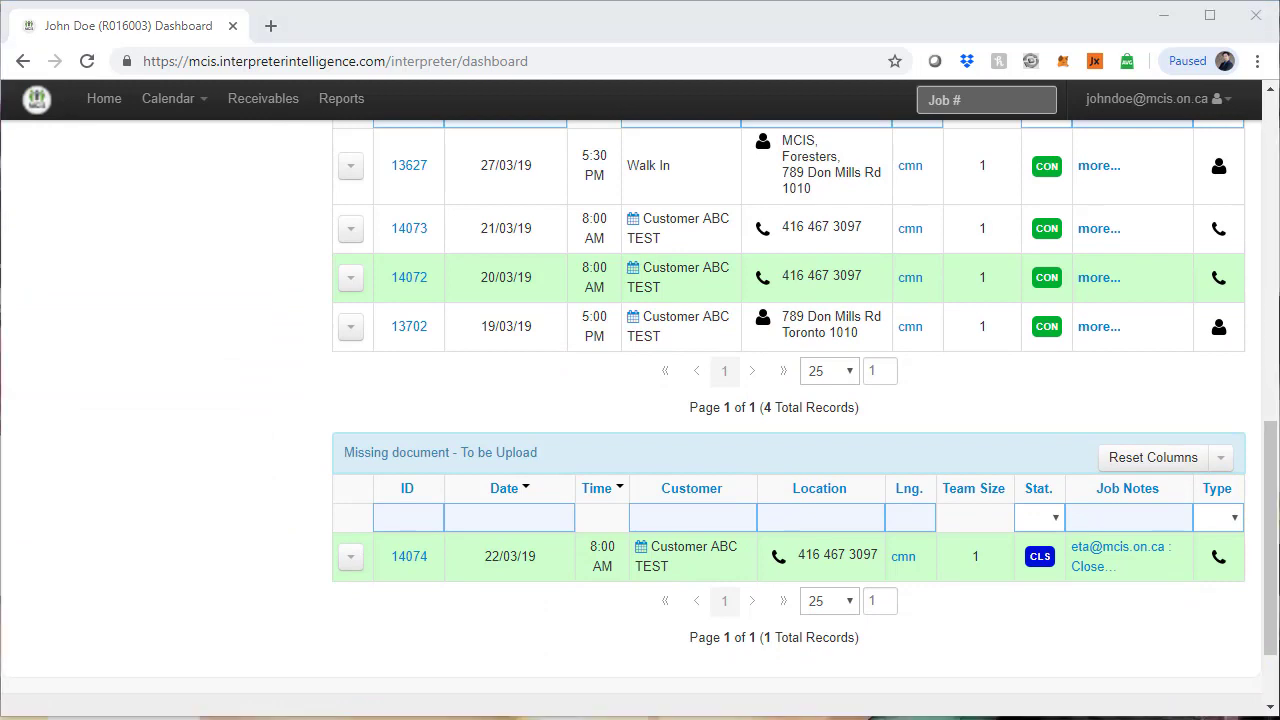
mouse_move(585, 378)
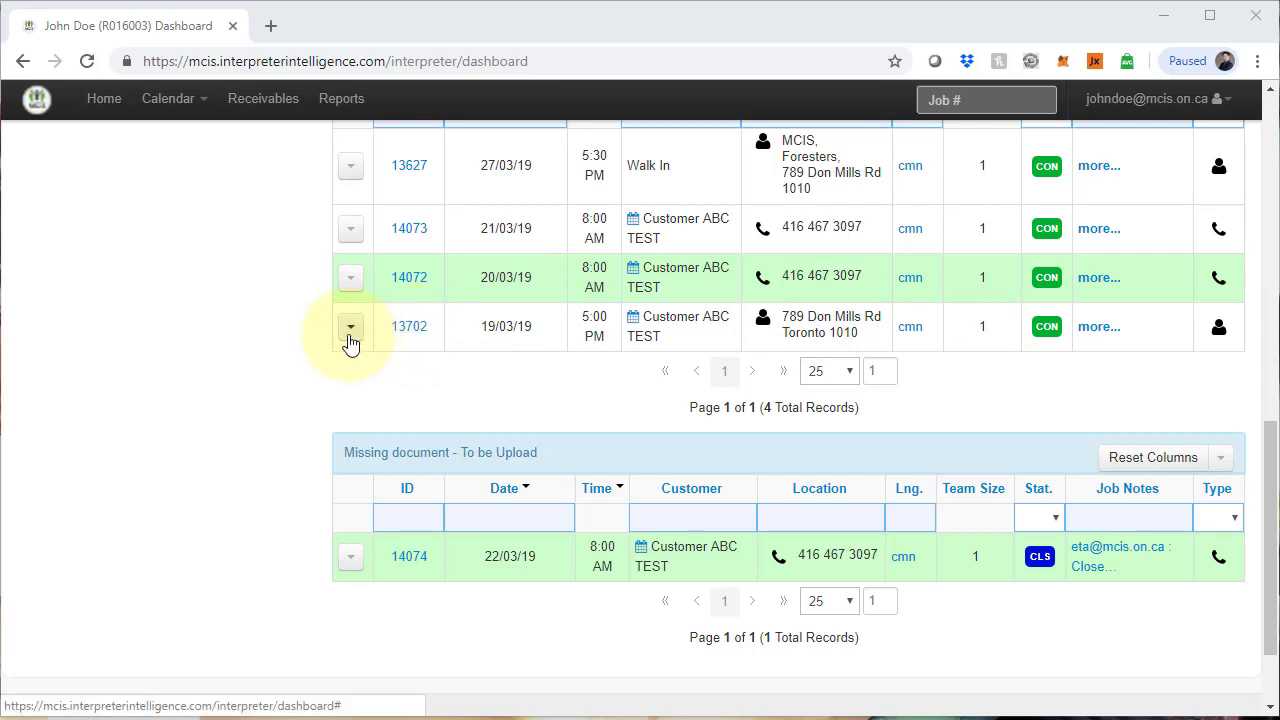
- Check job 13702's incidentals without adding any, then choose Close from its row actions
left_click(350, 326)
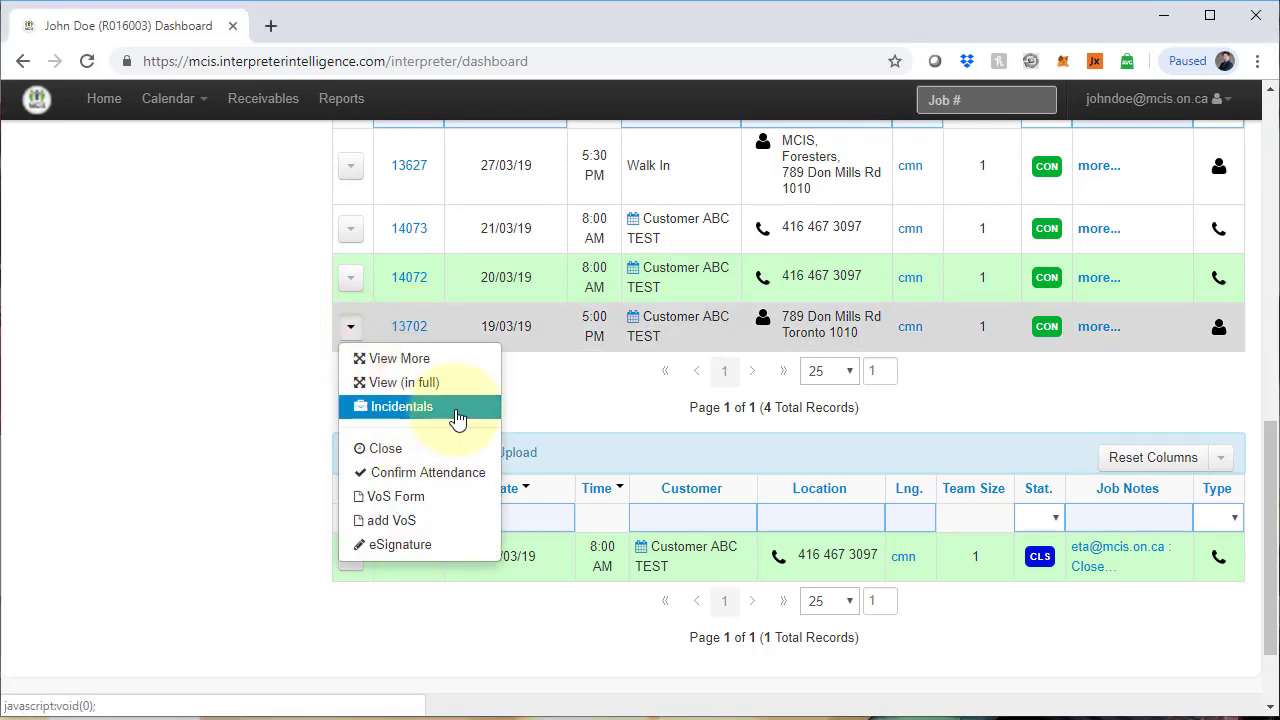
left_click(400, 406)
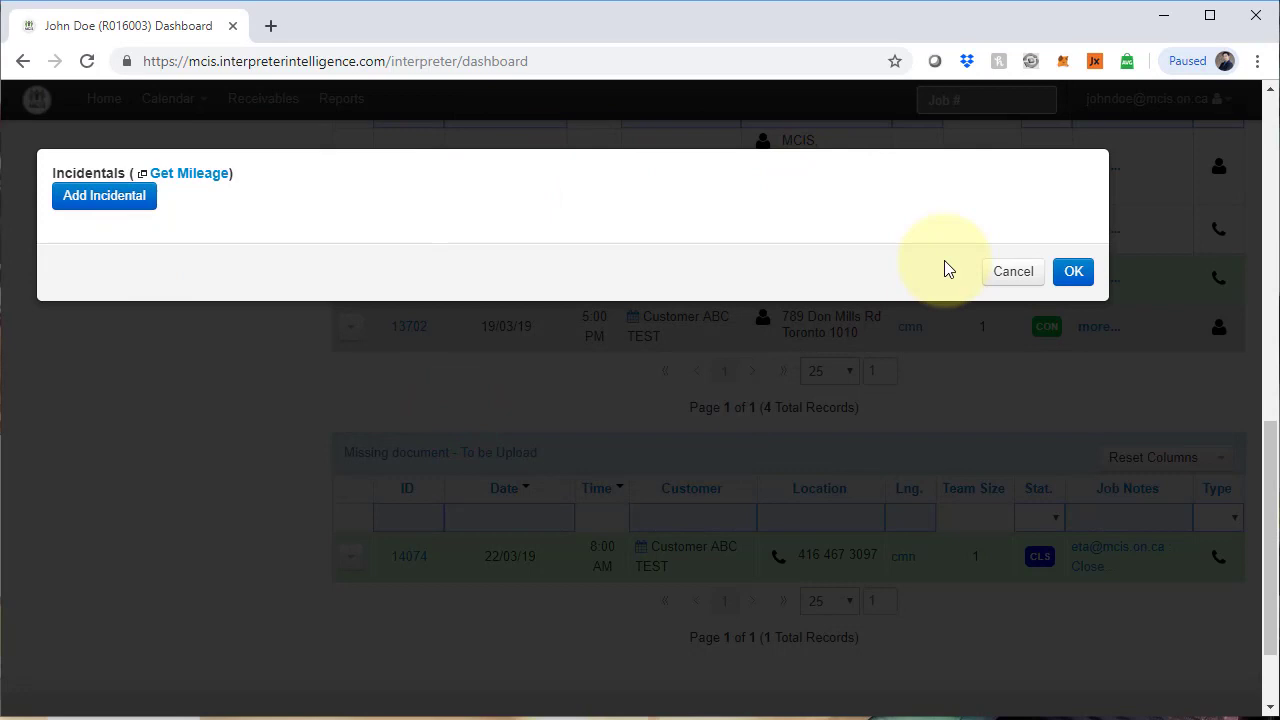
mouse_move(1013, 271)
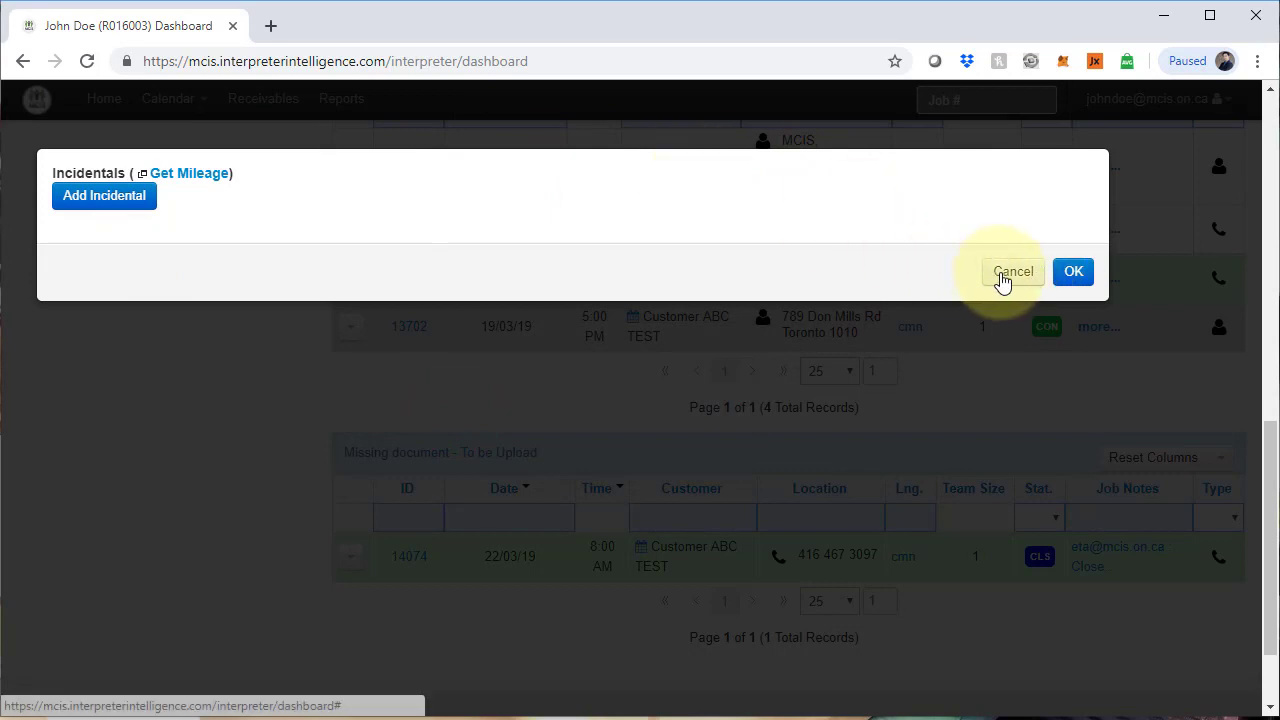
left_click(1013, 271)
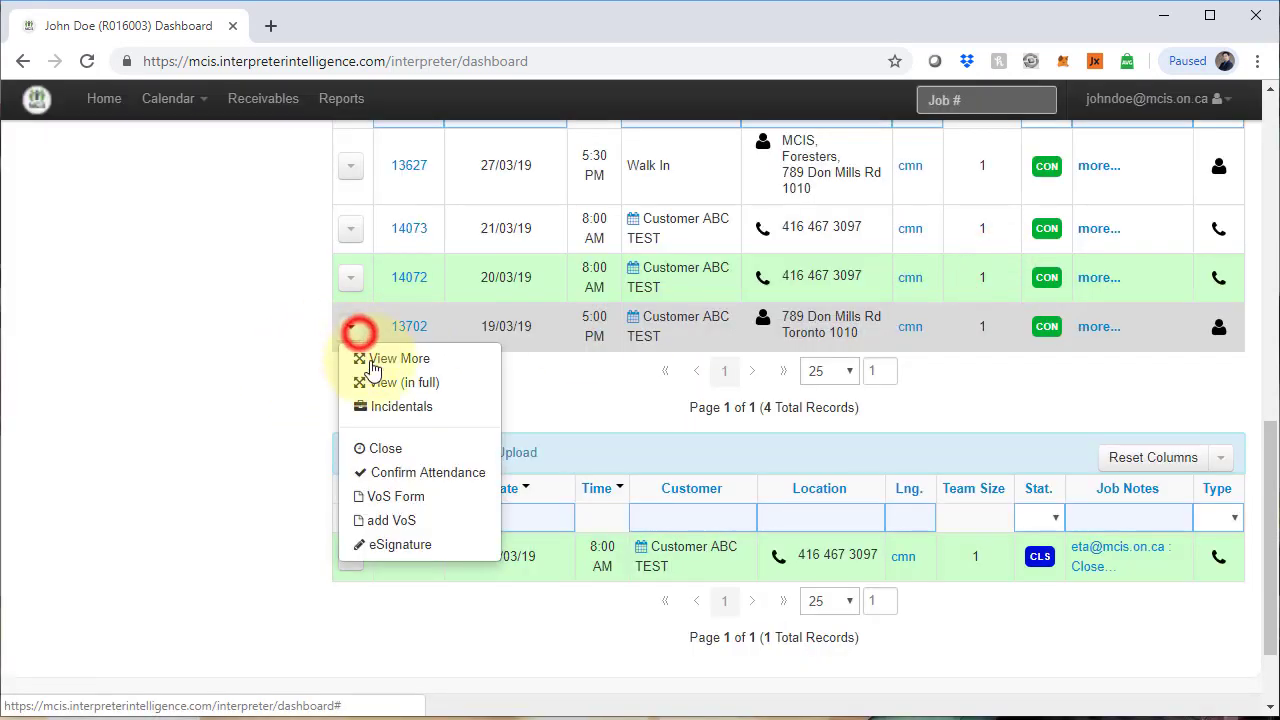
left_click(385, 448)
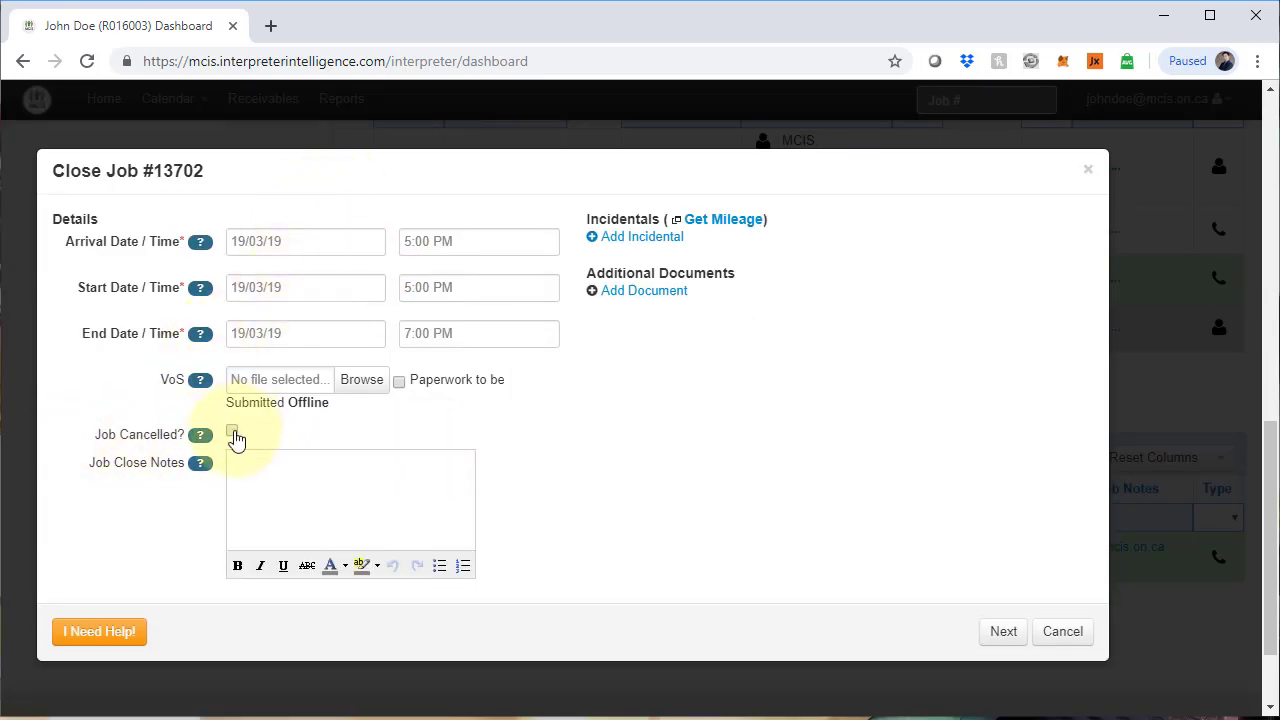
- Mark job 13702 as cancelled and pick SP NO-SHOW as the cancellation reason
left_click(232, 434)
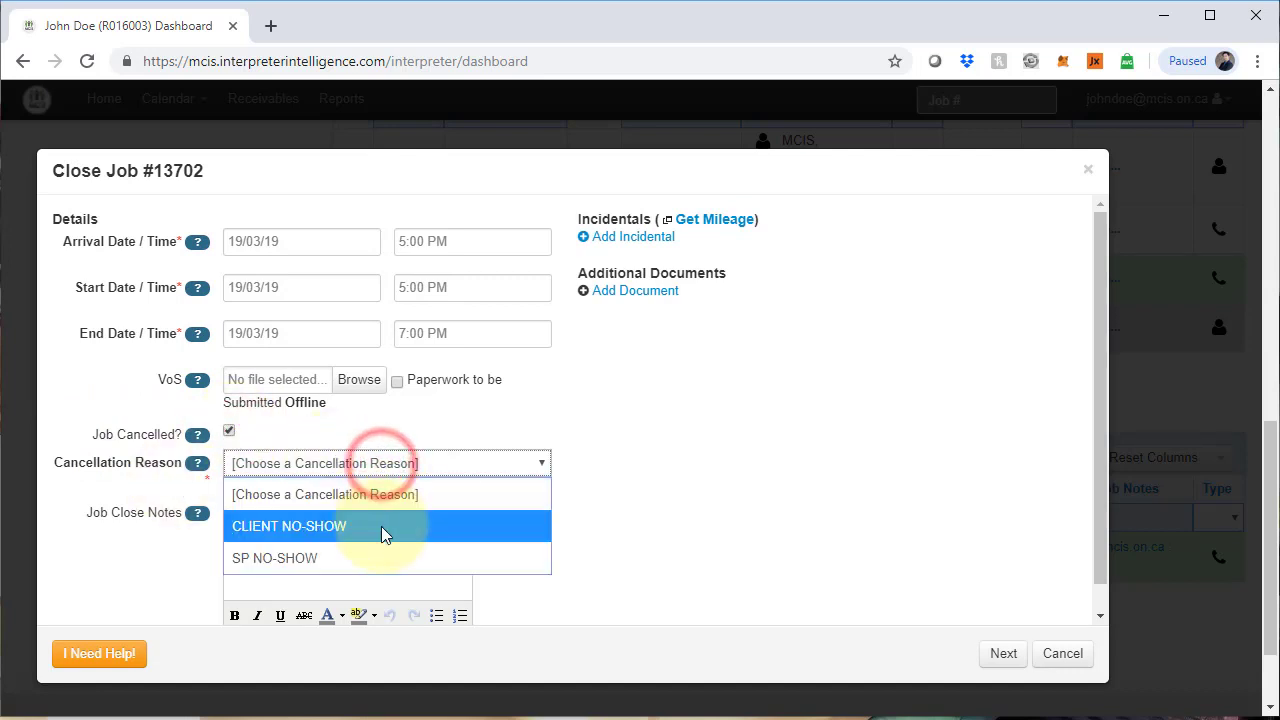
mouse_move(445, 548)
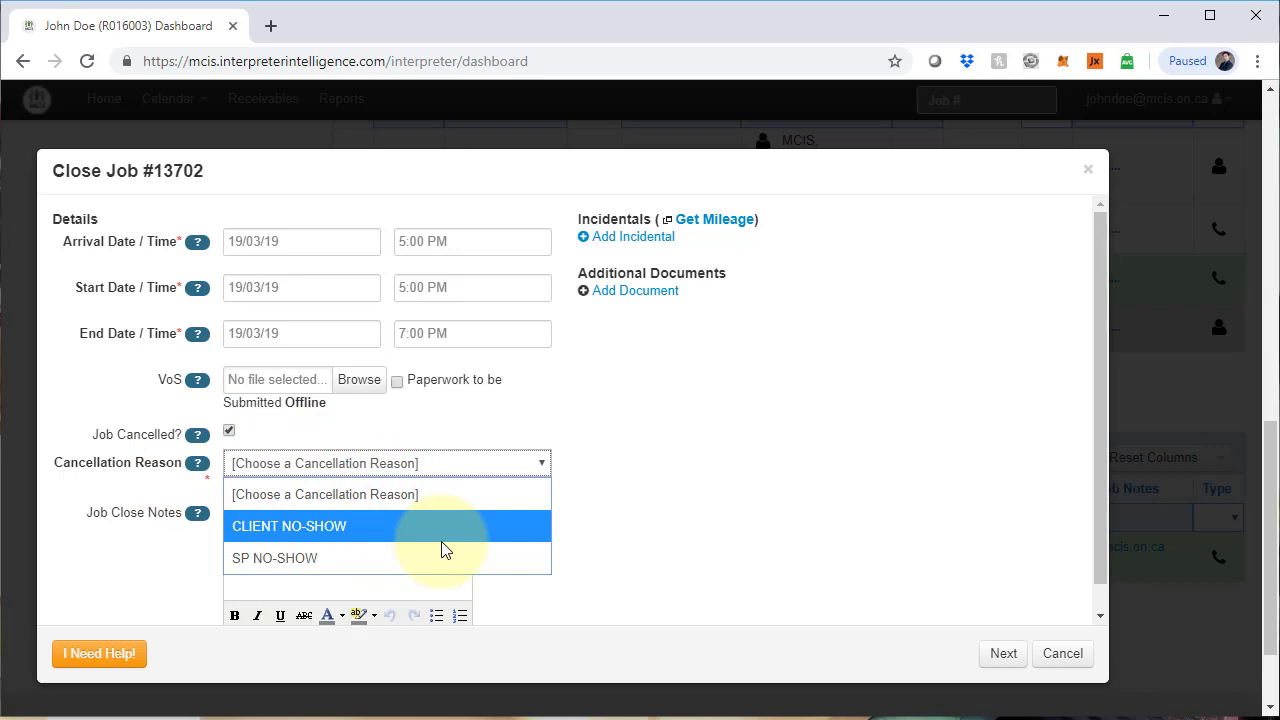
mouse_move(238, 543)
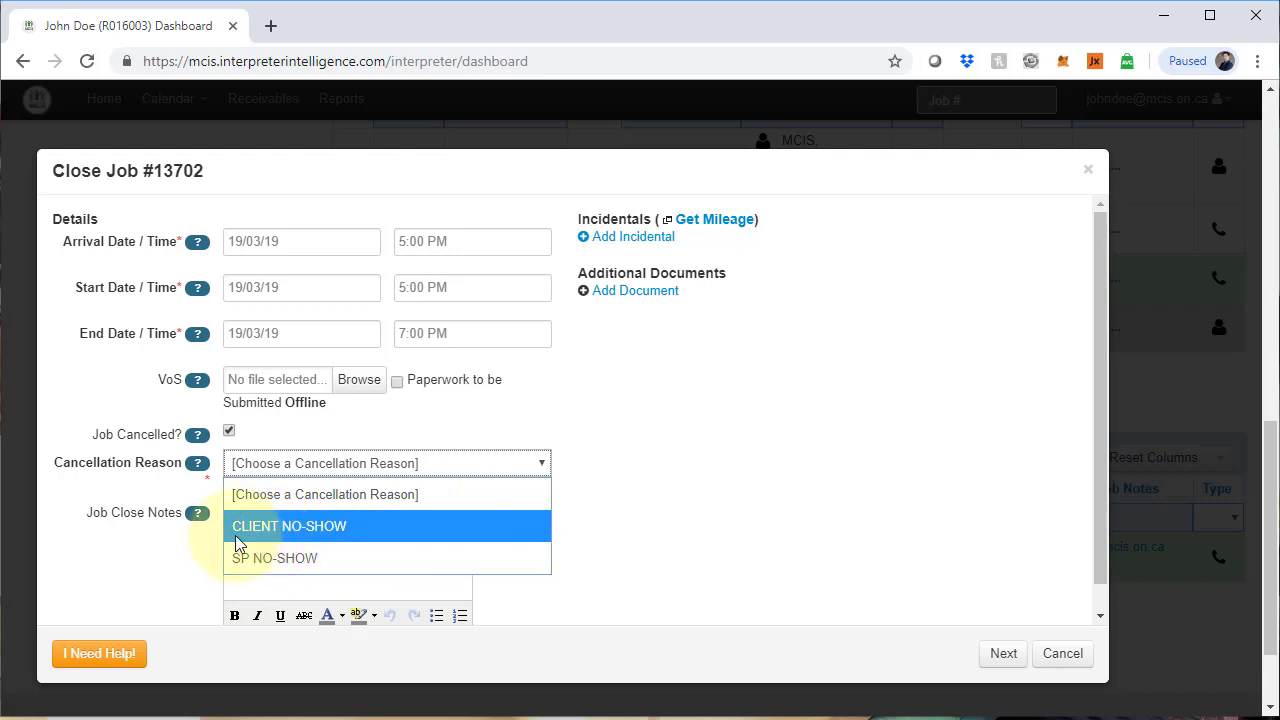
mouse_move(305, 558)
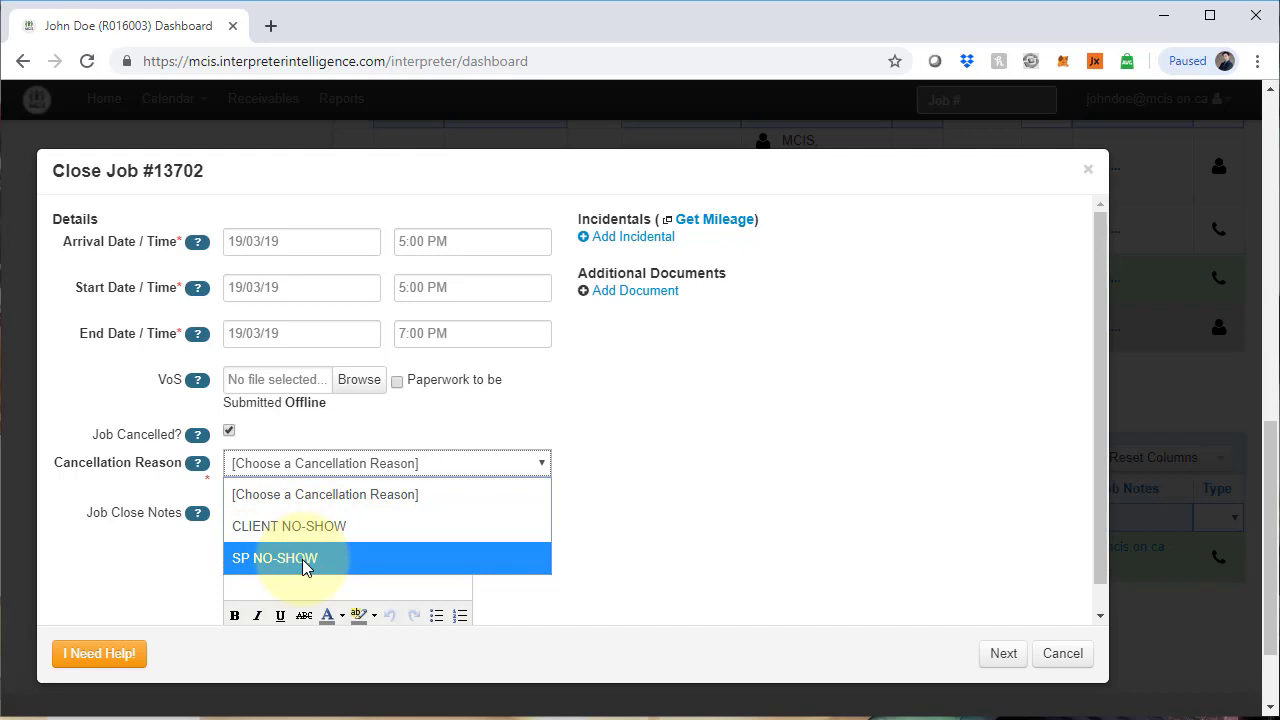
mouse_move(320, 560)
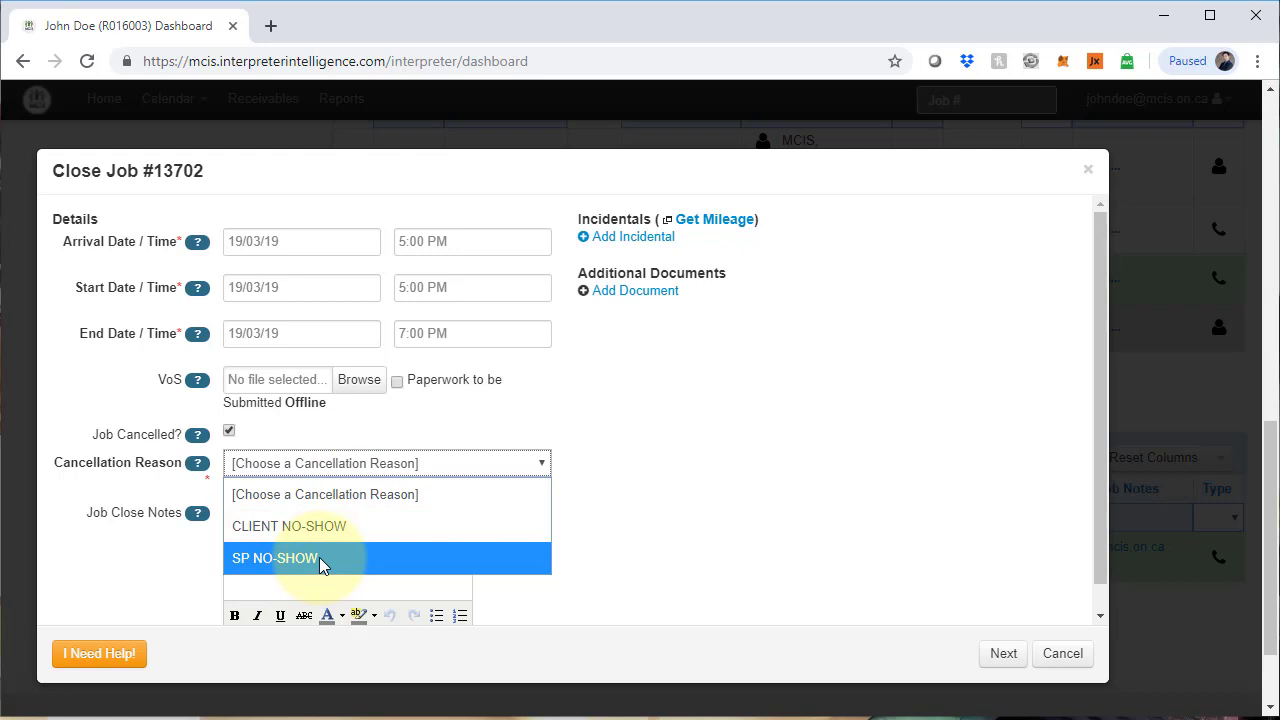
left_click(274, 558)
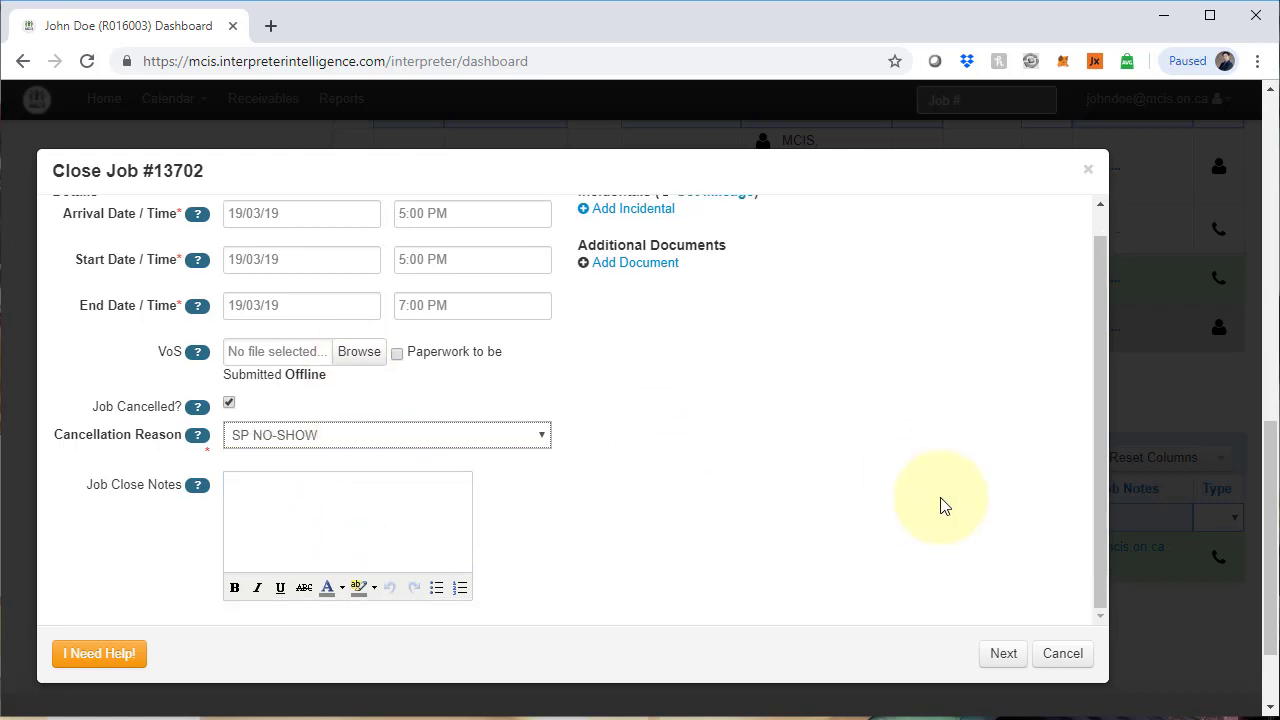
scroll("up", 3)
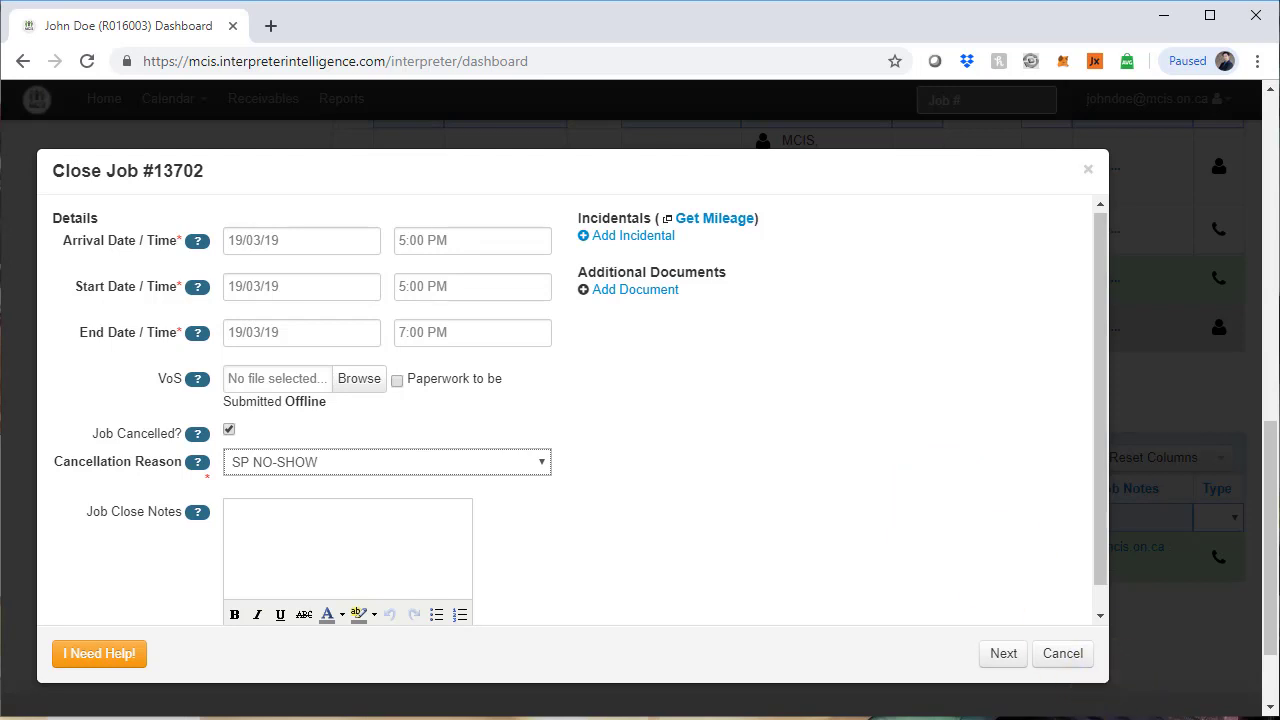
mouse_move(615, 517)
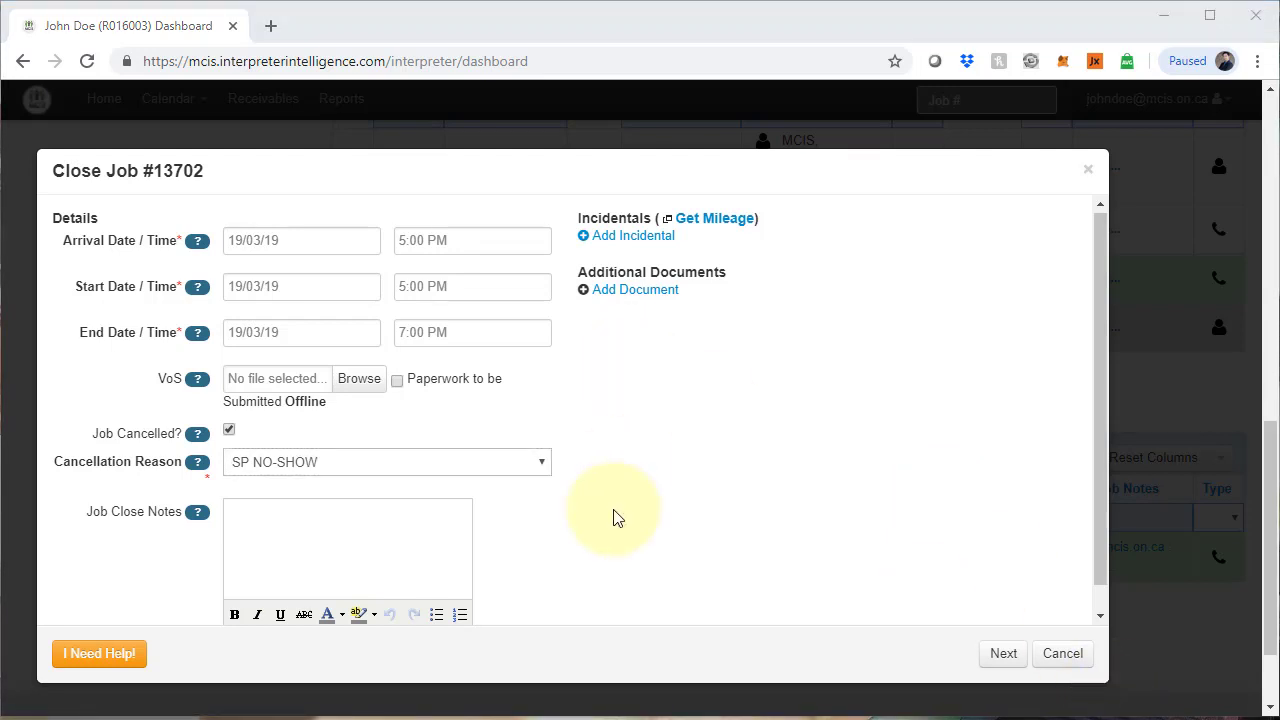
mouse_move(458, 260)
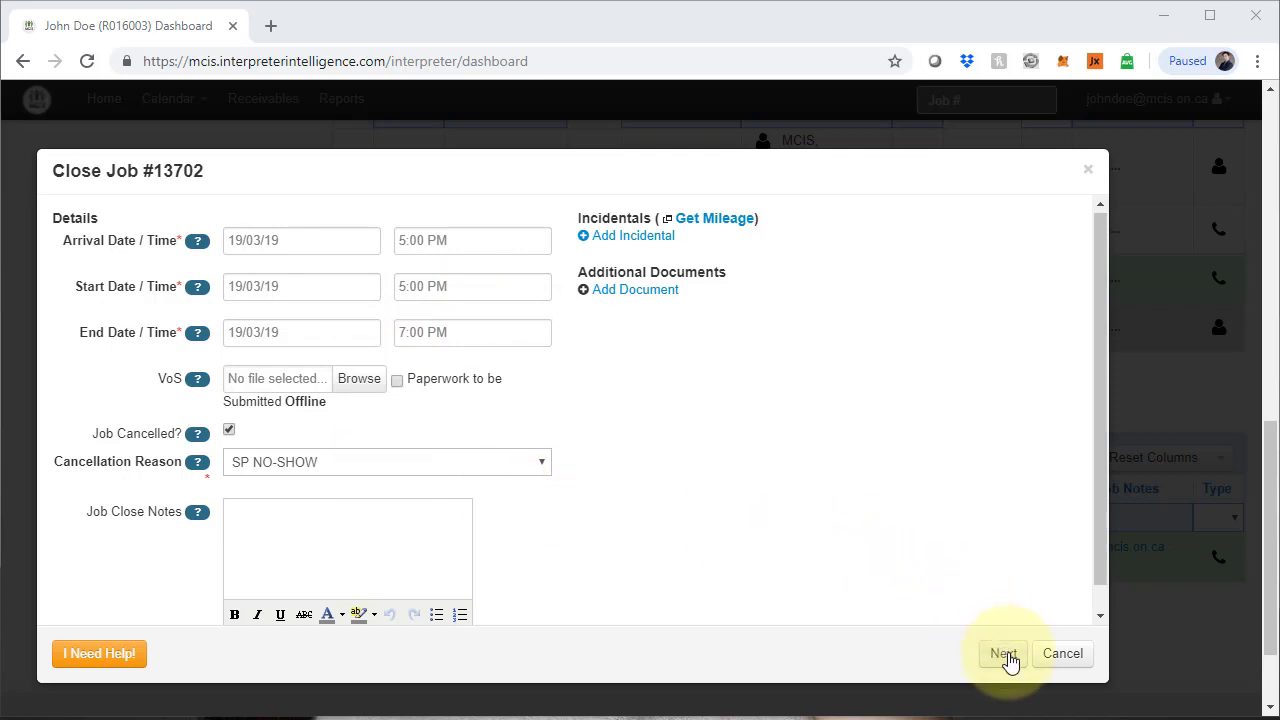
- Note the provider didn't show, waited 30 min, MCIS authorized leaving; dismiss the VoS error
type("service provider")
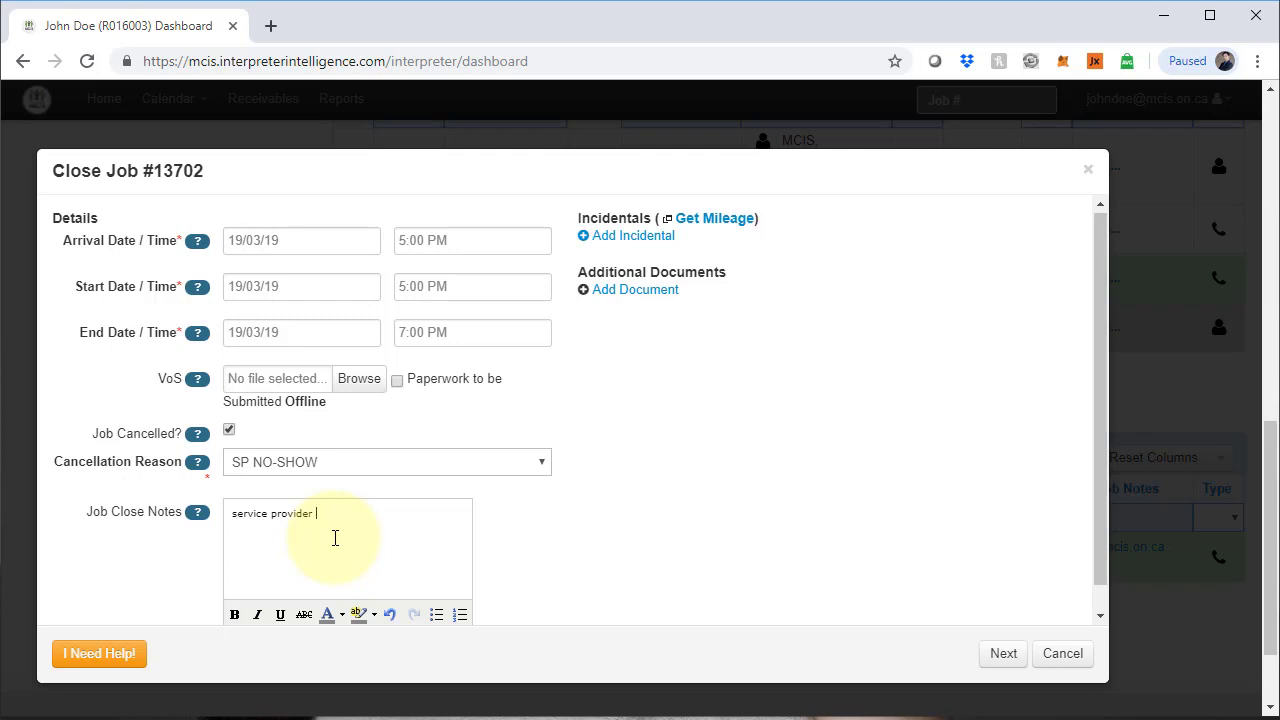
type("did not show up. WAitin")
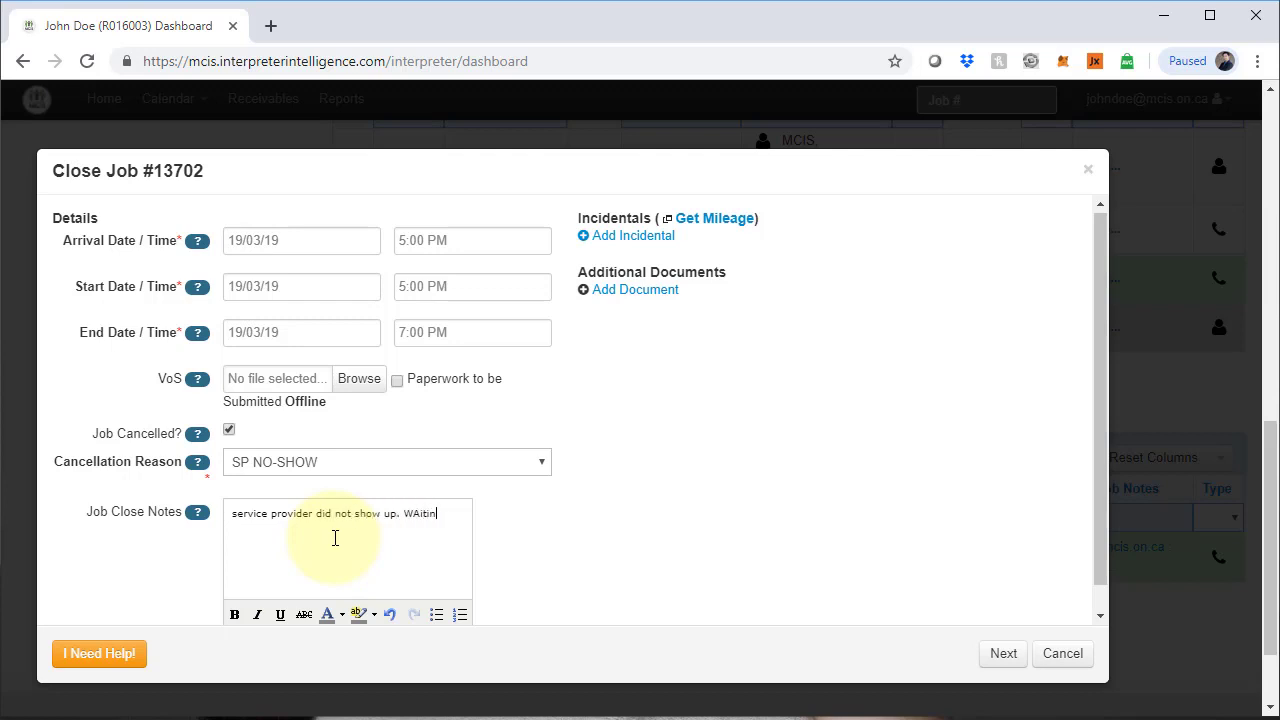
type("Waited for 3")
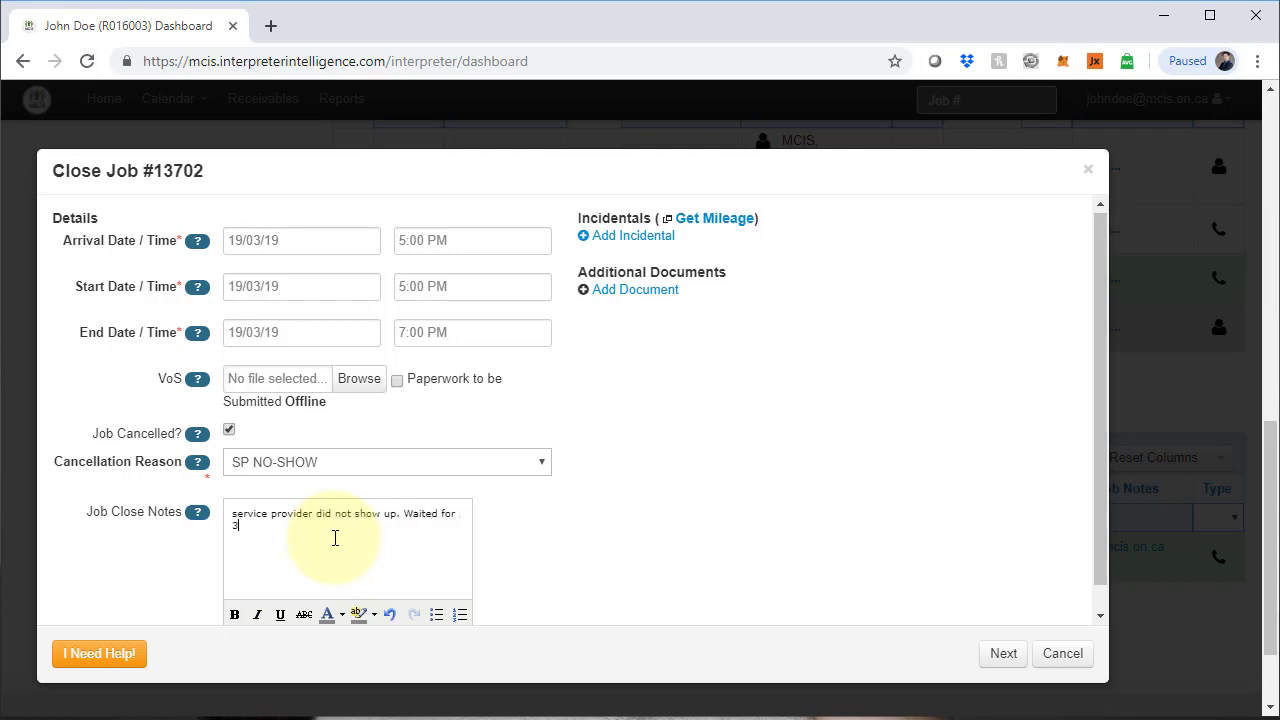
type("0 min. CAlled")
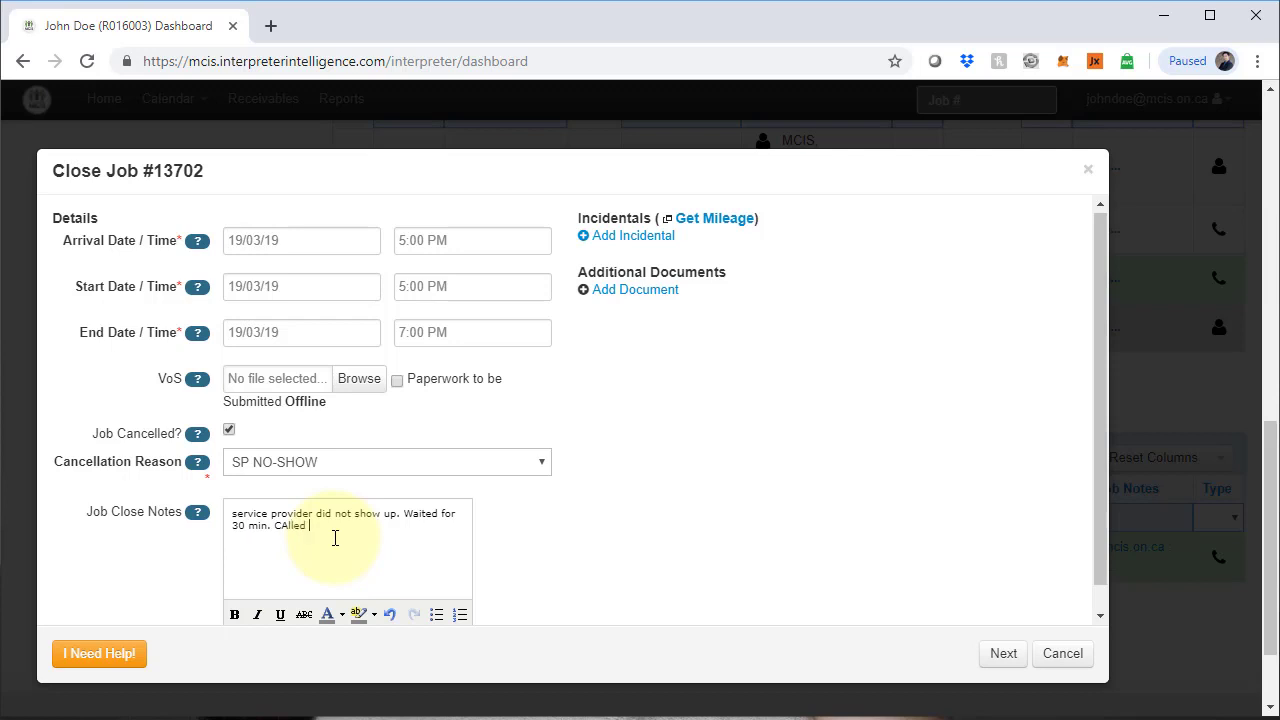
type("MCIS")
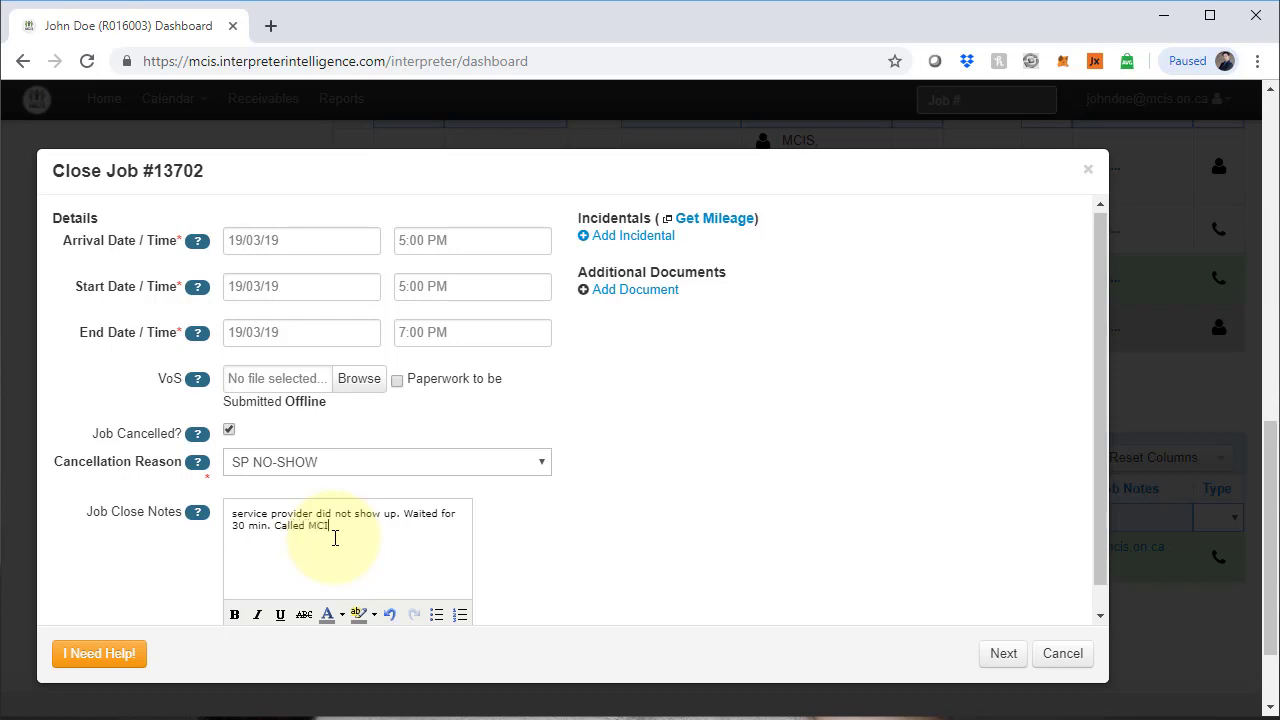
type(", authorized")
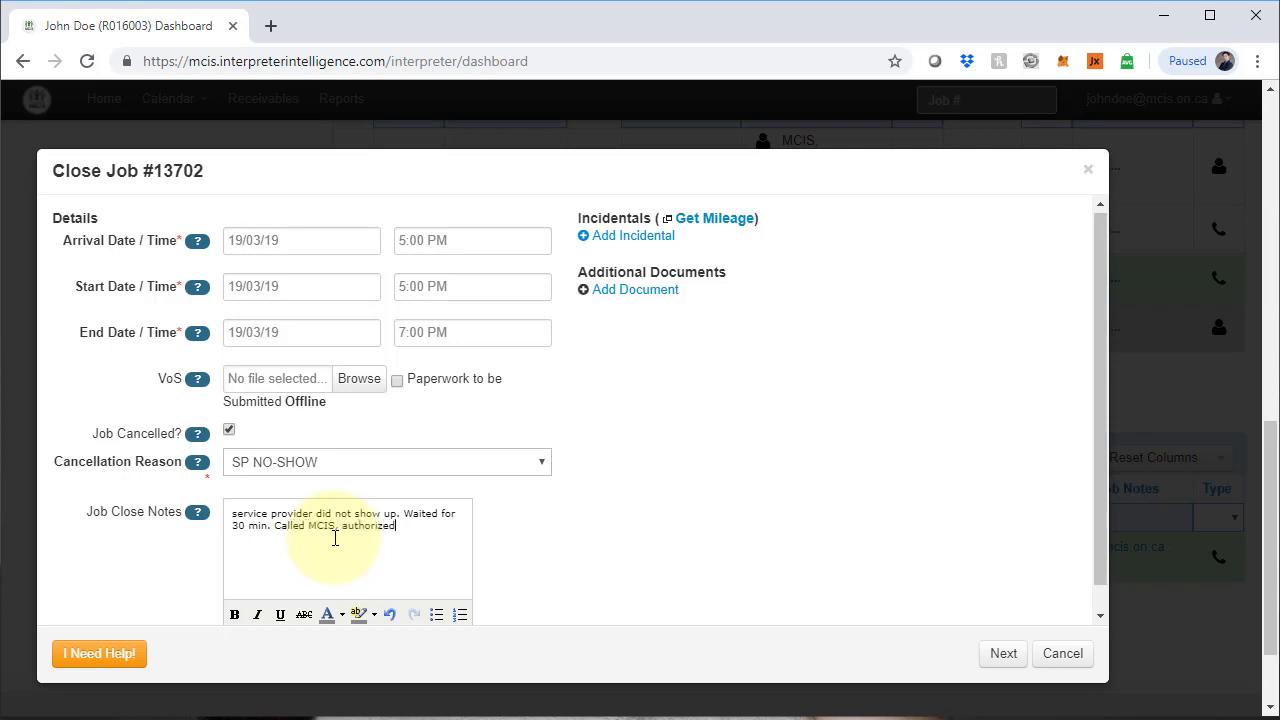
type("to leave.")
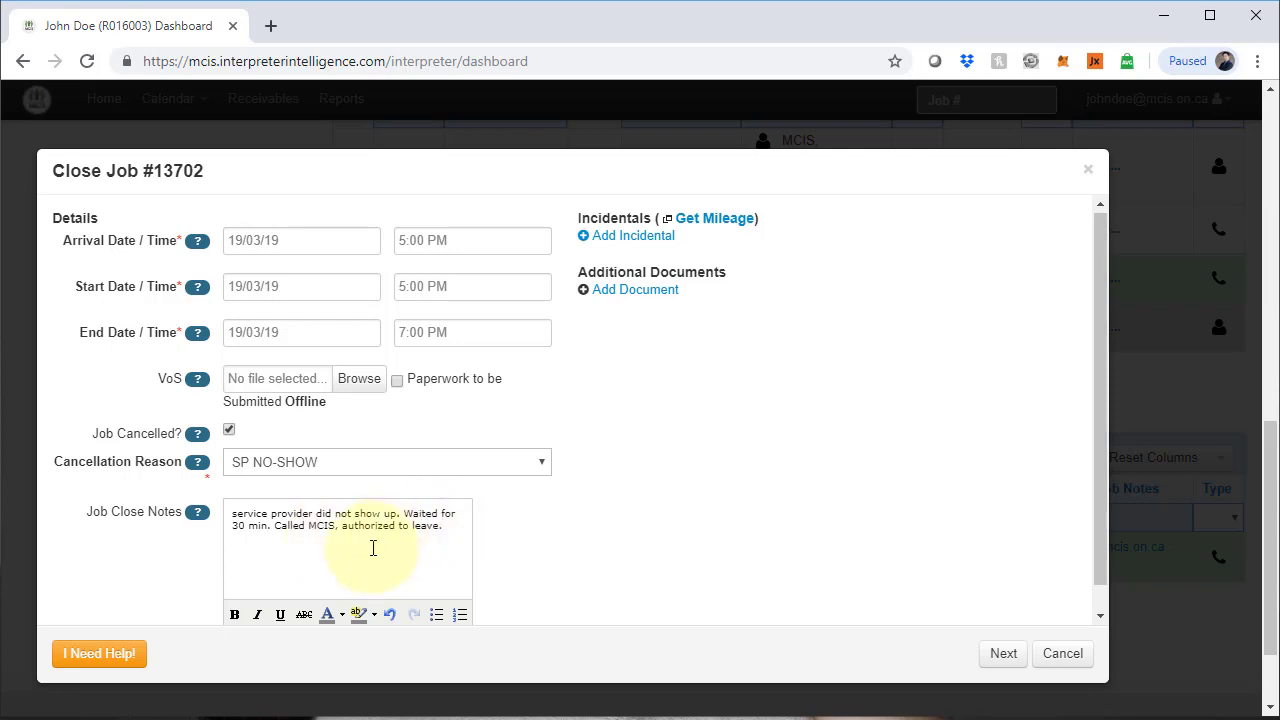
left_click(1002, 653)
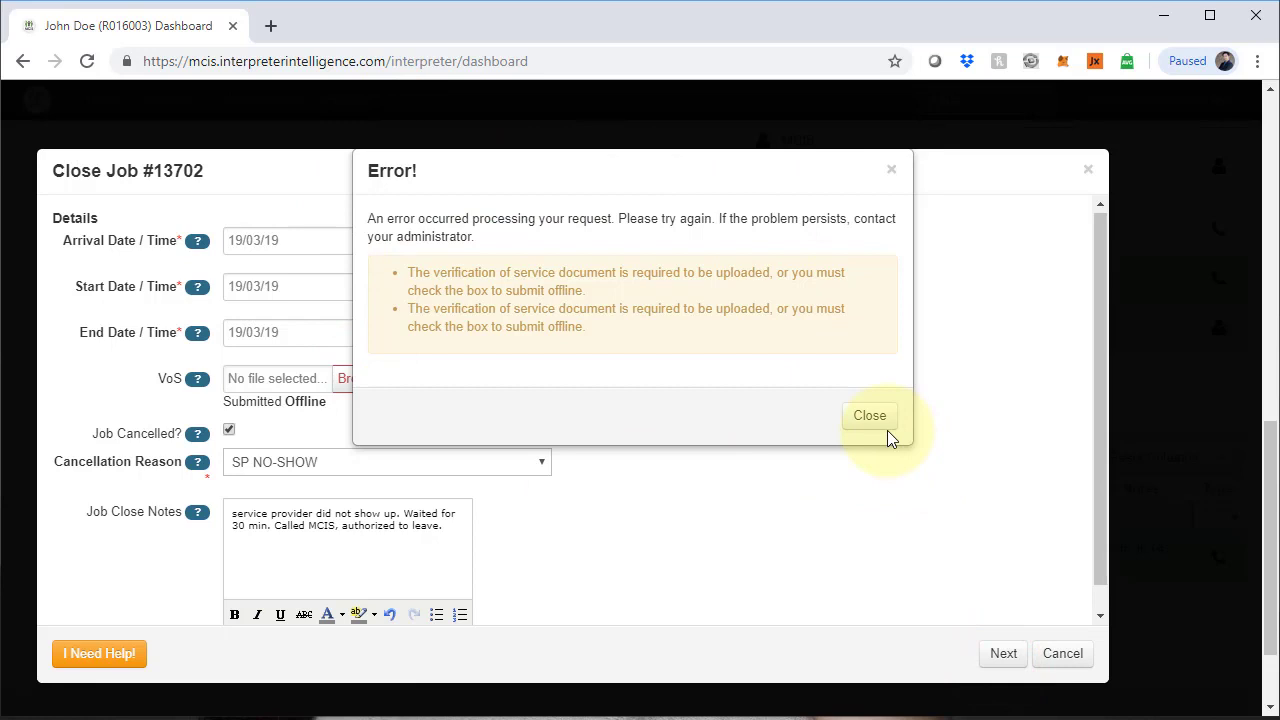
left_click(869, 415)
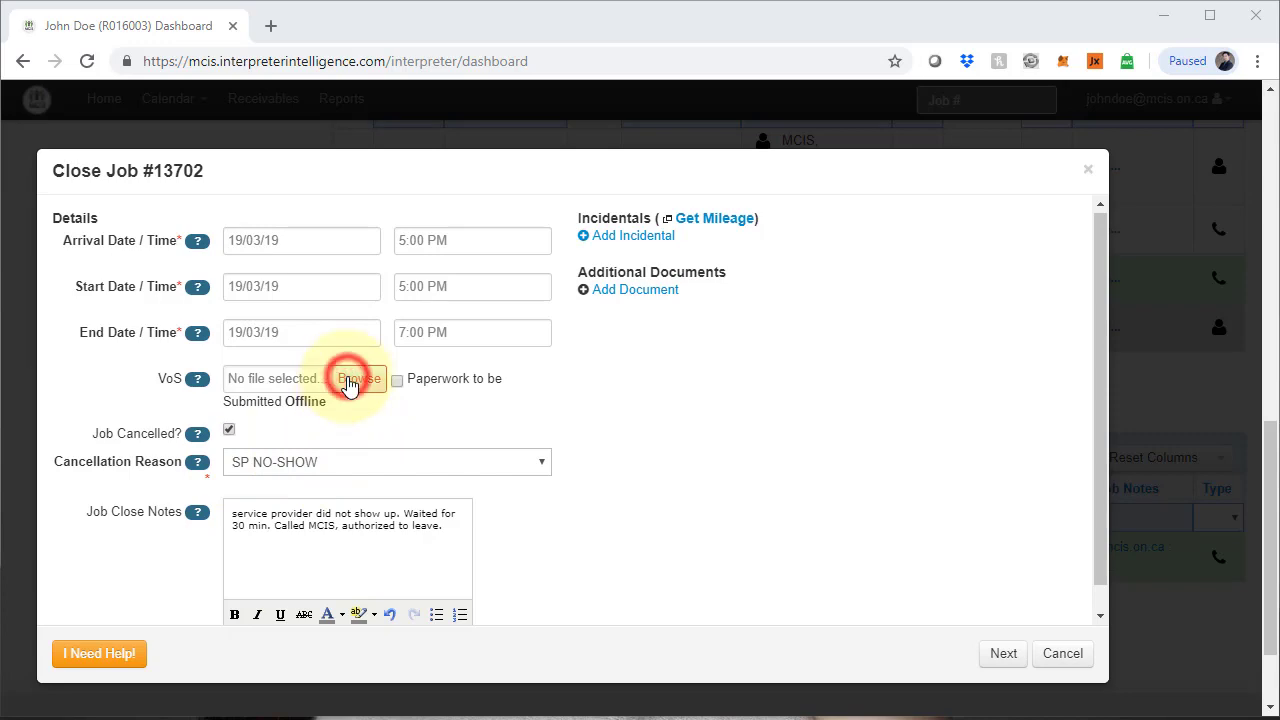
- Attach the VoS file, initial 'JD' on the declaration, and confirm closing job 13702
left_click(358, 378)
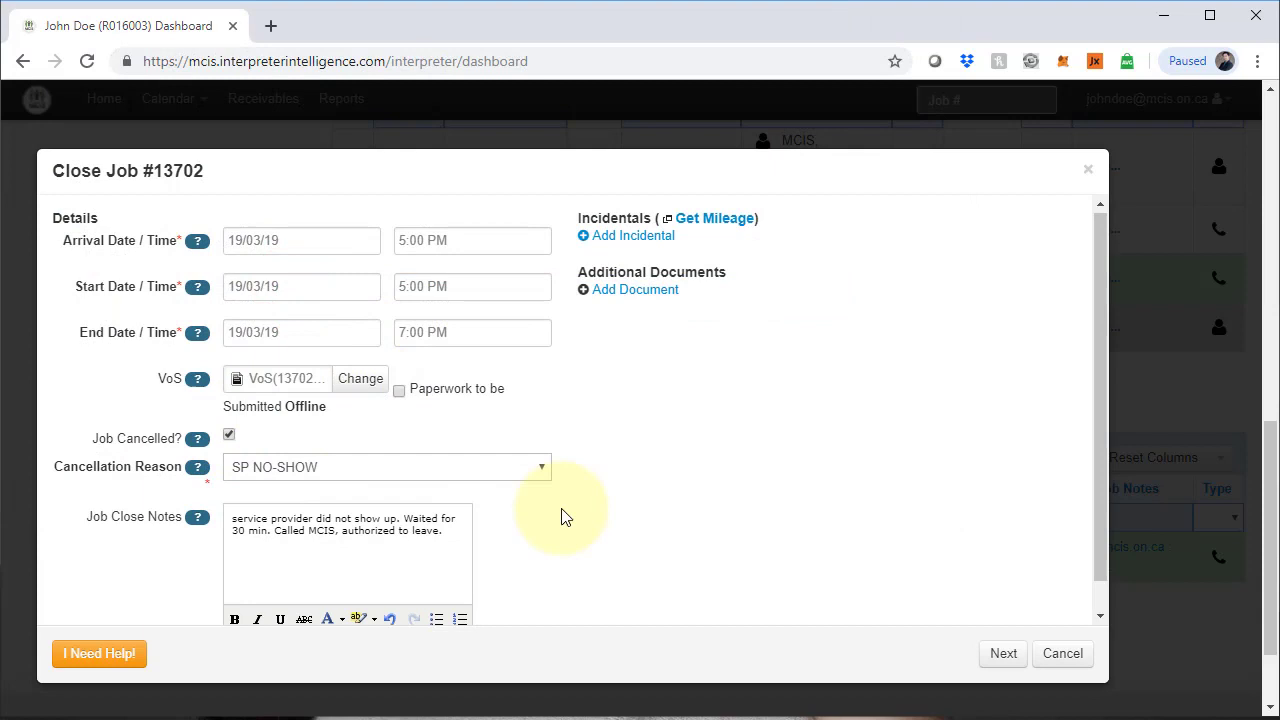
left_click(1002, 653)
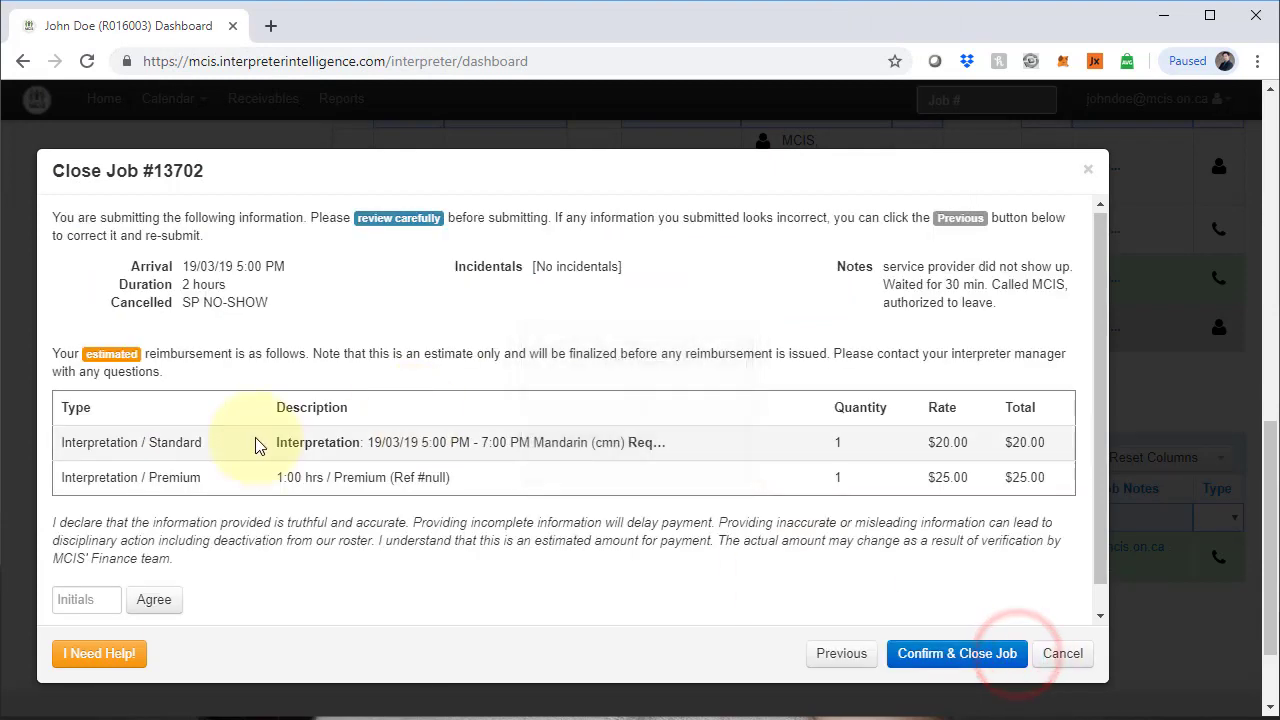
mouse_move(980, 445)
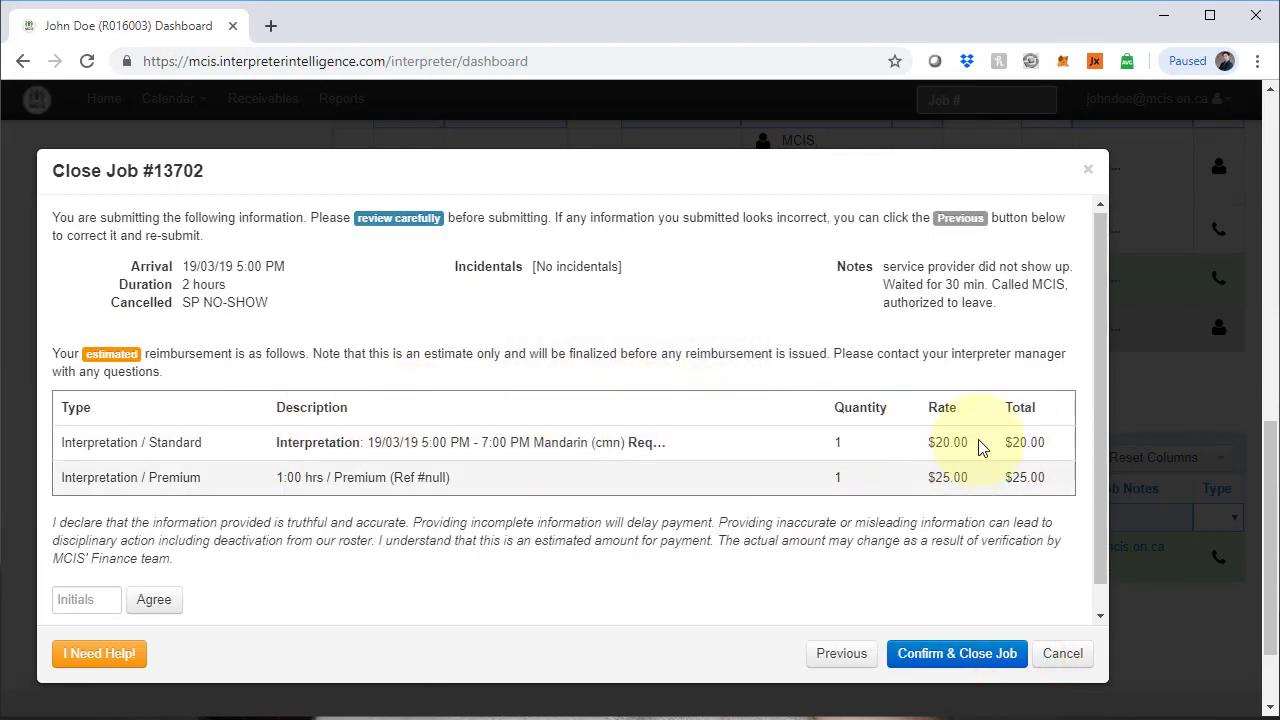
scroll("down", 3)
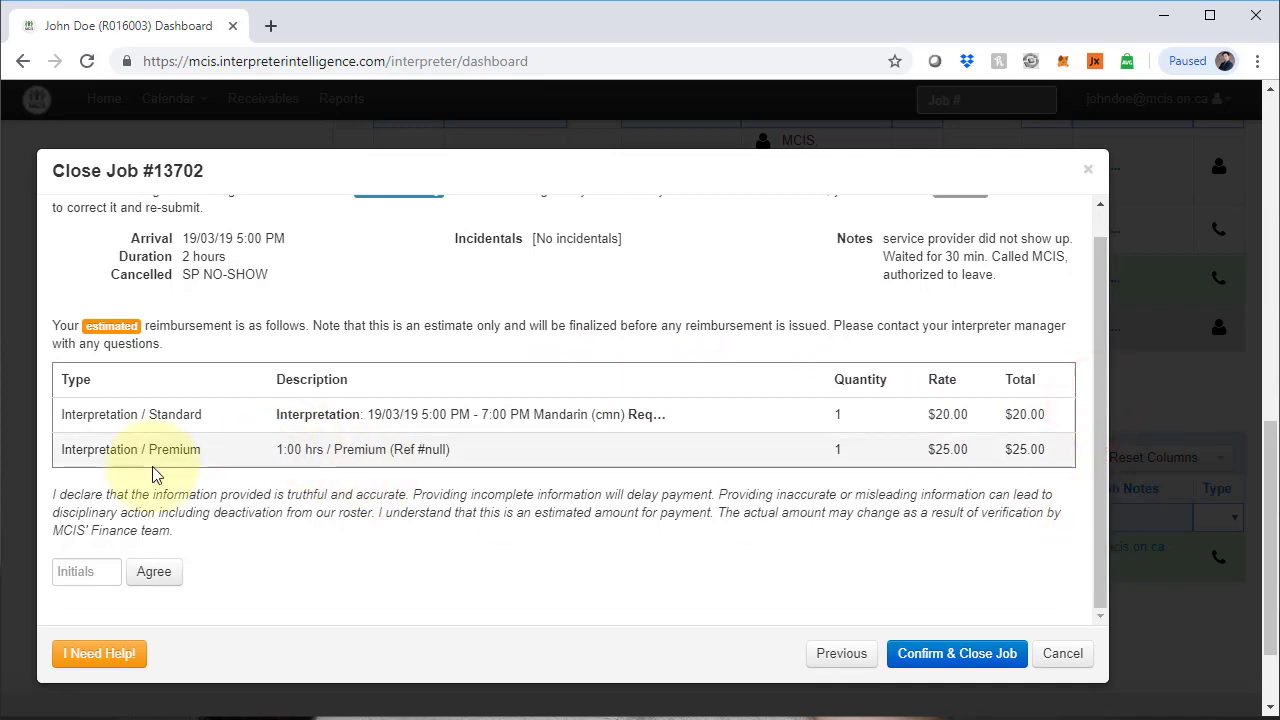
type("JD")
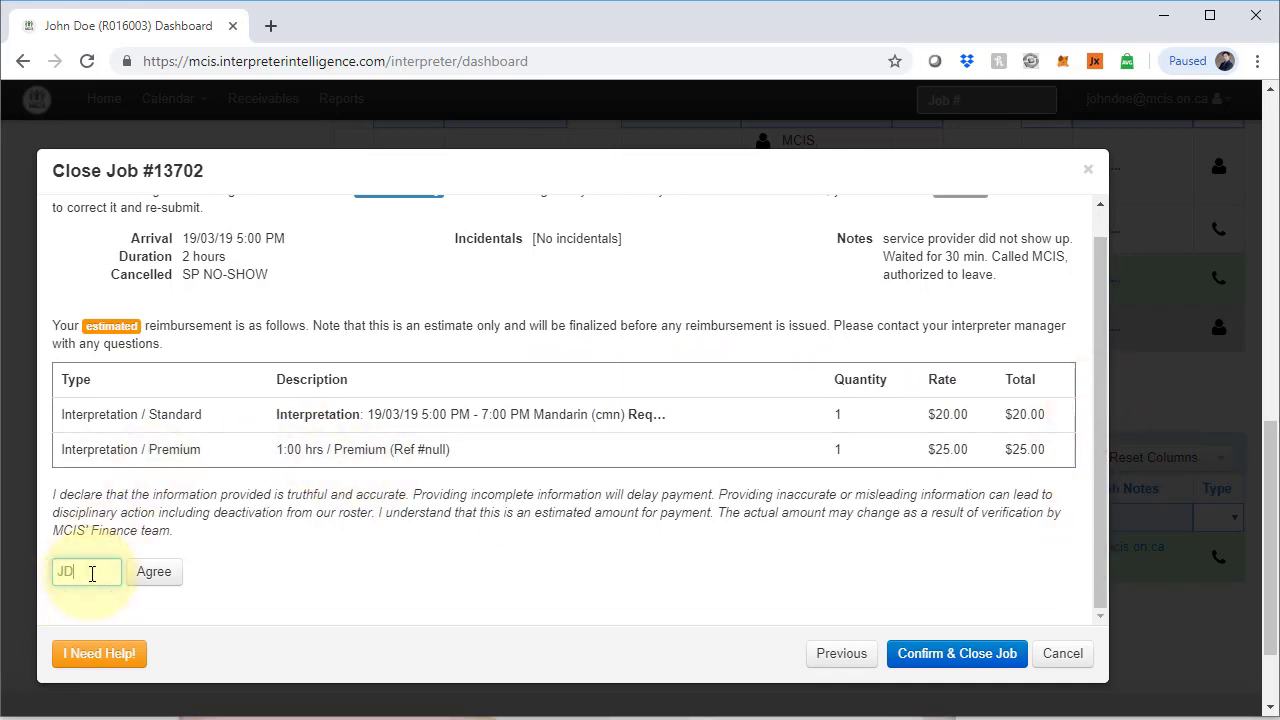
left_click(956, 653)
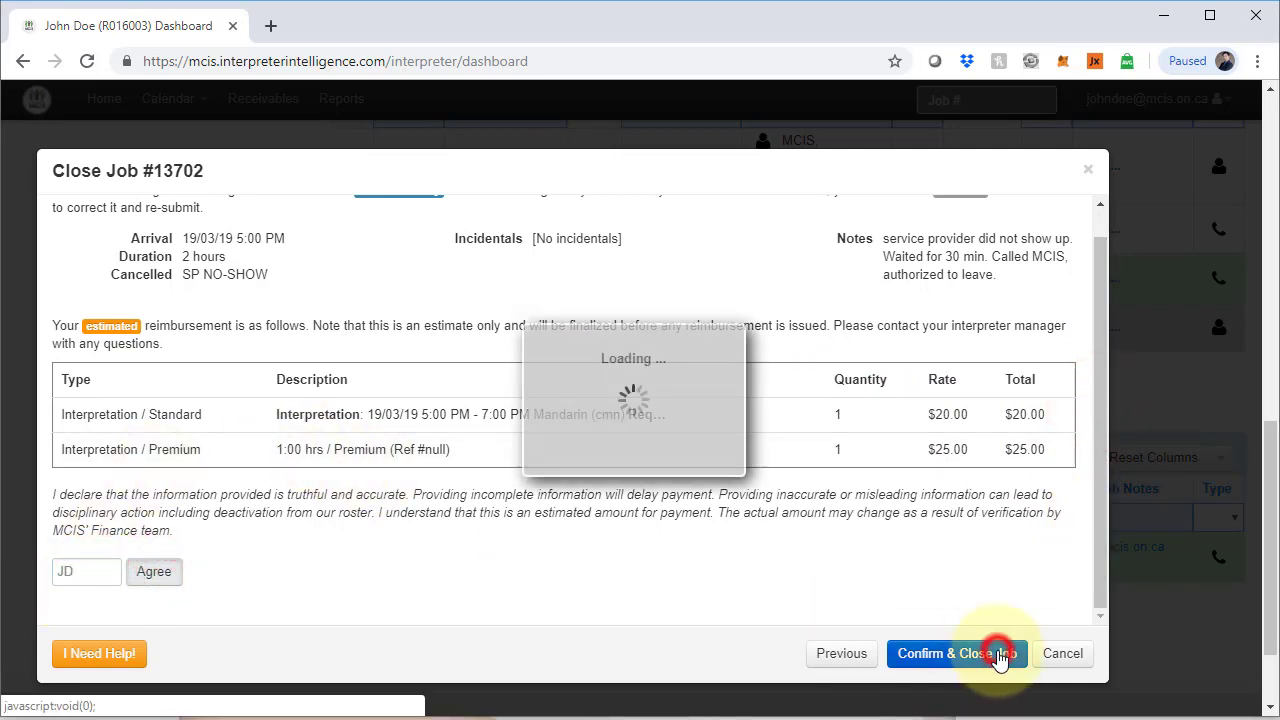
left_click(955, 653)
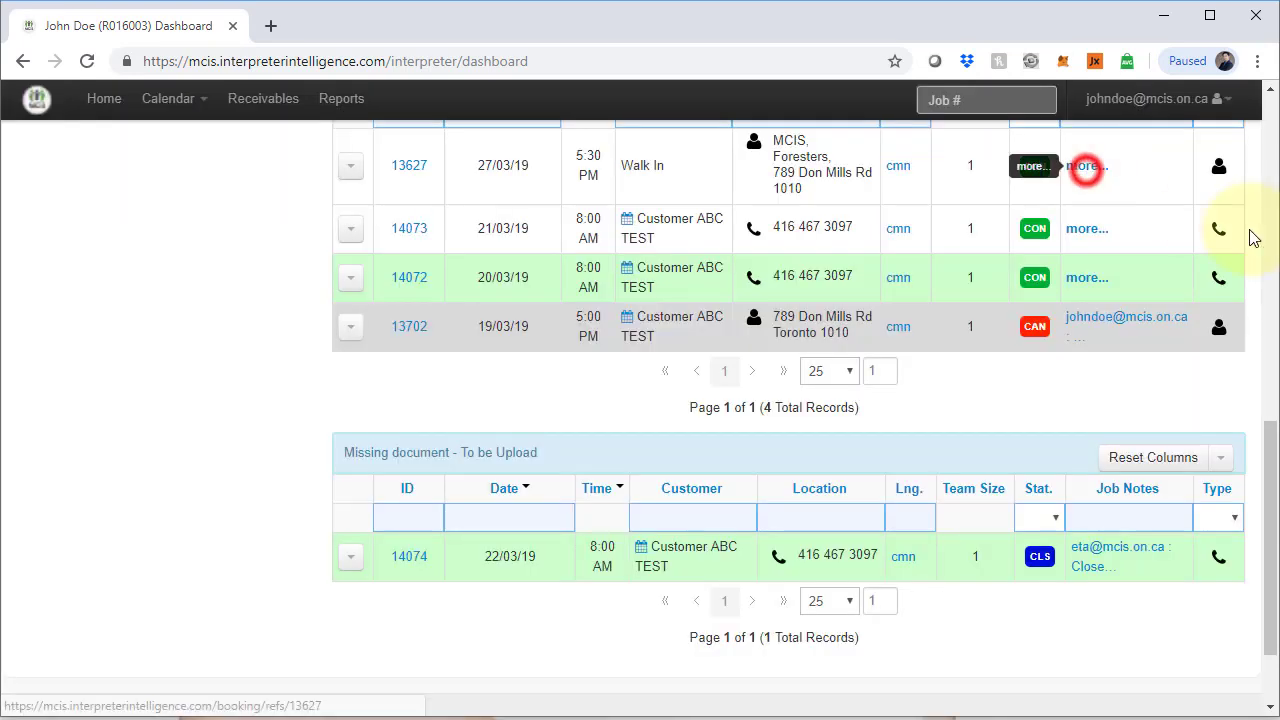
- Reload the dashboard and scroll to Past Jobs - To be Closed, now without 13702
scroll("up", 3)
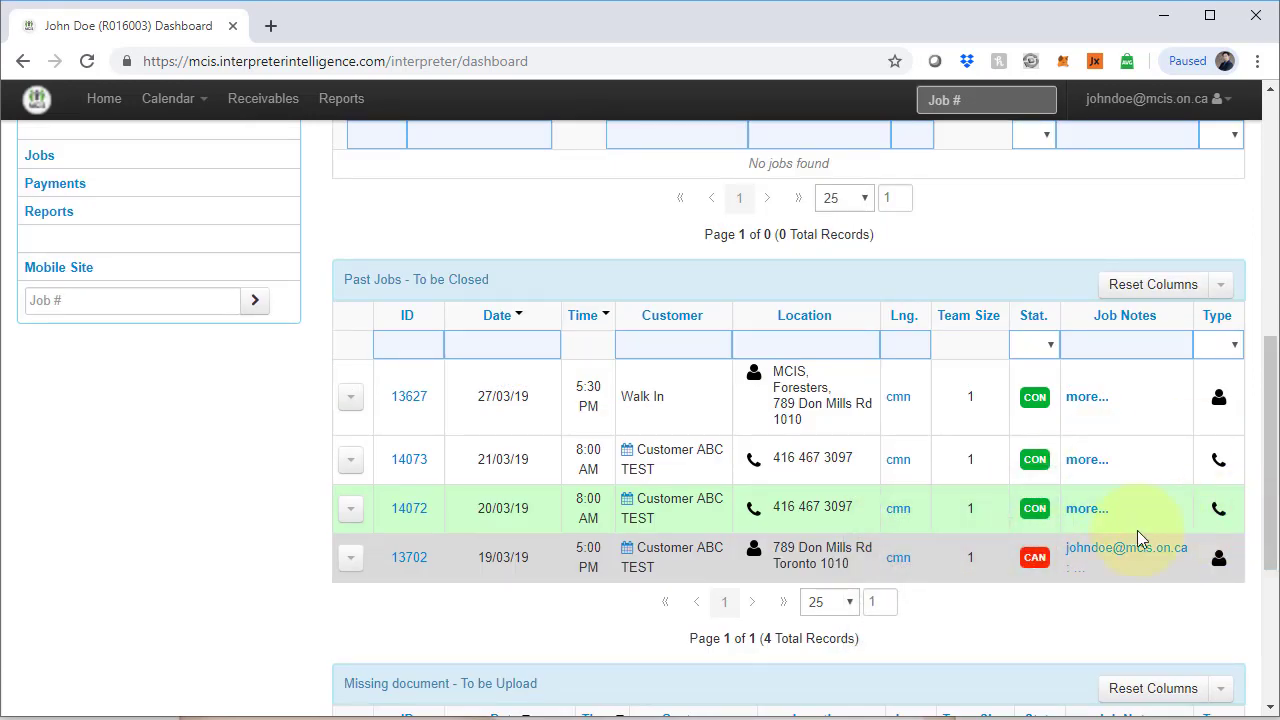
mouse_move(1005, 590)
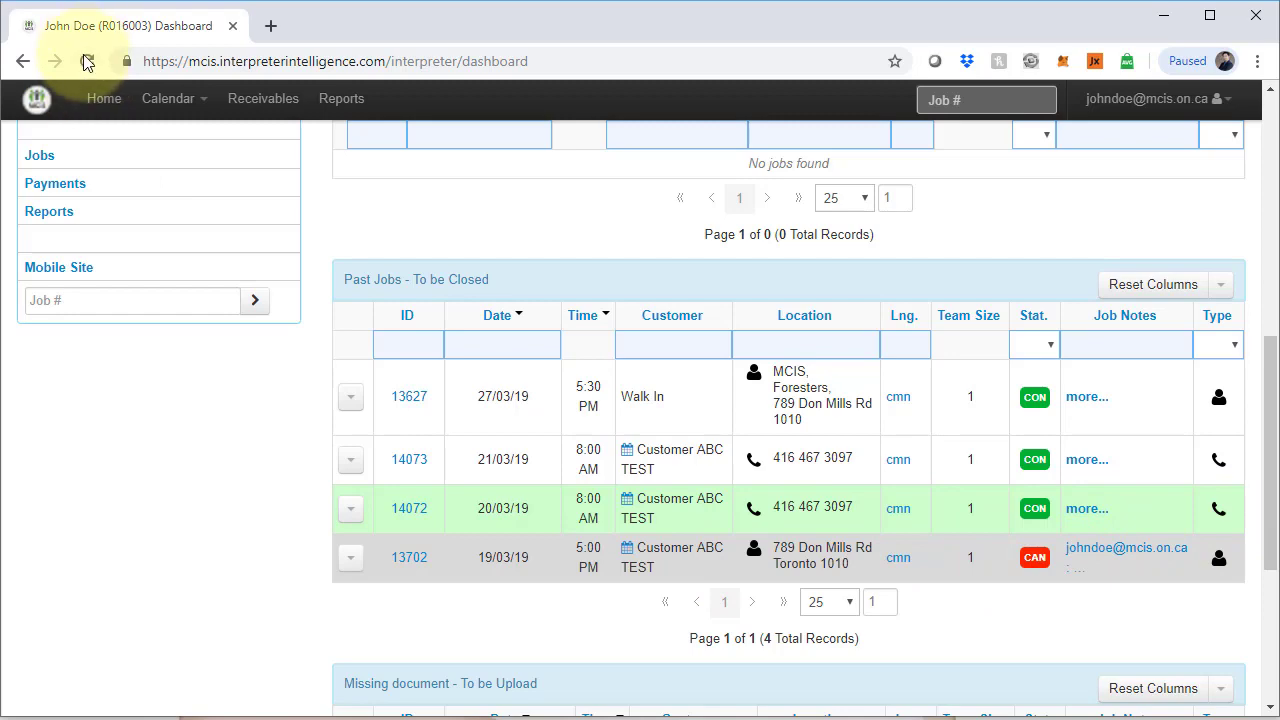
left_click(87, 61)
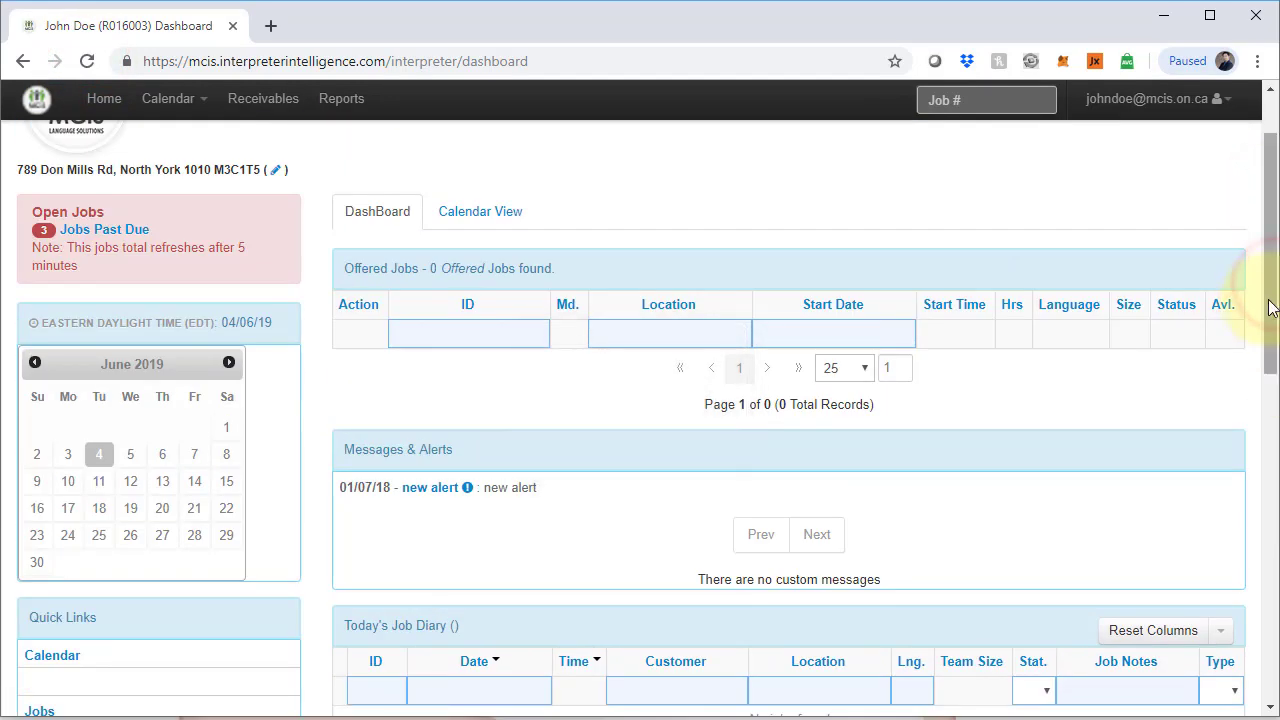
scroll("down", 3)
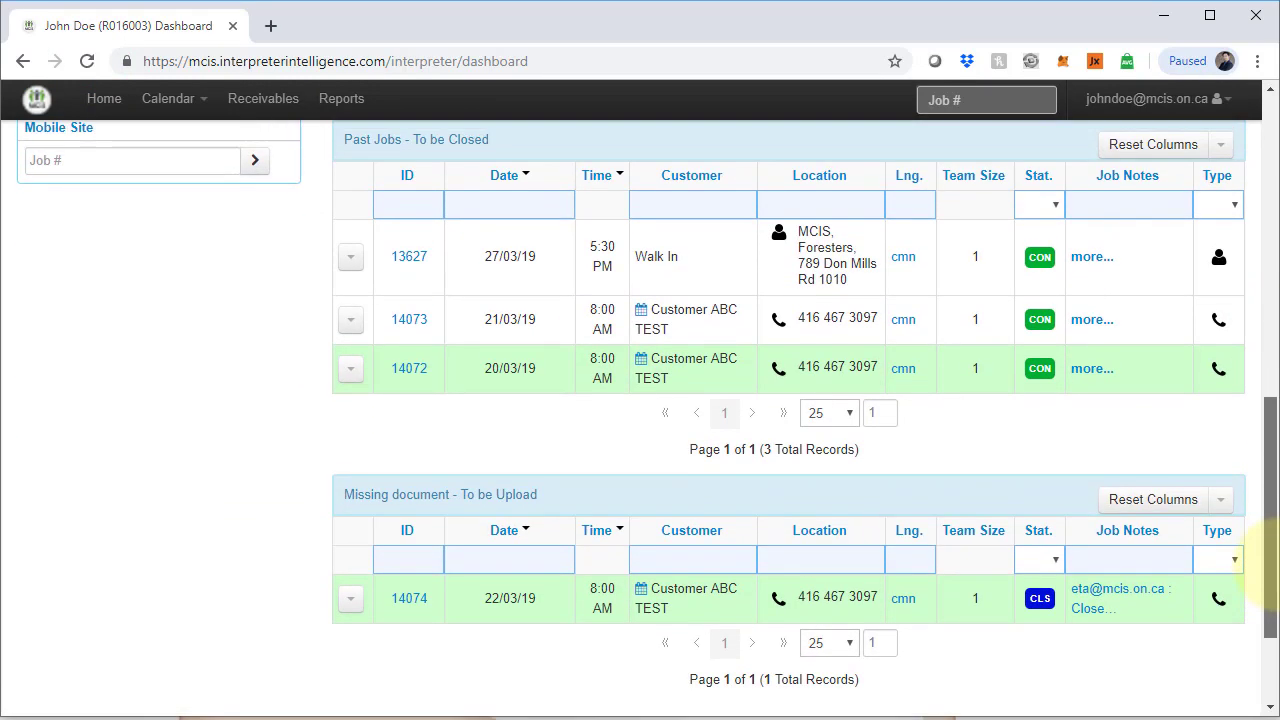
mouse_move(1075, 358)
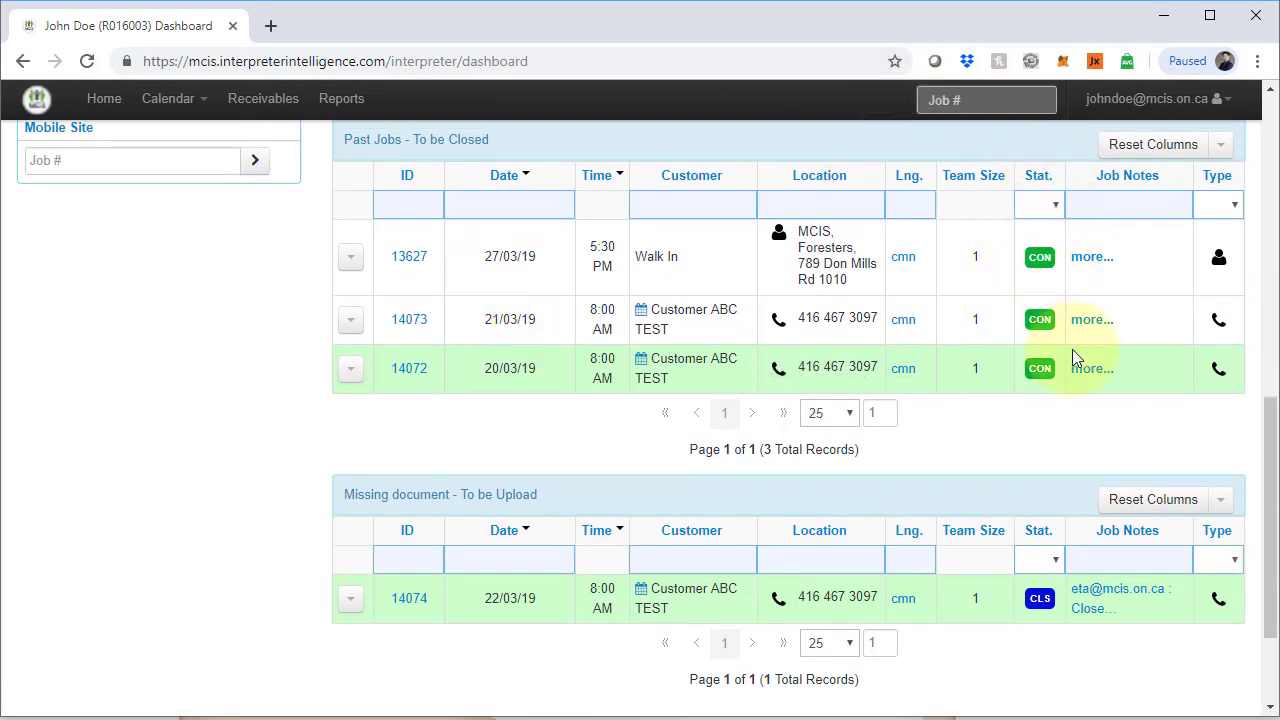
mouse_move(520, 440)
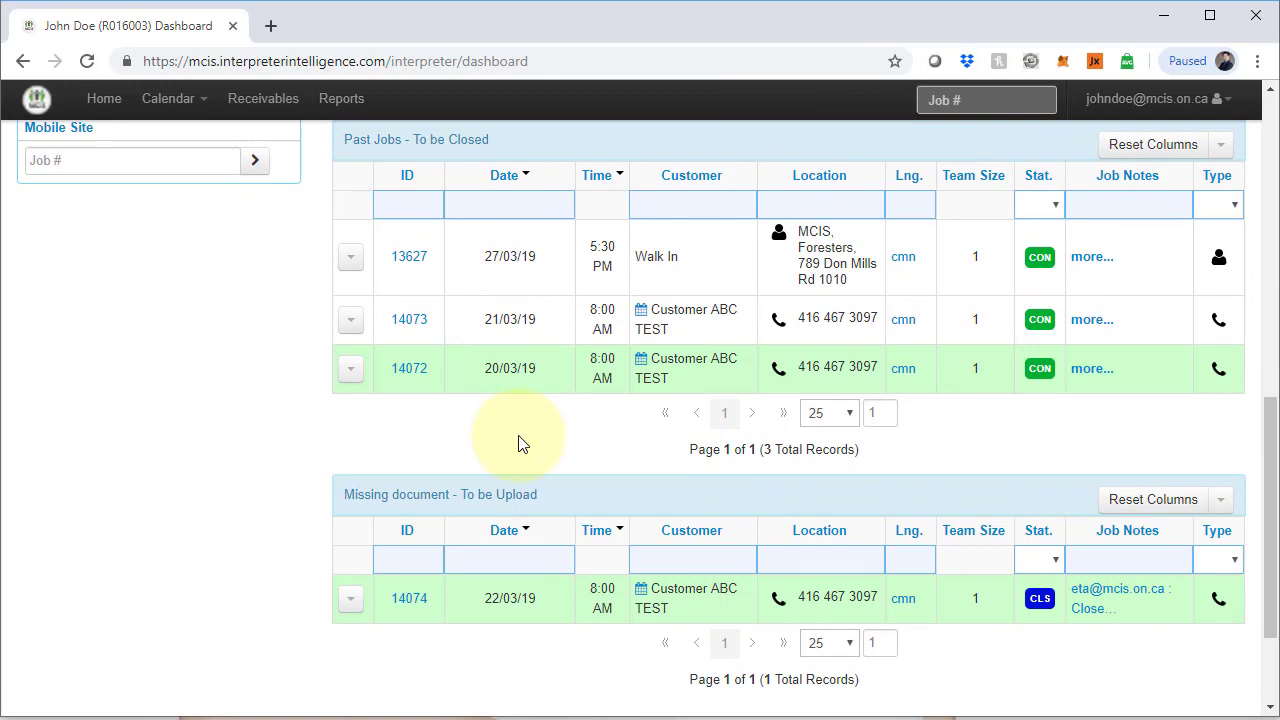
mouse_move(518, 443)
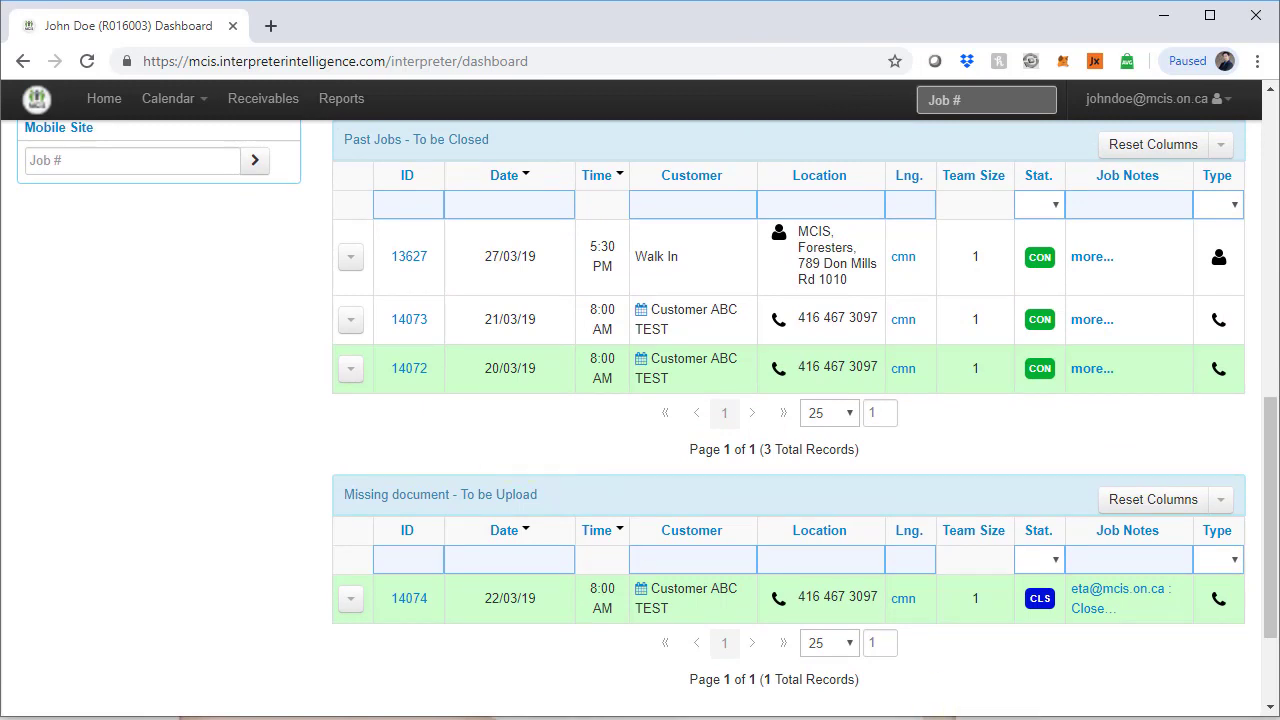